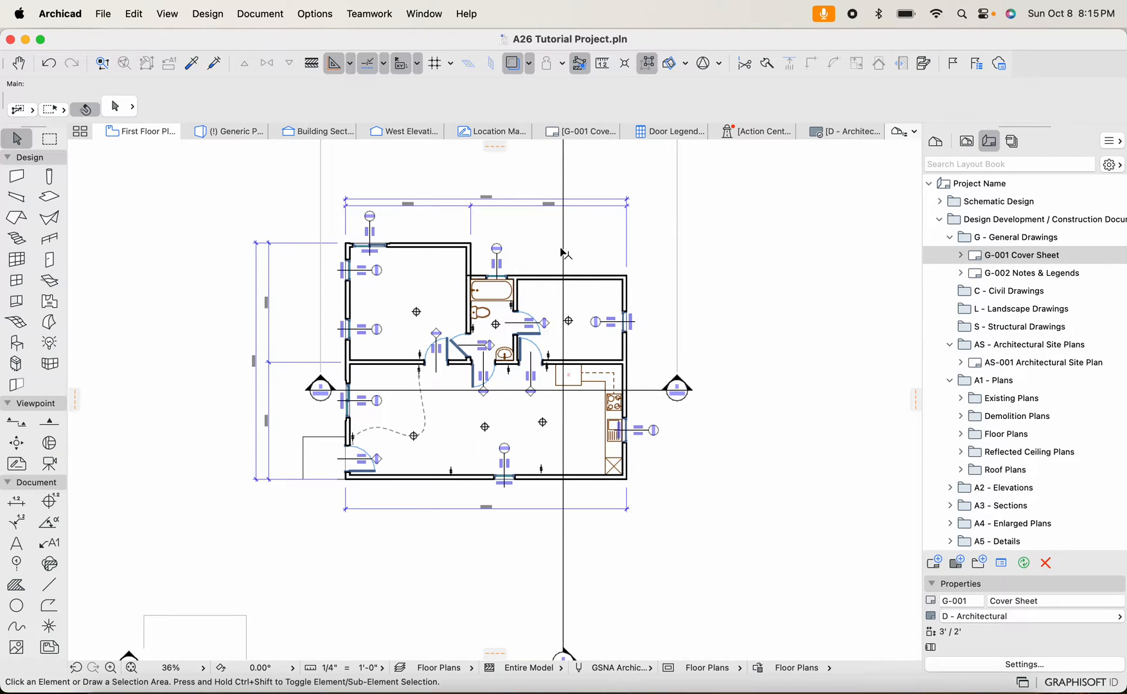
mouse_move(446, 273)
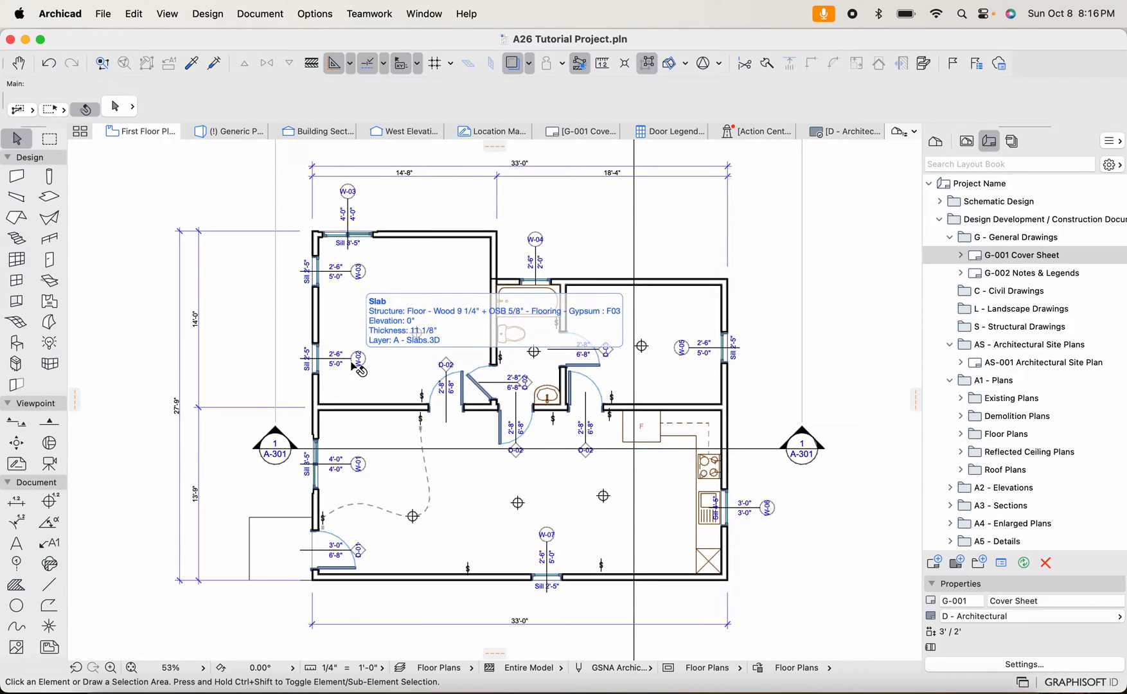
Scroll the Layout Book down to the later sheet sets, including A6 Doors & Windows
click(360, 363)
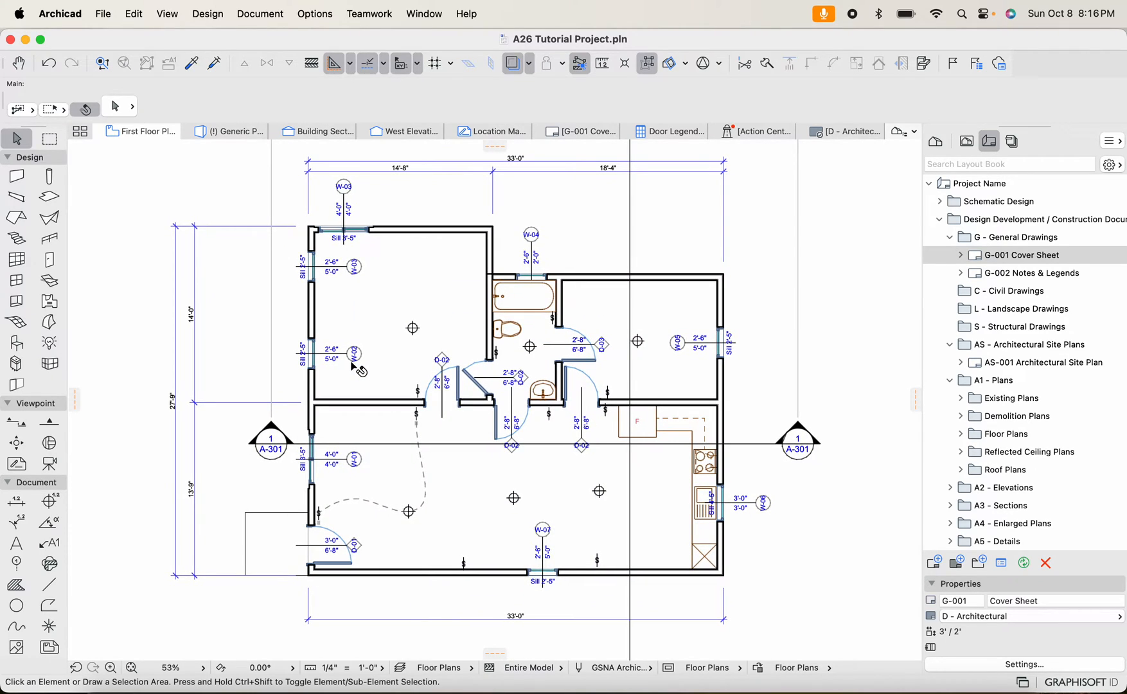
mouse_move(831, 293)
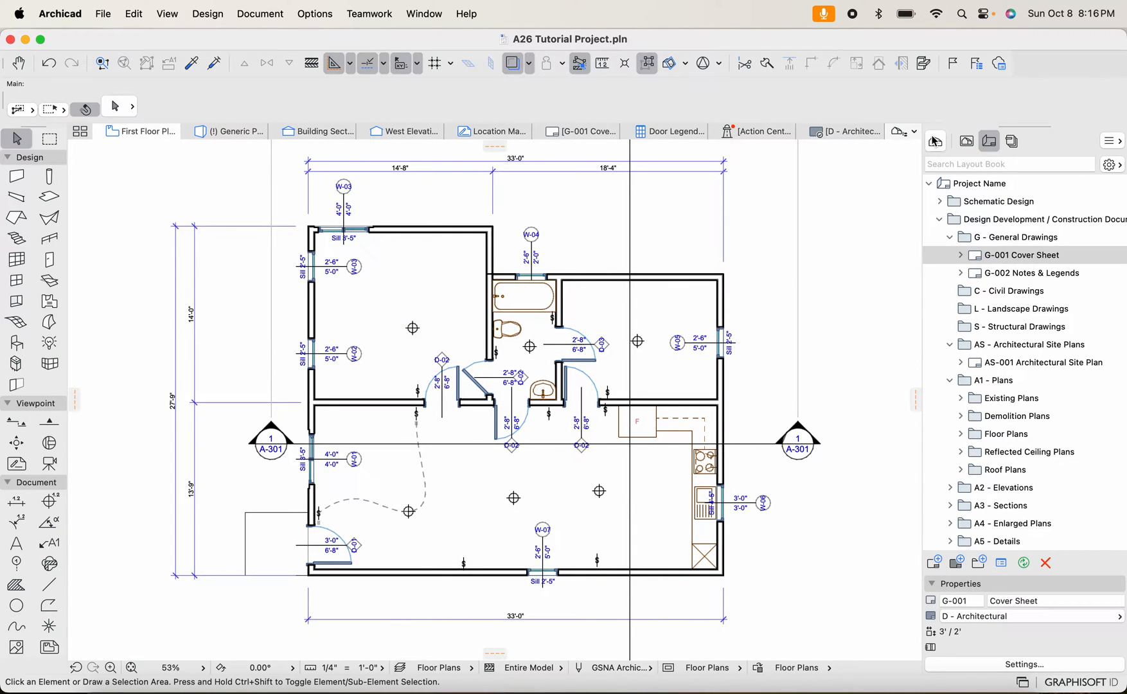
mouse_move(794, 279)
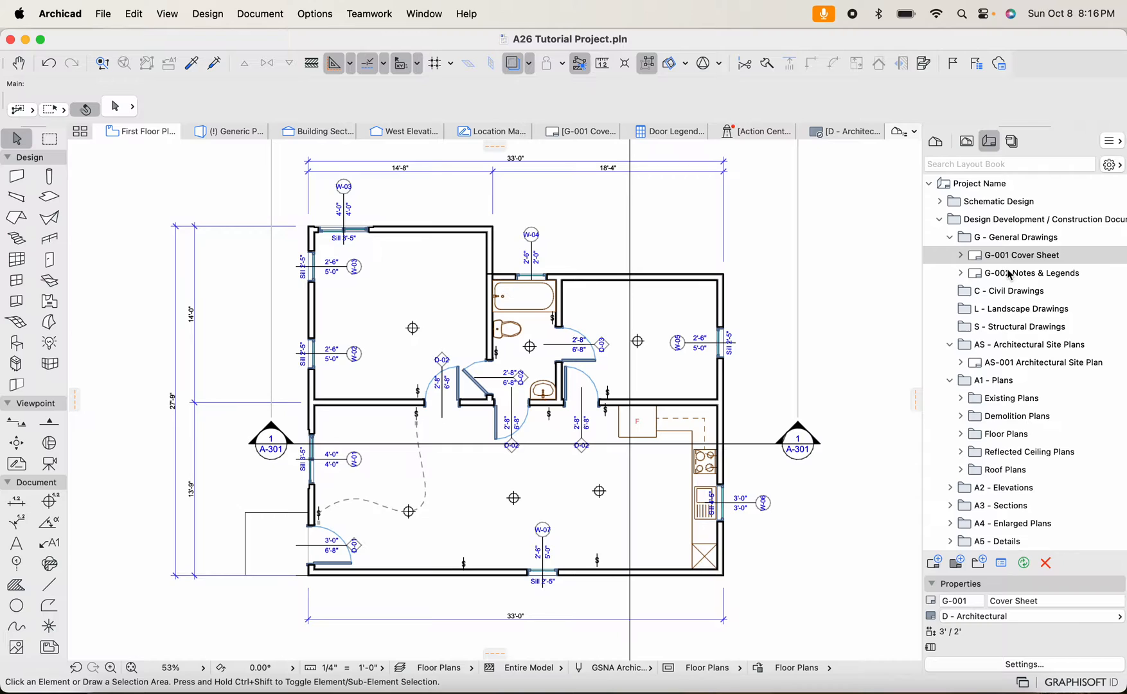
scroll(down, 3)
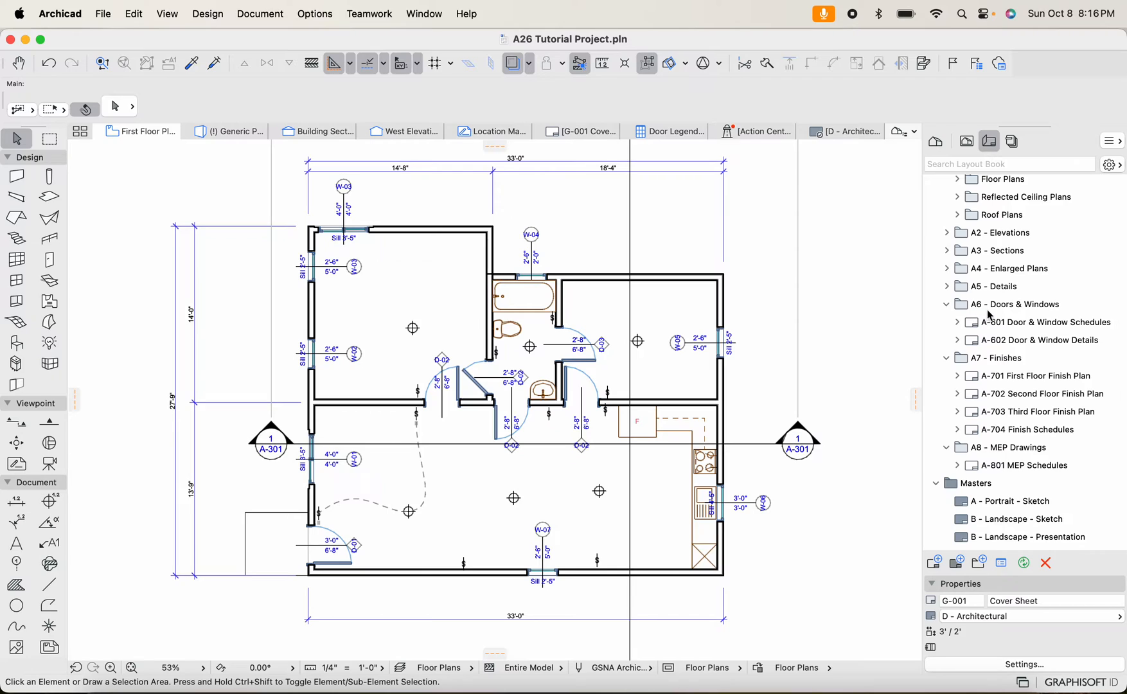
mouse_move(1010, 326)
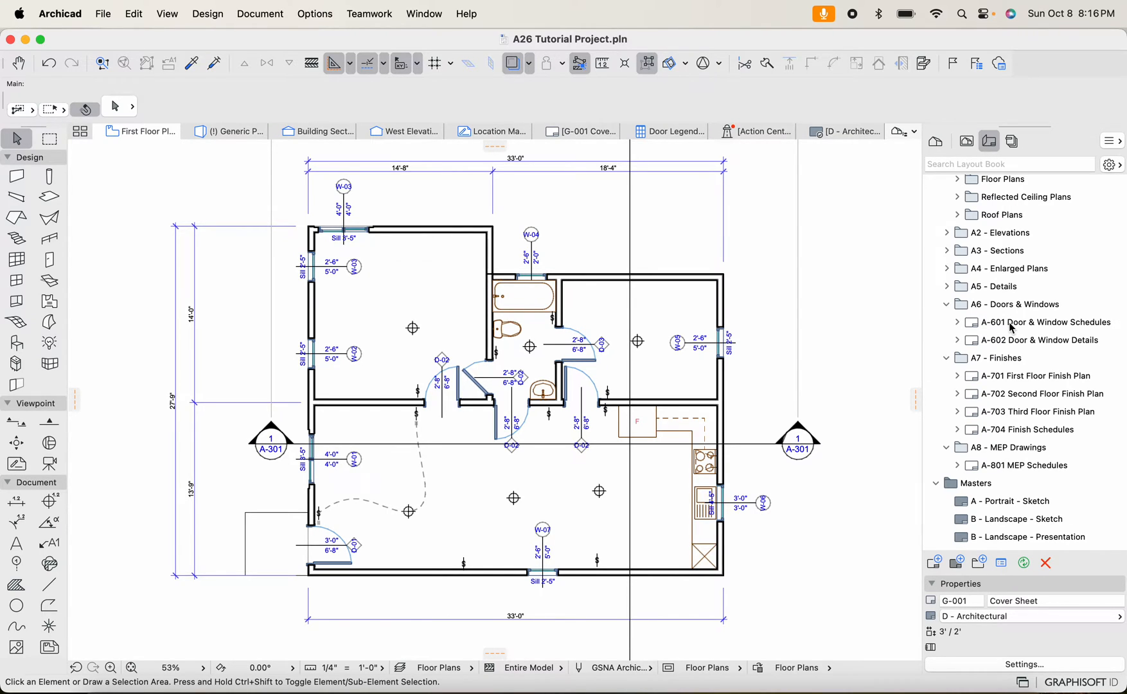
mouse_move(1023, 350)
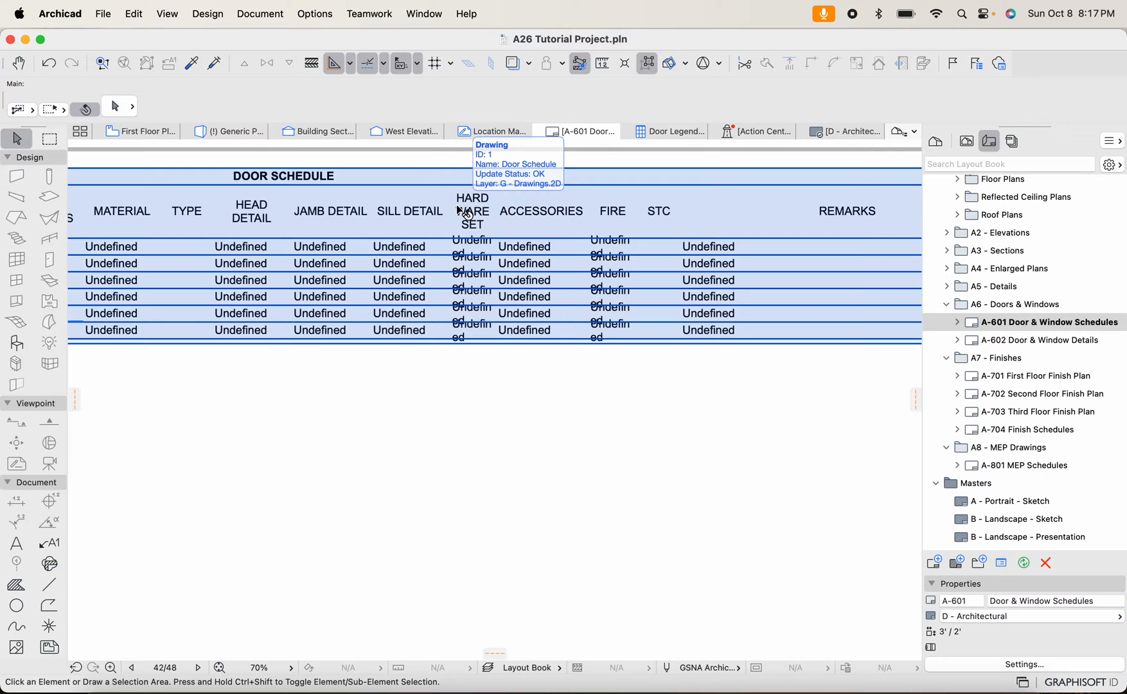
mouse_move(323, 236)
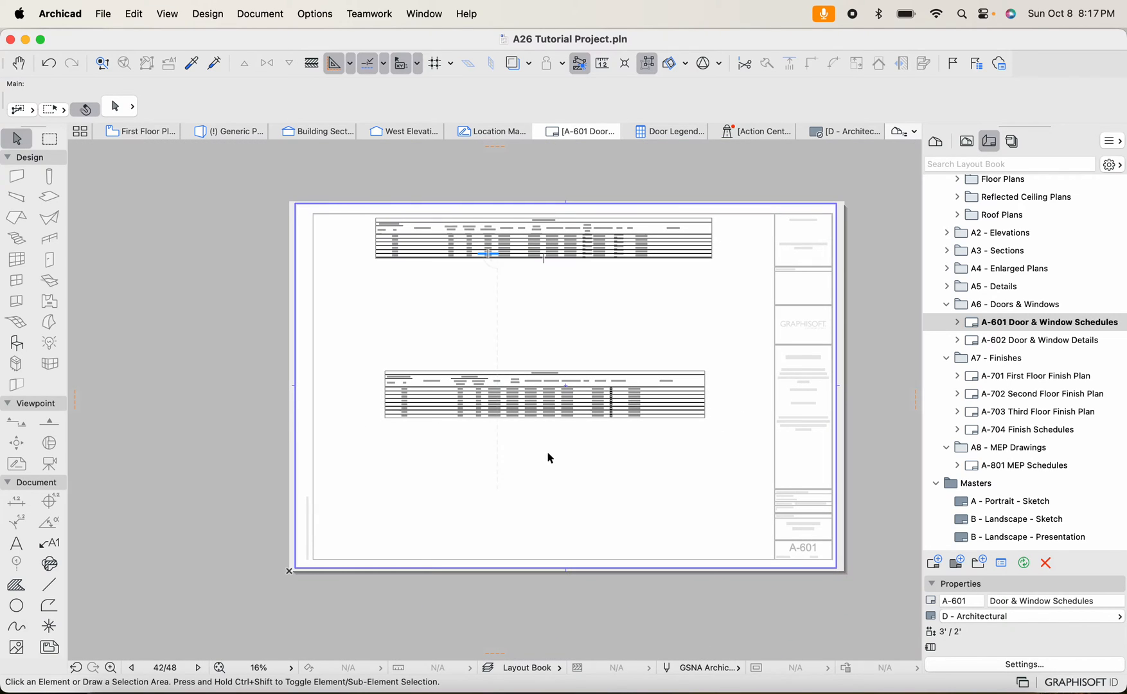
Inspect the Door Schedule drawing on A-601, then switch the Navigator to the View Map
click(545, 394)
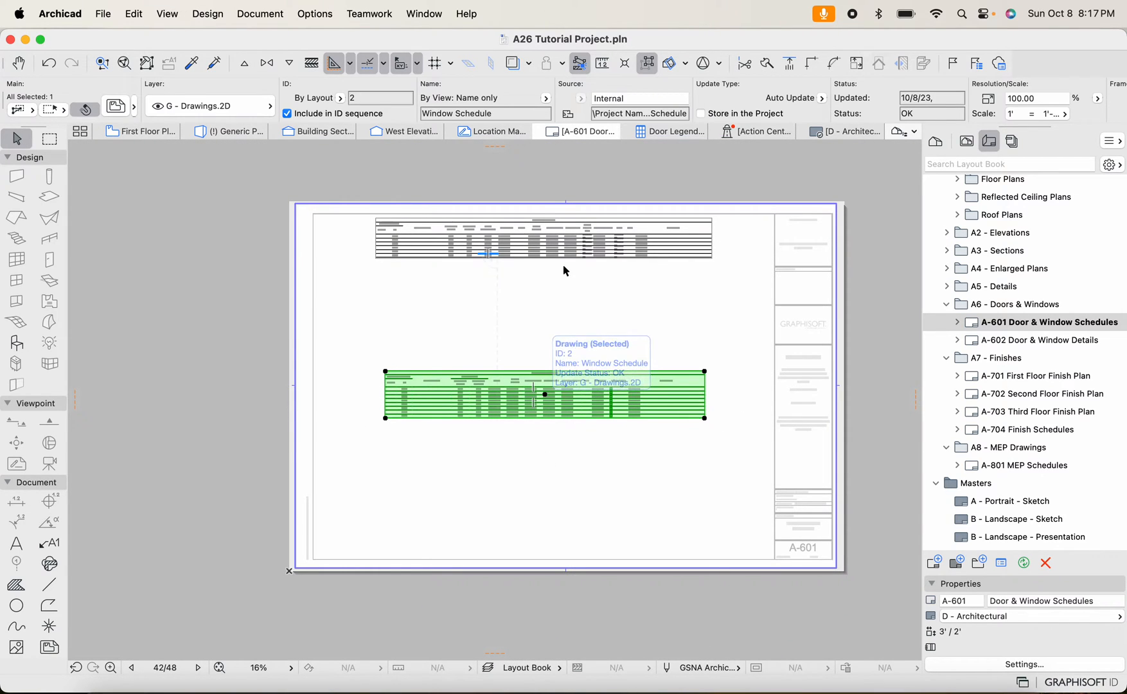
click(655, 255)
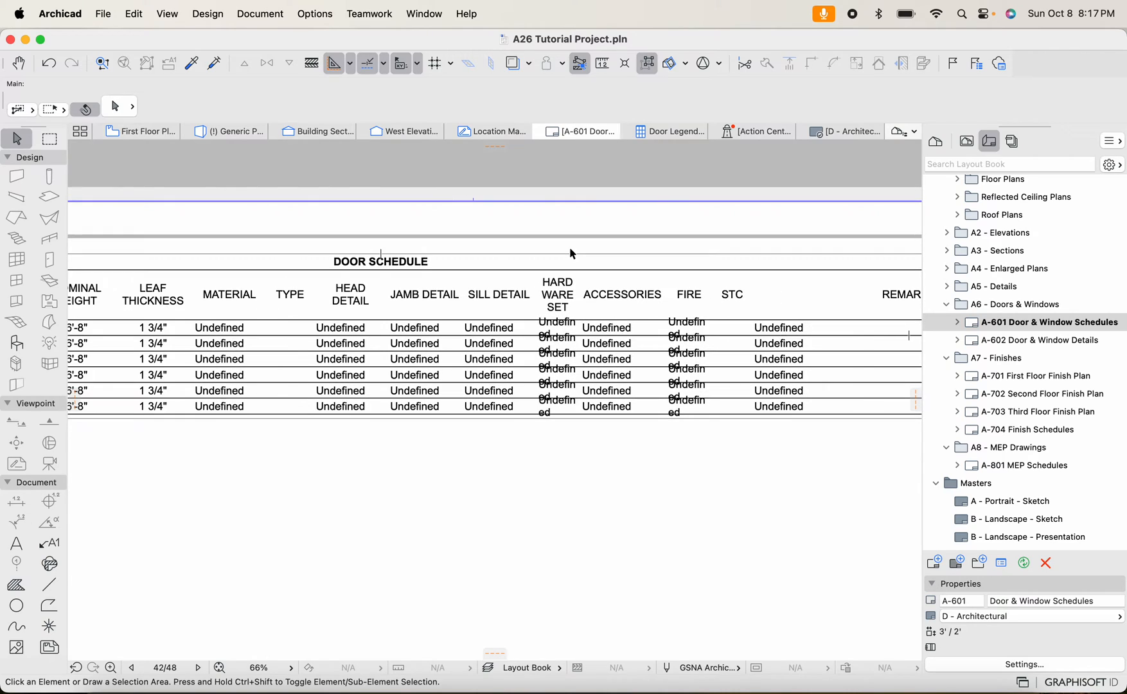
mouse_move(524, 324)
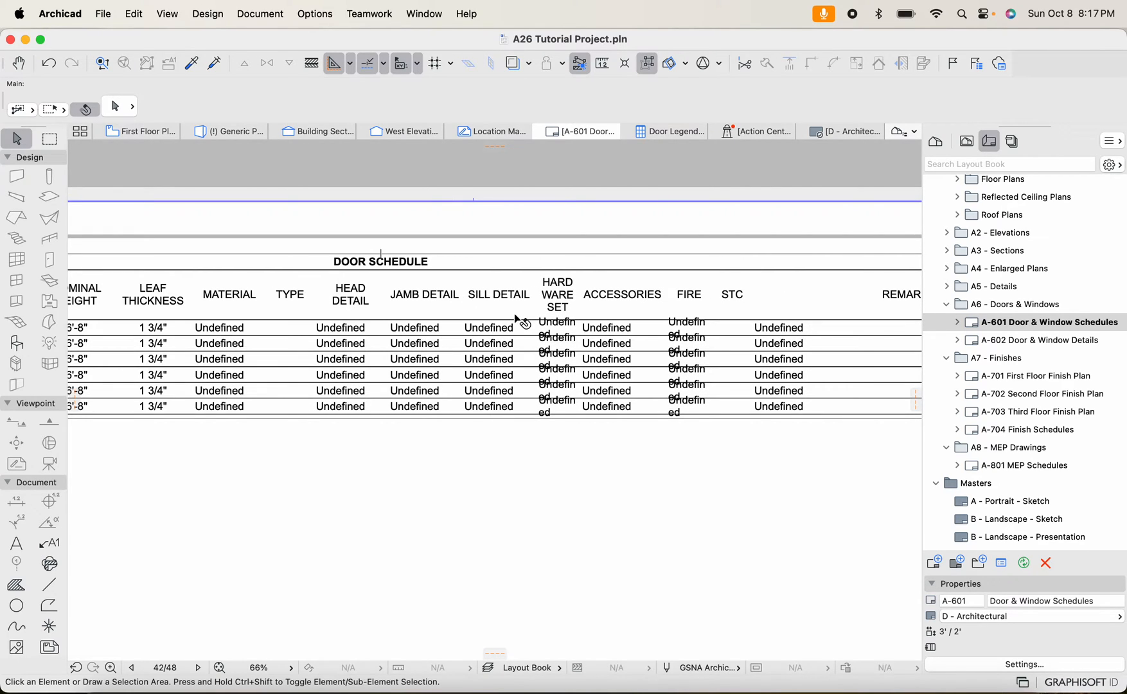
right_click(381, 335)
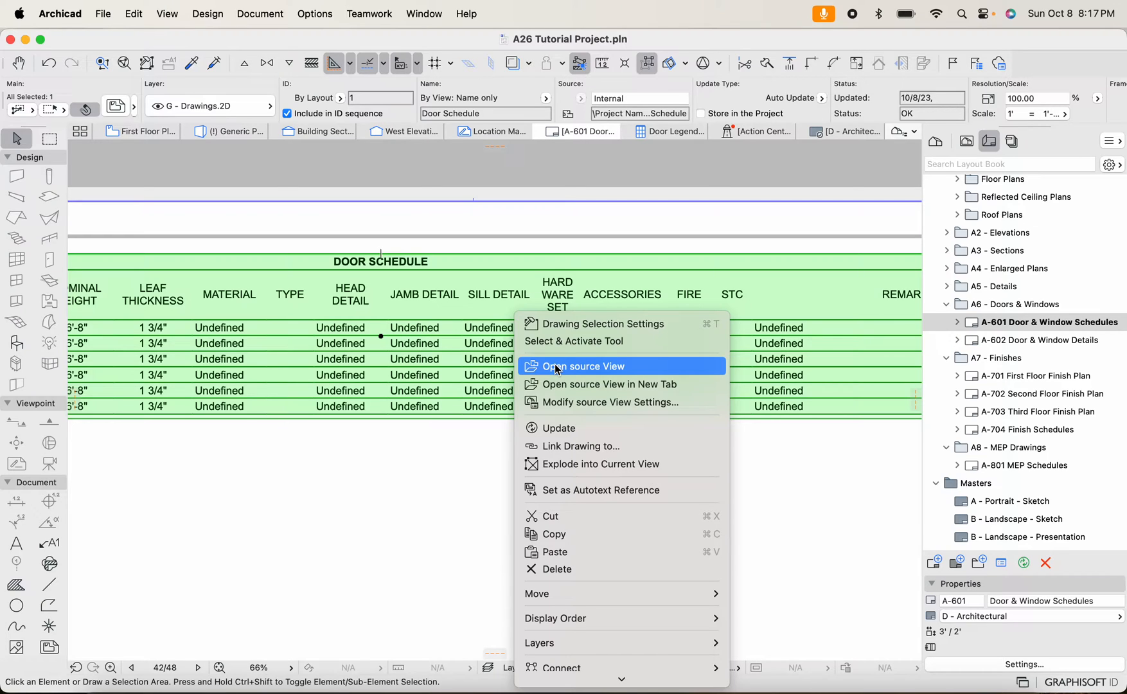
mouse_move(947, 284)
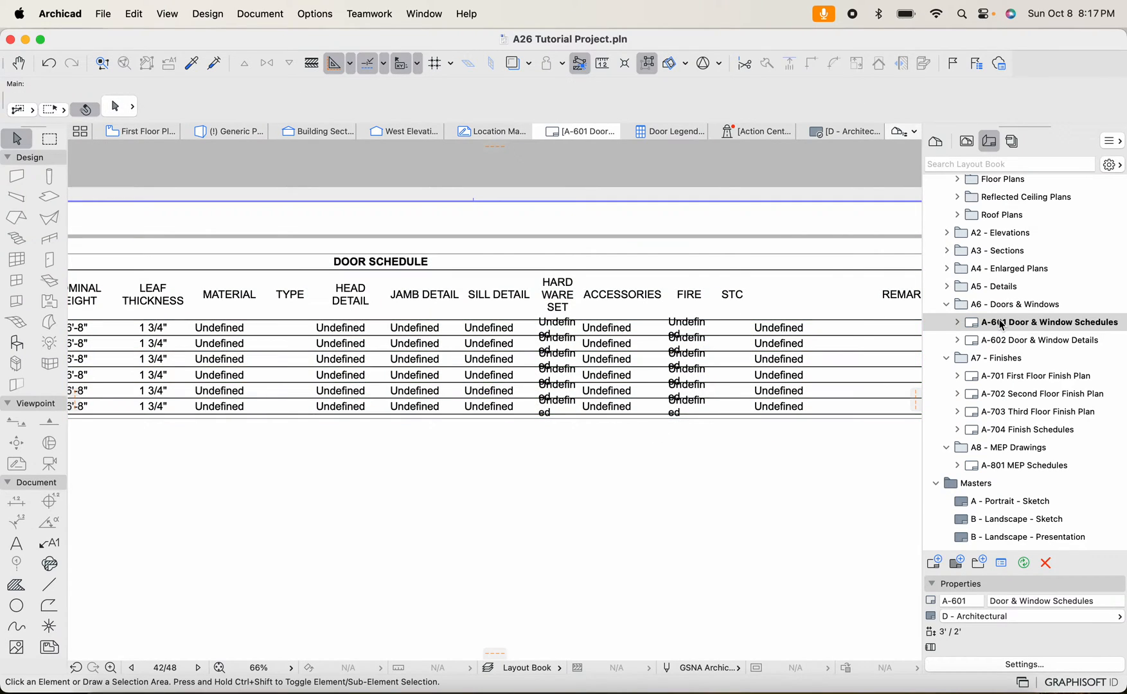
click(957, 322)
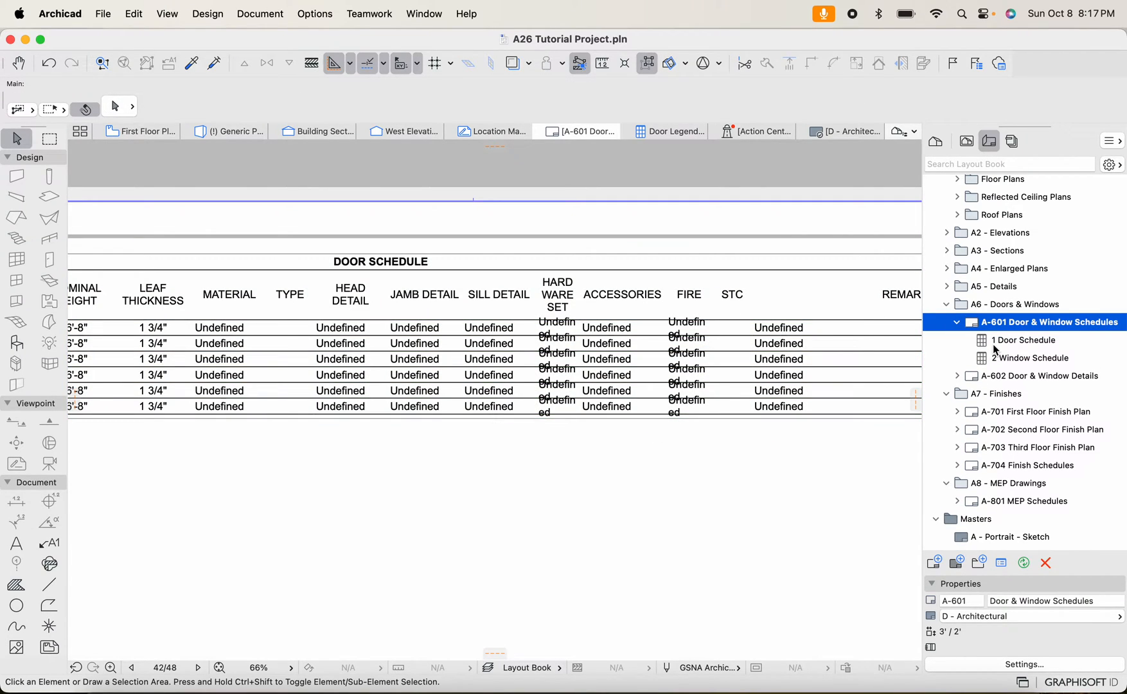
click(1028, 339)
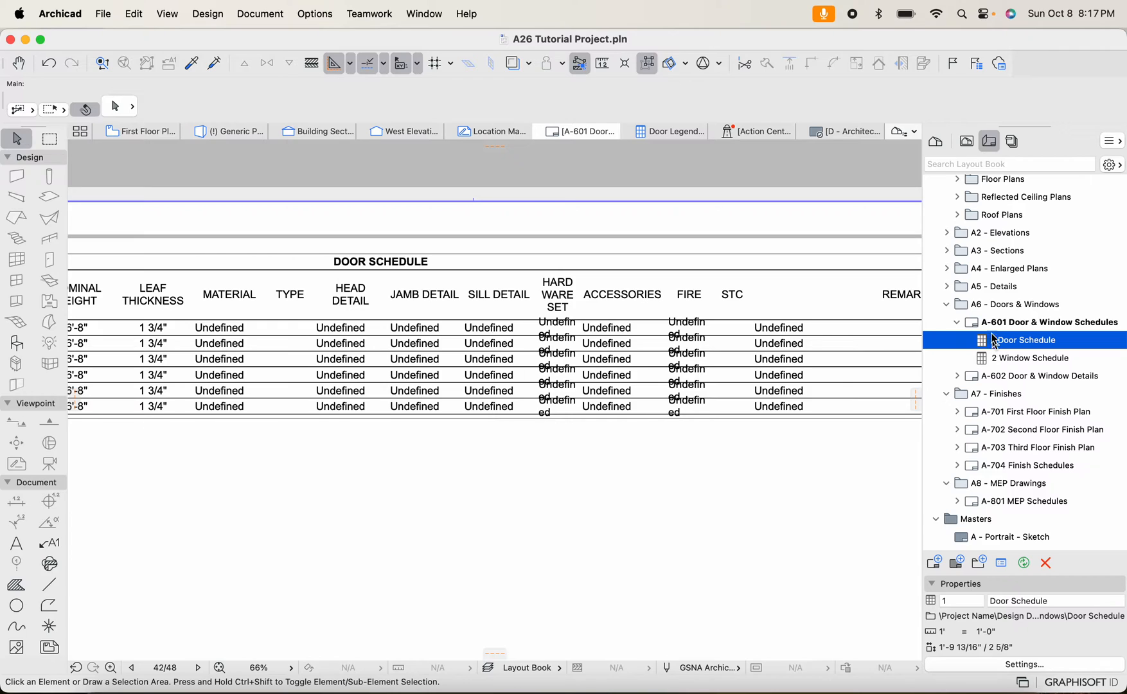
click(967, 141)
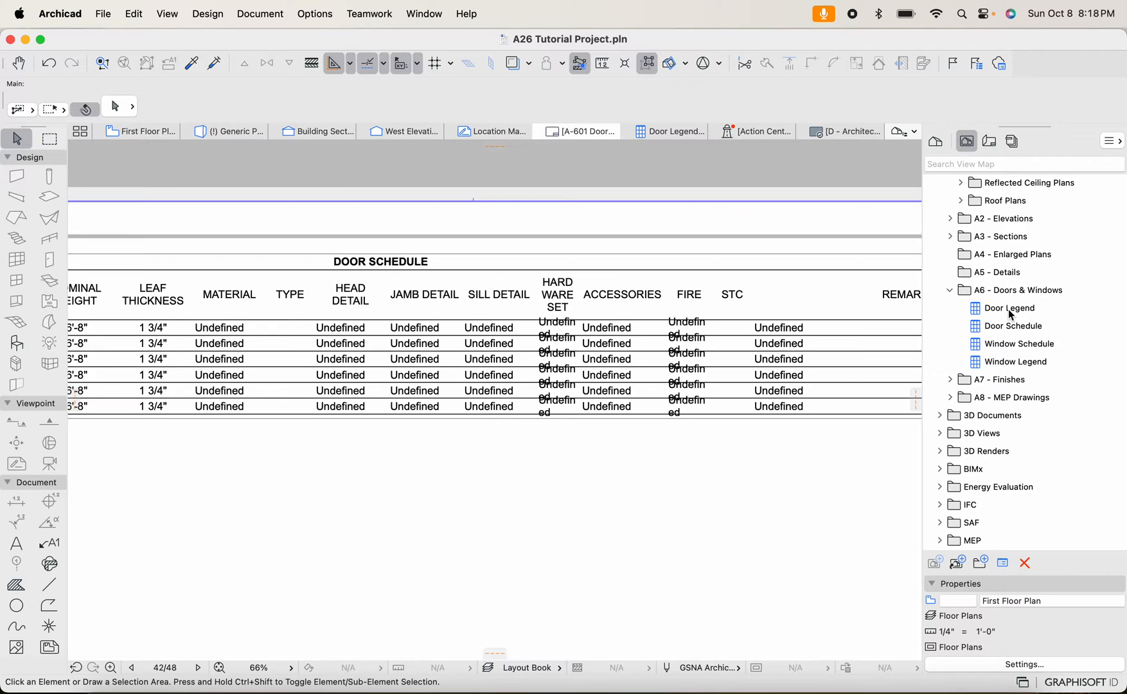
Open the Door Legend, then the Door Schedule view from the View Map
click(1010, 308)
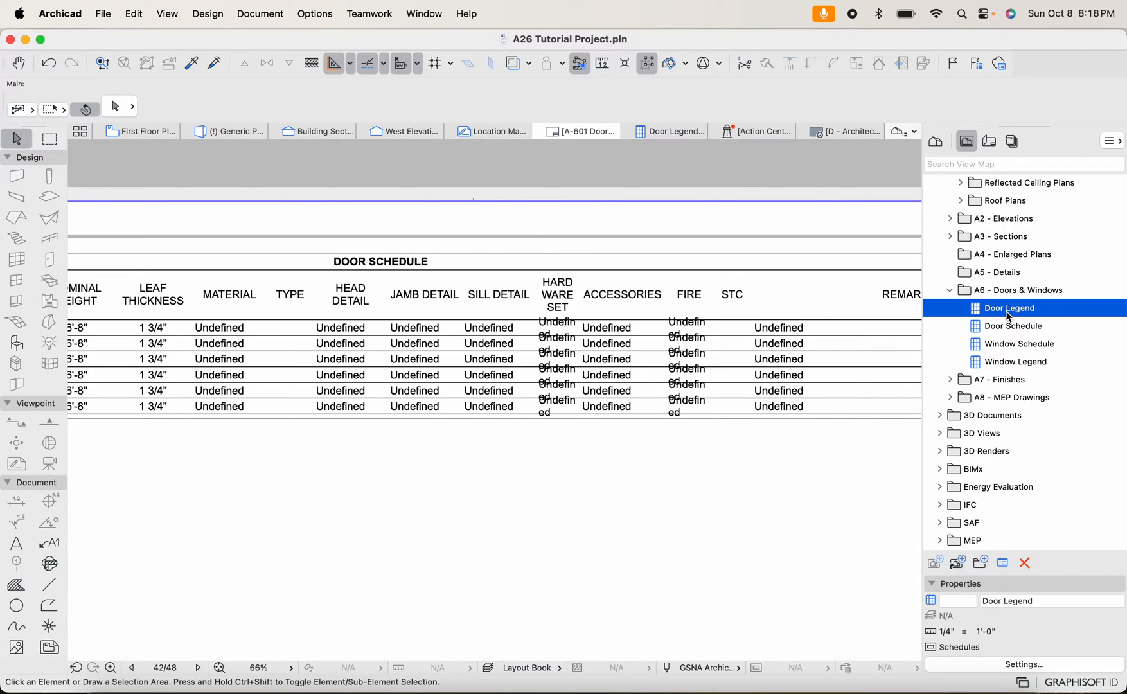
double_click(1011, 307)
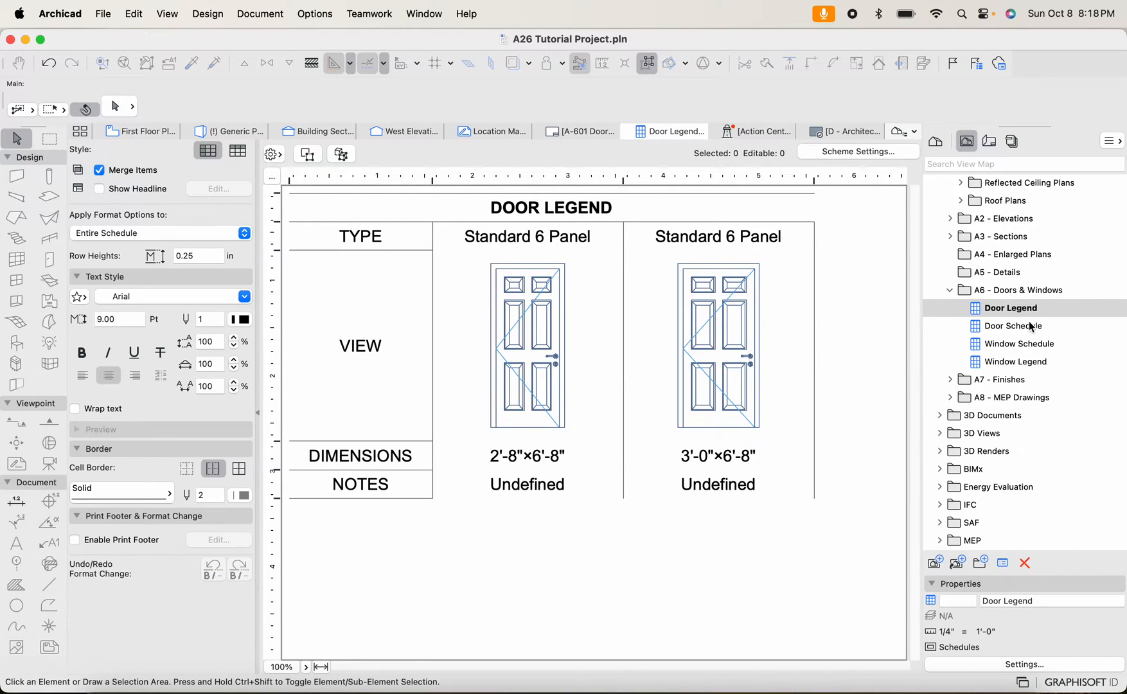
click(1011, 326)
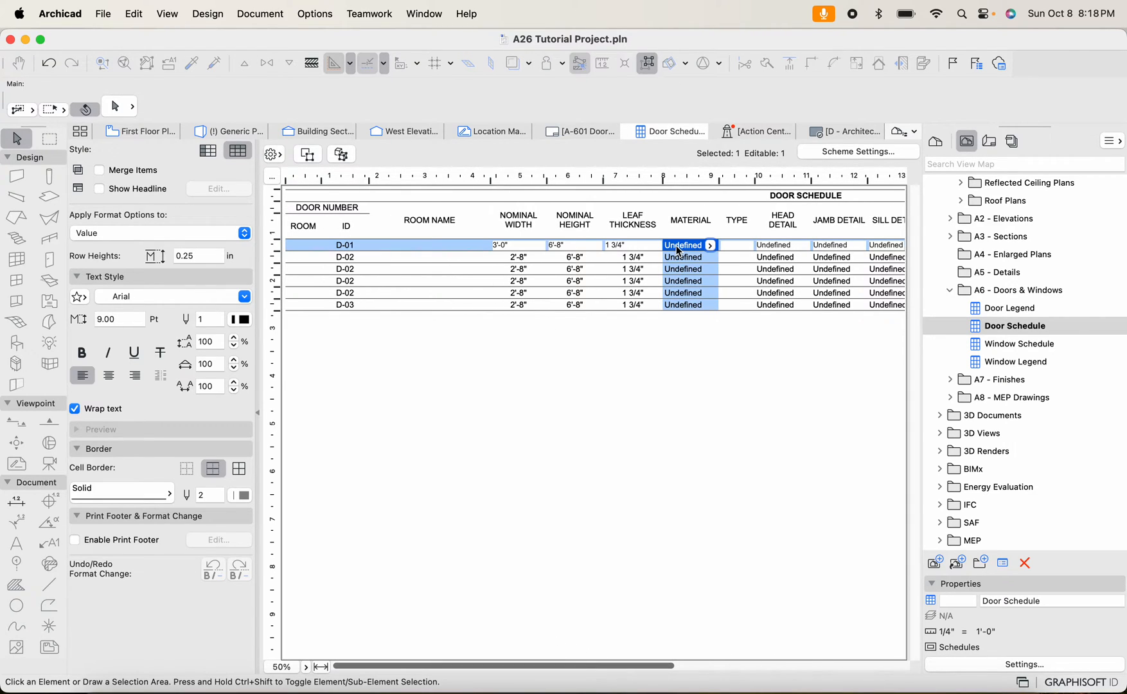
mouse_move(710, 241)
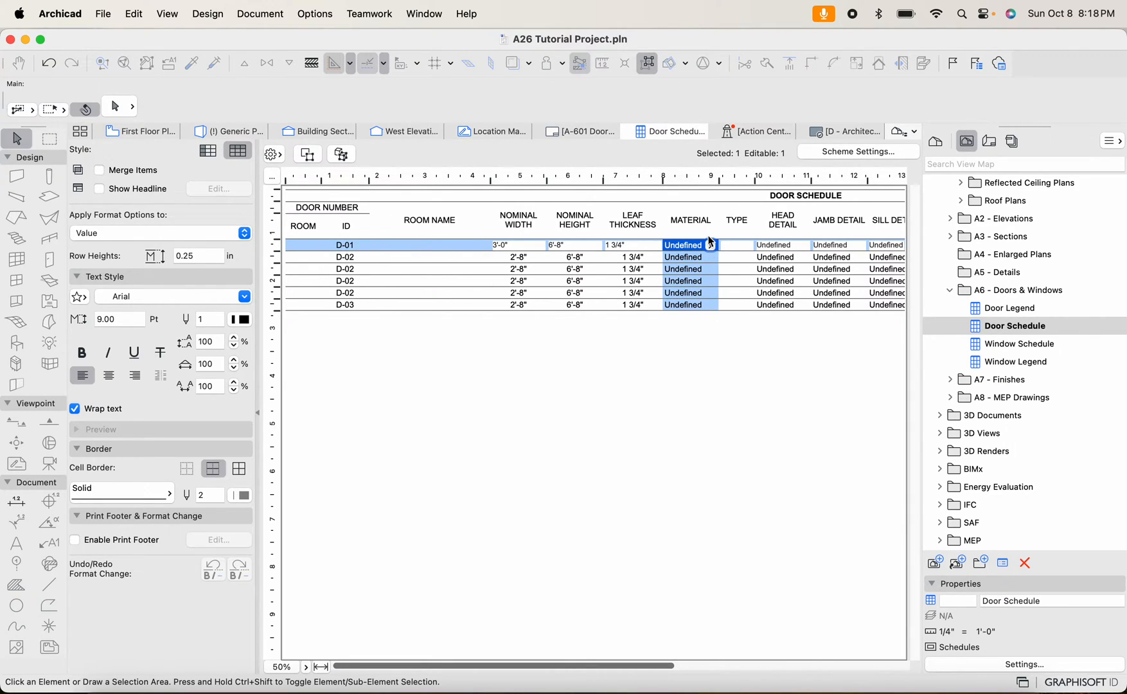
Set door D-01's Material cell to SC WOOD
click(710, 245)
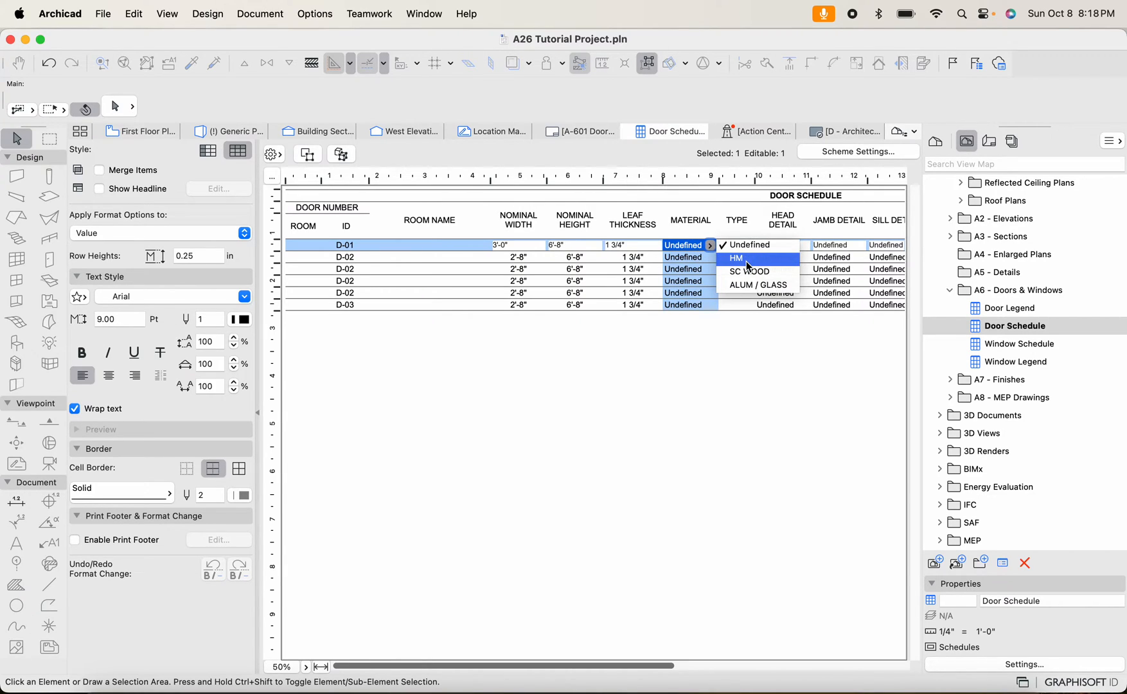
mouse_move(751, 271)
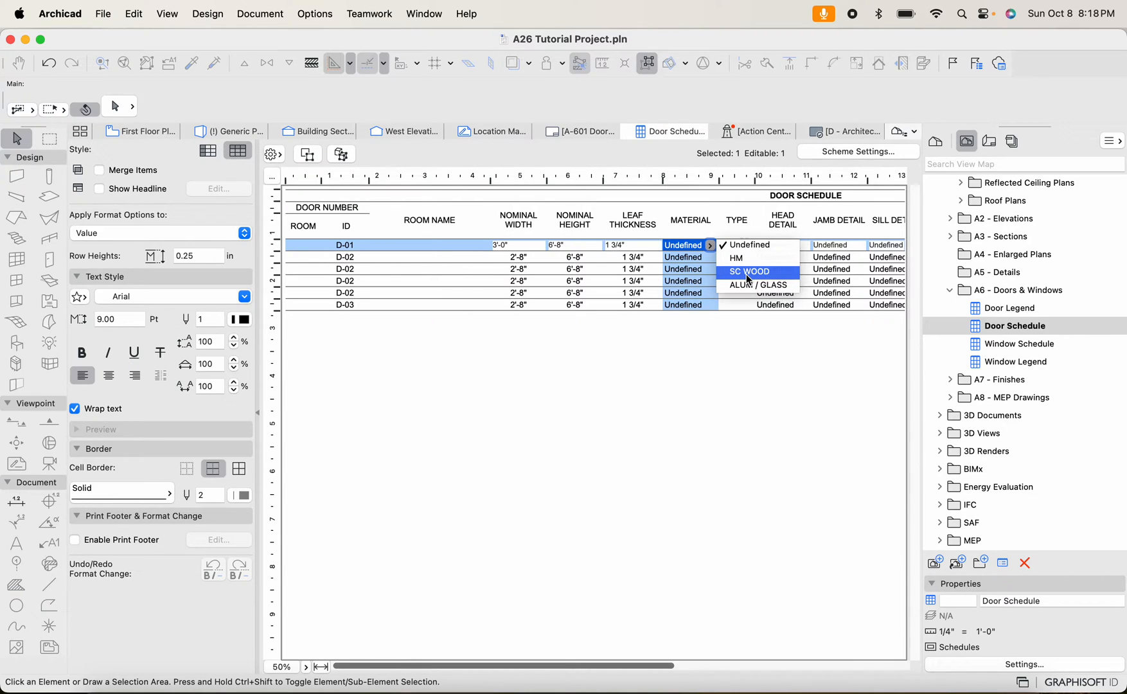
mouse_move(736, 258)
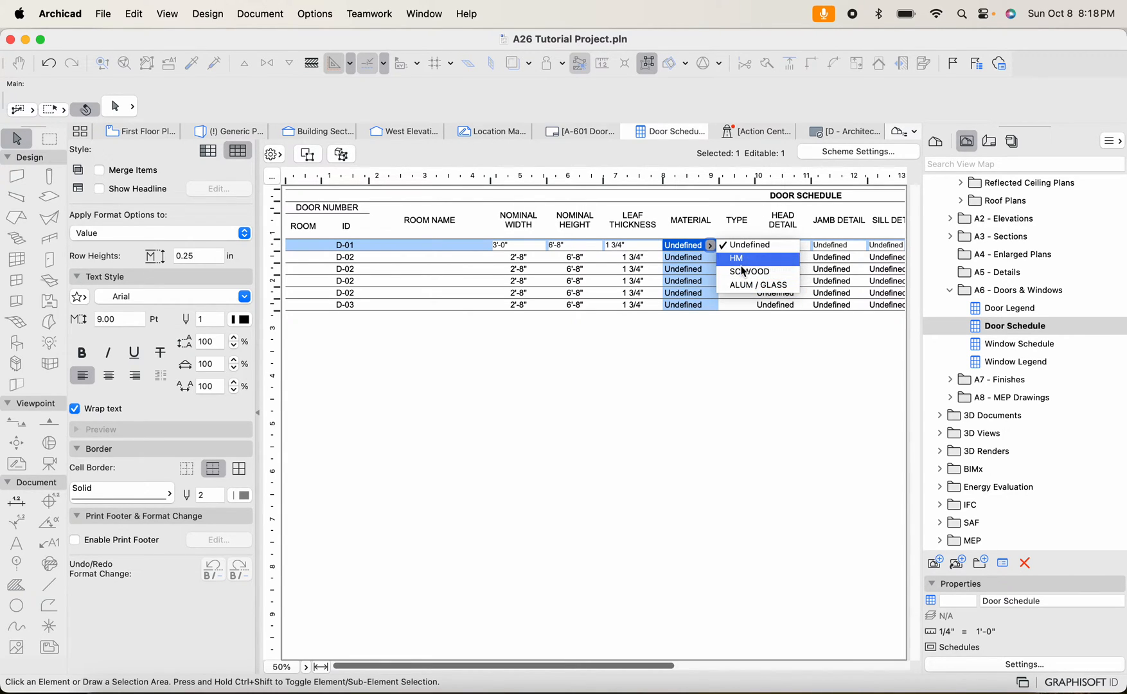
mouse_move(748, 271)
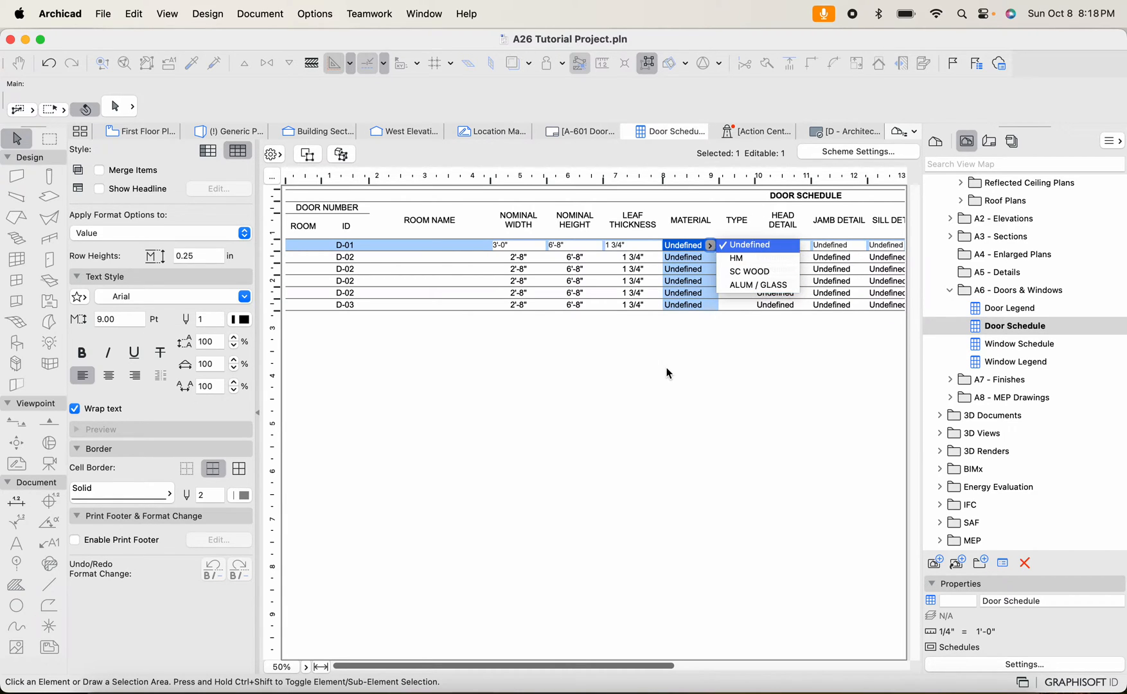
click(684, 245)
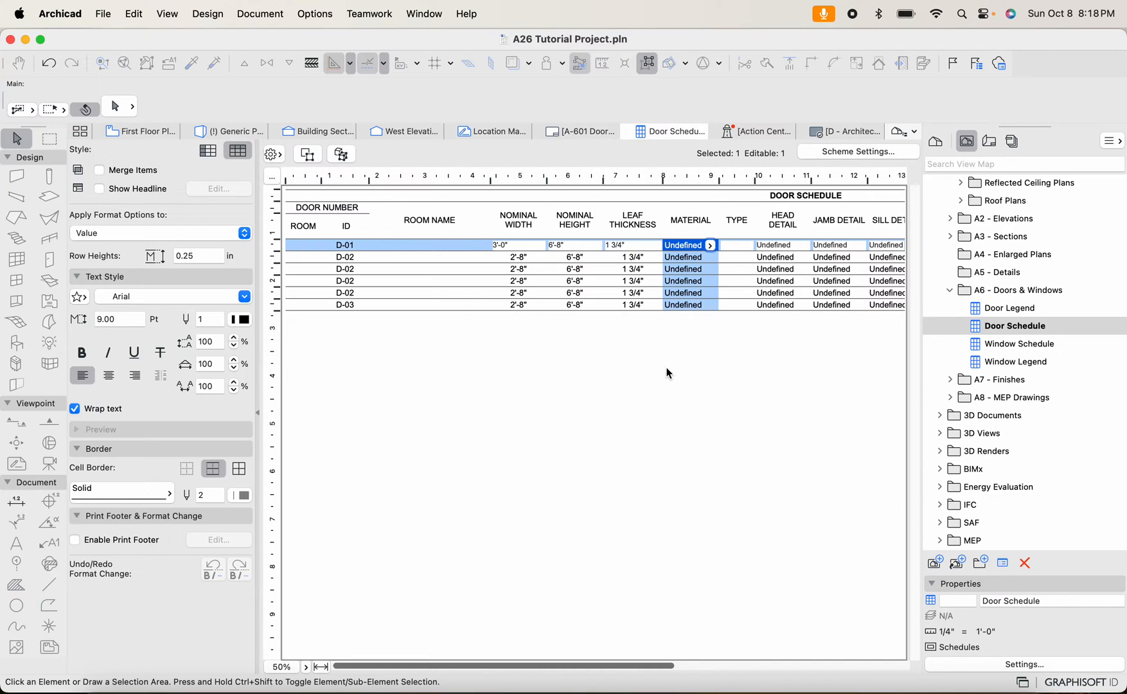
mouse_move(635, 634)
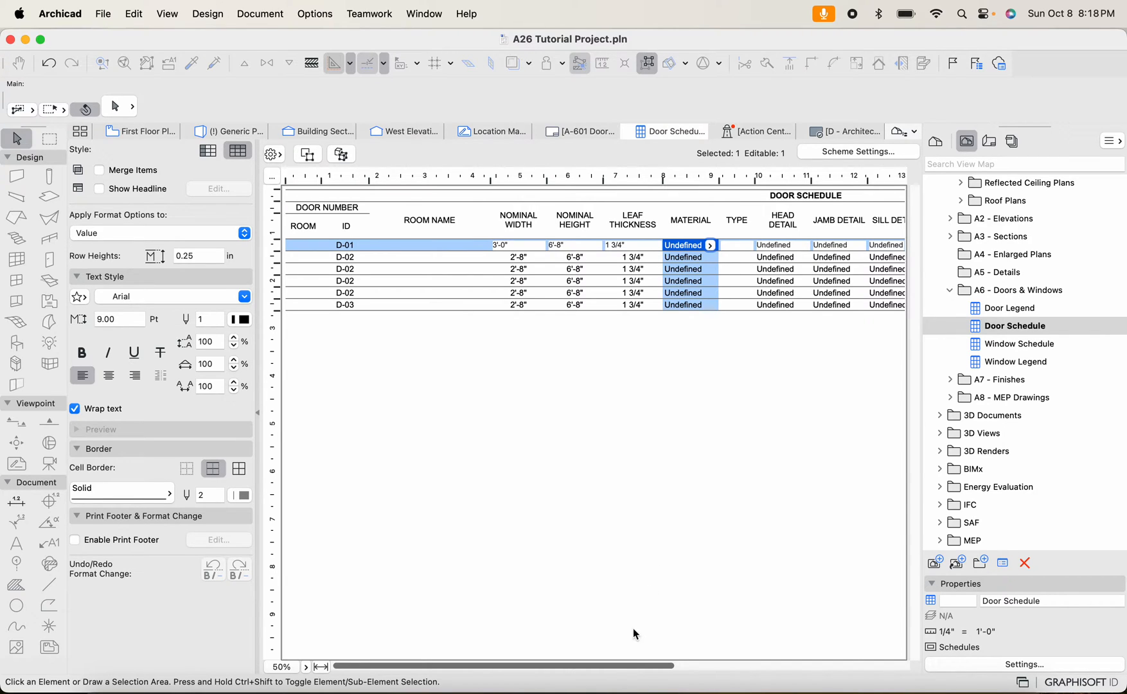
scroll(right, 3)
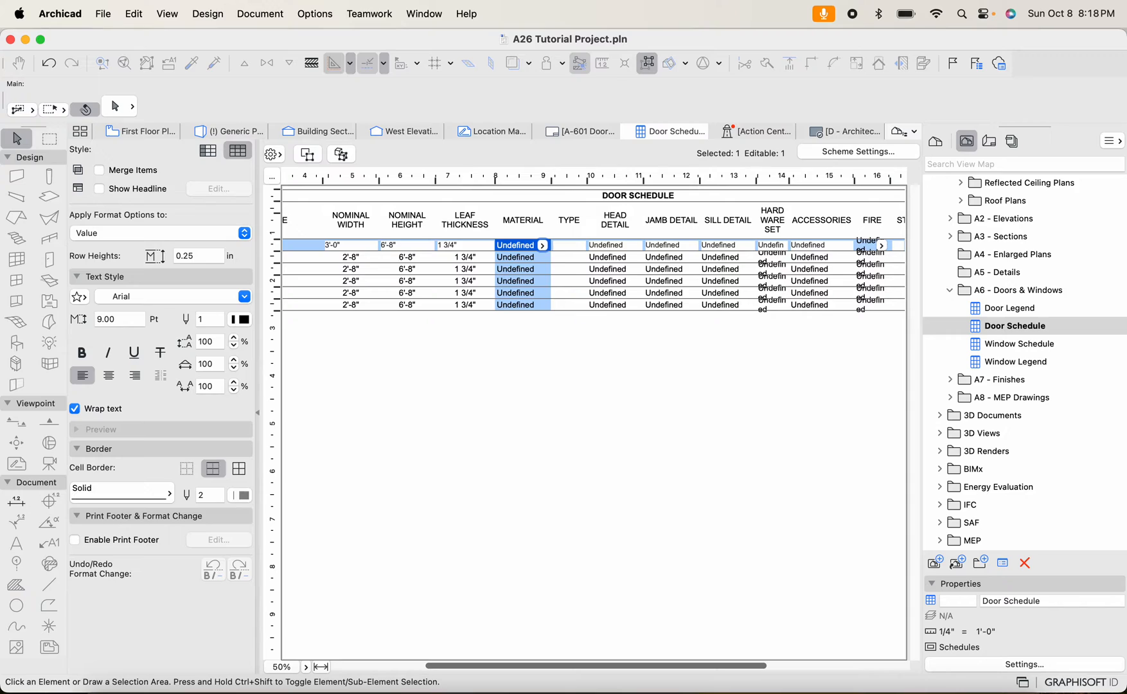
click(545, 245)
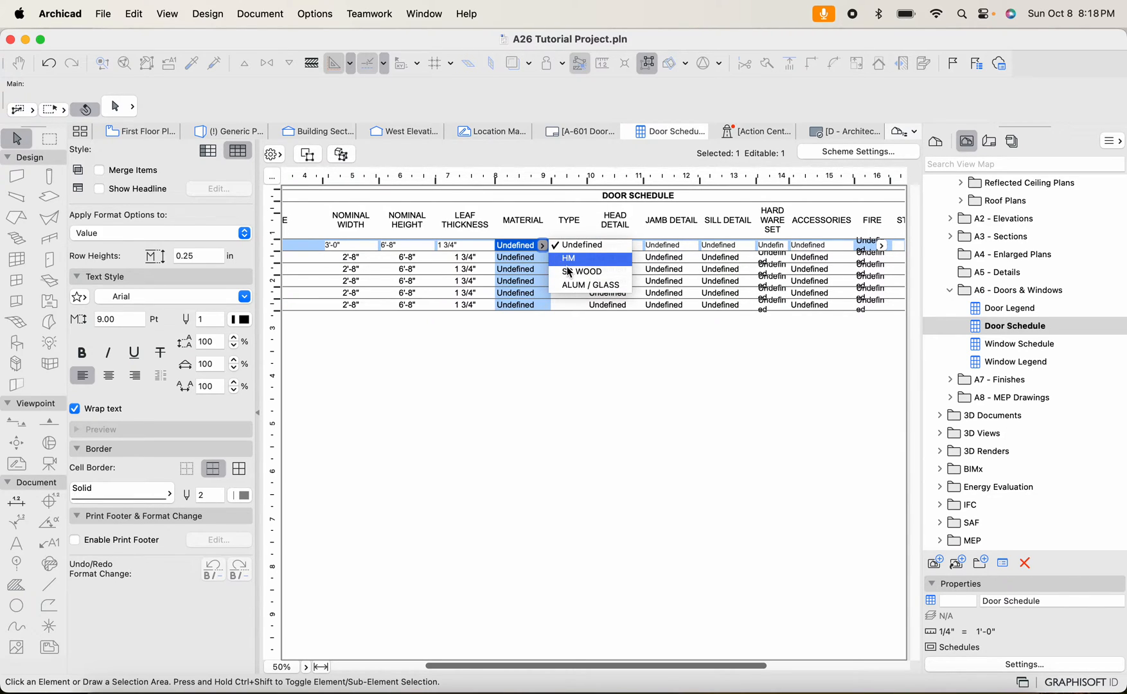
click(585, 272)
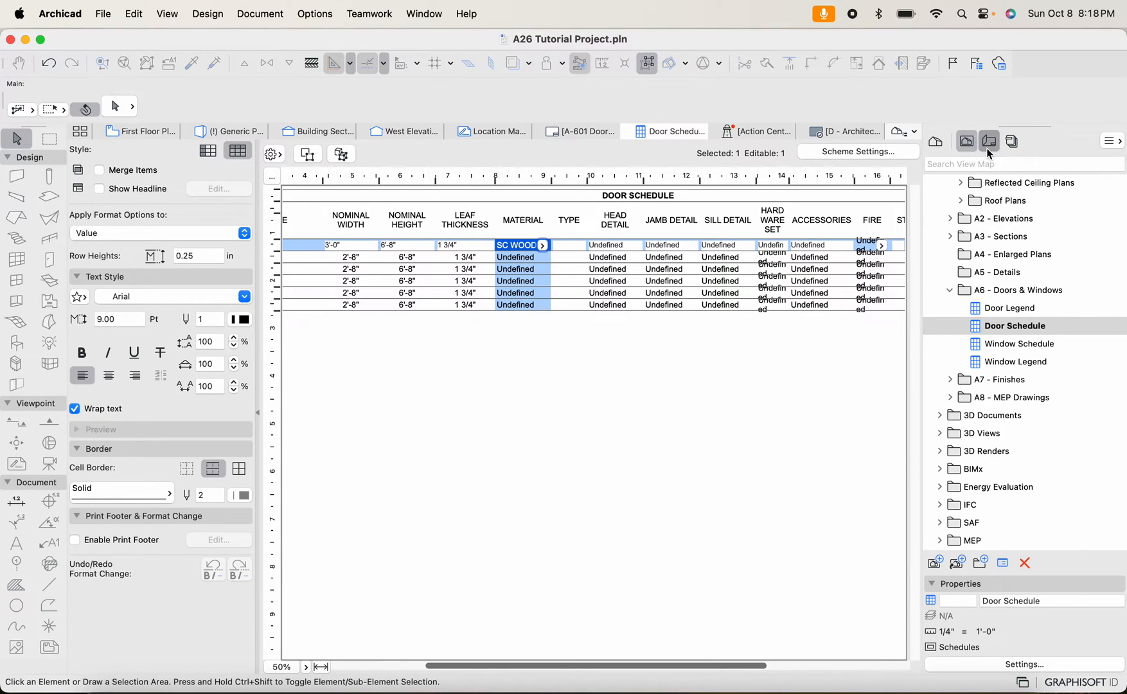
Return to the Layout Book and reopen the A-601 Door & Window Schedules layout
click(989, 141)
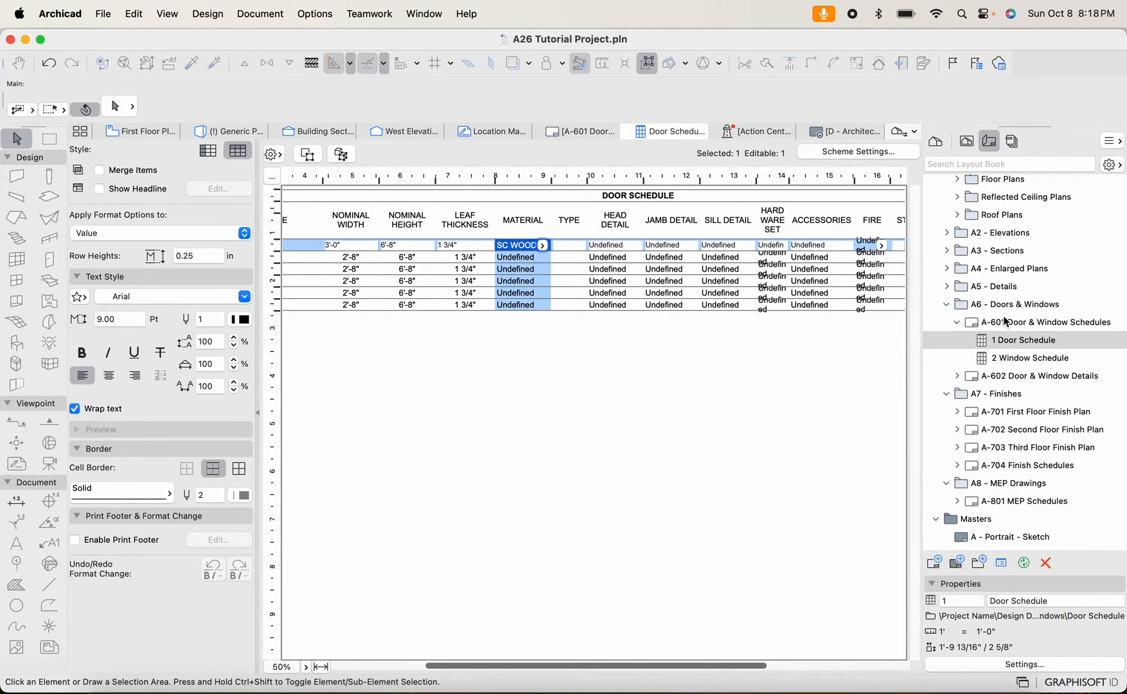
click(584, 131)
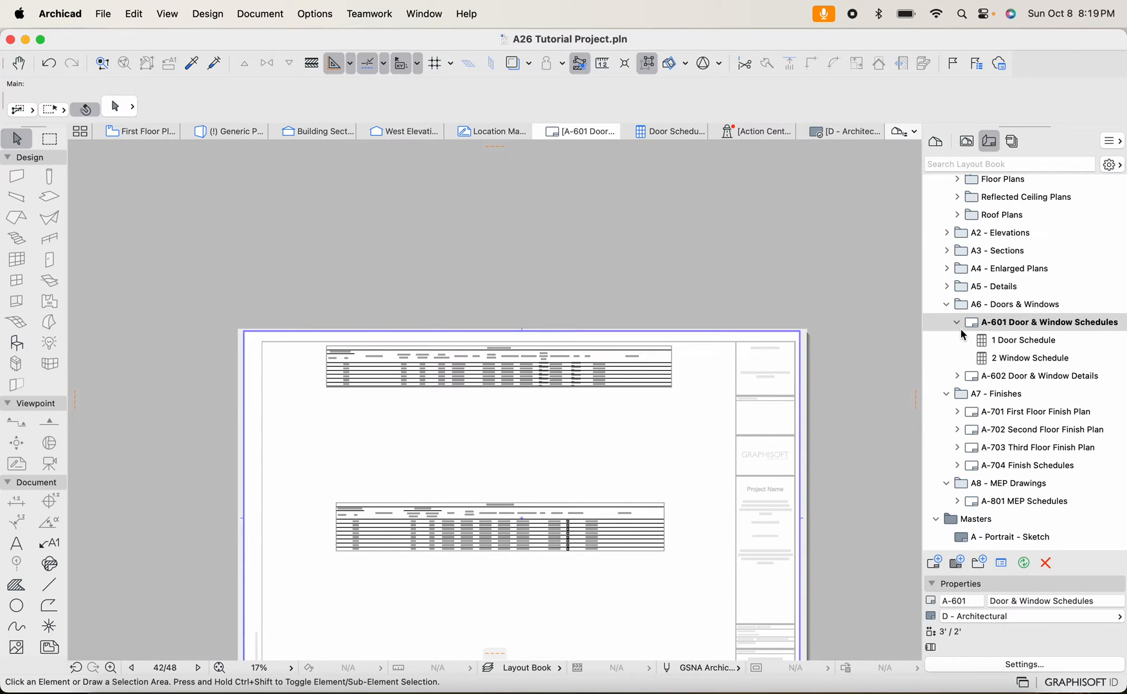
click(948, 304)
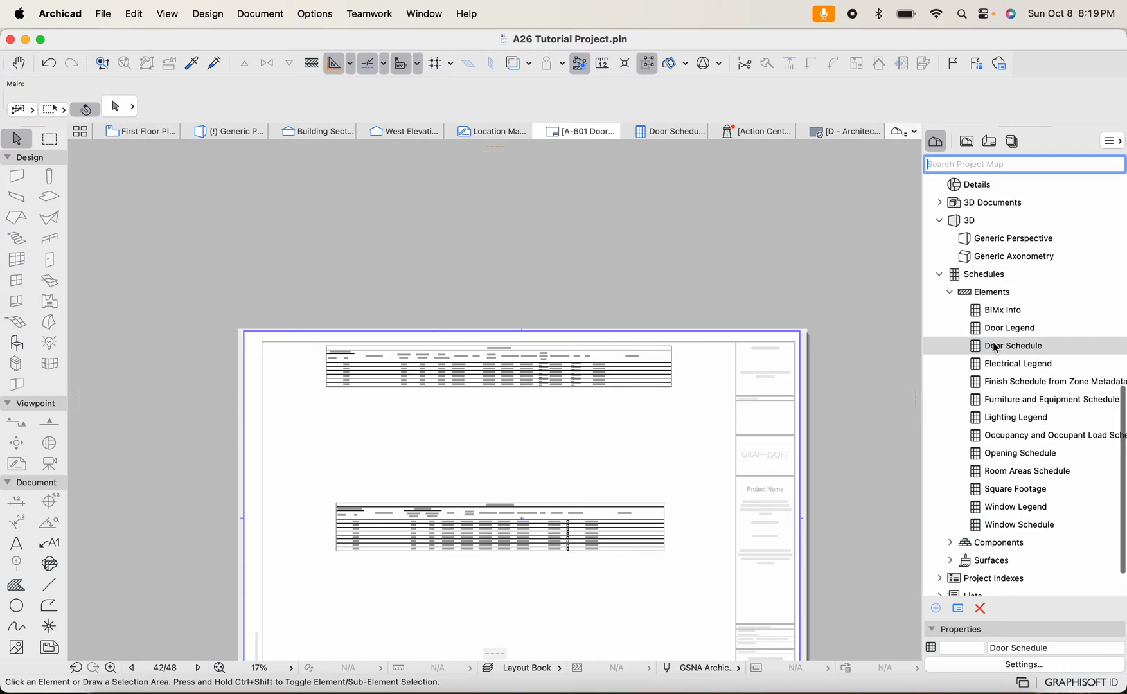
Find Door Schedule under Project Map Schedules and open it from its context menu
click(1010, 327)
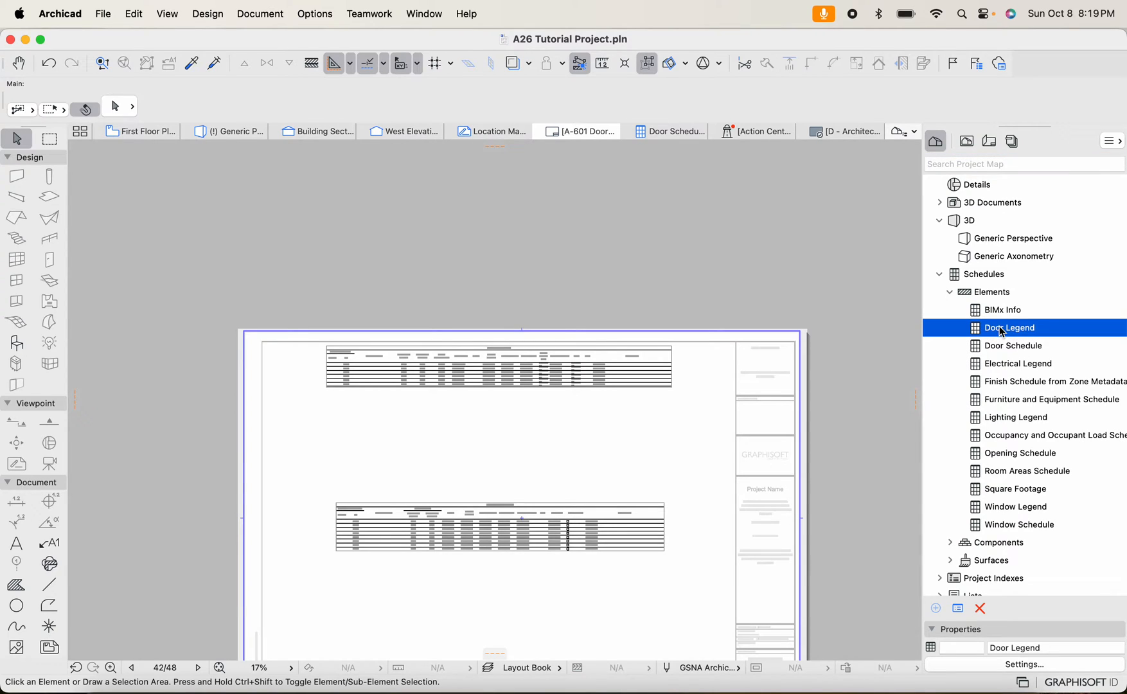
mouse_move(1006, 339)
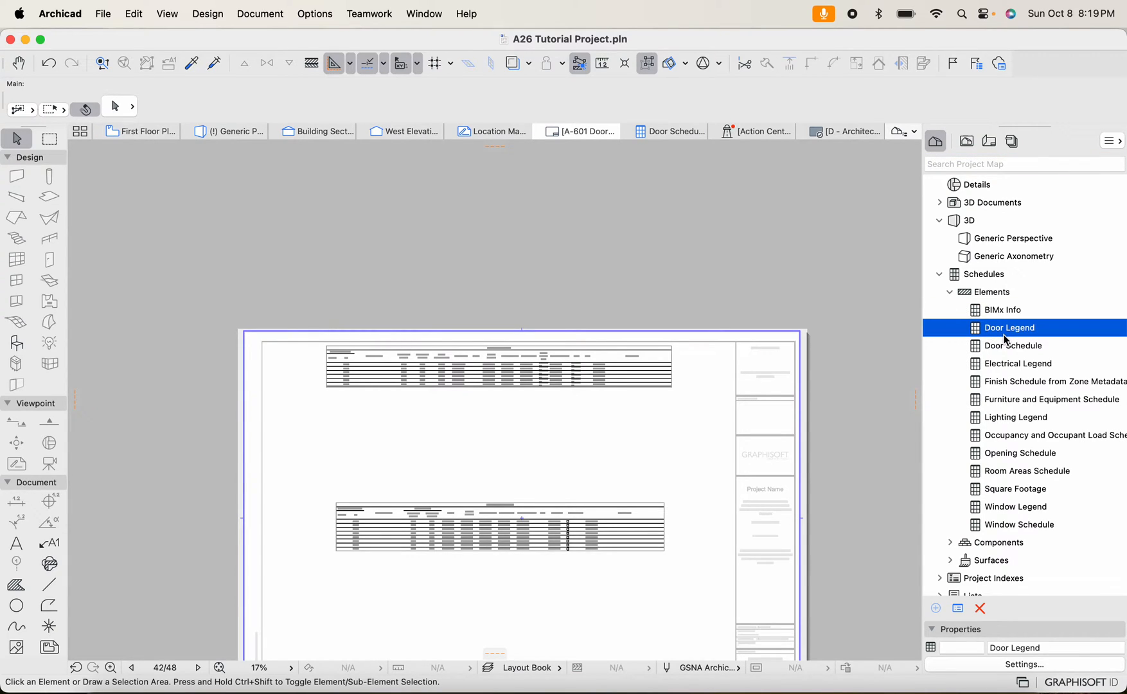
click(1003, 310)
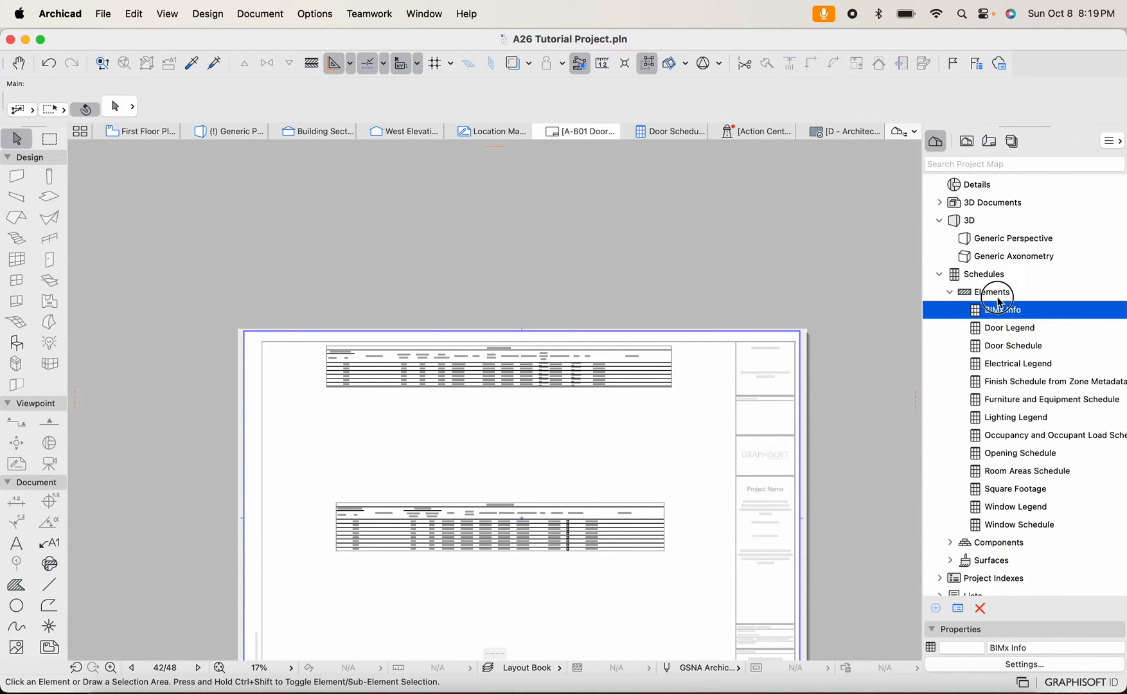
click(983, 274)
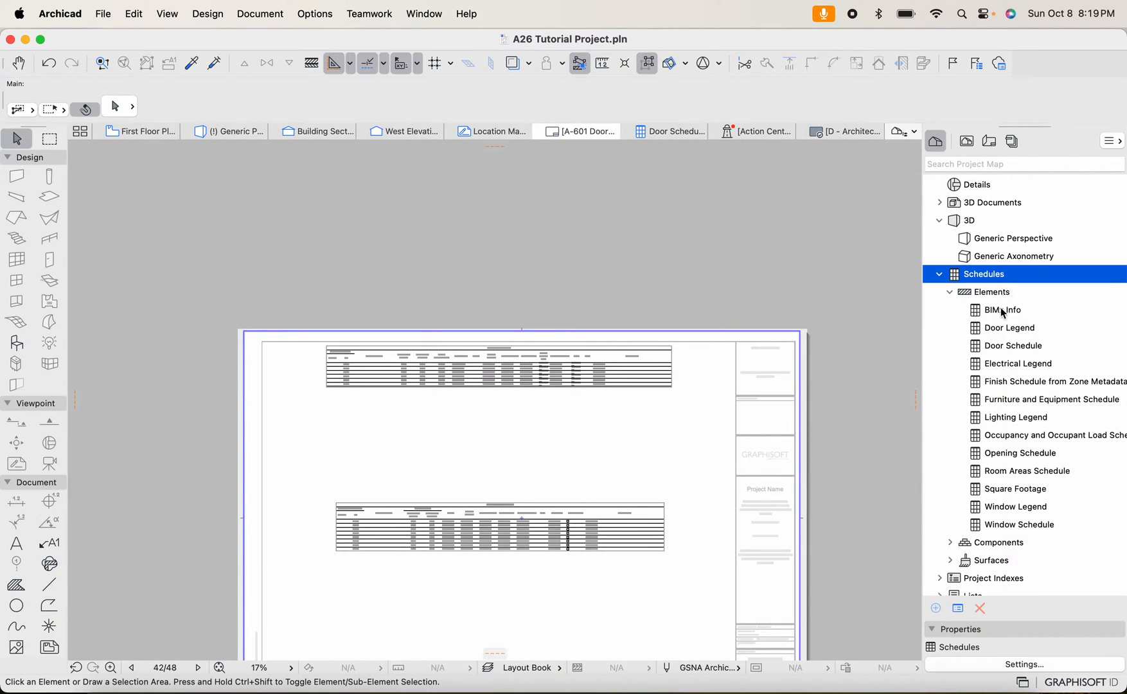
click(1002, 309)
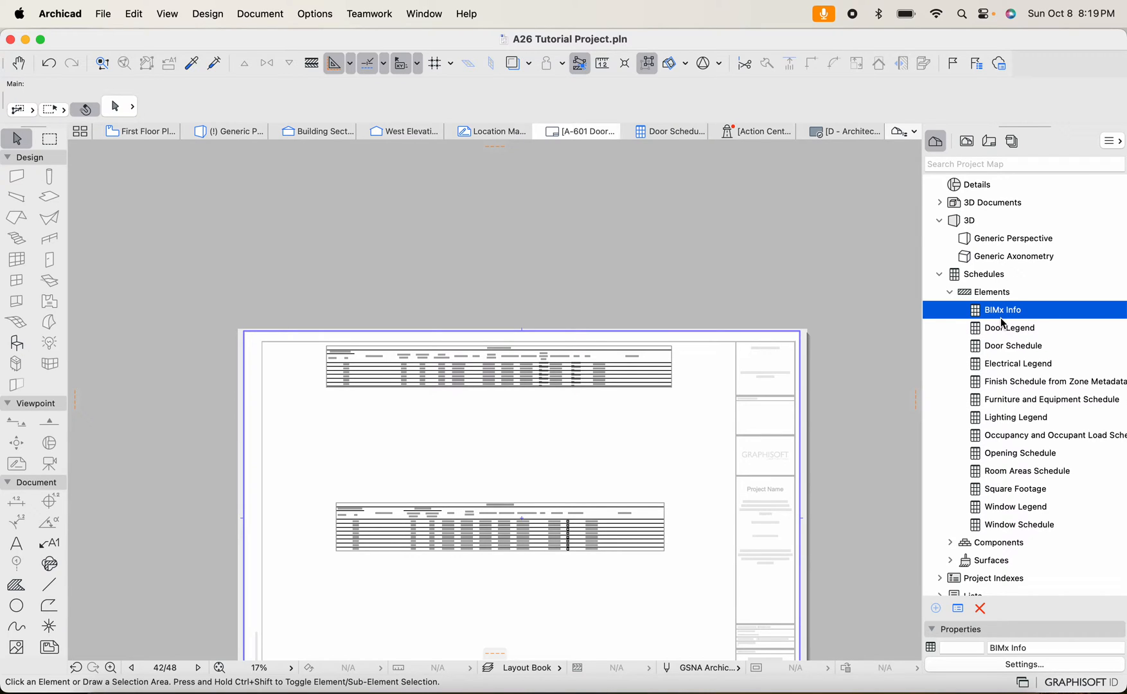
mouse_move(934, 604)
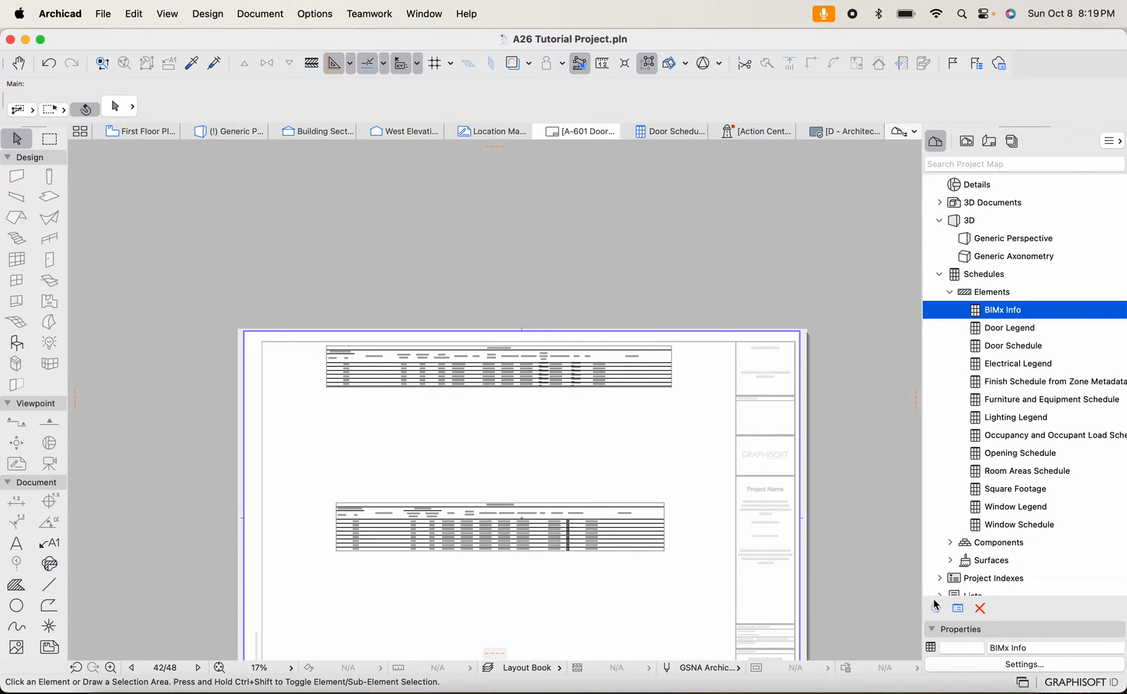
click(1013, 345)
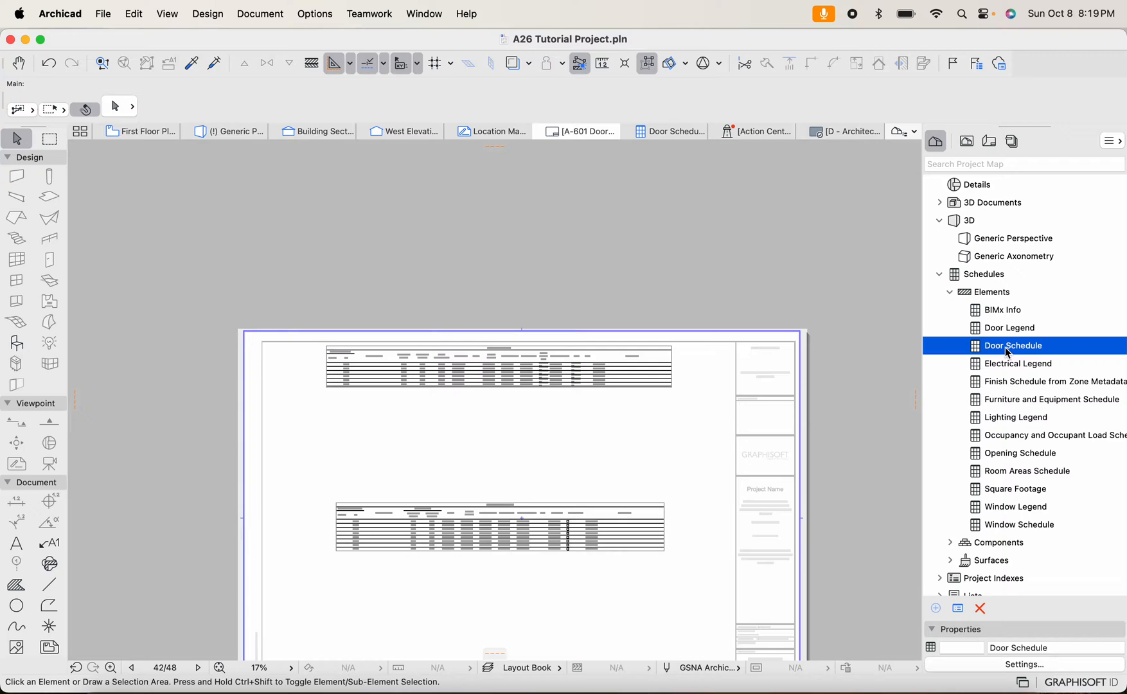
right_click(1013, 346)
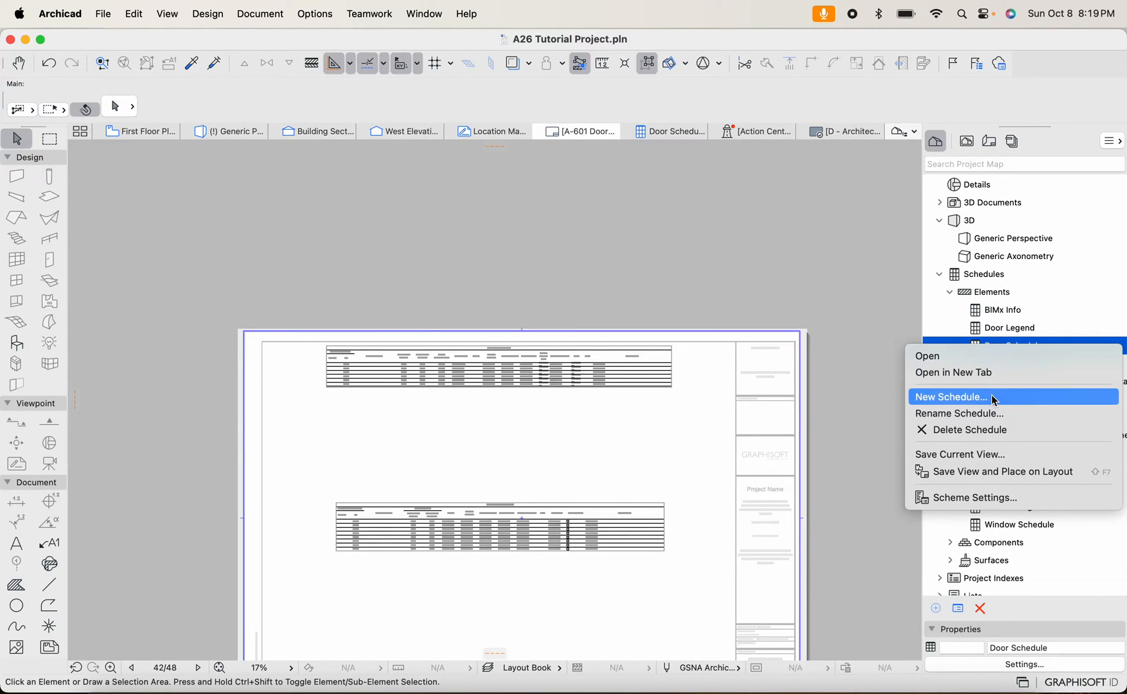
mouse_move(972, 447)
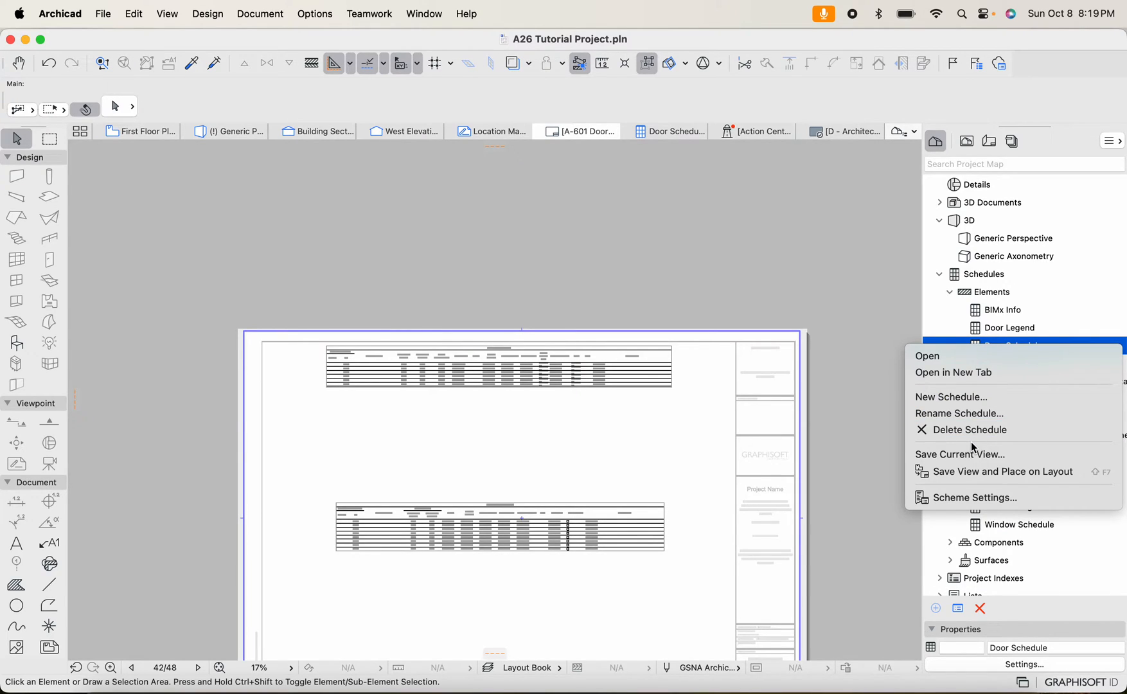
mouse_move(905, 303)
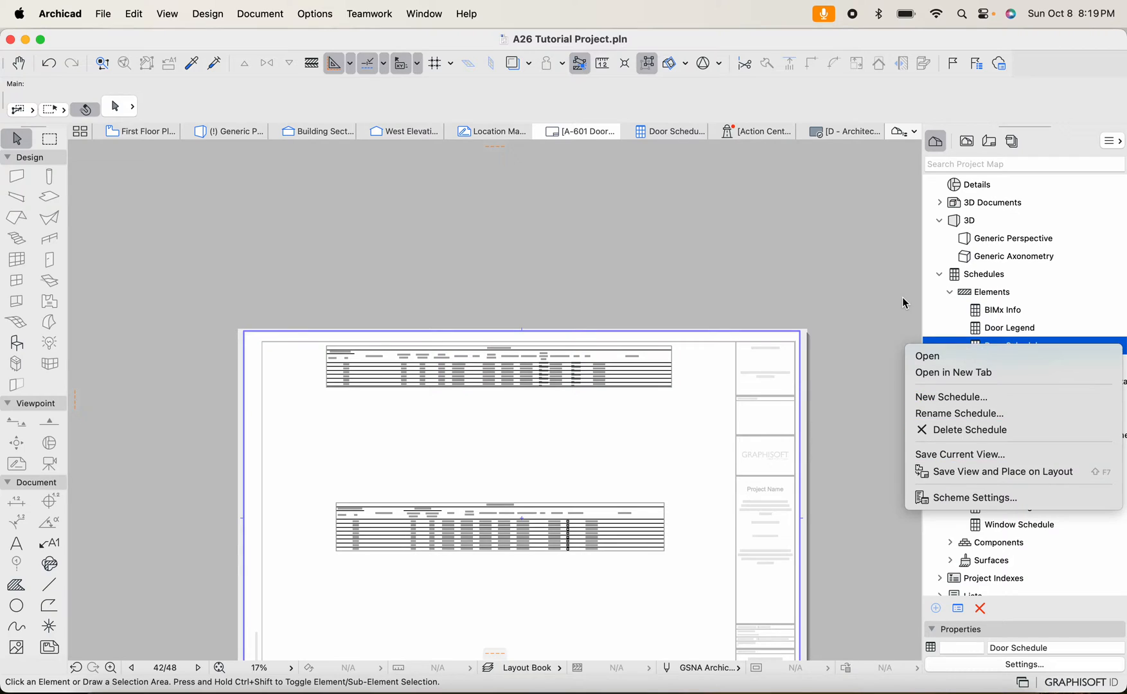
click(928, 357)
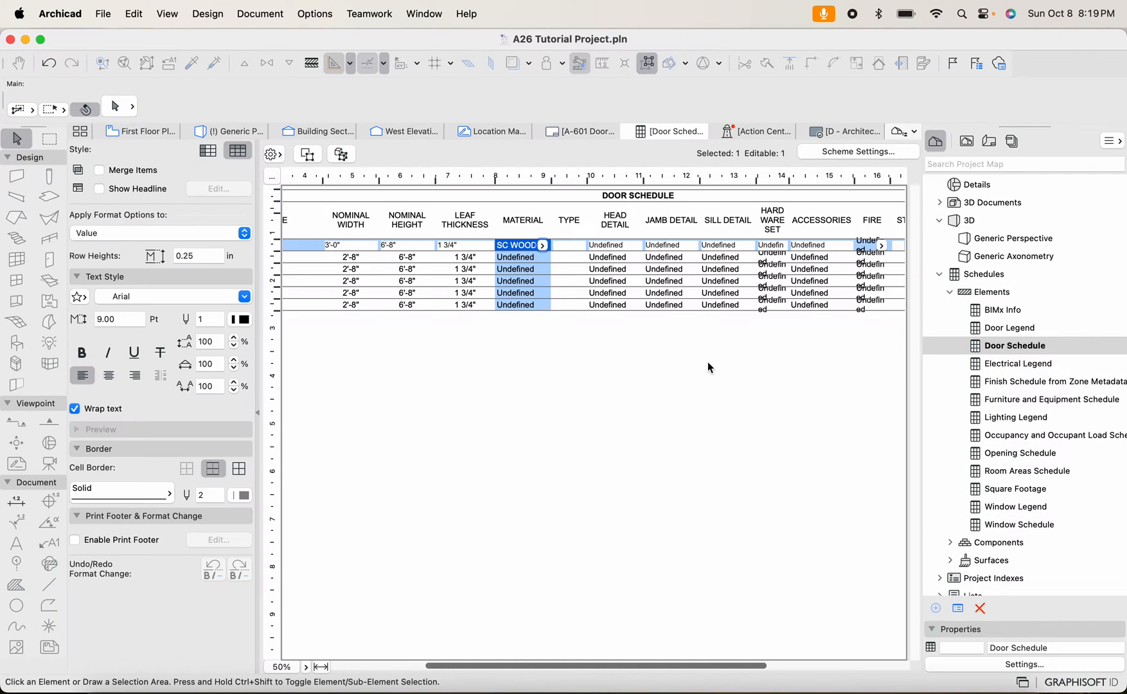
Add a new Elements schedule scheme named 'New Door Schedule' in Scheme Settings
right_click(1015, 345)
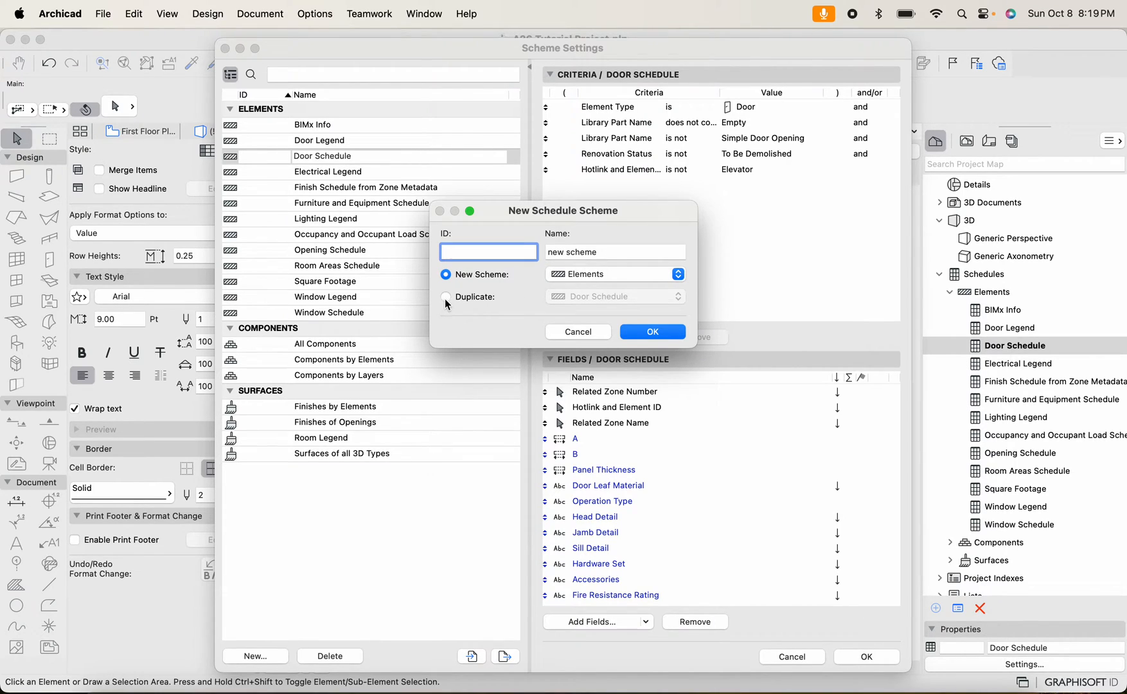
click(446, 297)
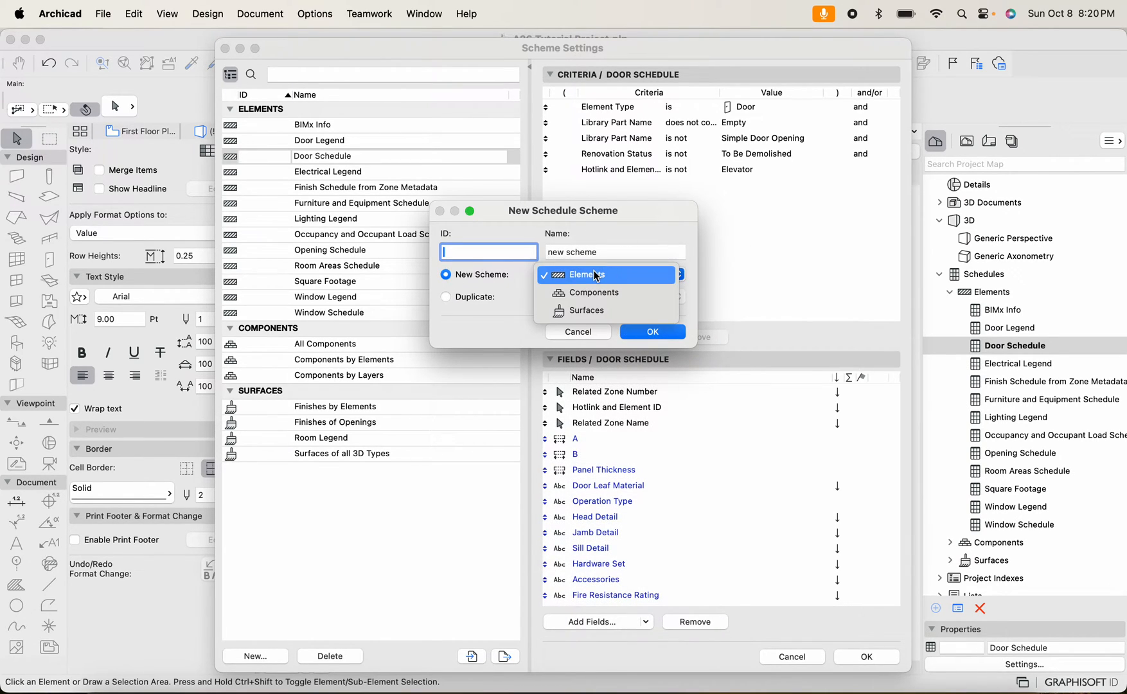
click(606, 275)
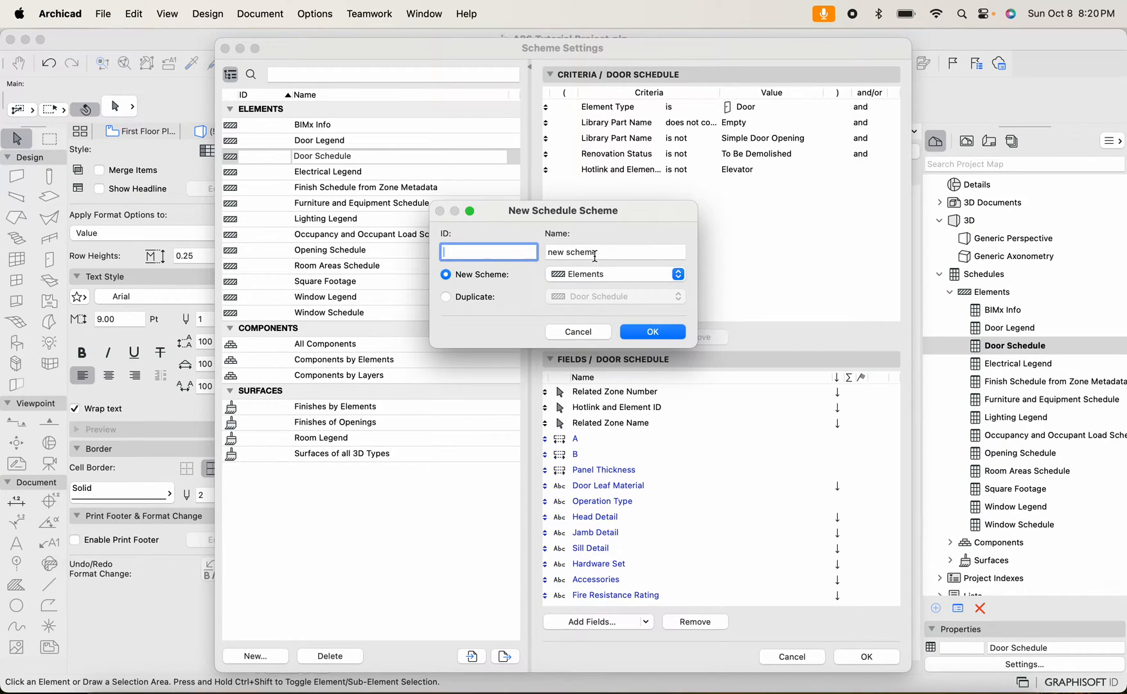
text(New Door S)
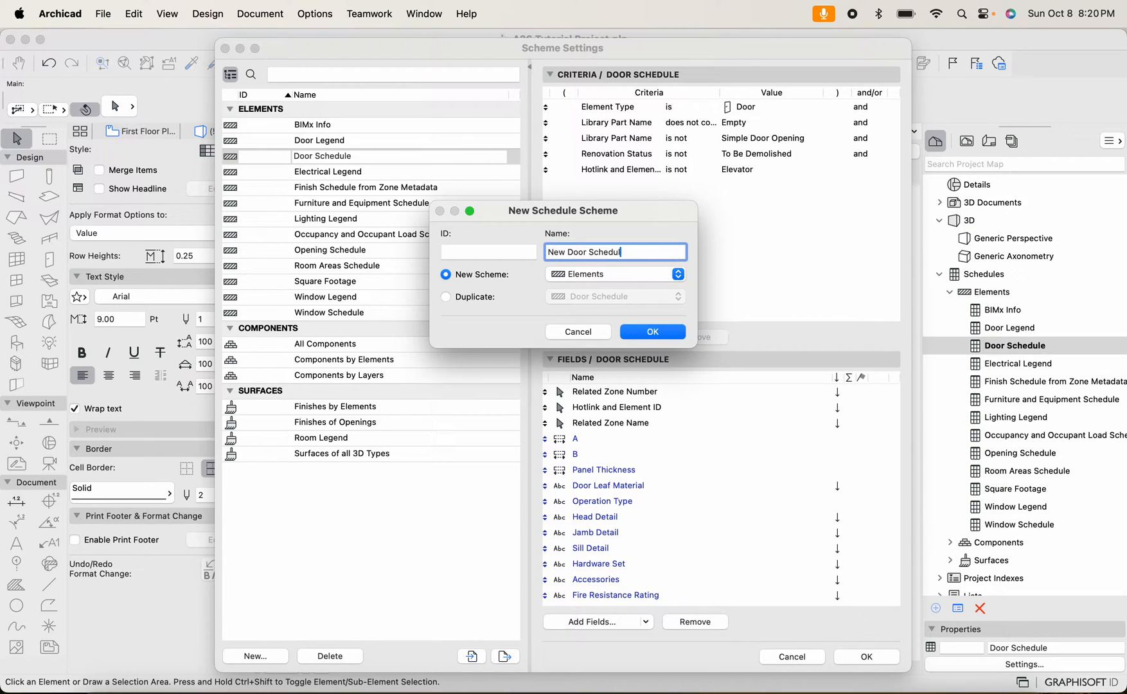
click(650, 331)
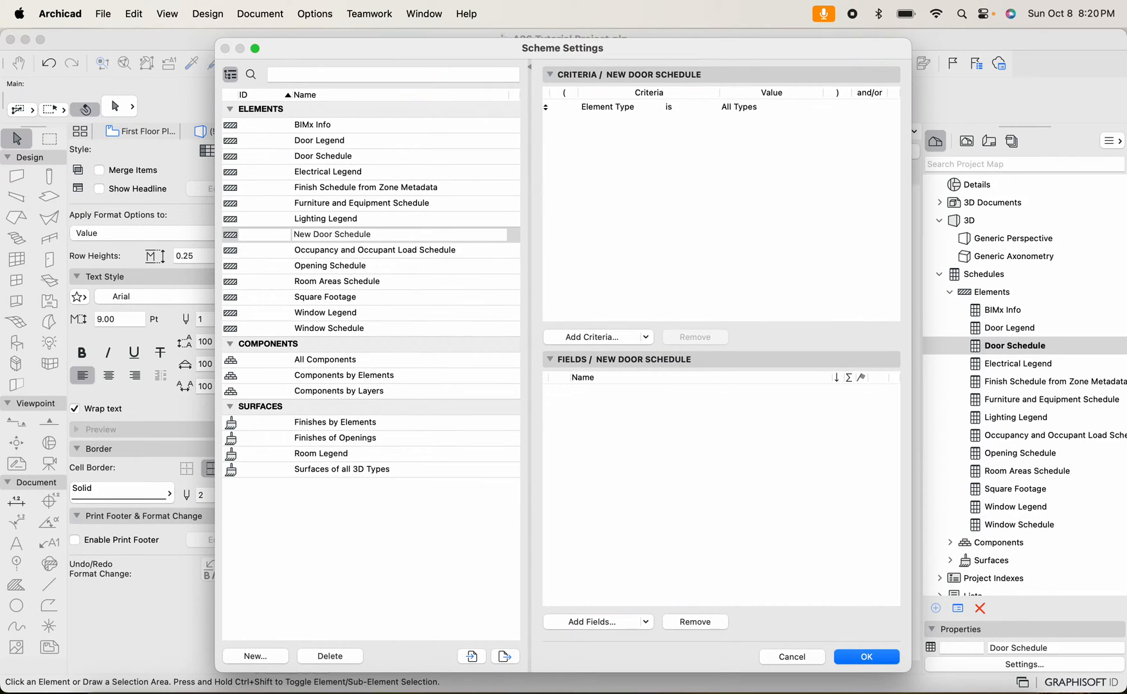
mouse_move(395, 252)
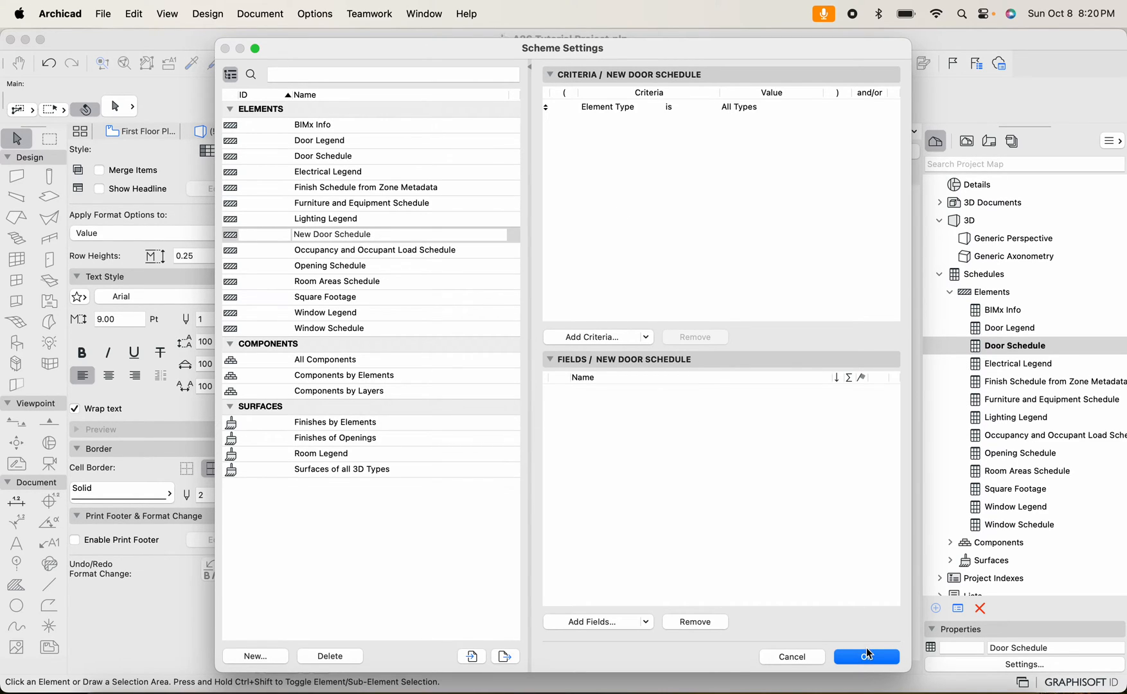
Confirm Scheme Settings and open the empty New Door Schedule from the Project Map
click(866, 657)
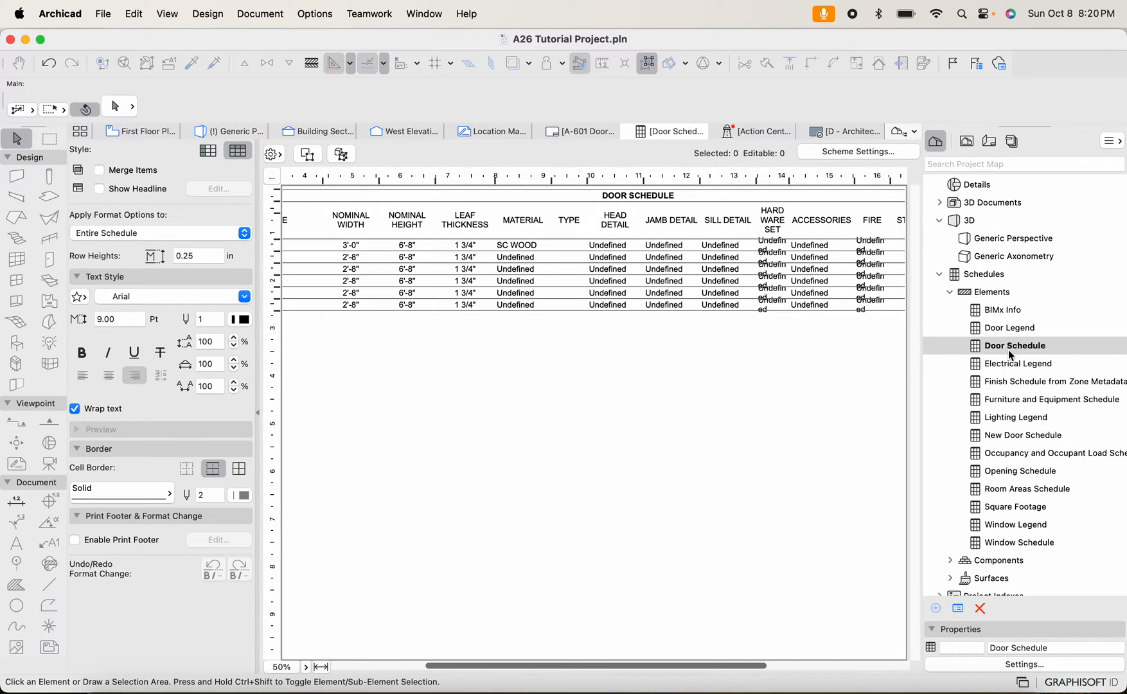
mouse_move(1001, 441)
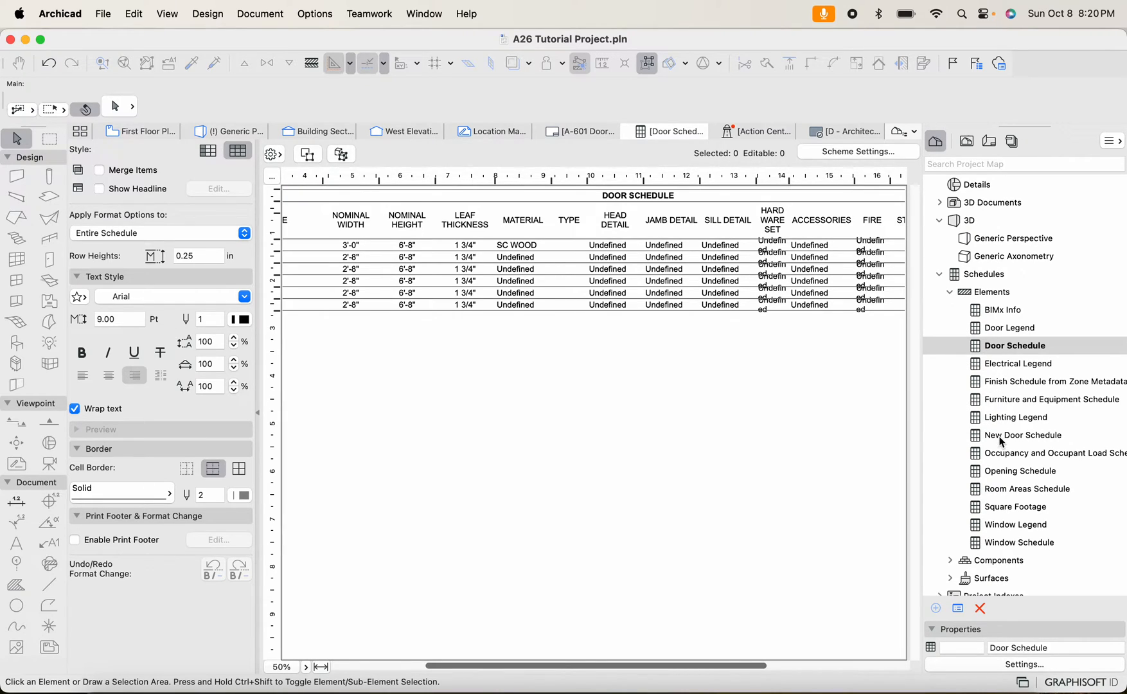
click(1023, 434)
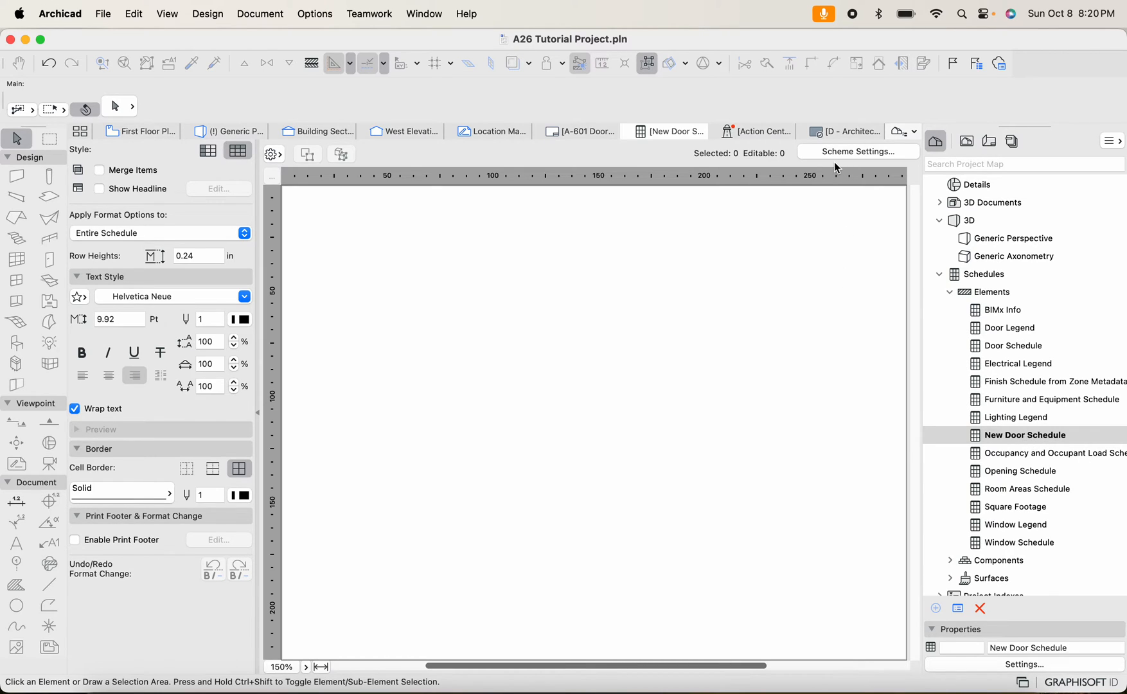
mouse_move(772, 336)
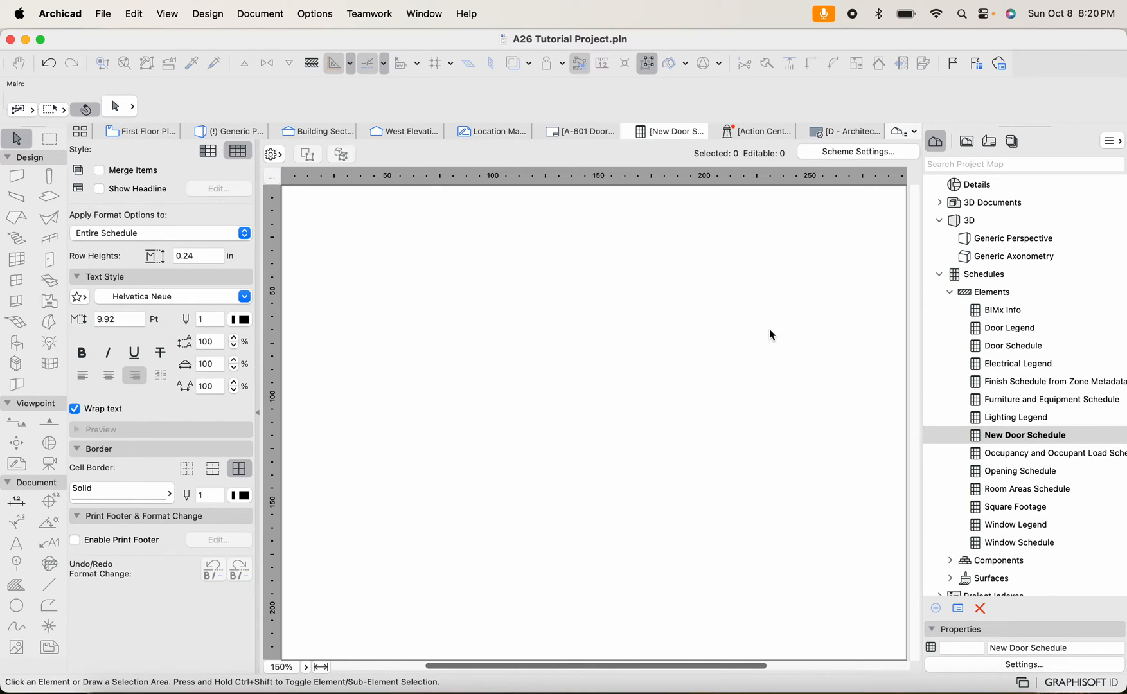
mouse_move(857, 153)
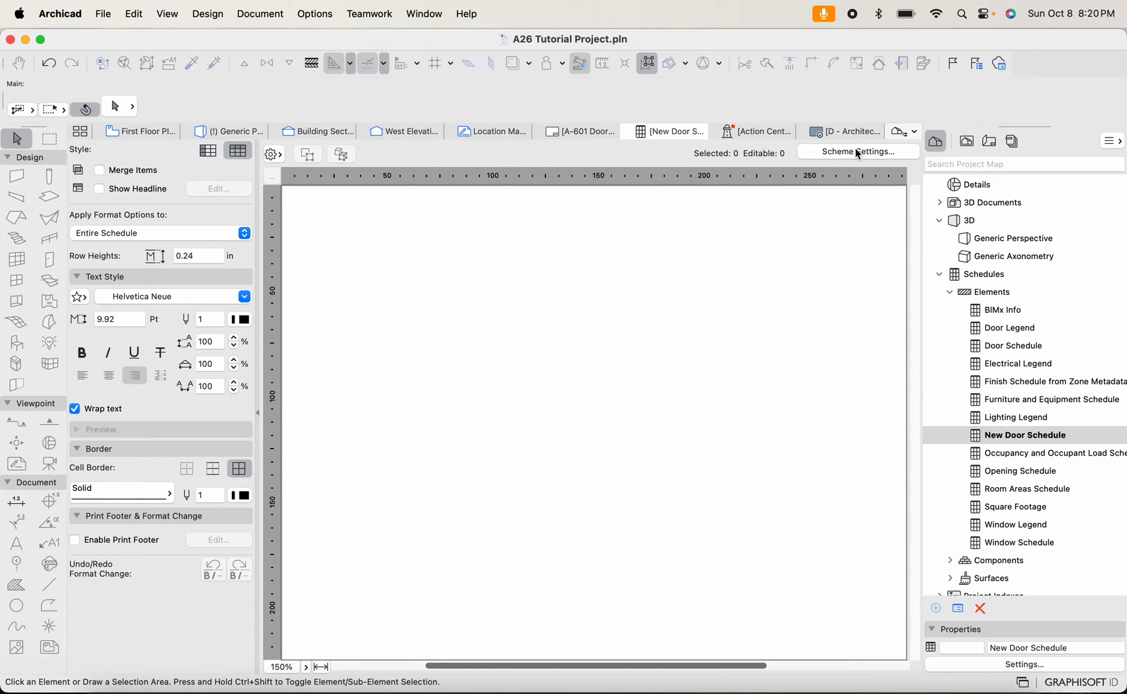
click(859, 152)
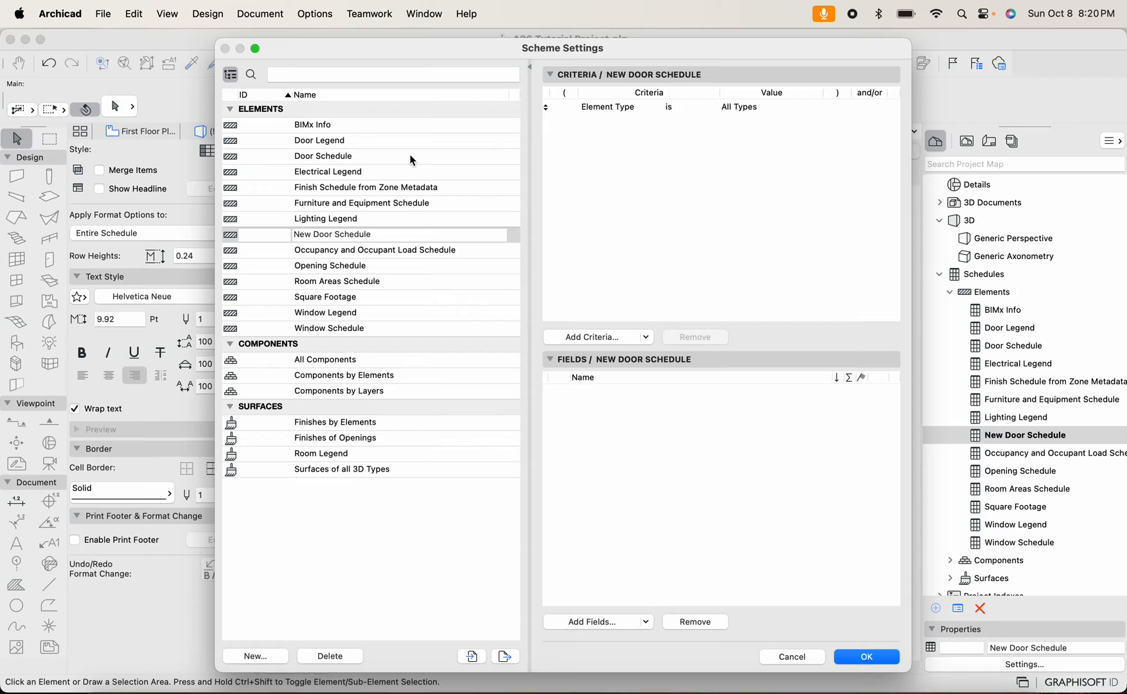
mouse_move(626, 330)
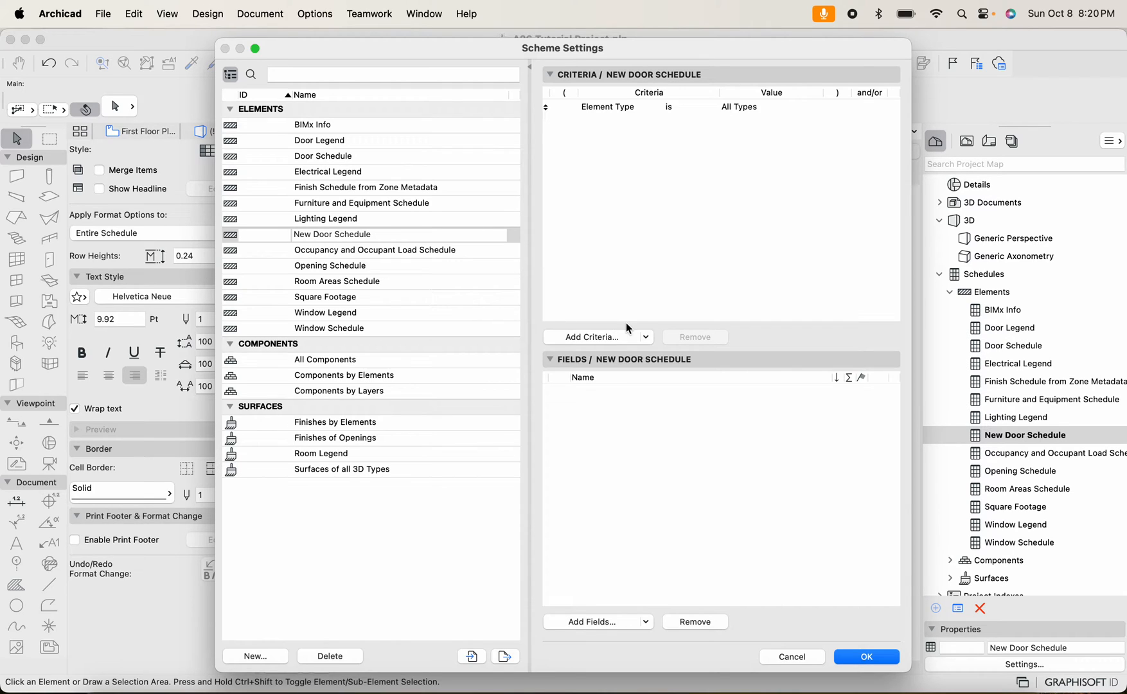
click(320, 140)
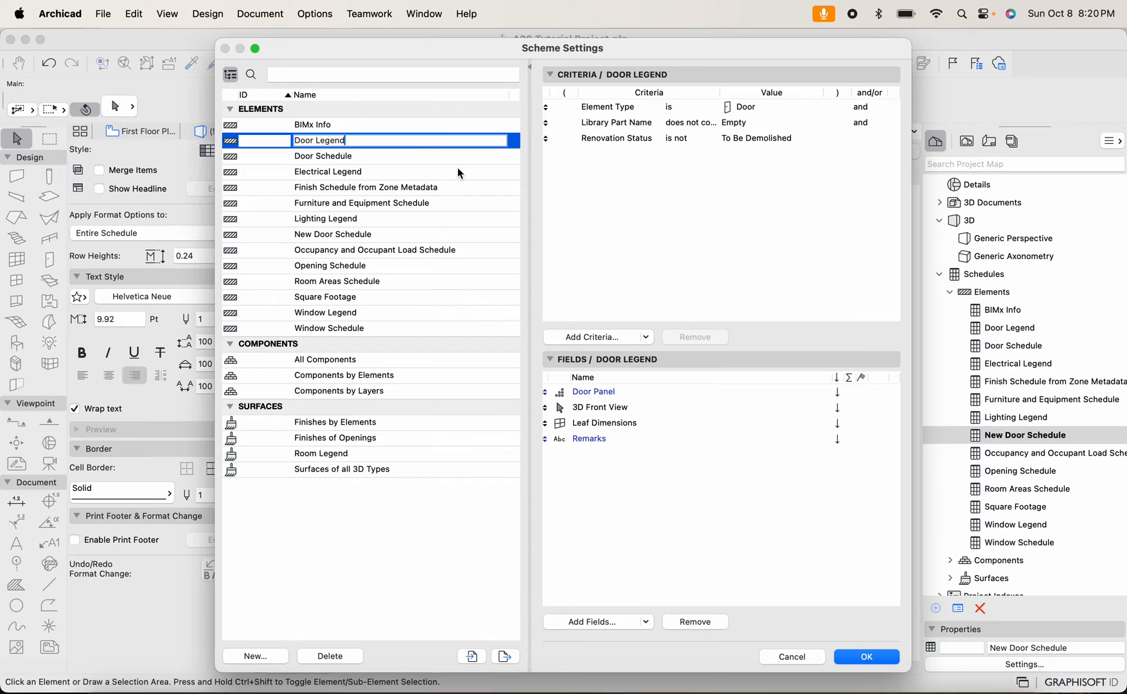
mouse_move(321, 139)
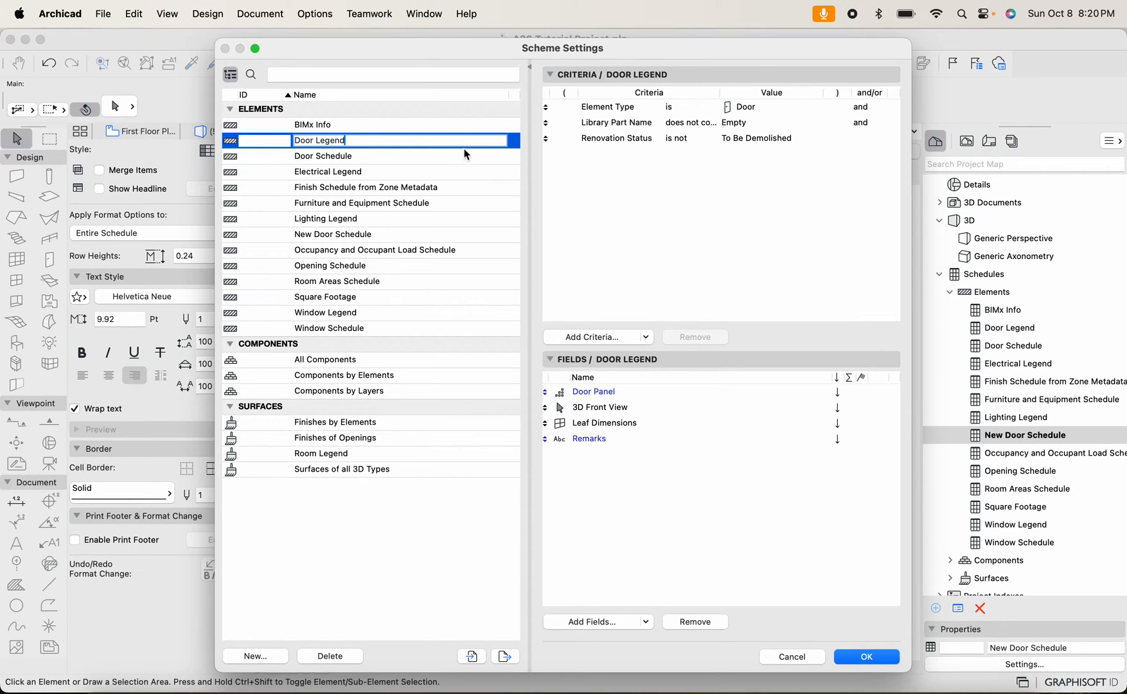
mouse_move(283, 134)
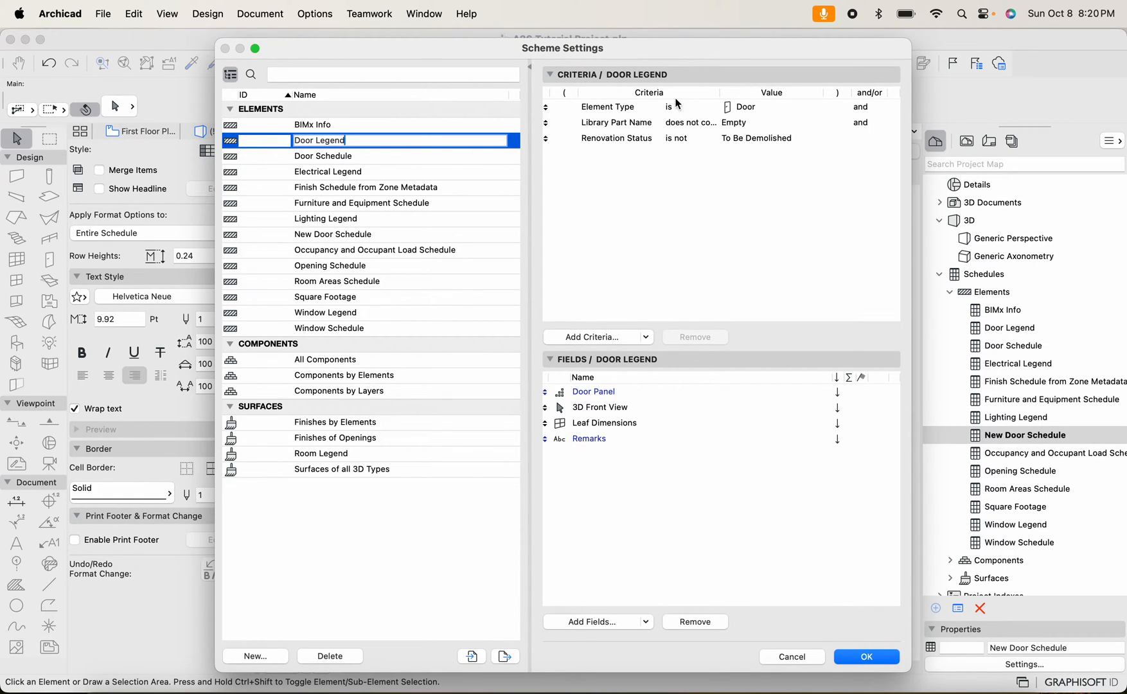
mouse_move(679, 232)
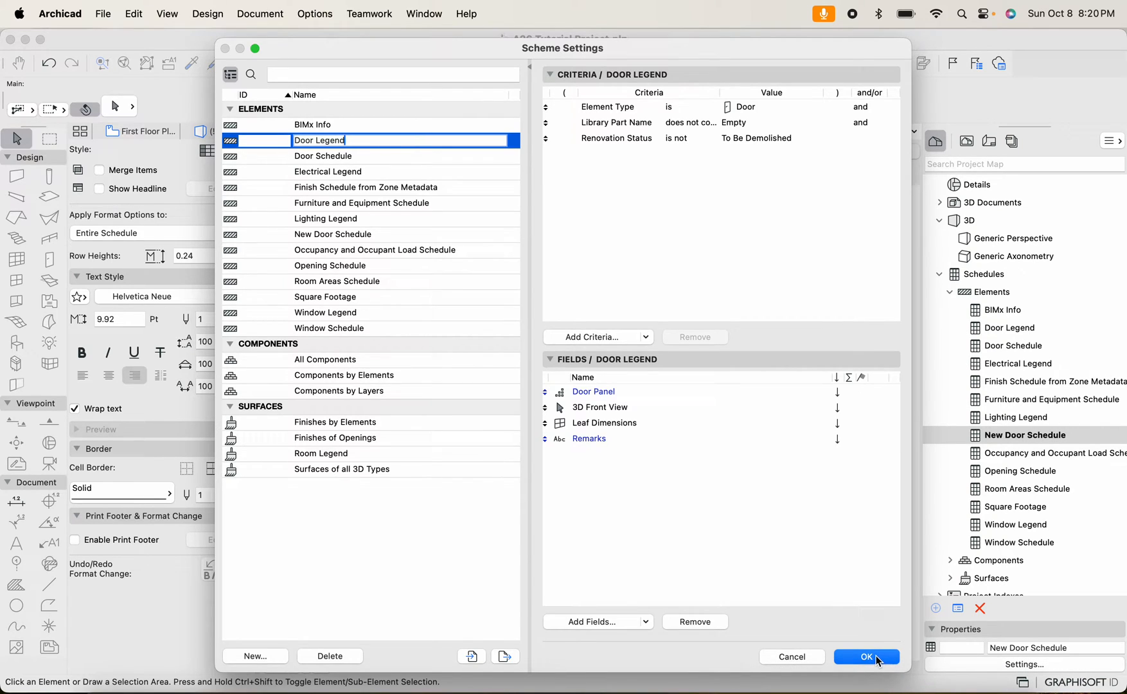
click(866, 657)
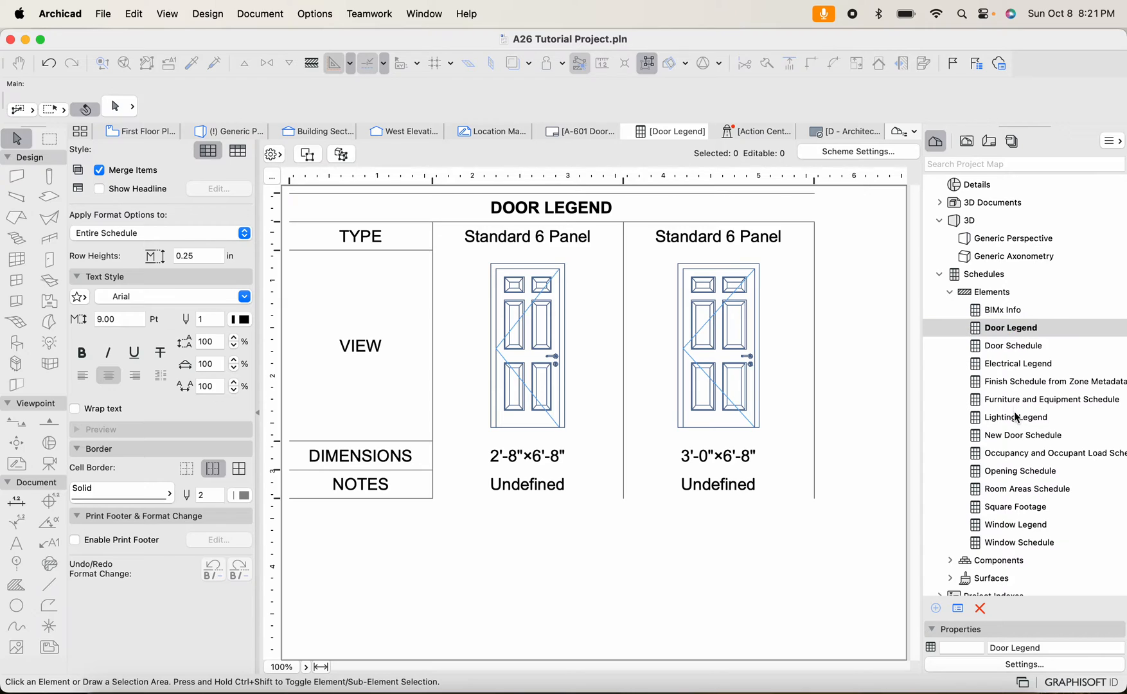
click(1024, 435)
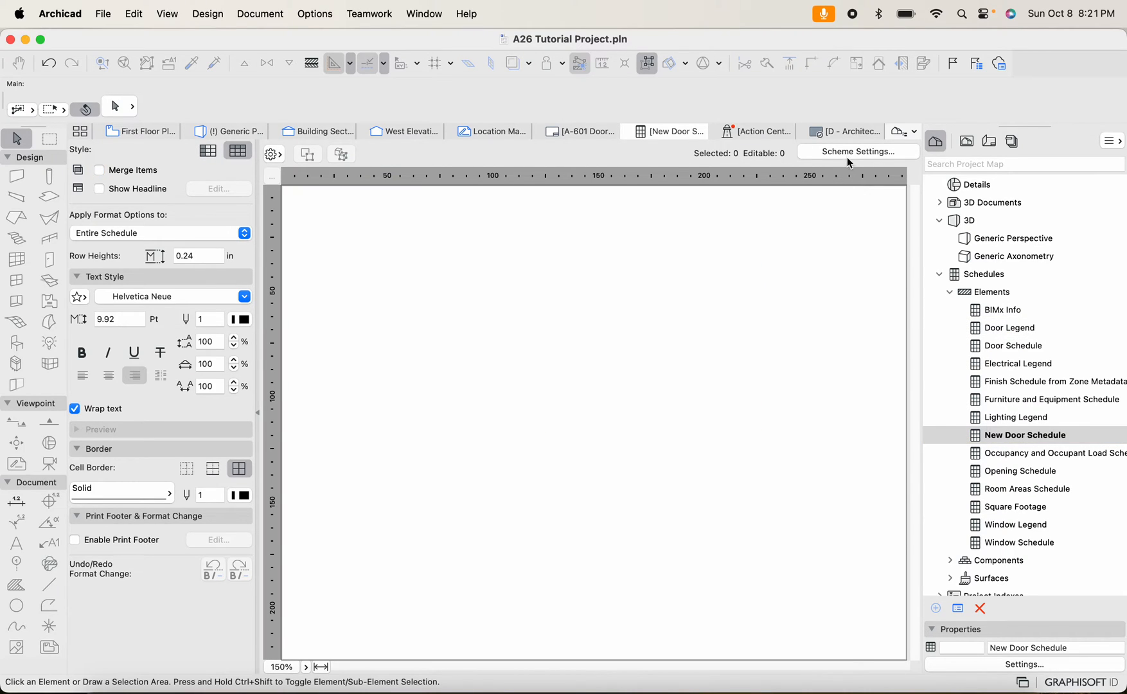
Set the scheme's Element Type criterion to 'is Door'
click(859, 151)
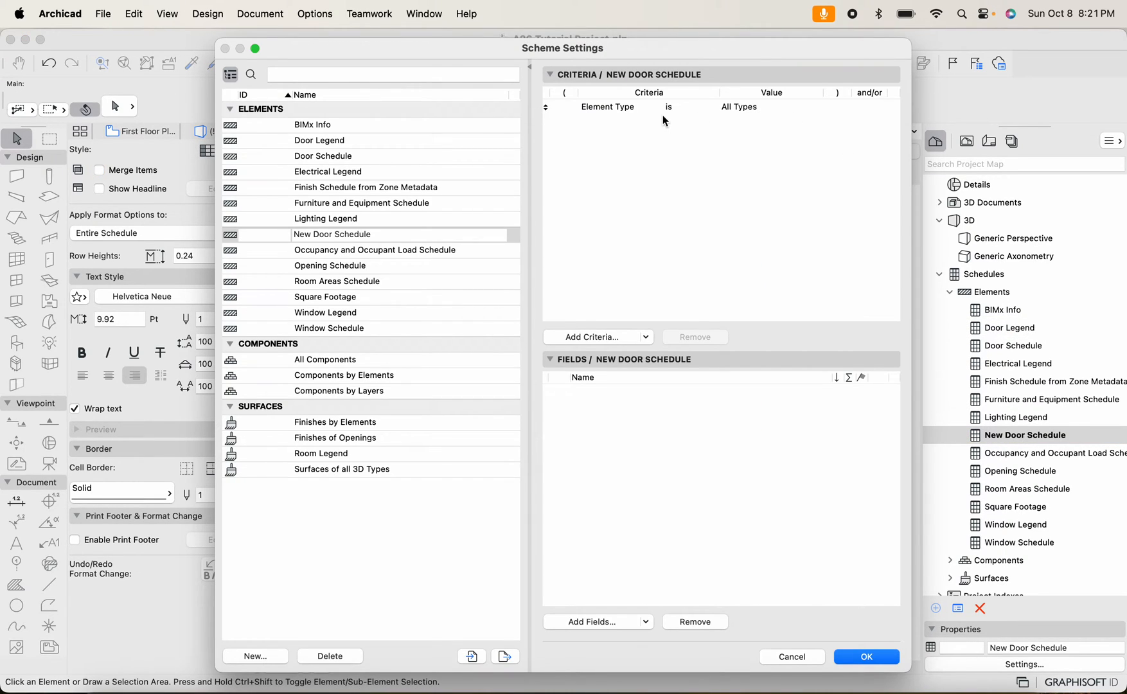
click(607, 107)
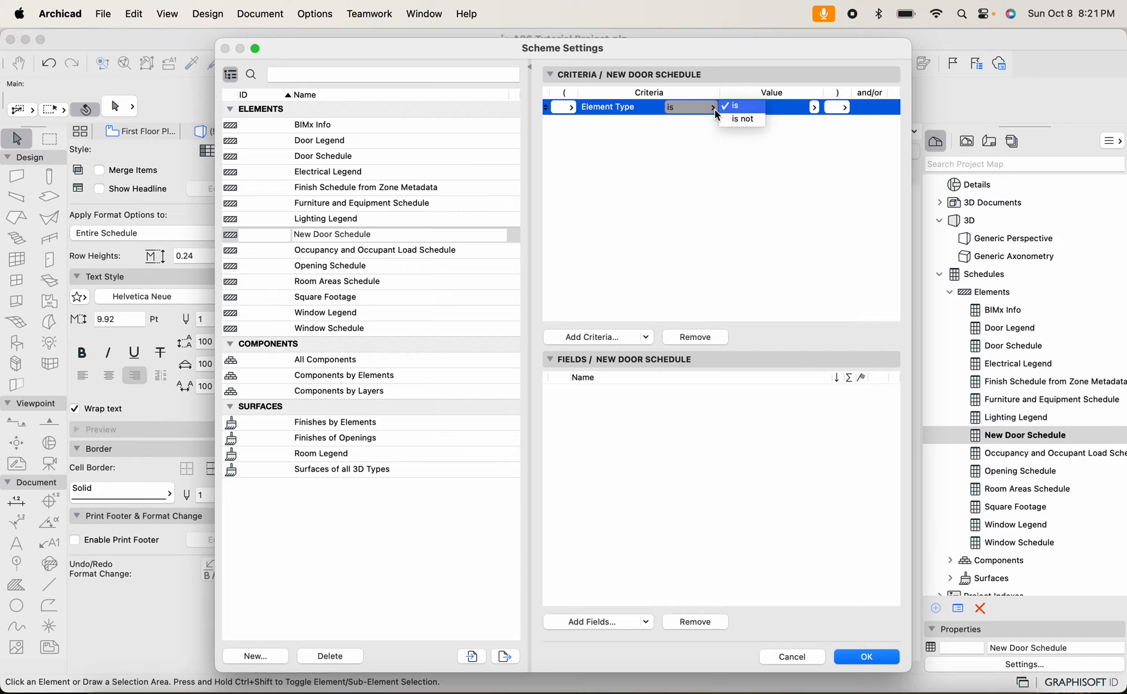
click(814, 107)
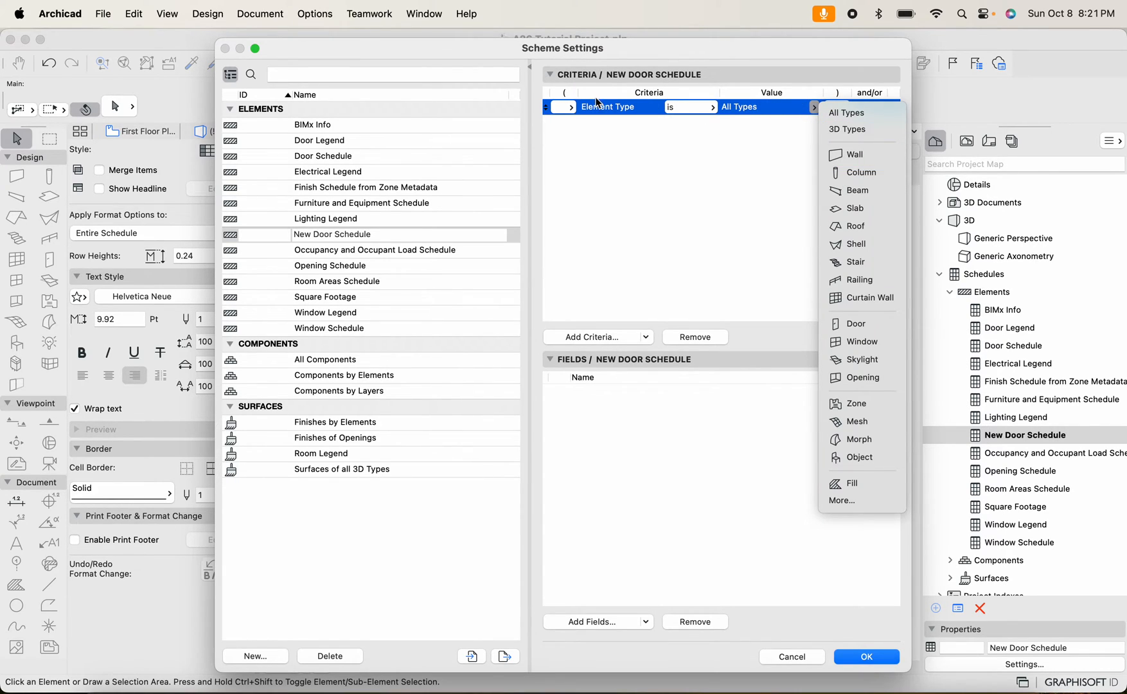
mouse_move(861, 190)
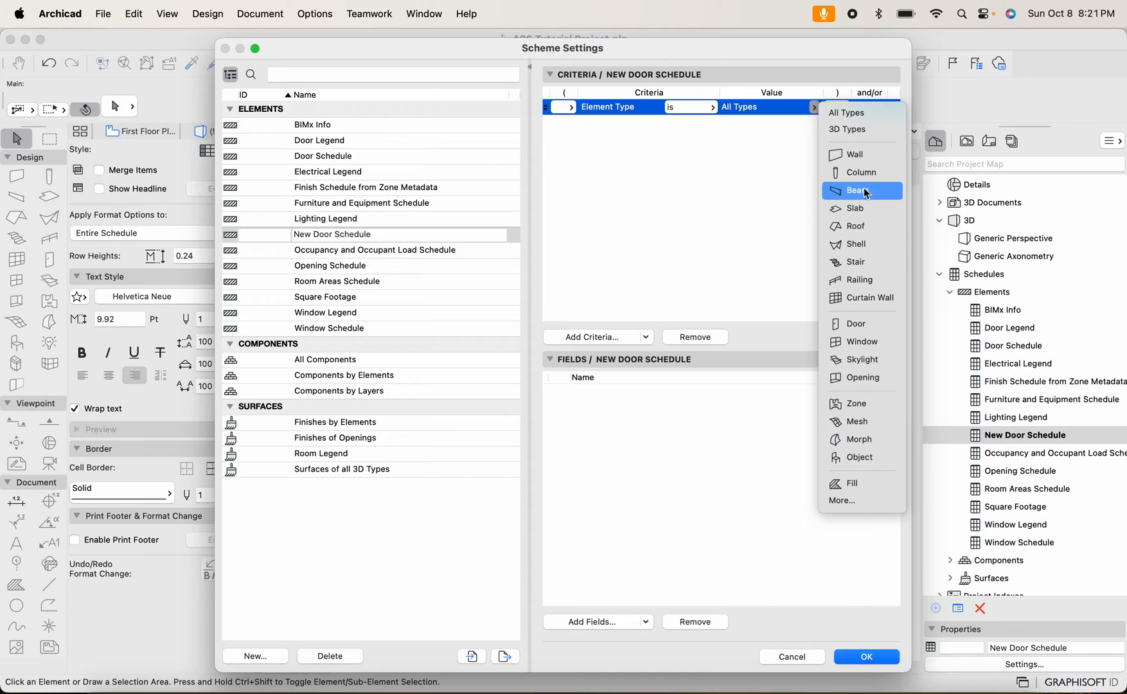
click(857, 323)
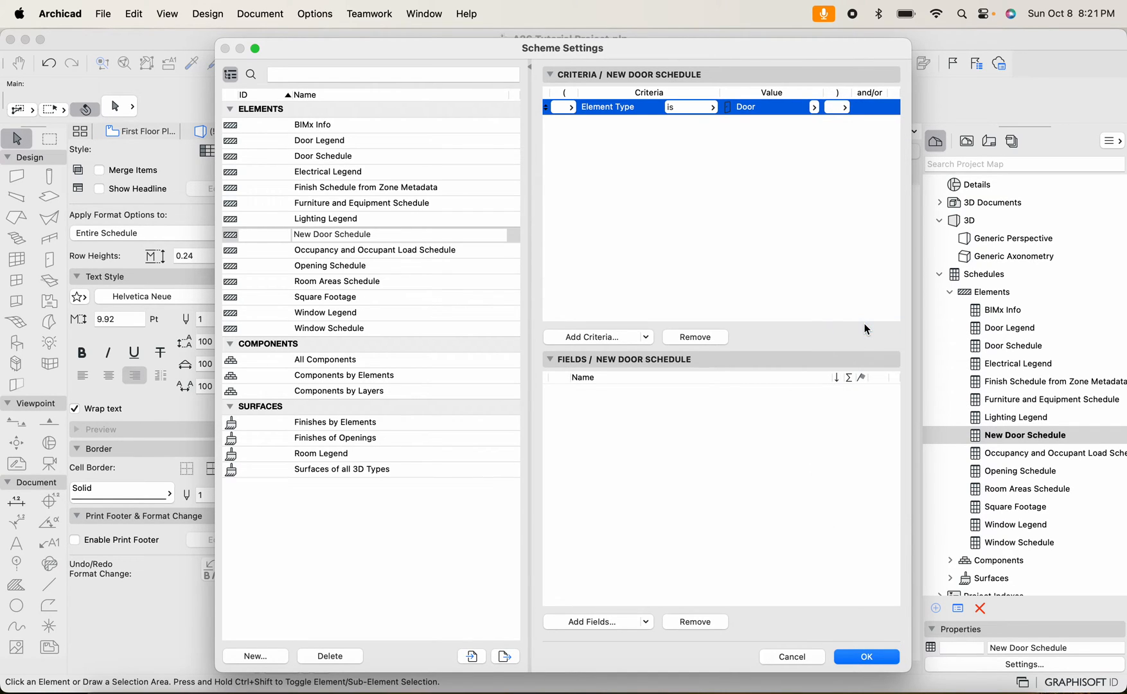
mouse_move(771, 164)
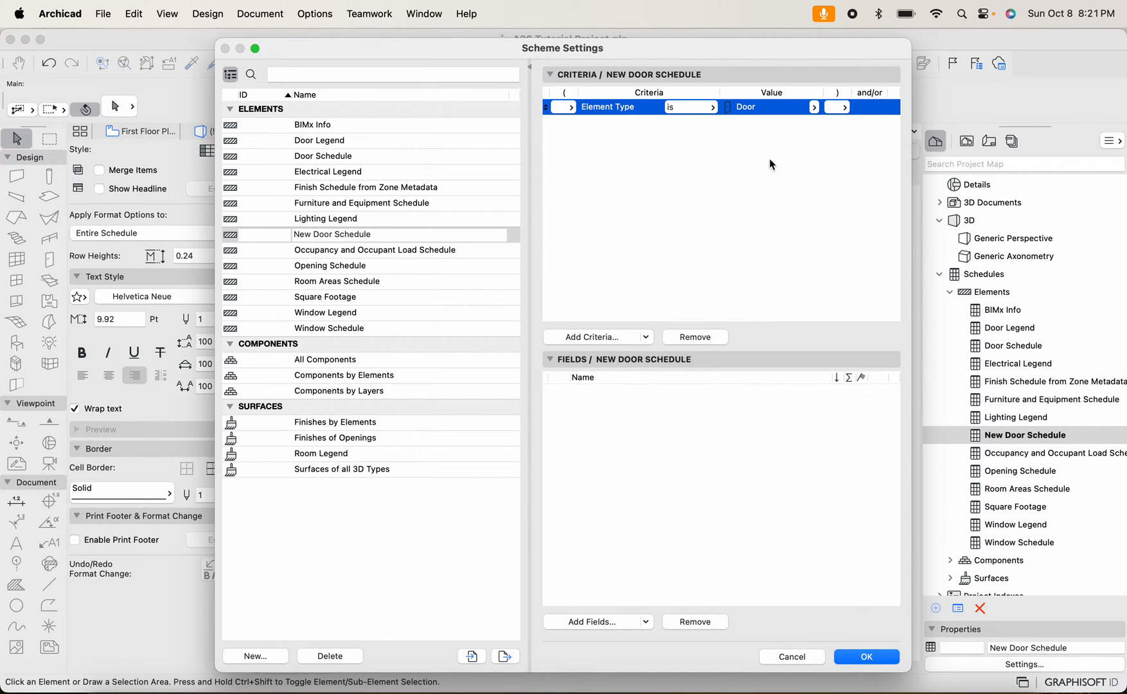
mouse_move(827, 60)
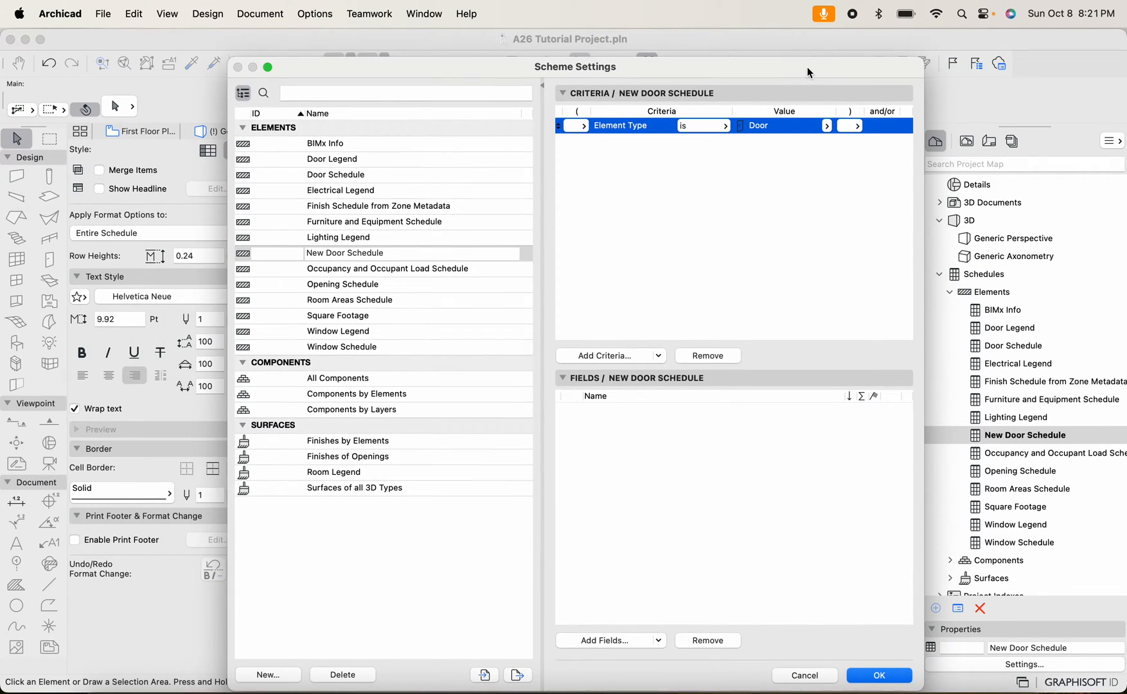
mouse_move(655, 645)
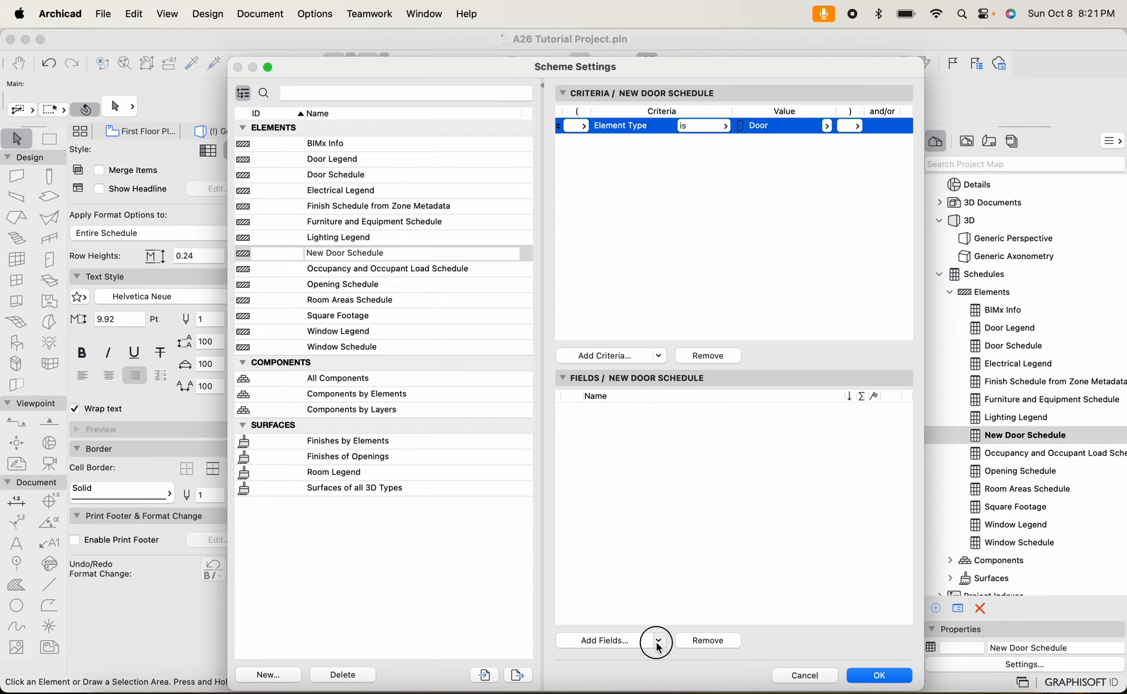
Show the Add Fields source choices: Parameters & Properties, Library Part Parameters, IFC Properties
click(656, 640)
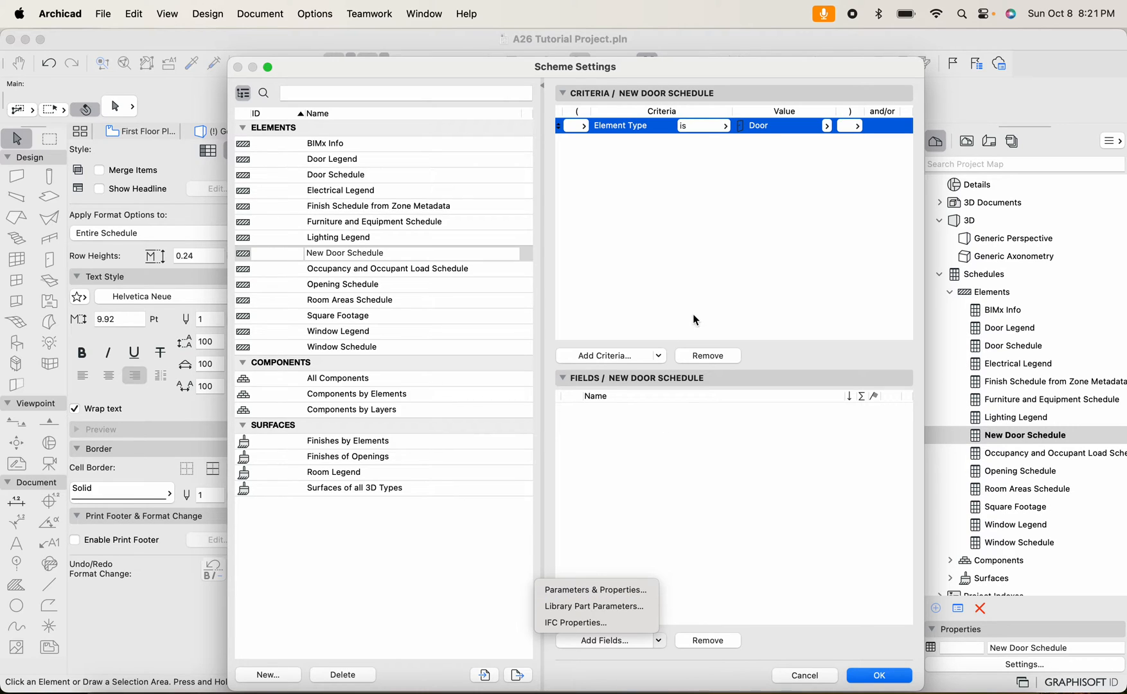
mouse_move(595, 590)
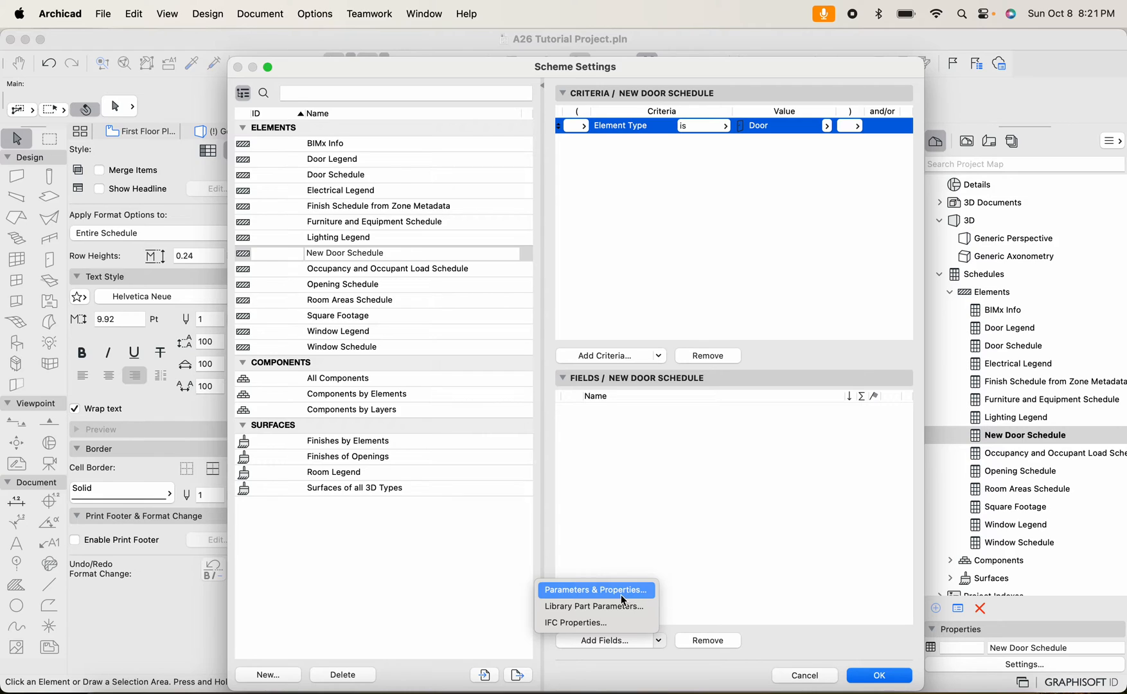
mouse_move(620, 606)
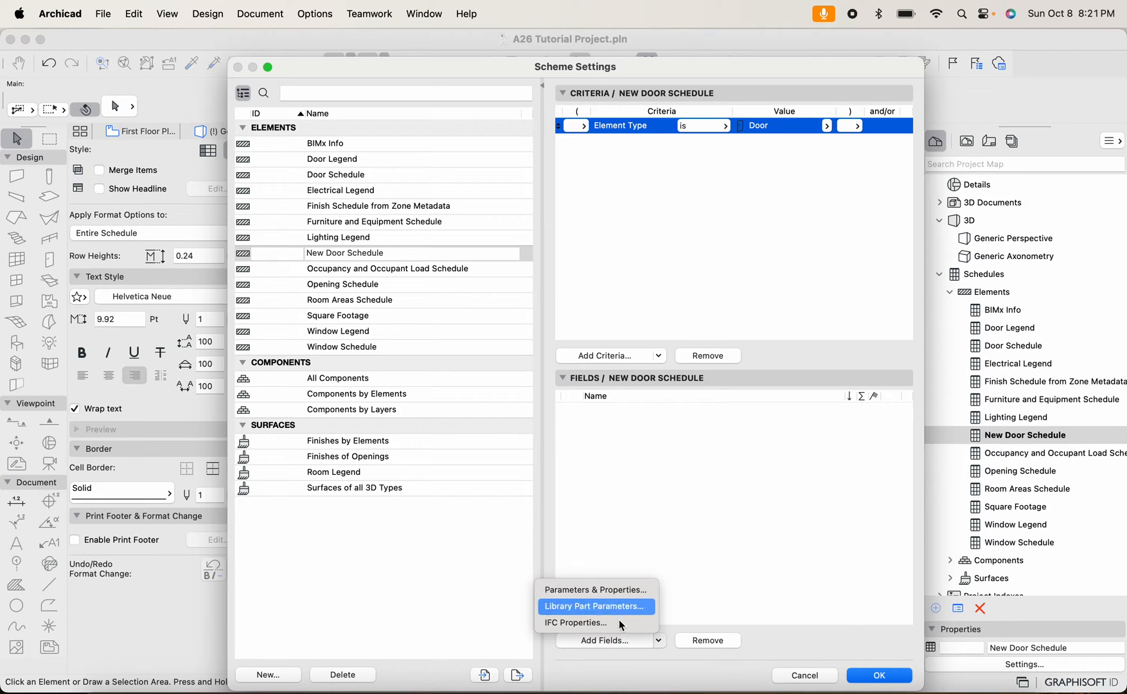
Add Window/Door parameter Nominal W x H Size as the schedule's first field
click(594, 605)
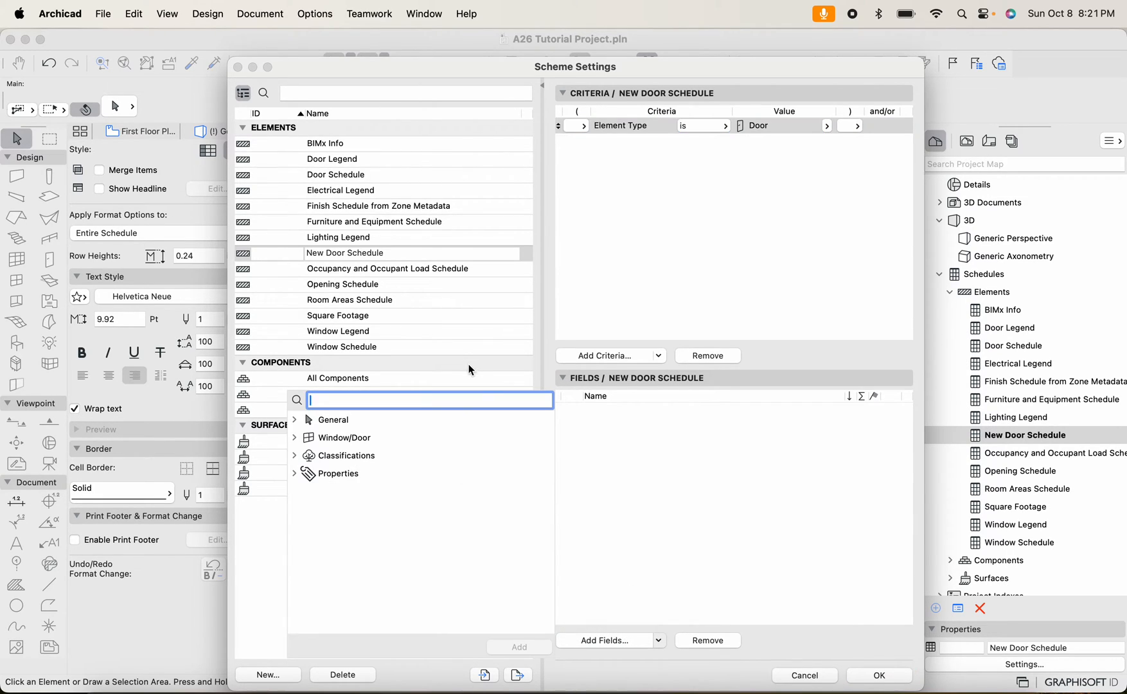
mouse_move(298, 440)
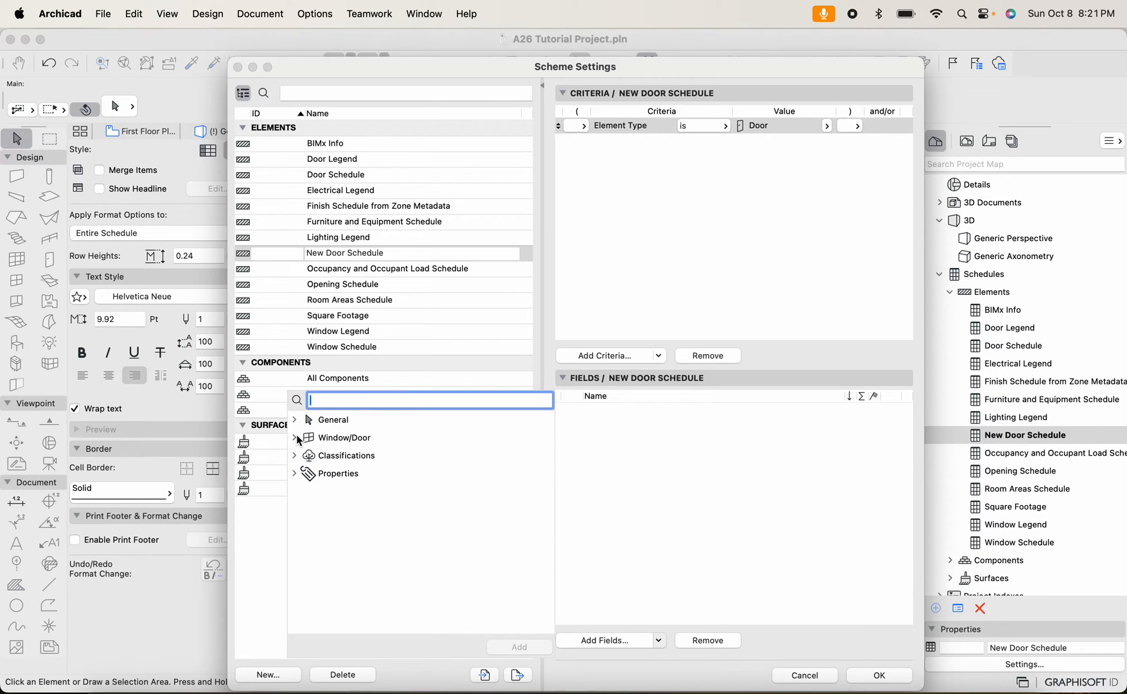
click(302, 438)
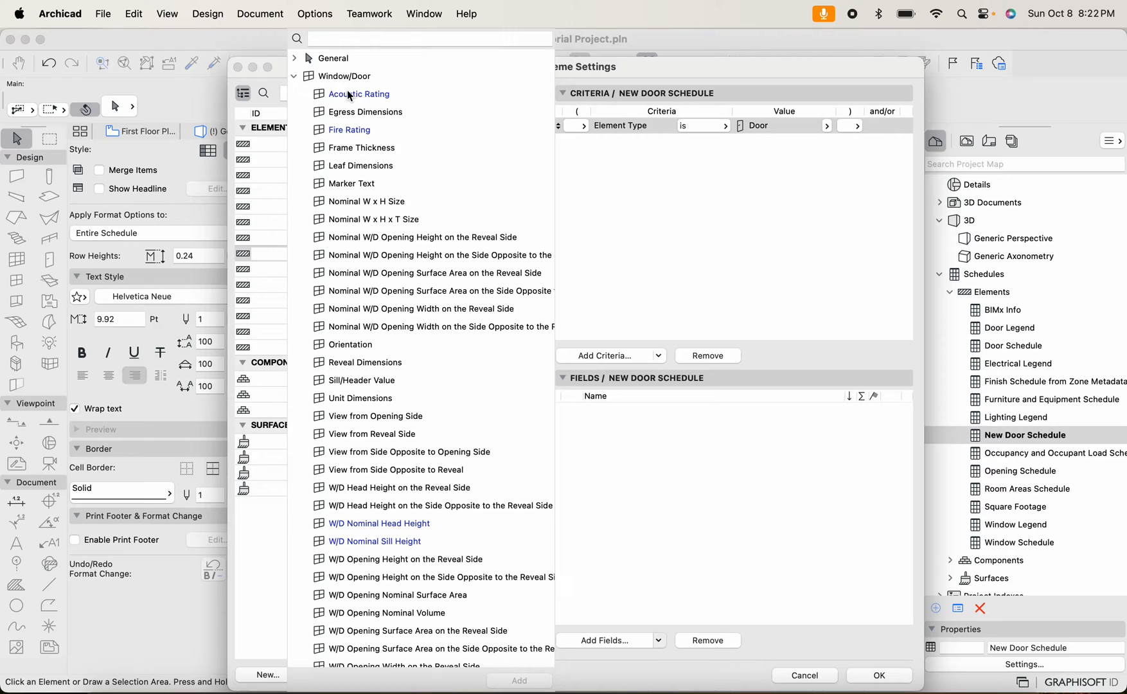
mouse_move(384, 190)
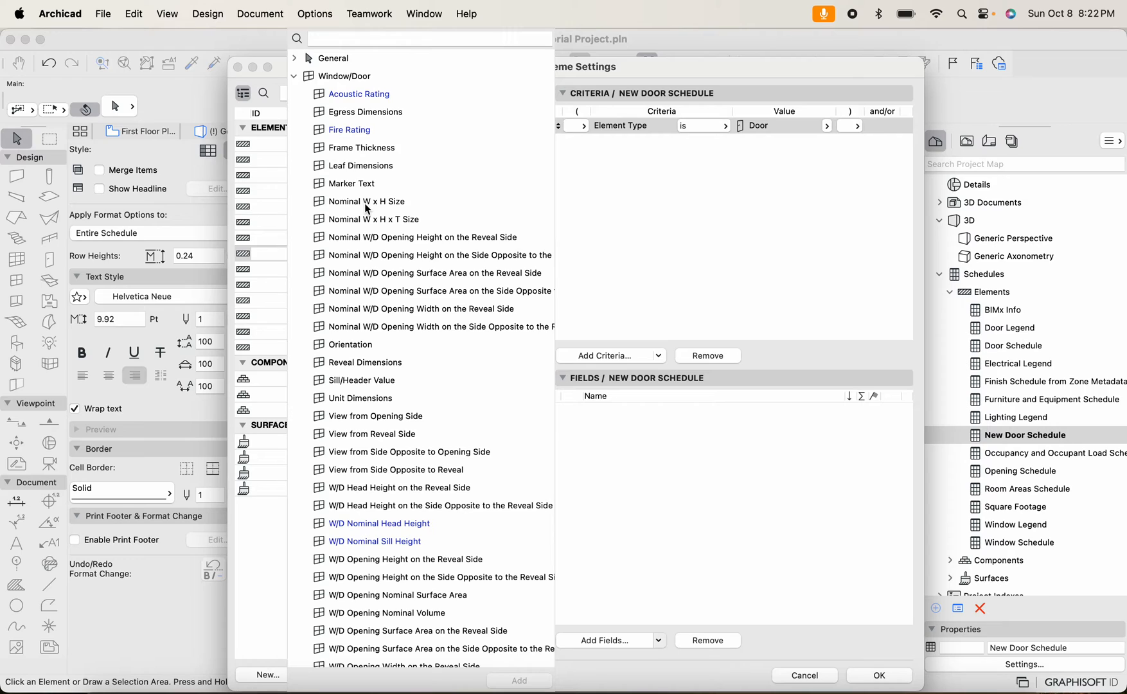
click(368, 201)
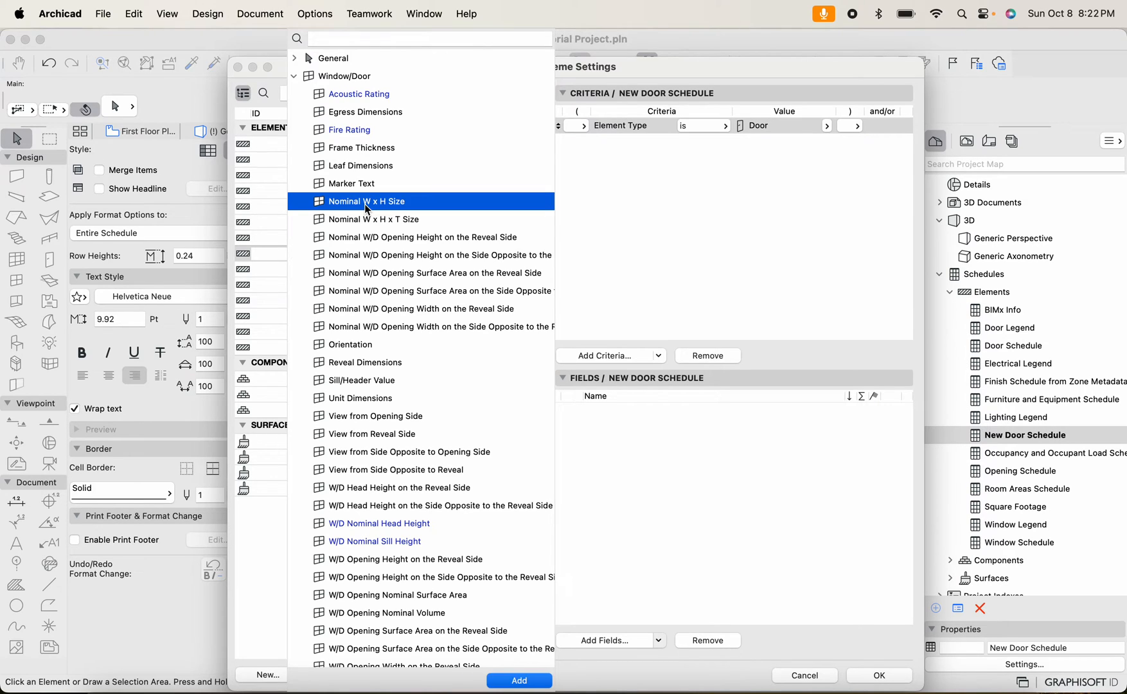
click(519, 681)
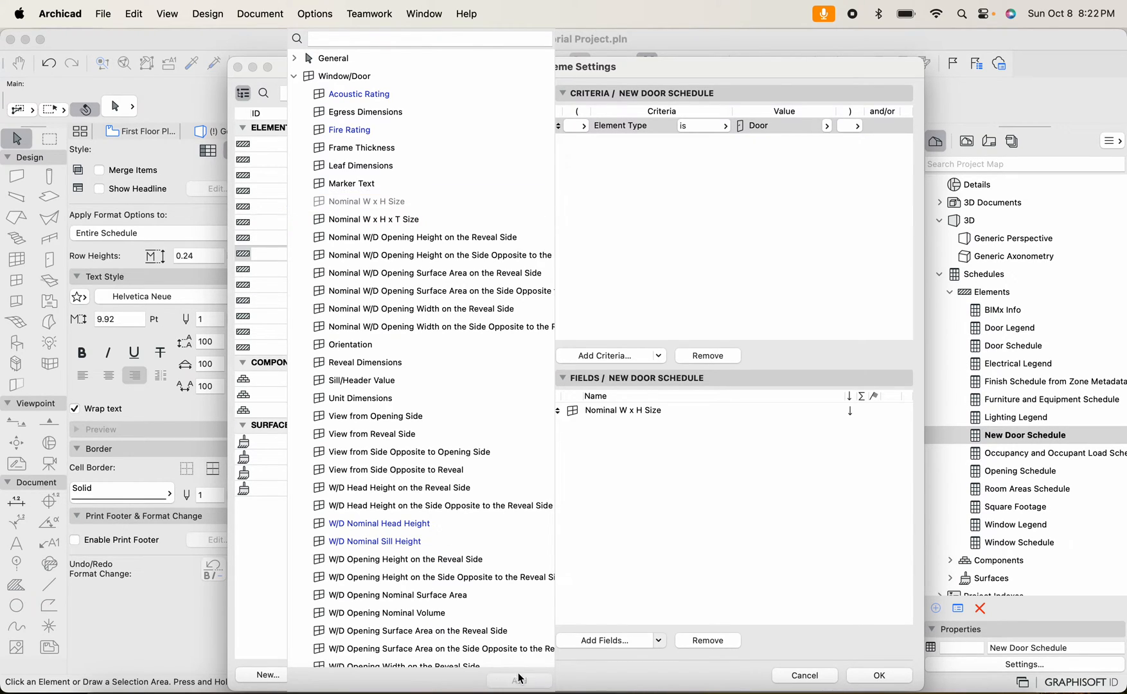
click(429, 39)
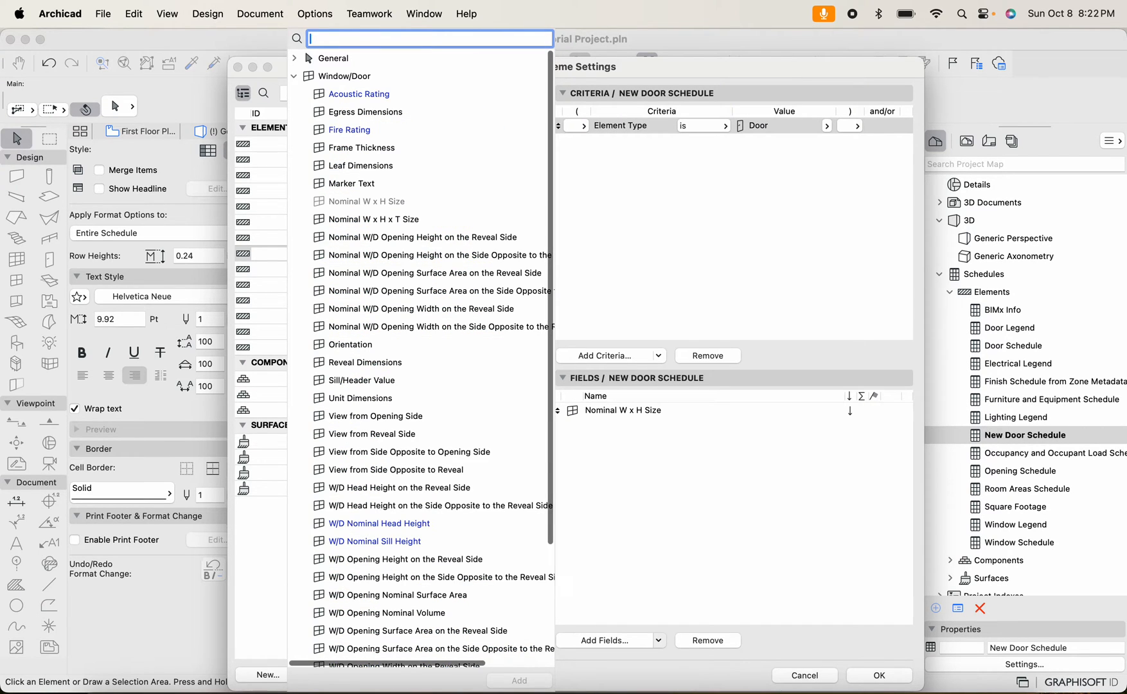
Search 'elem' to add Element ID, then add Window/Door View from Opening Side
text(elem)
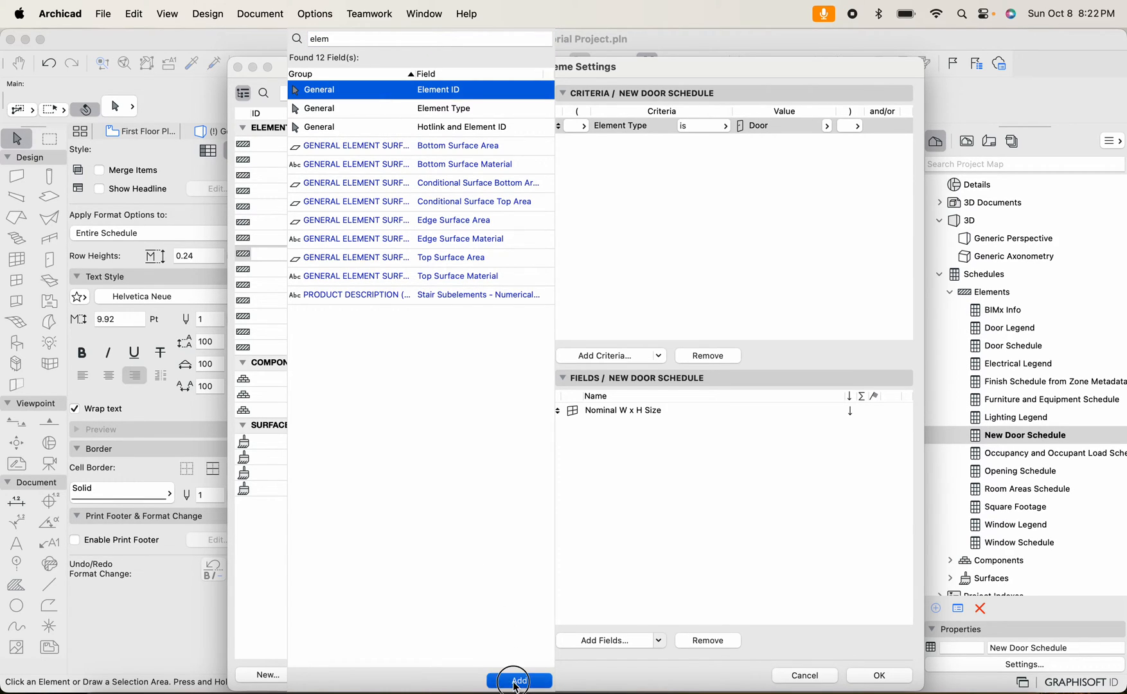
click(519, 681)
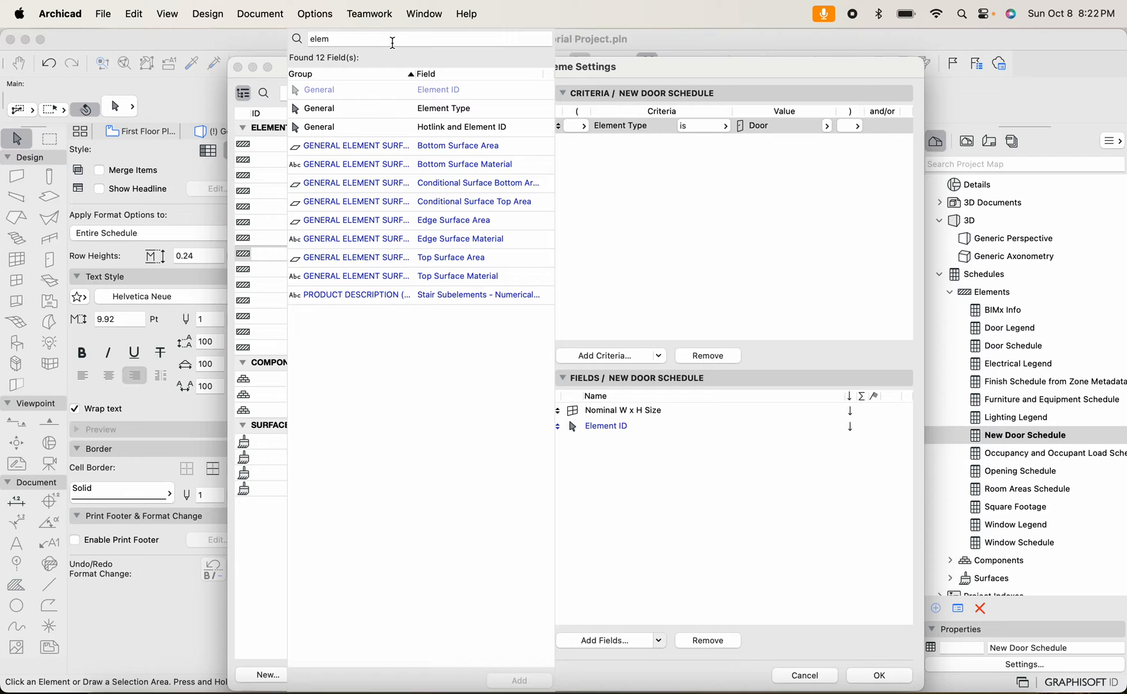
text(material)
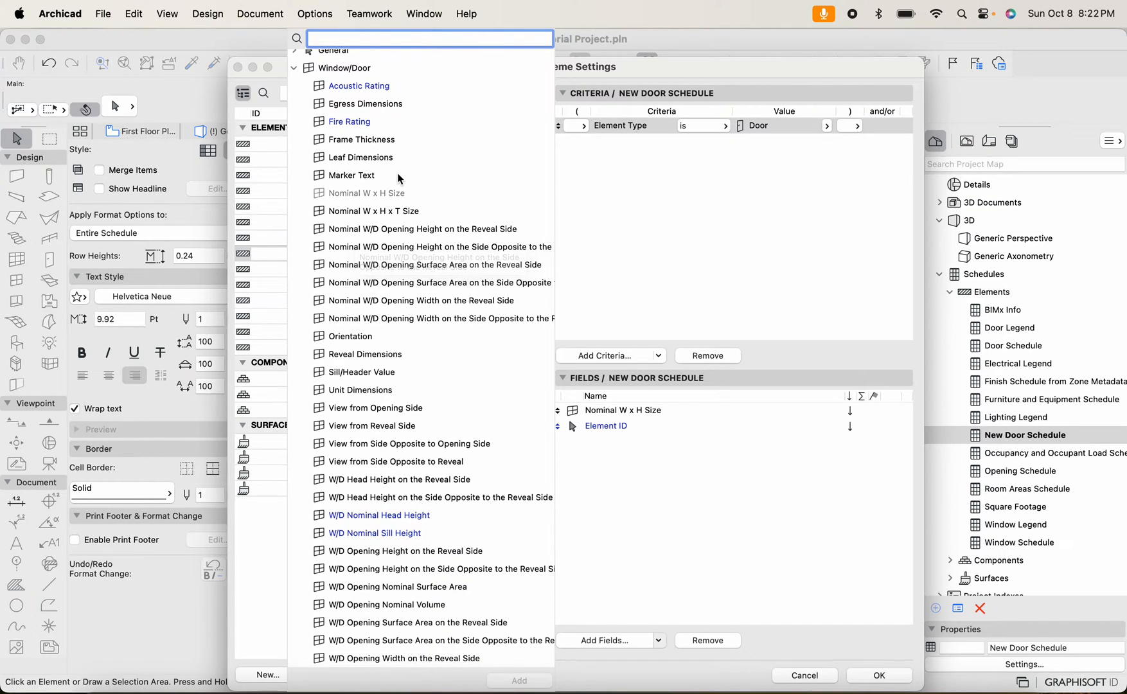
scroll(down, 3)
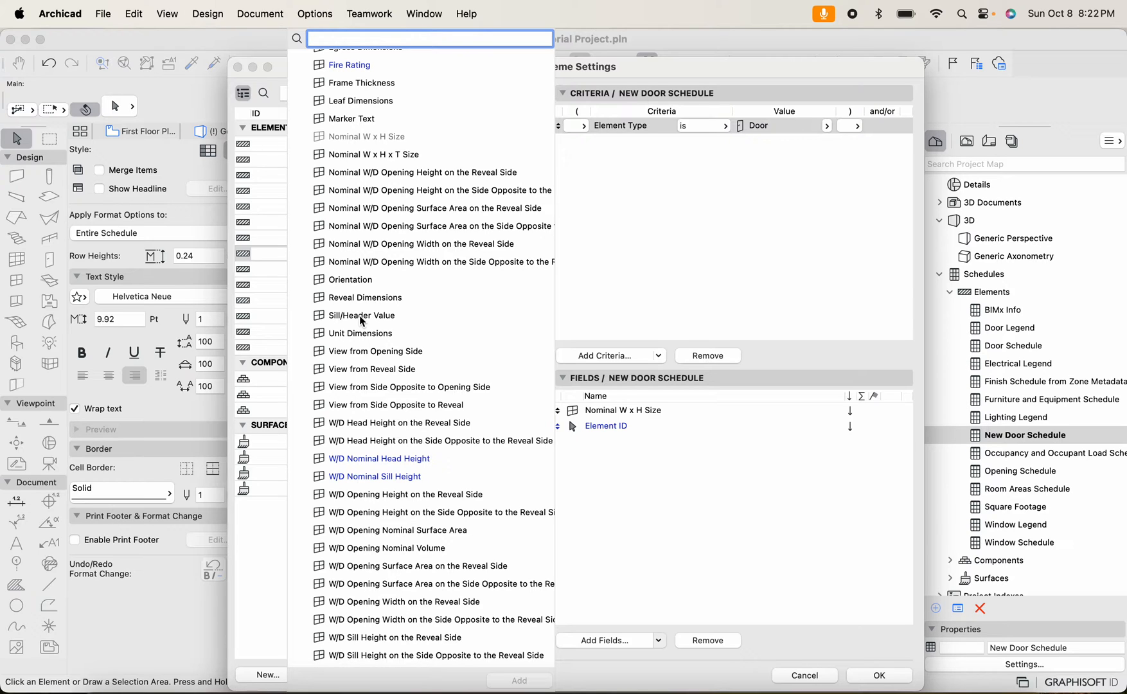
scroll(down, 3)
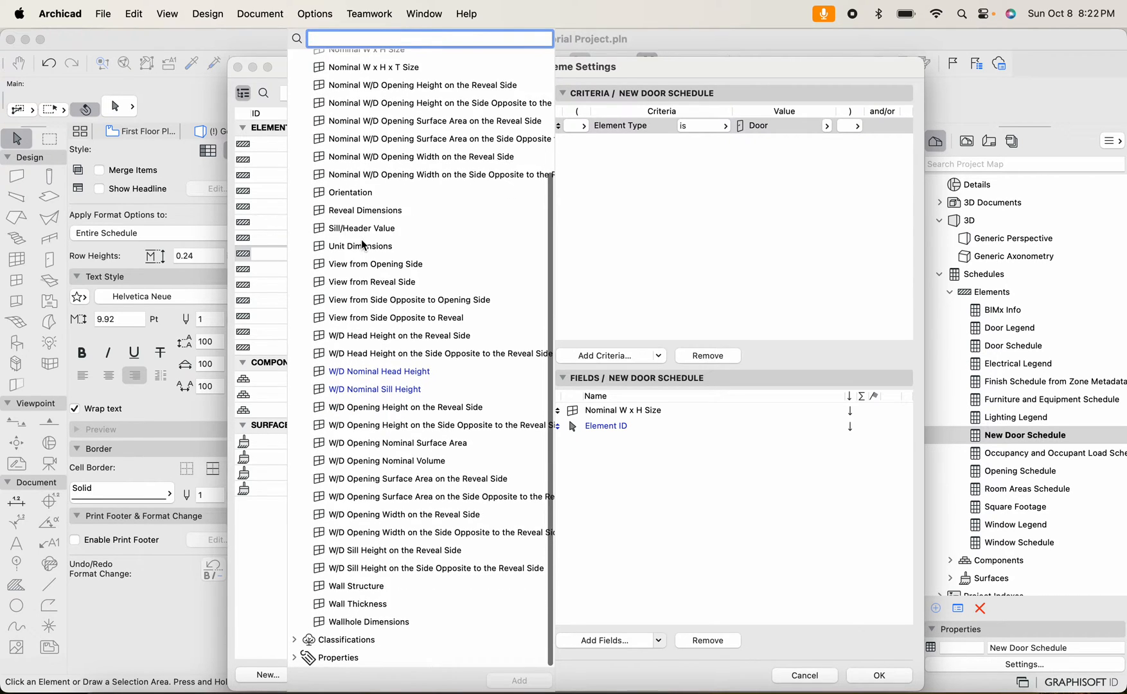
click(376, 264)
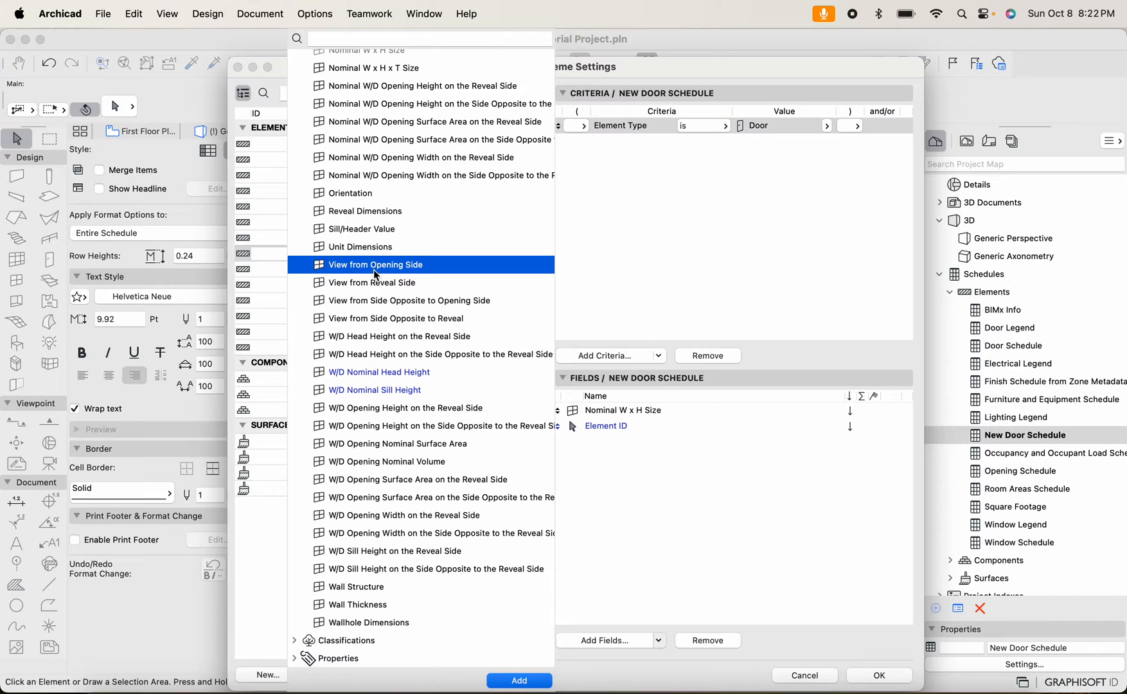
mouse_move(400, 328)
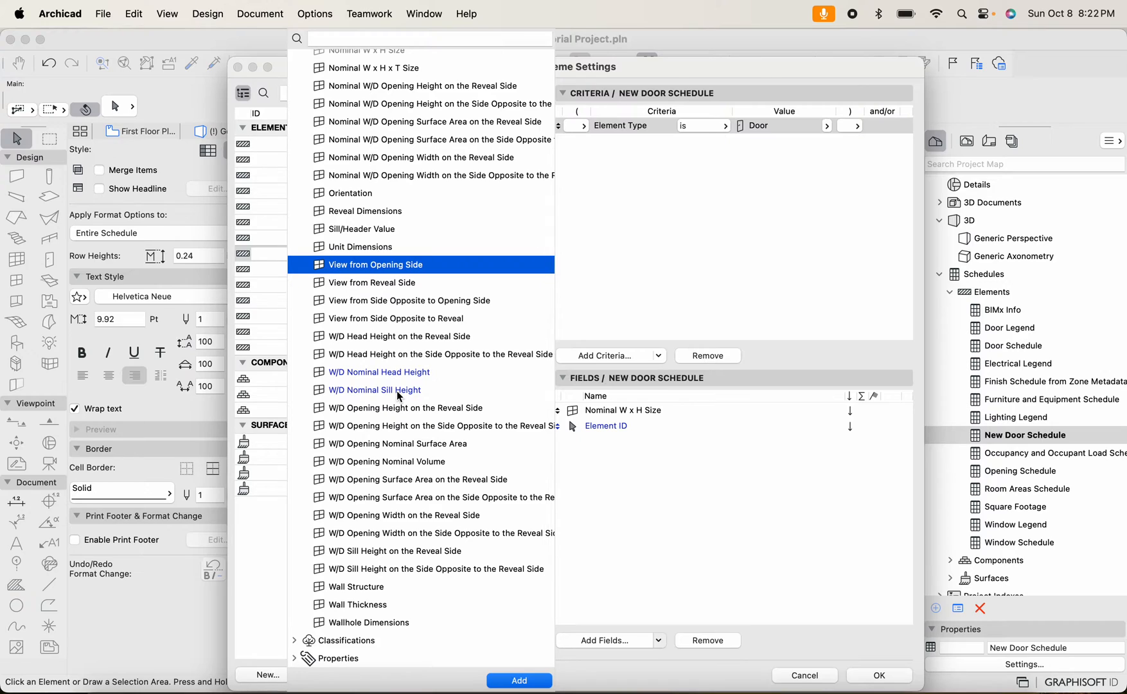
mouse_move(367, 473)
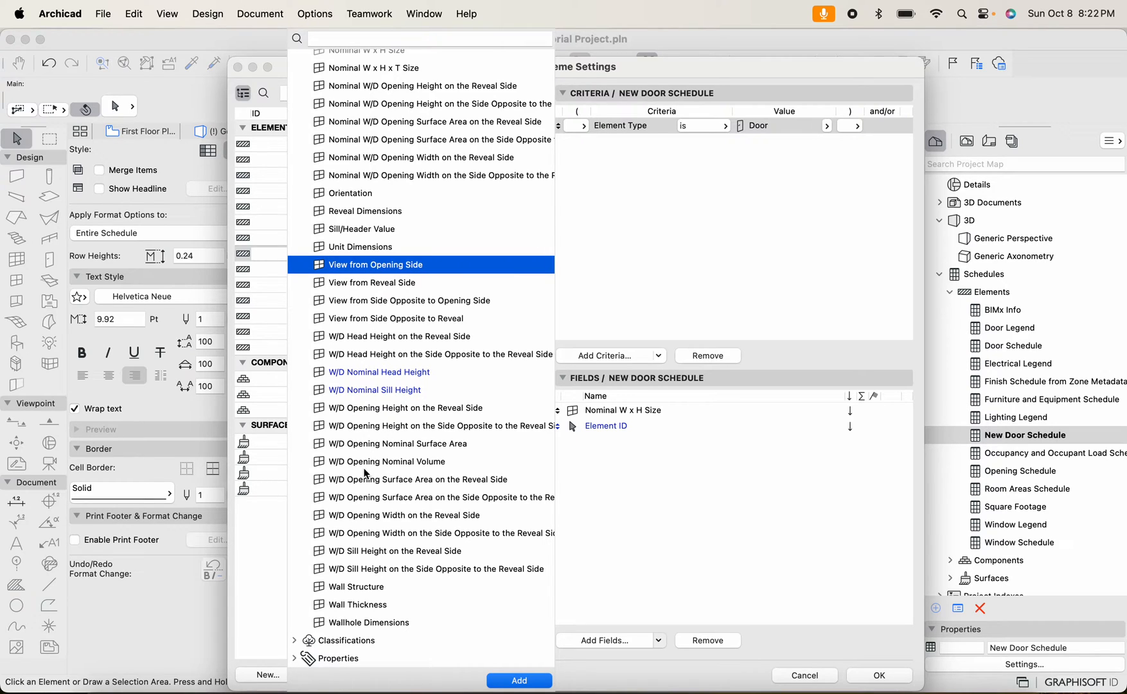
mouse_move(418, 479)
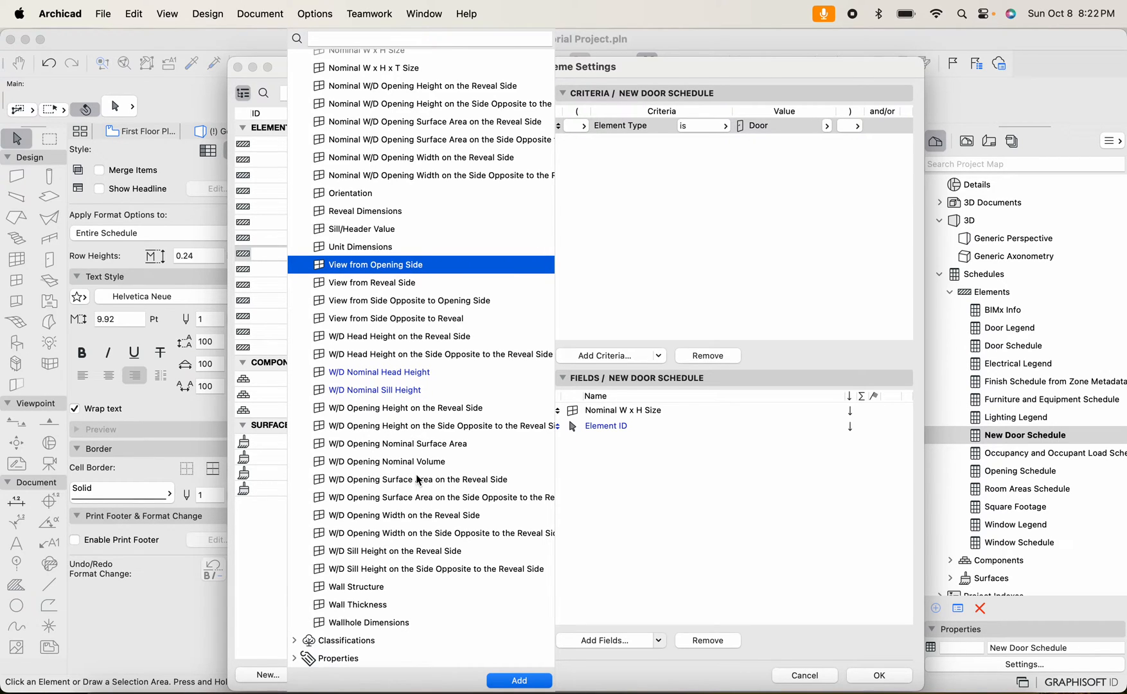
mouse_move(416, 481)
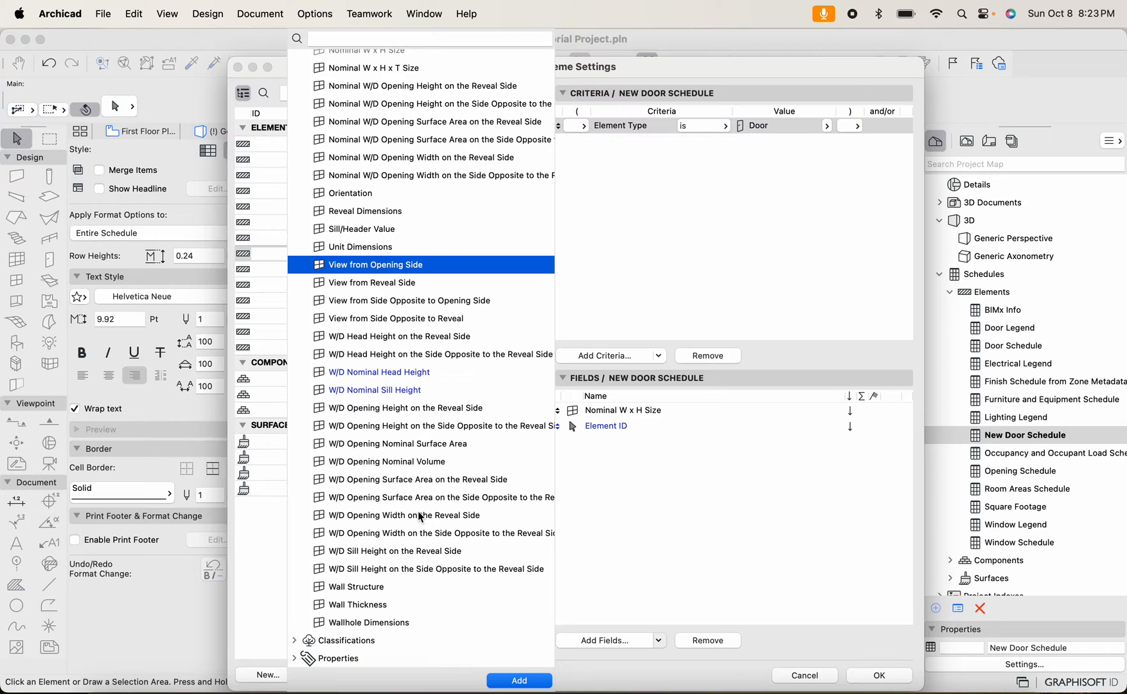
click(519, 681)
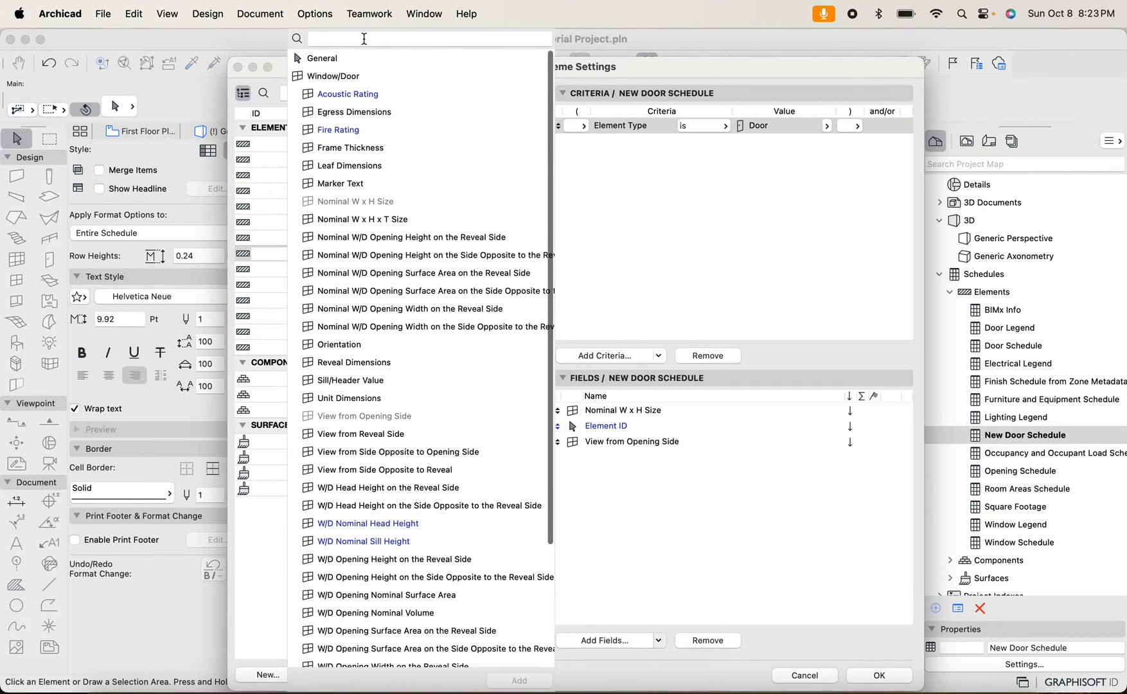
Search 'ma' and select the COMMON (Materials) Category field to add it
text(material)
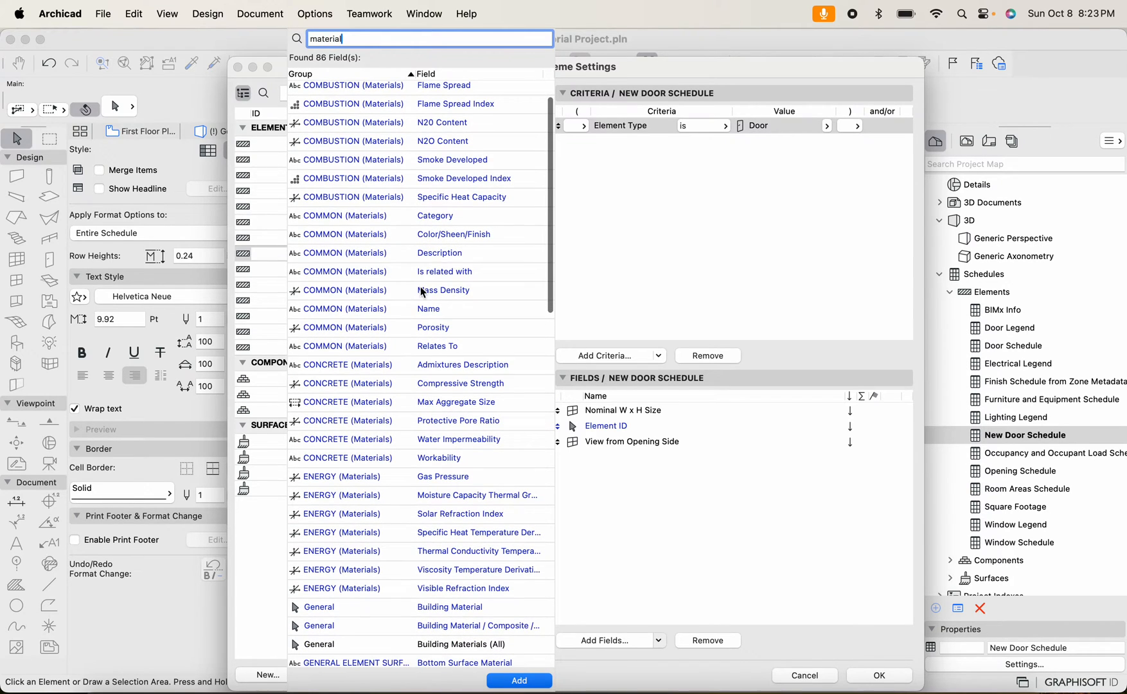
scroll(down, 3)
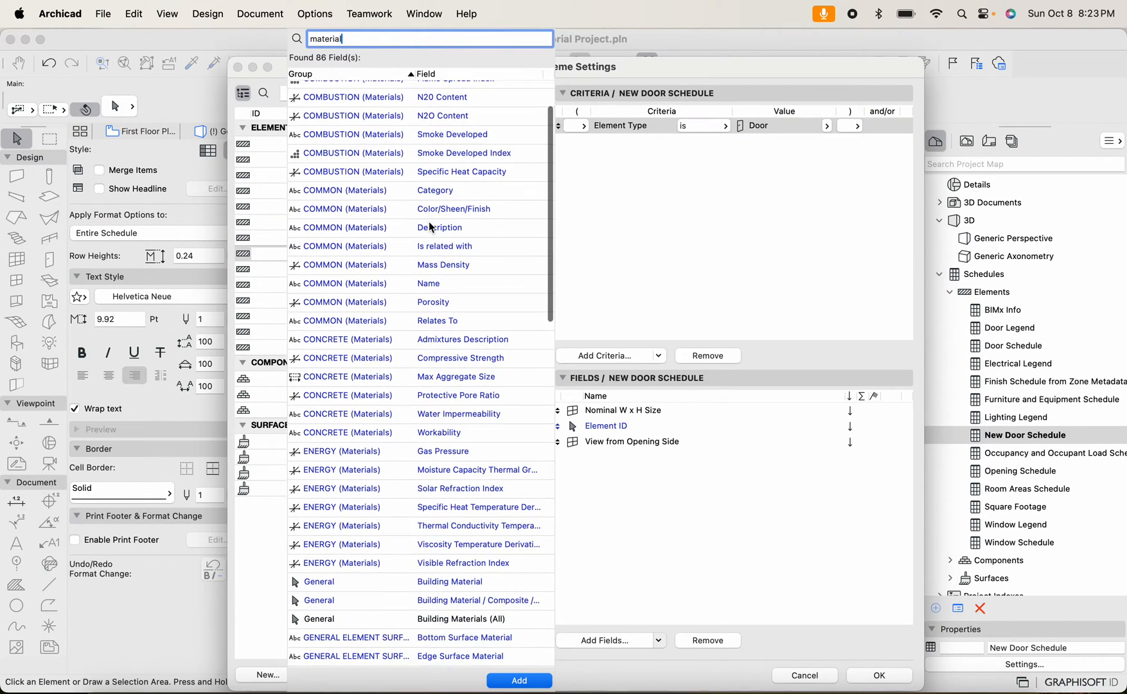
scroll(down, 3)
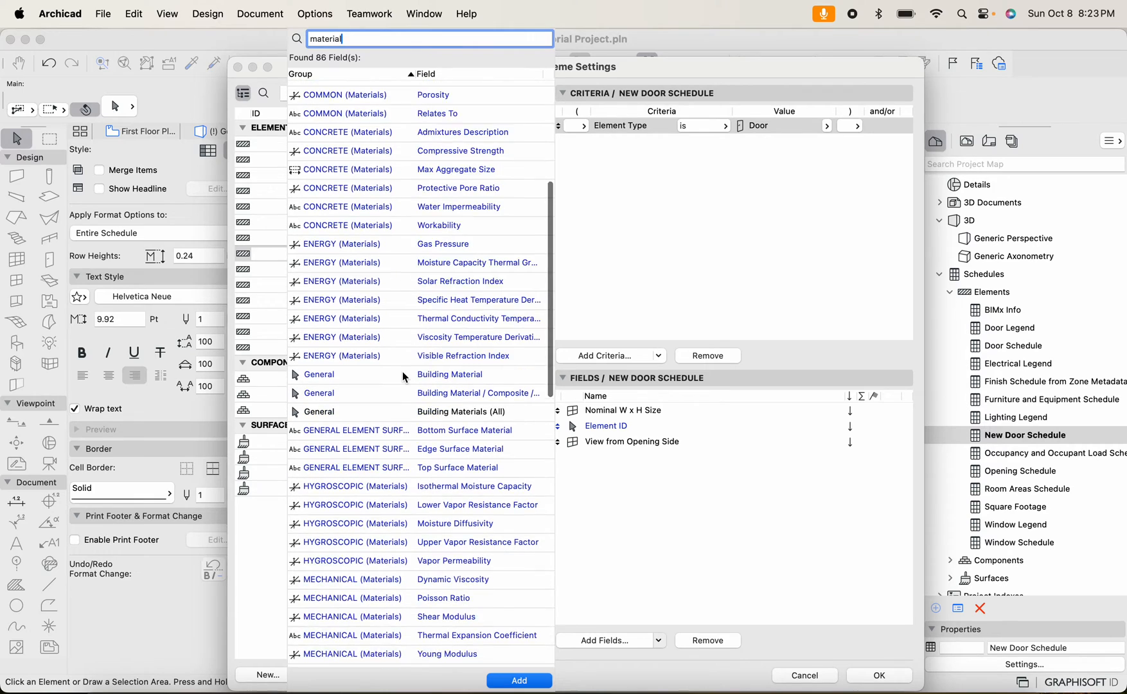
scroll(down, 3)
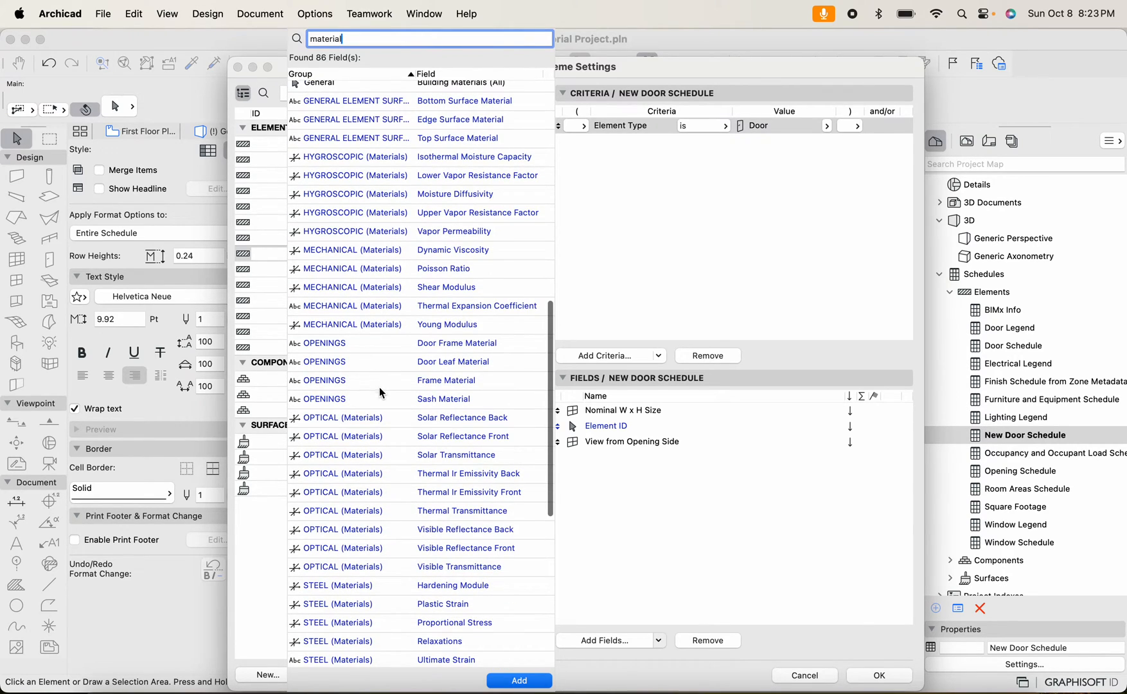
scroll(down, 3)
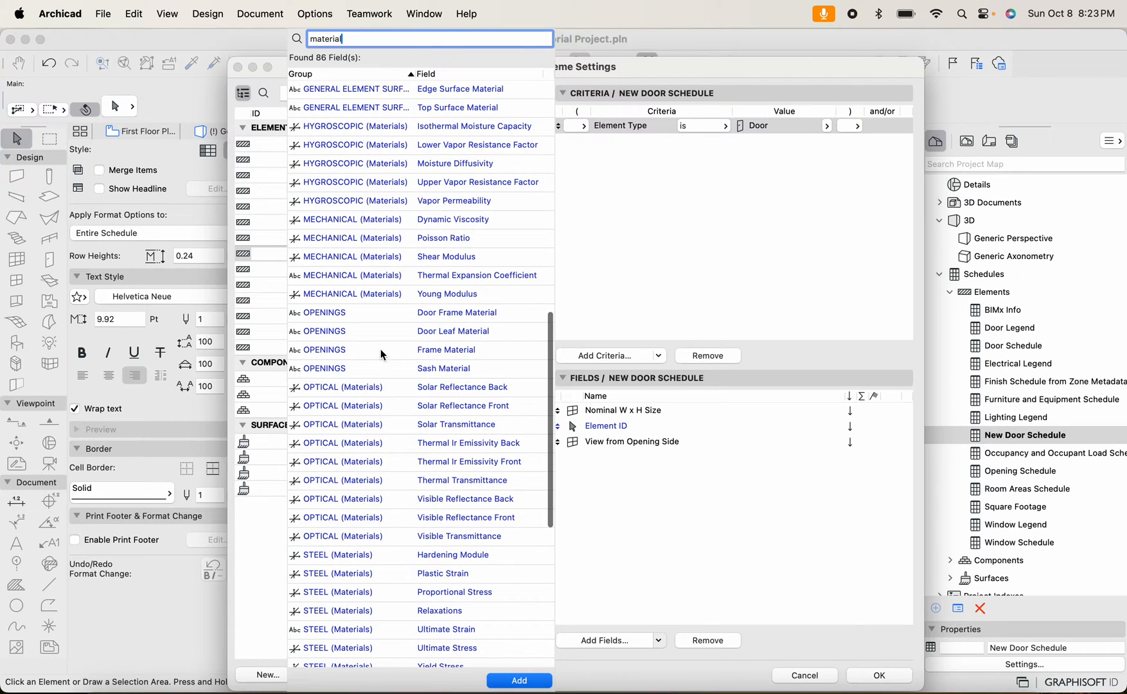
scroll(down, 3)
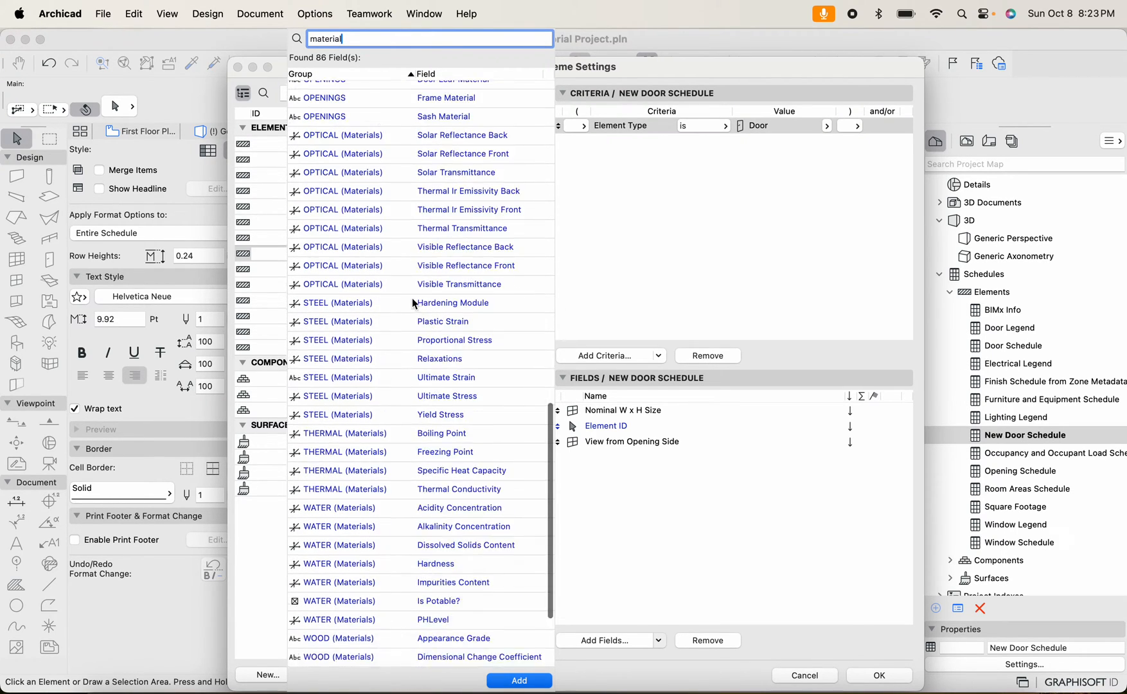
scroll(down, 3)
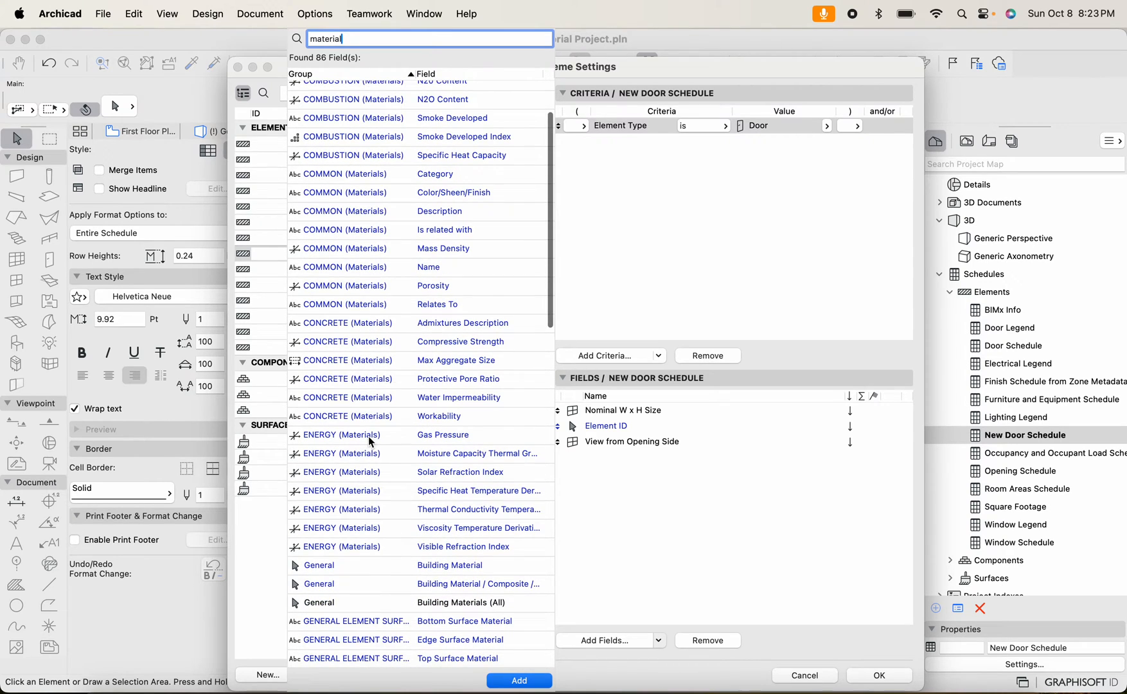
mouse_move(434, 174)
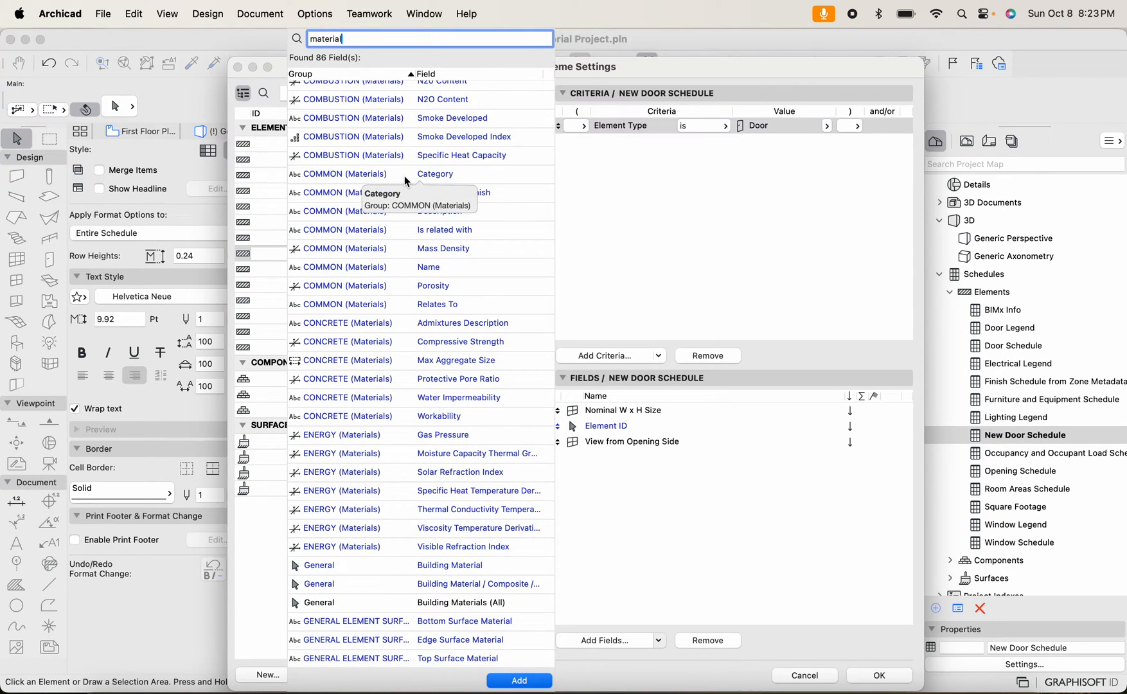
click(435, 211)
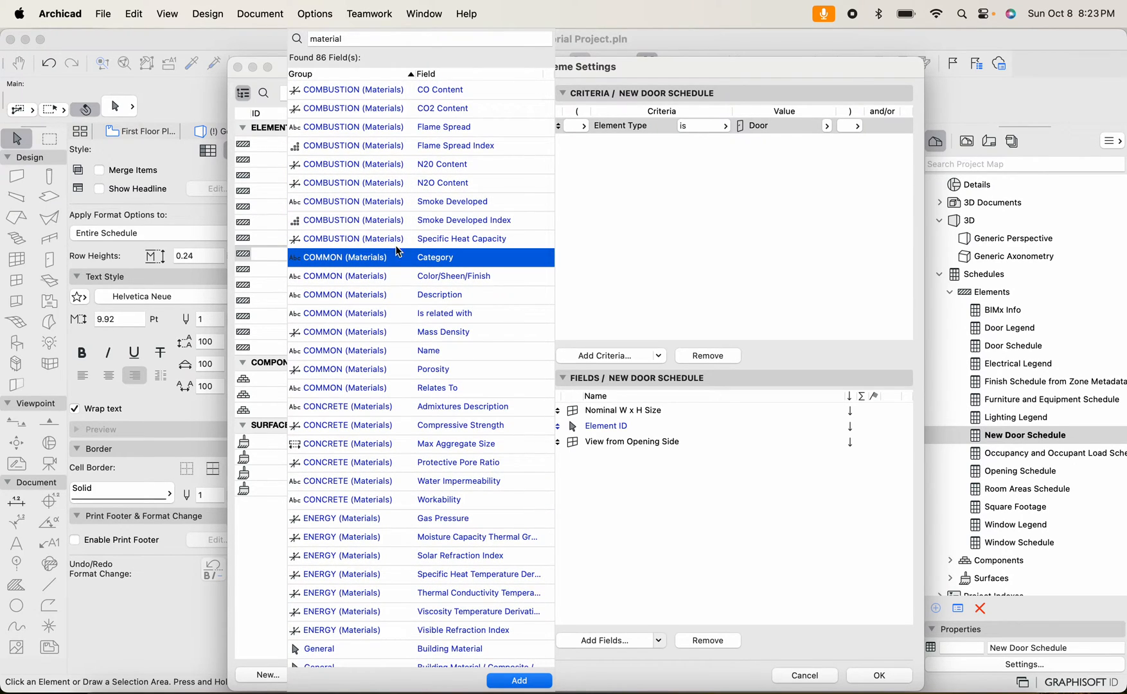
scroll(down, 3)
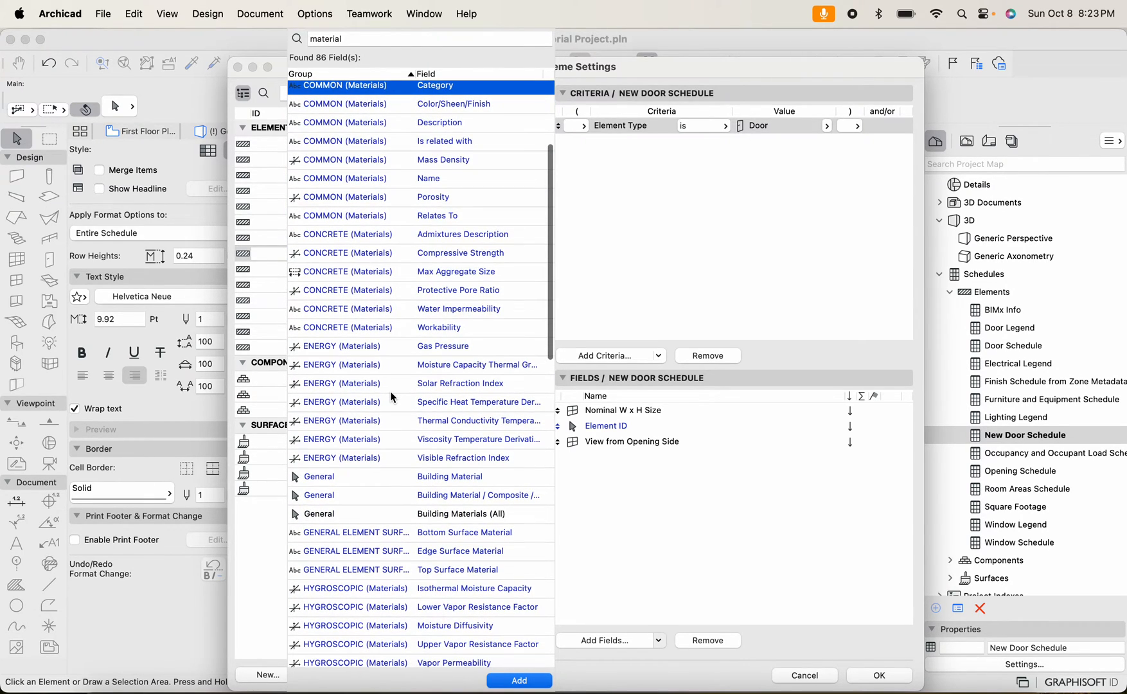
scroll(down, 3)
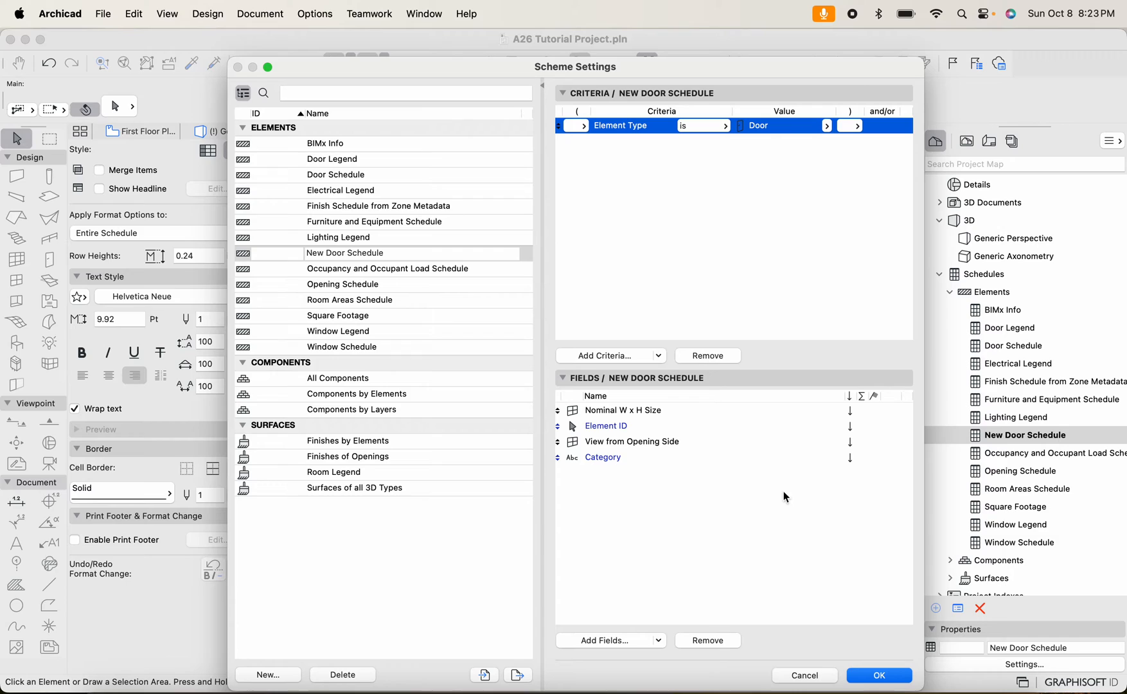
mouse_move(788, 483)
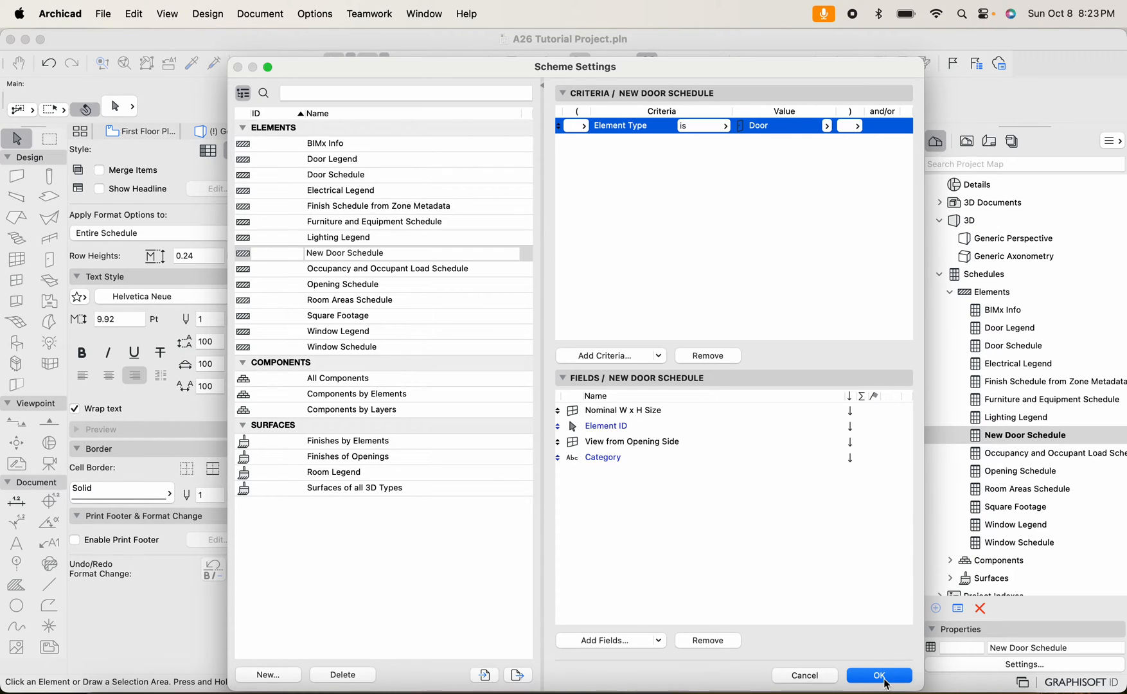
Confirm Scheme Settings, then select header and value cells to inspect format options
click(879, 675)
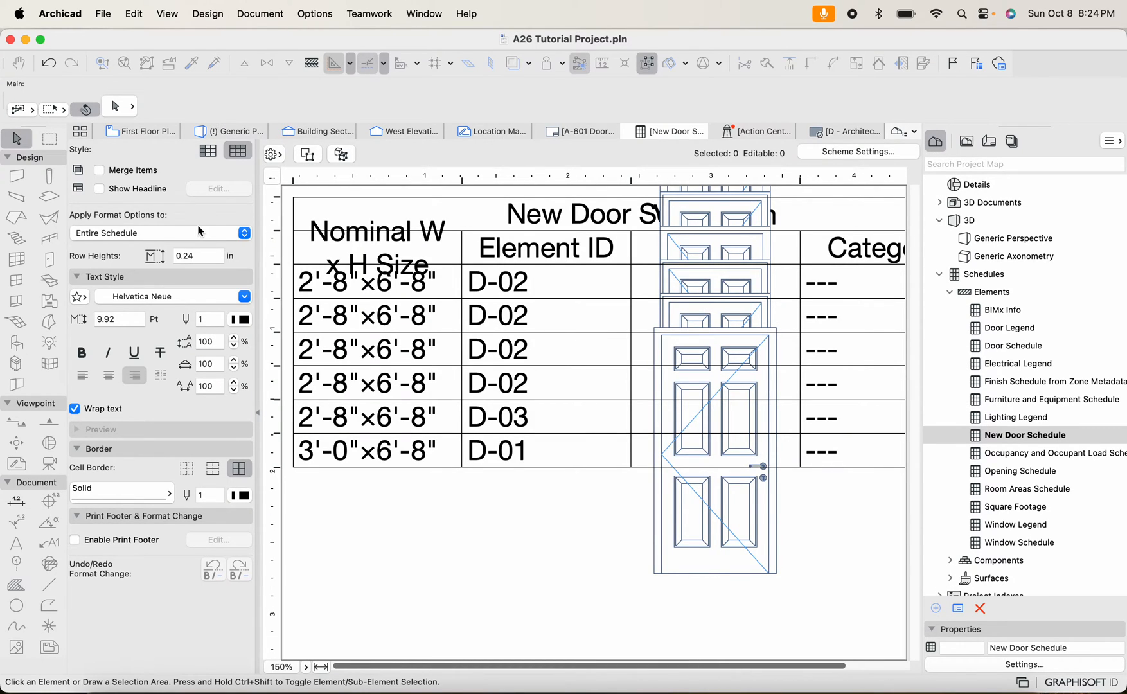
mouse_move(348, 248)
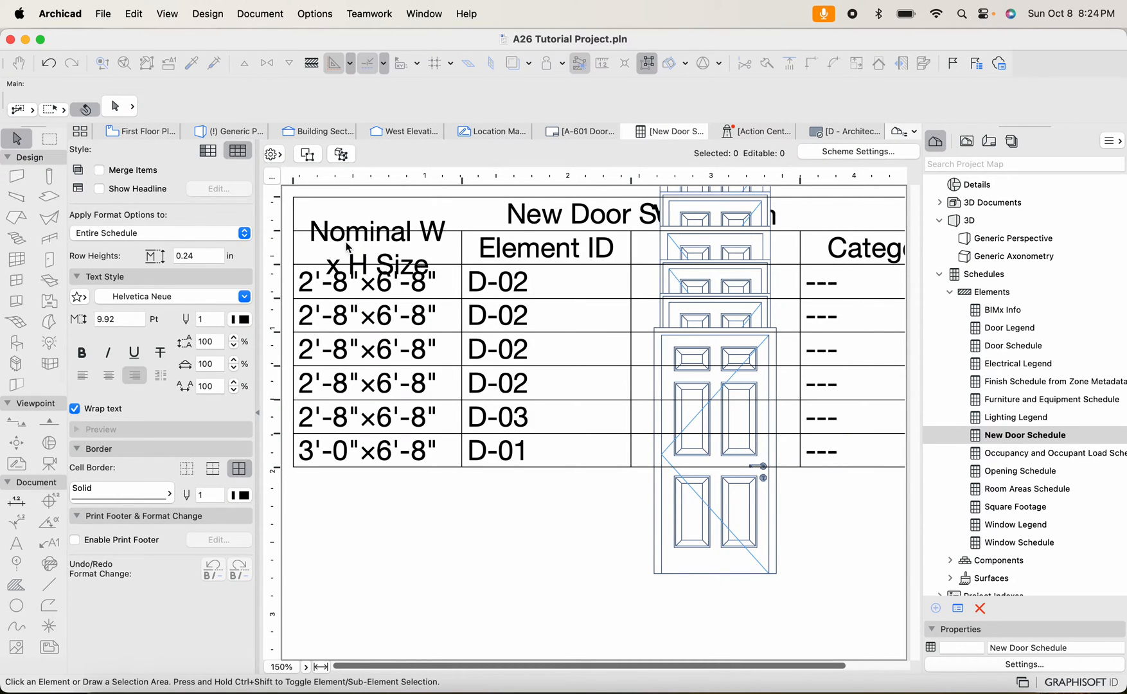
mouse_move(390, 256)
text(View from)
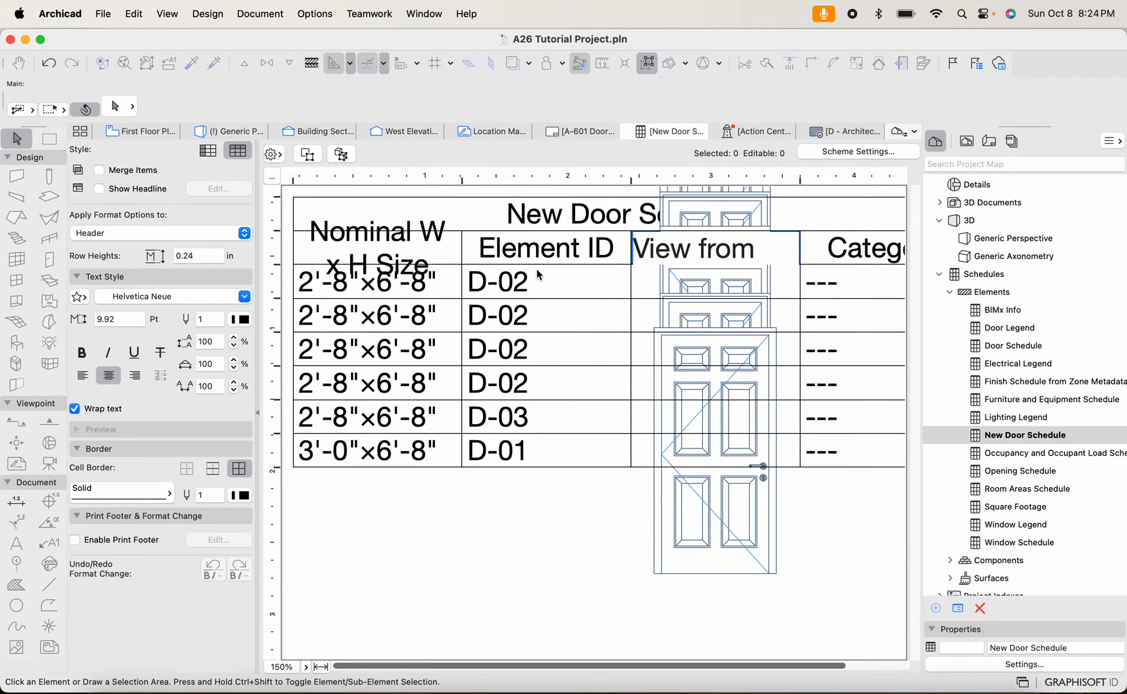
click(497, 283)
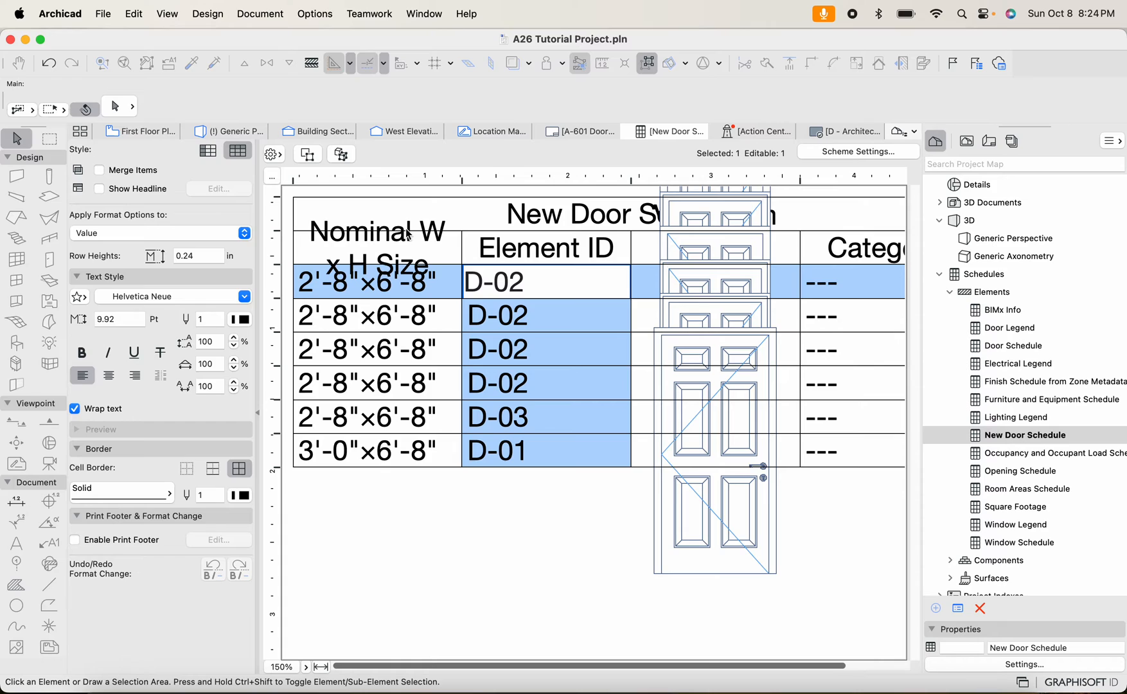
click(208, 151)
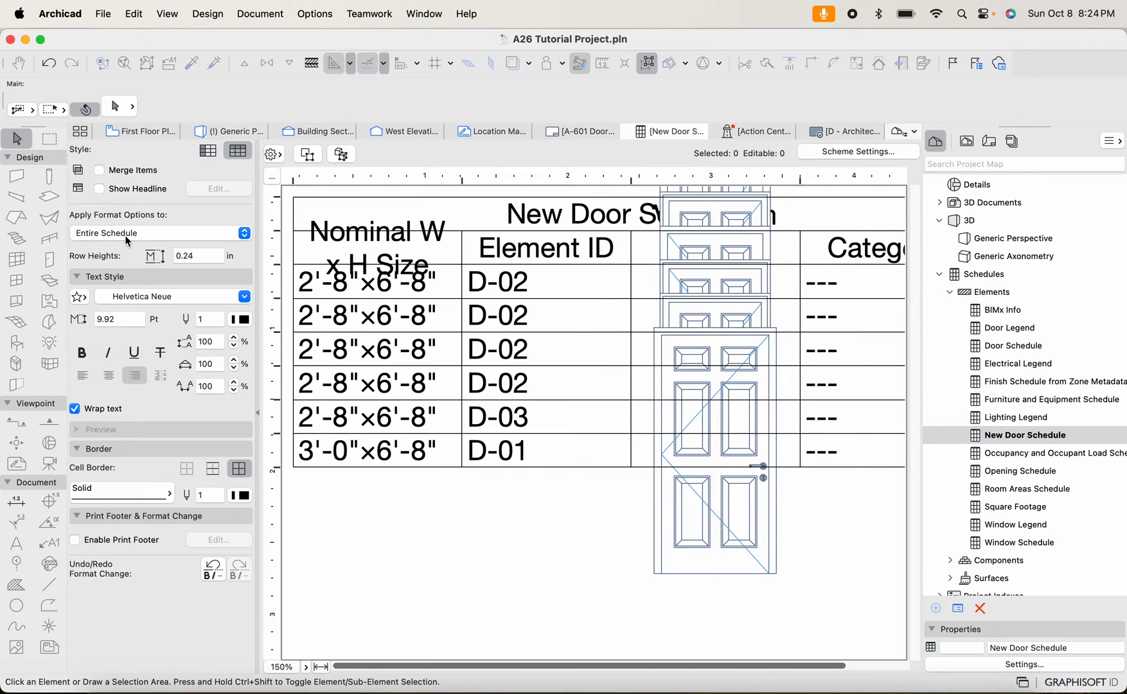
click(161, 233)
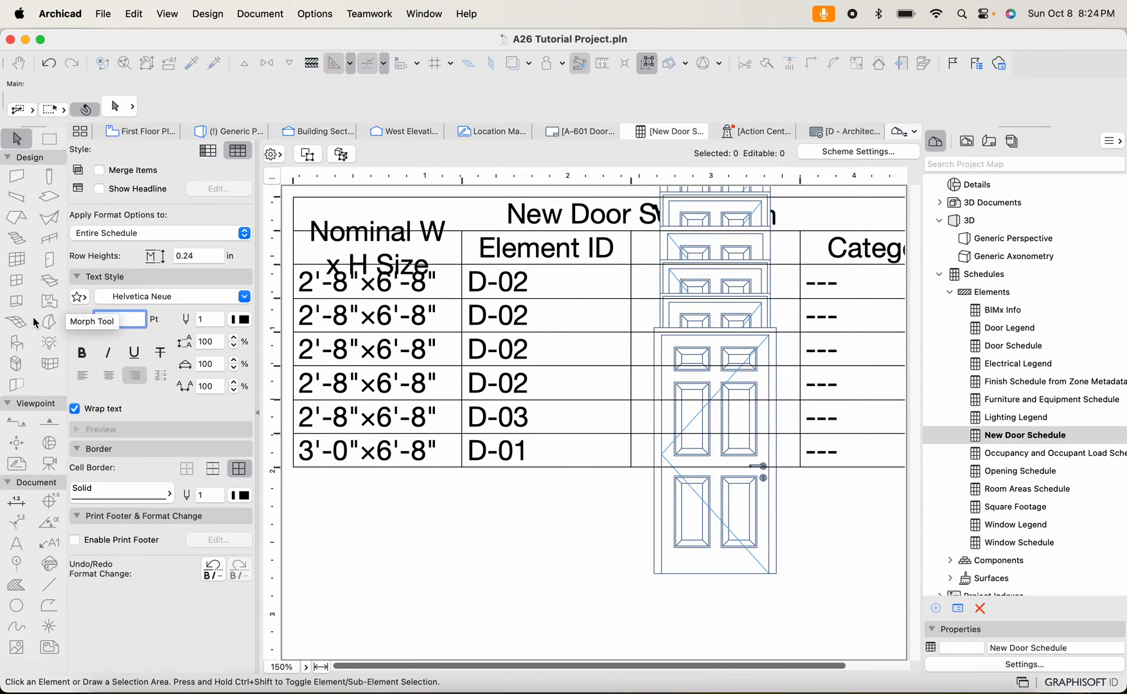
Set Entire Schedule text size to 5.00 pt and scale door previews To Fit
text(5.00)
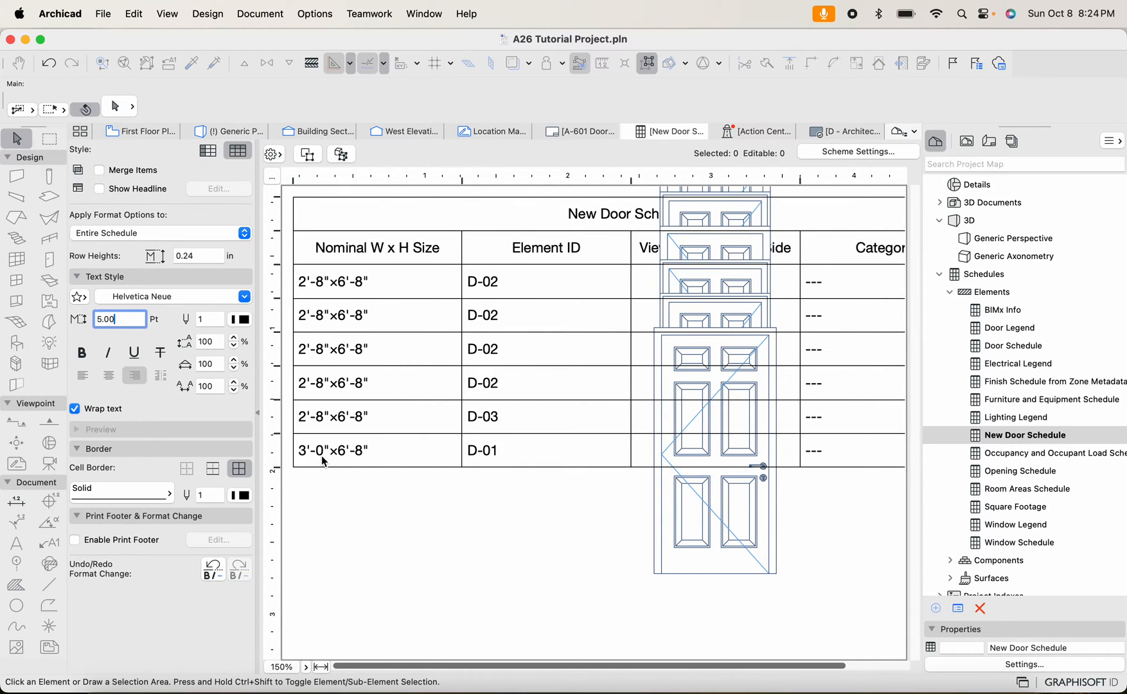
mouse_move(149, 380)
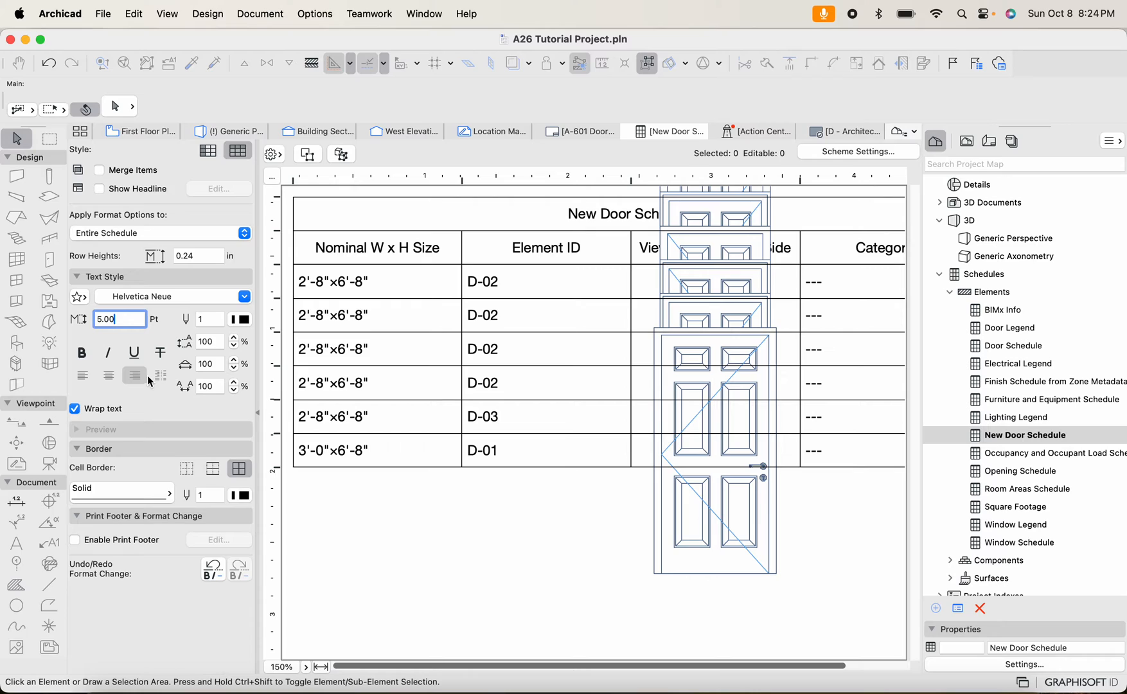
mouse_move(111, 501)
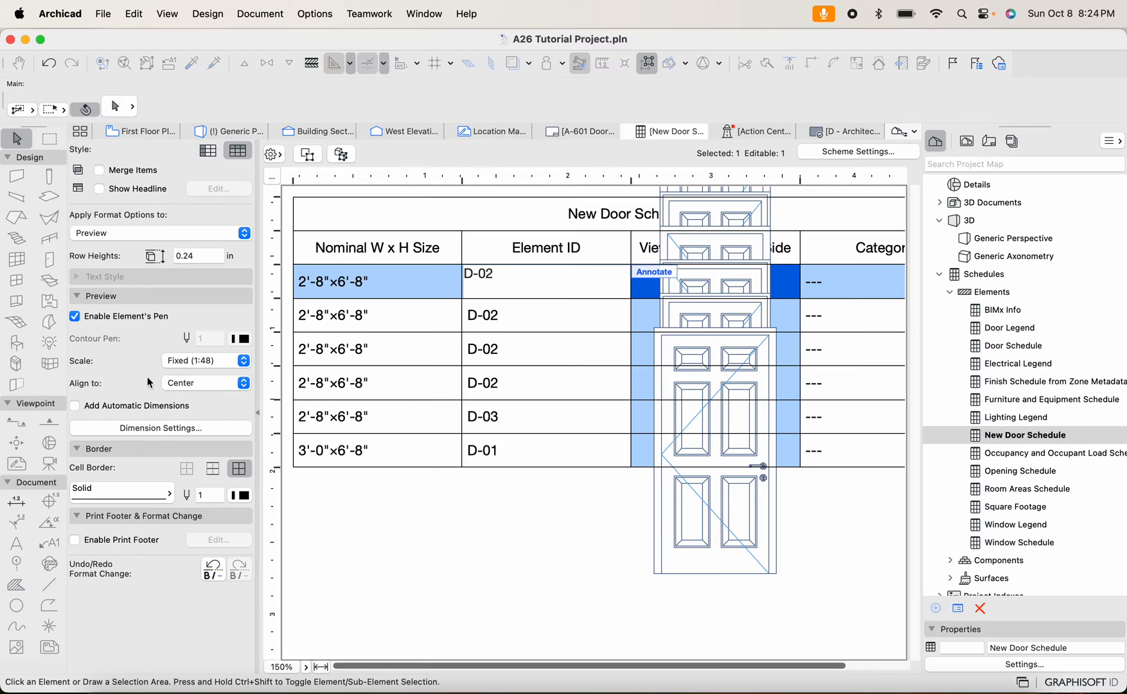
click(205, 361)
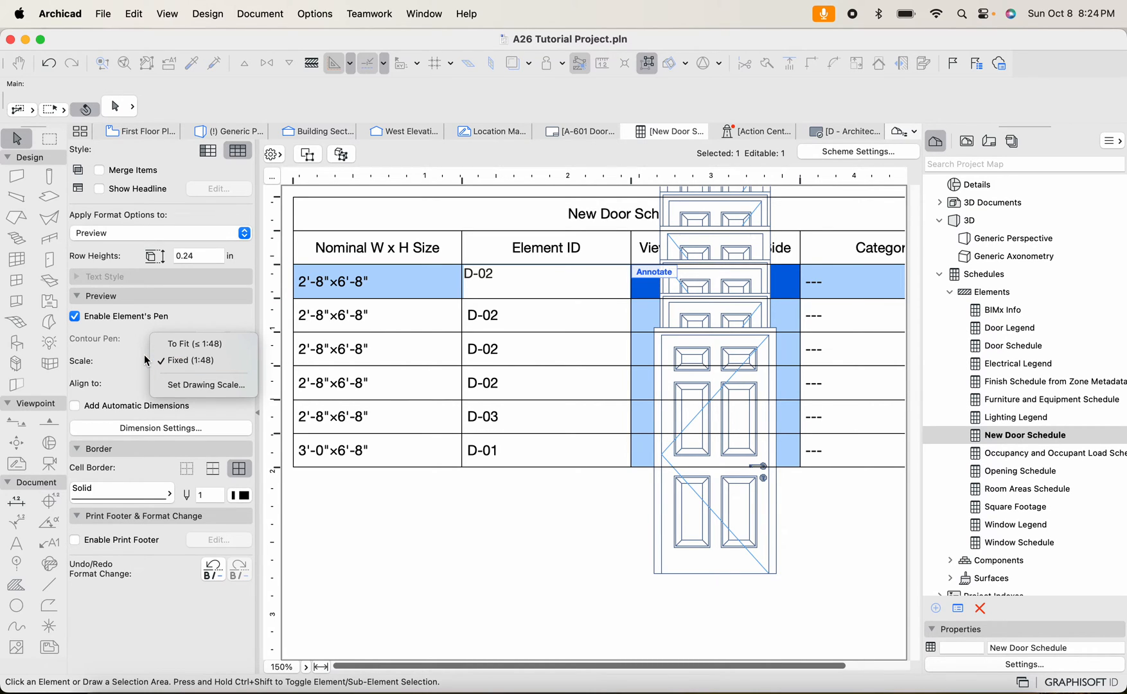
click(188, 361)
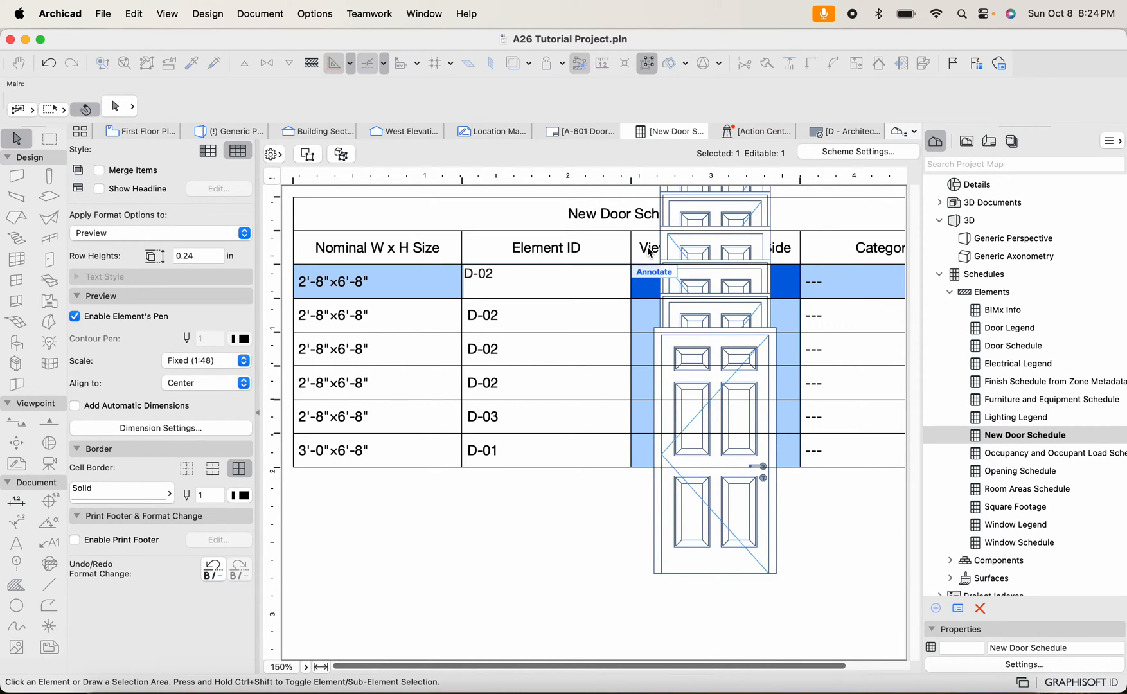
mouse_move(673, 283)
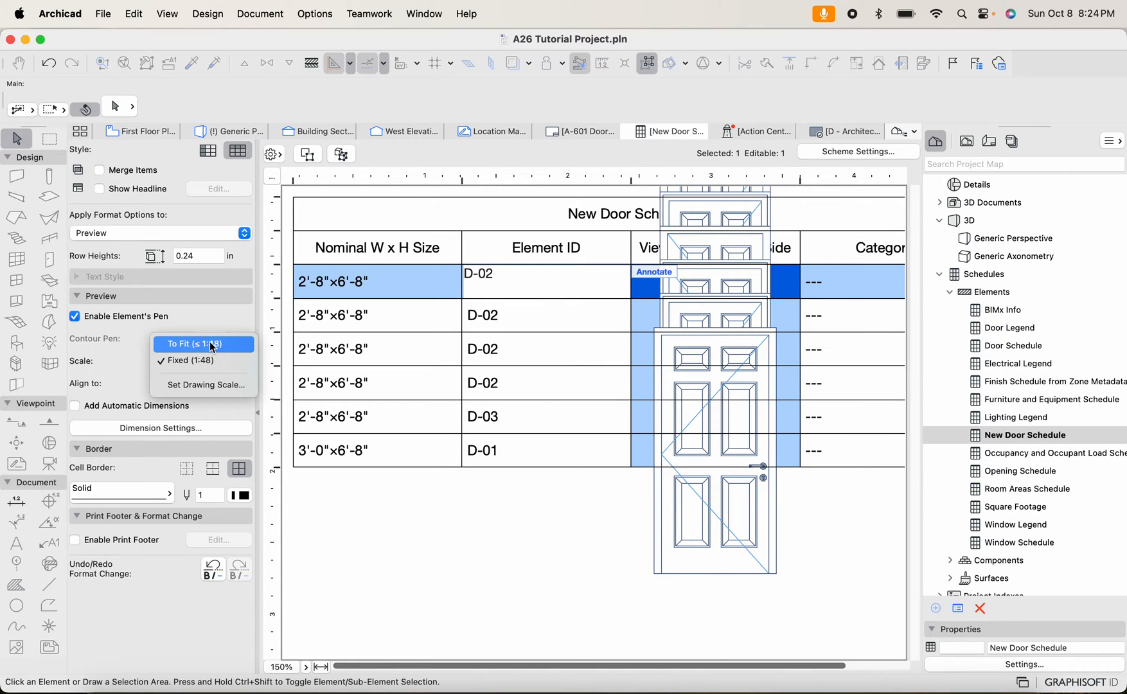
click(189, 343)
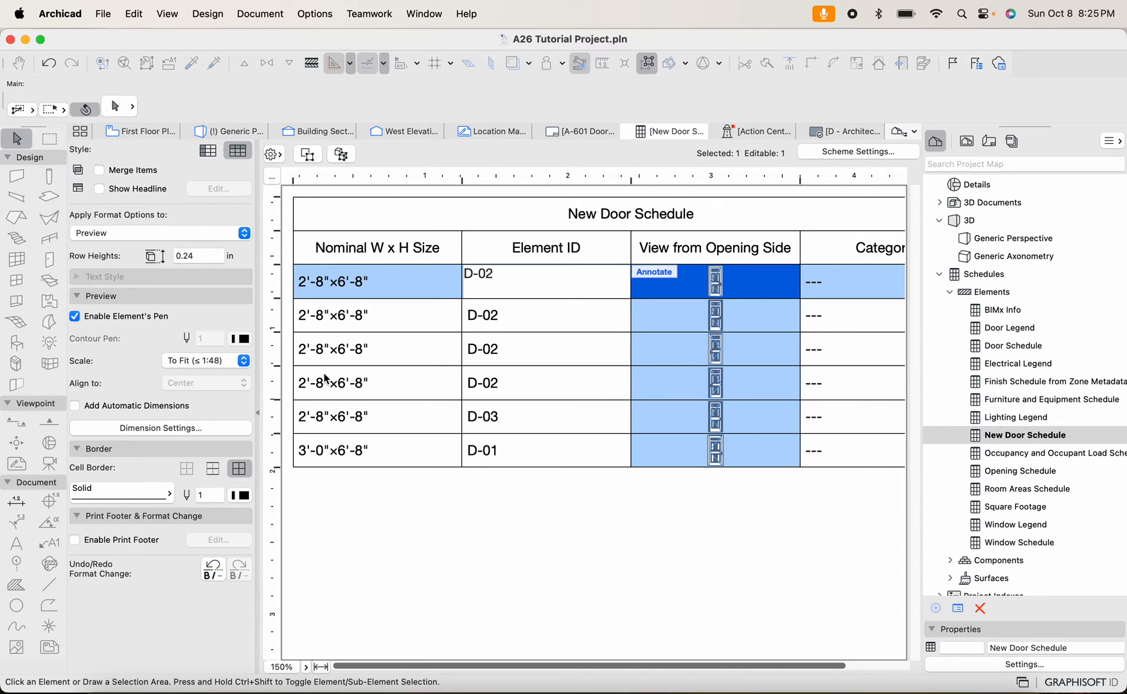
click(630, 538)
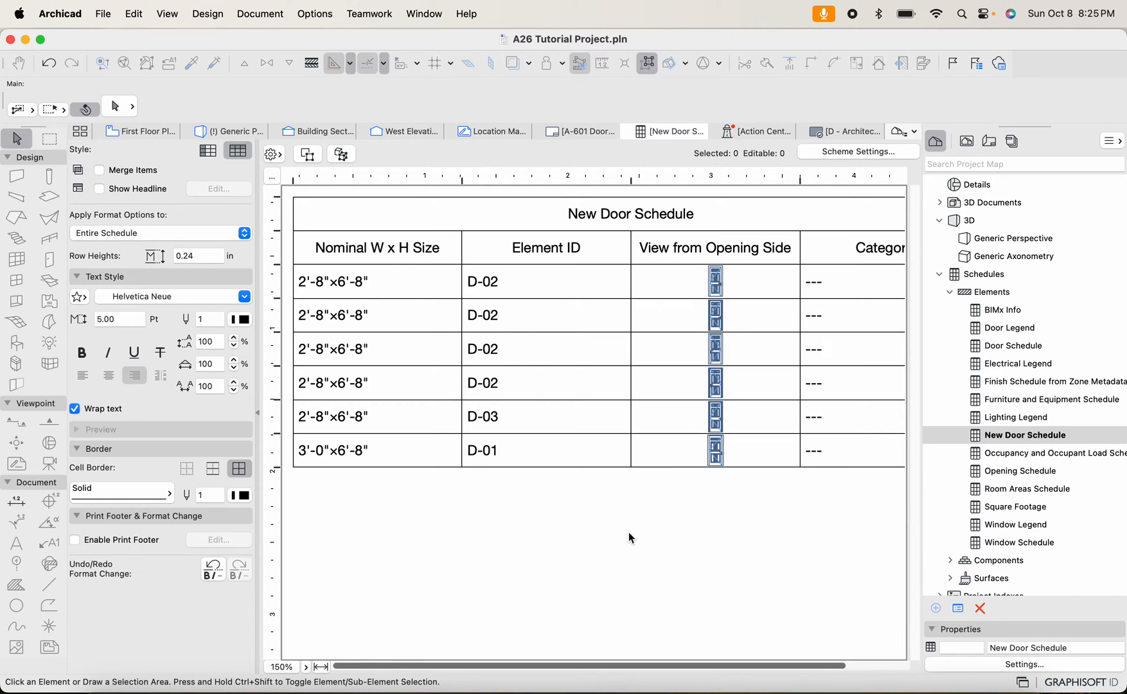
mouse_move(483, 446)
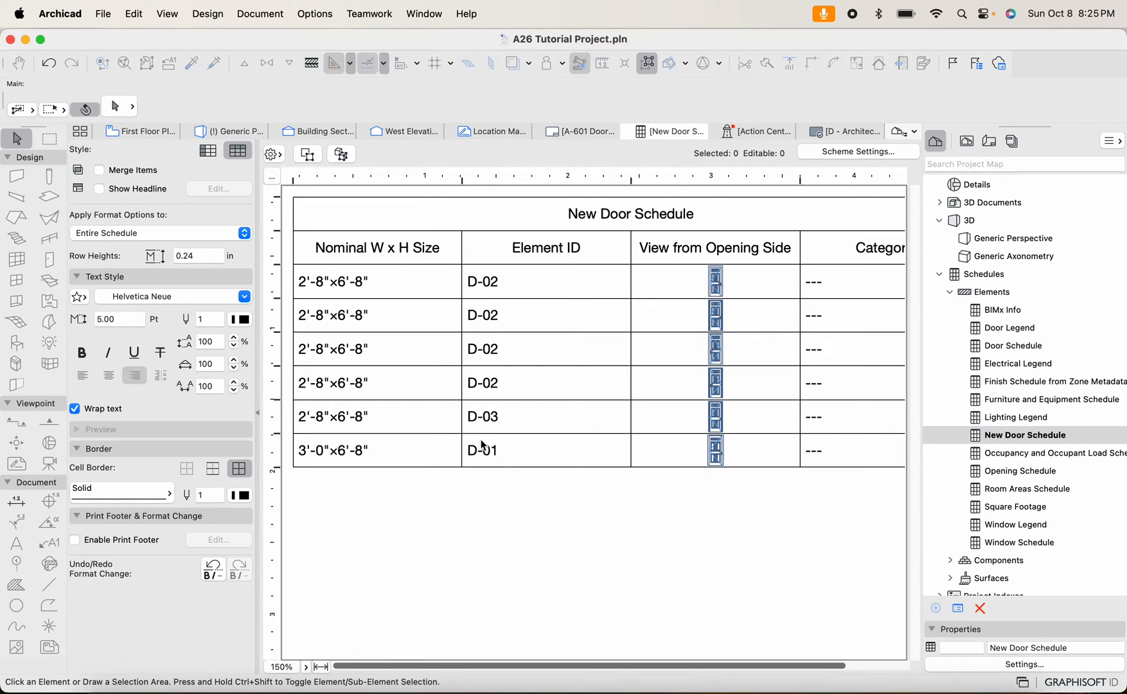
mouse_move(753, 330)
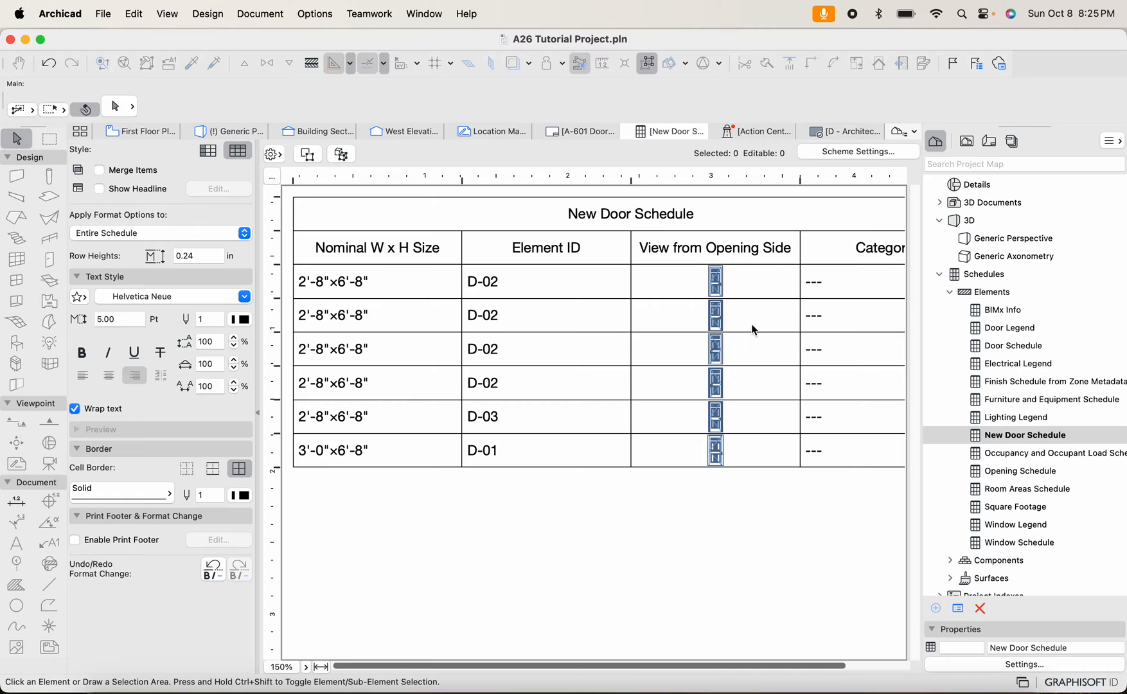
mouse_move(590, 306)
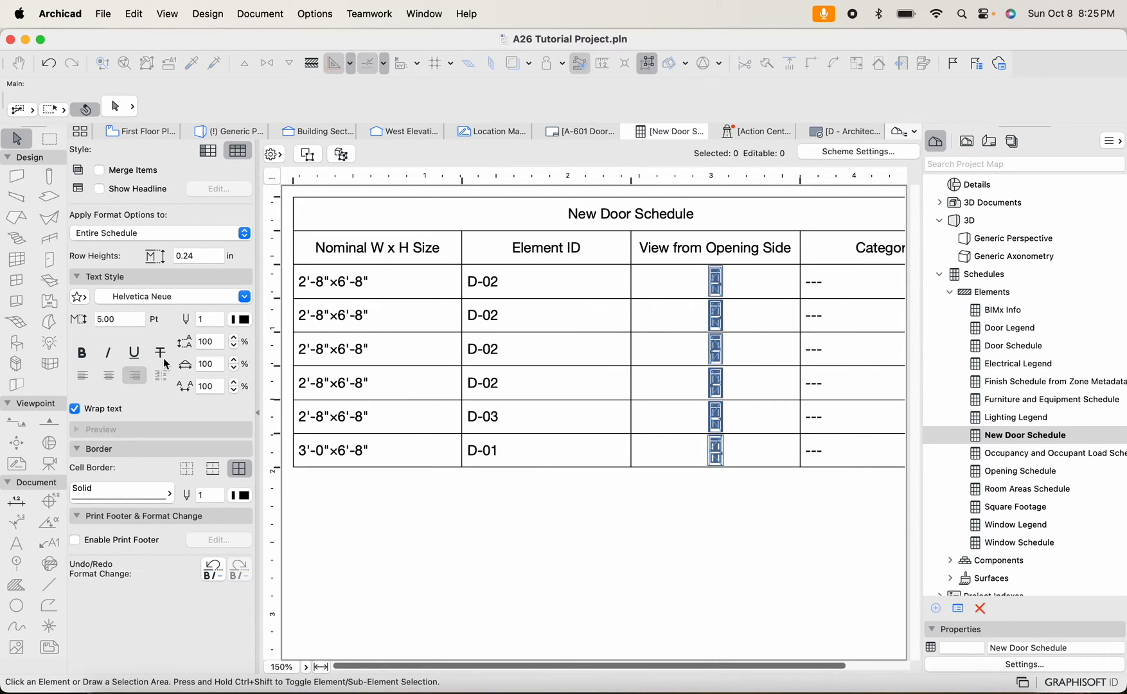
Enter 0.5 in the Row Heights field of Format Options
click(197, 255)
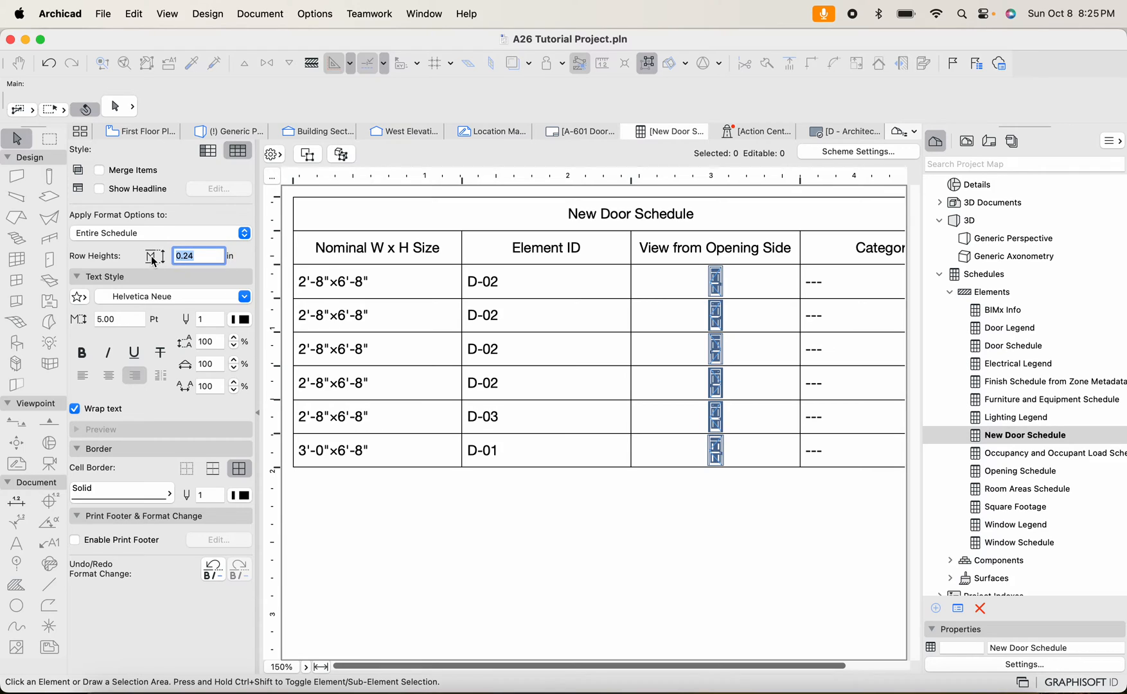
text(0.50)
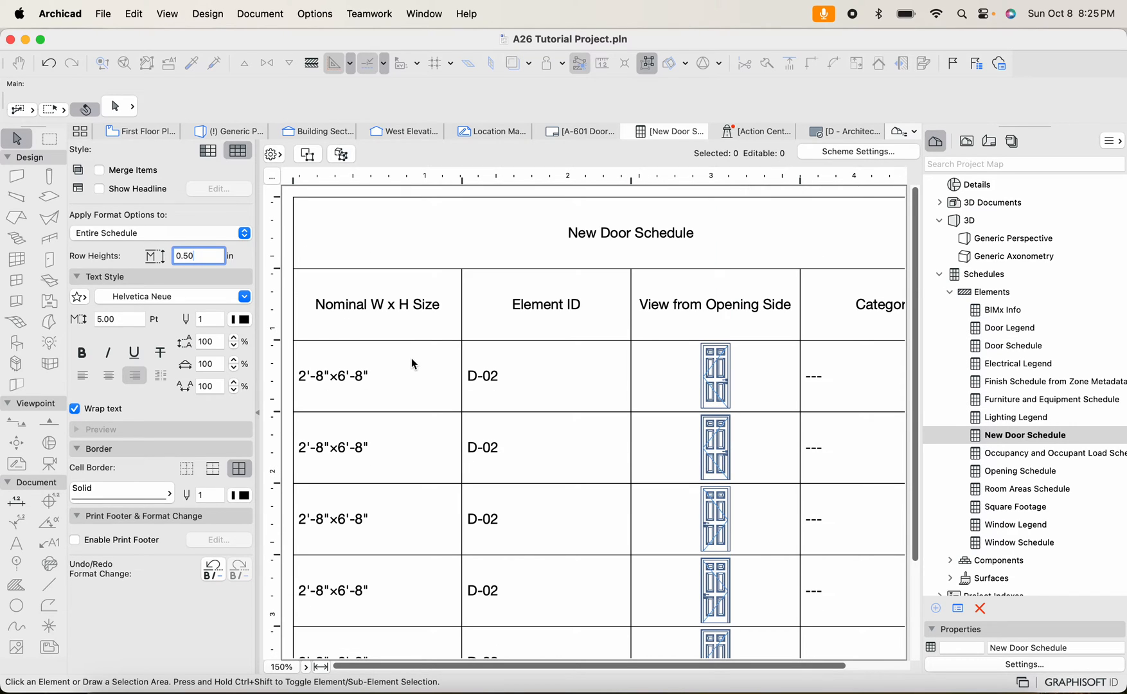
scroll(down, 3)
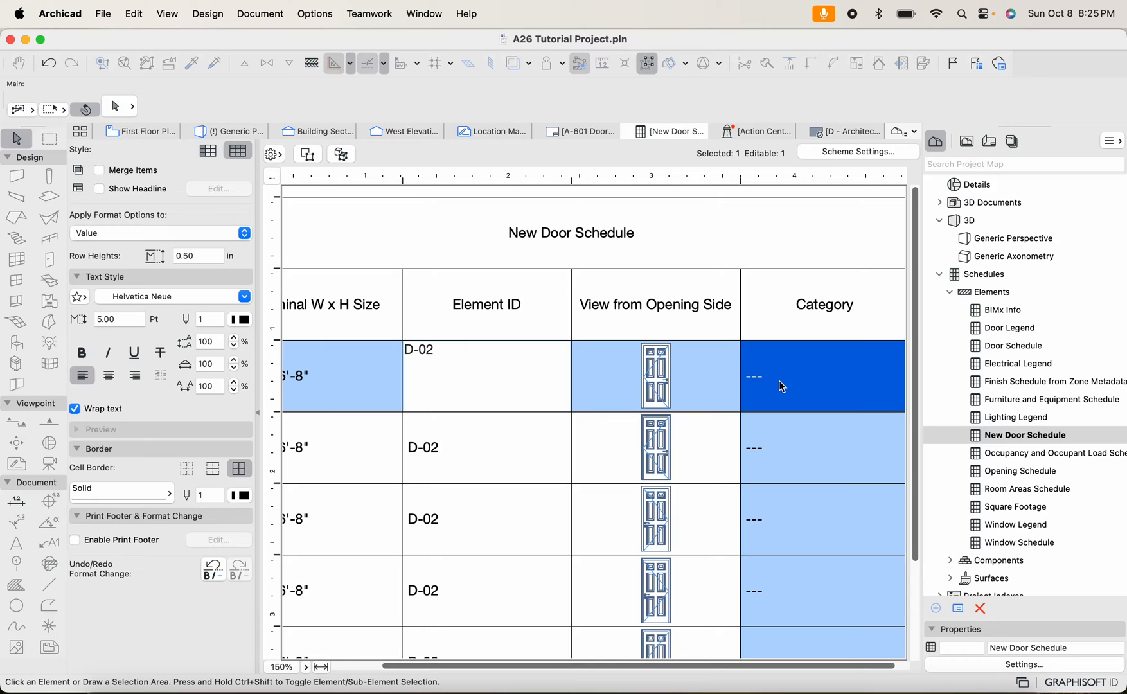
mouse_move(836, 675)
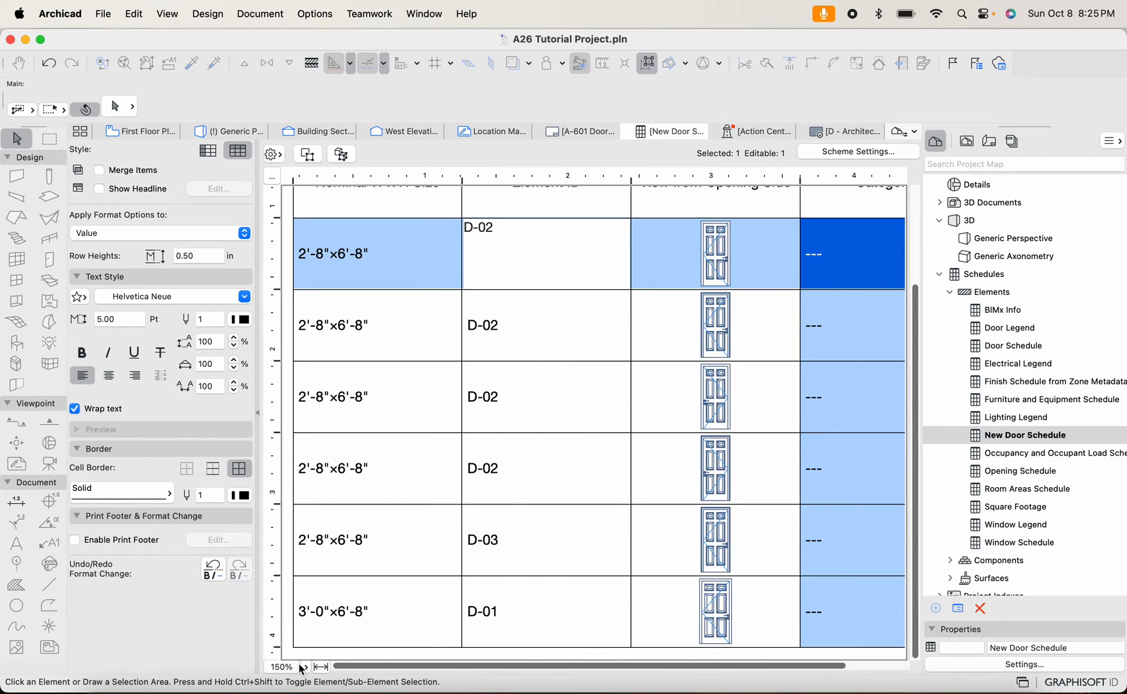
View the schedule at 100% and center the Element ID and Nominal W x H Size values
click(283, 667)
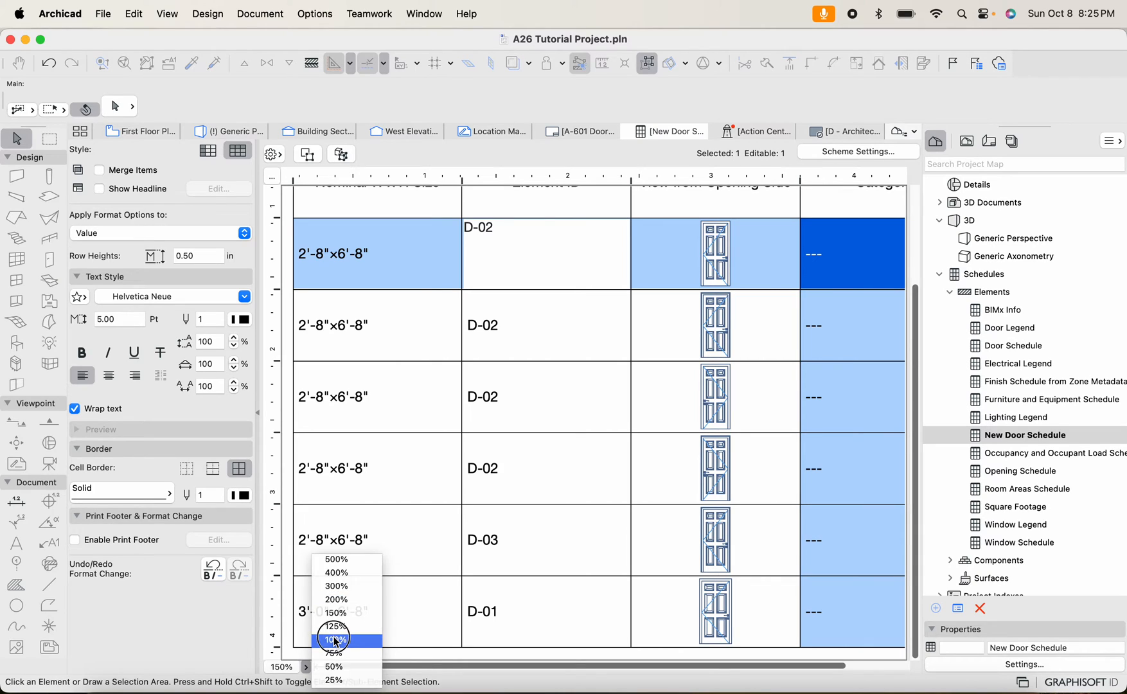
click(333, 639)
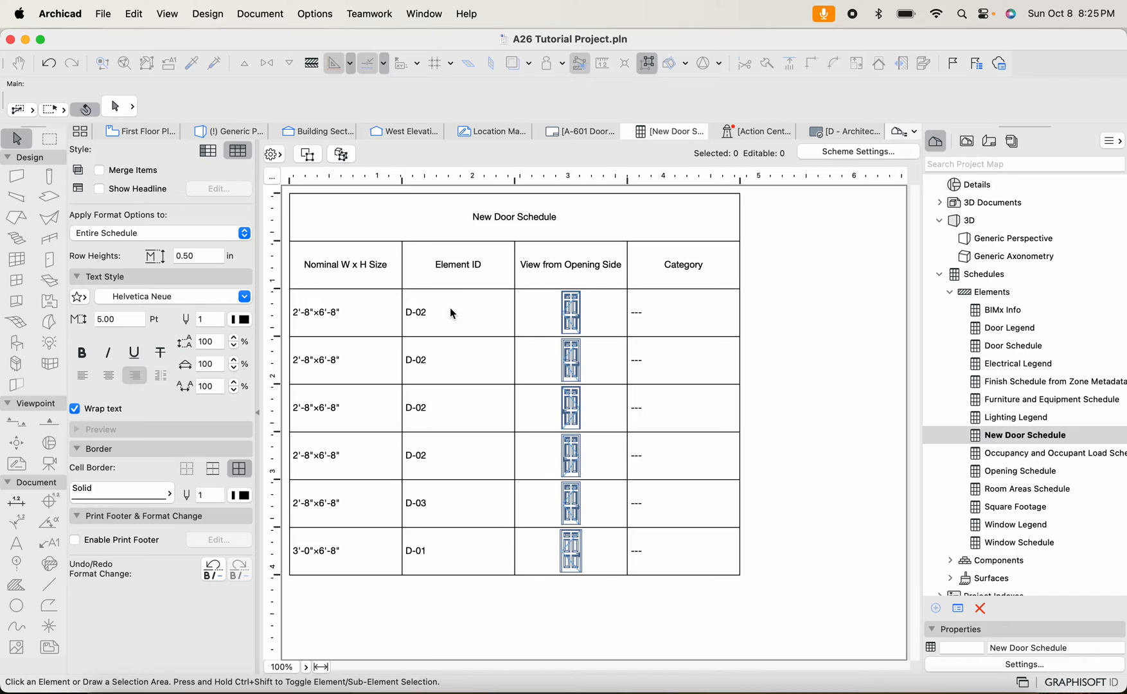
click(457, 313)
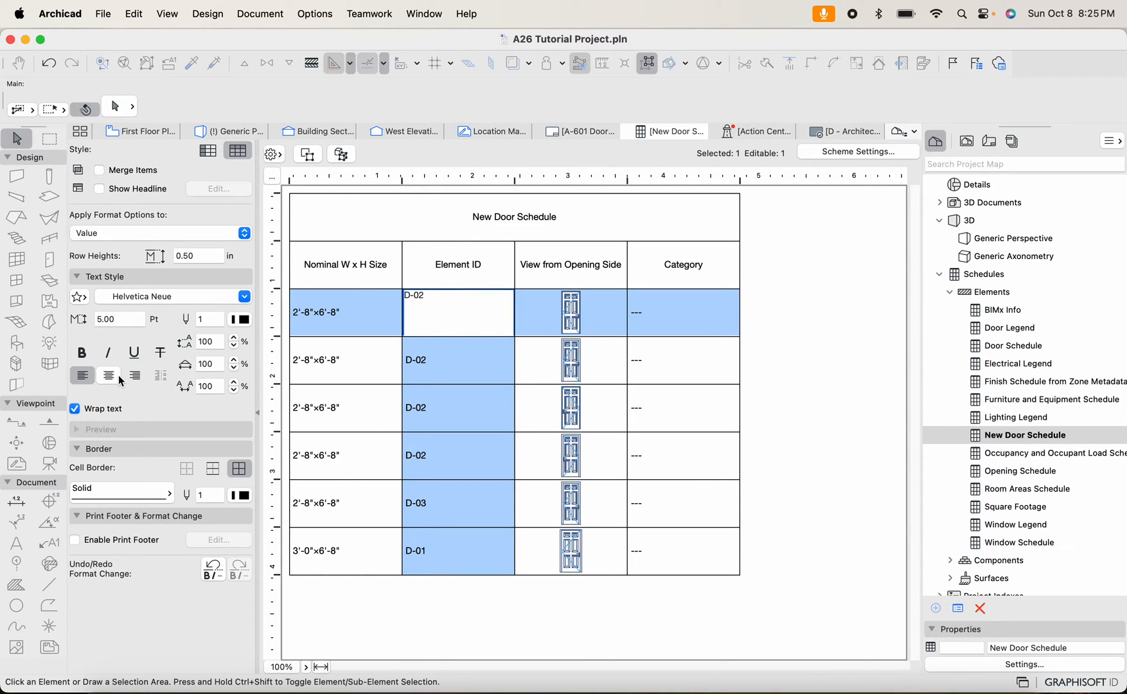
mouse_move(108, 375)
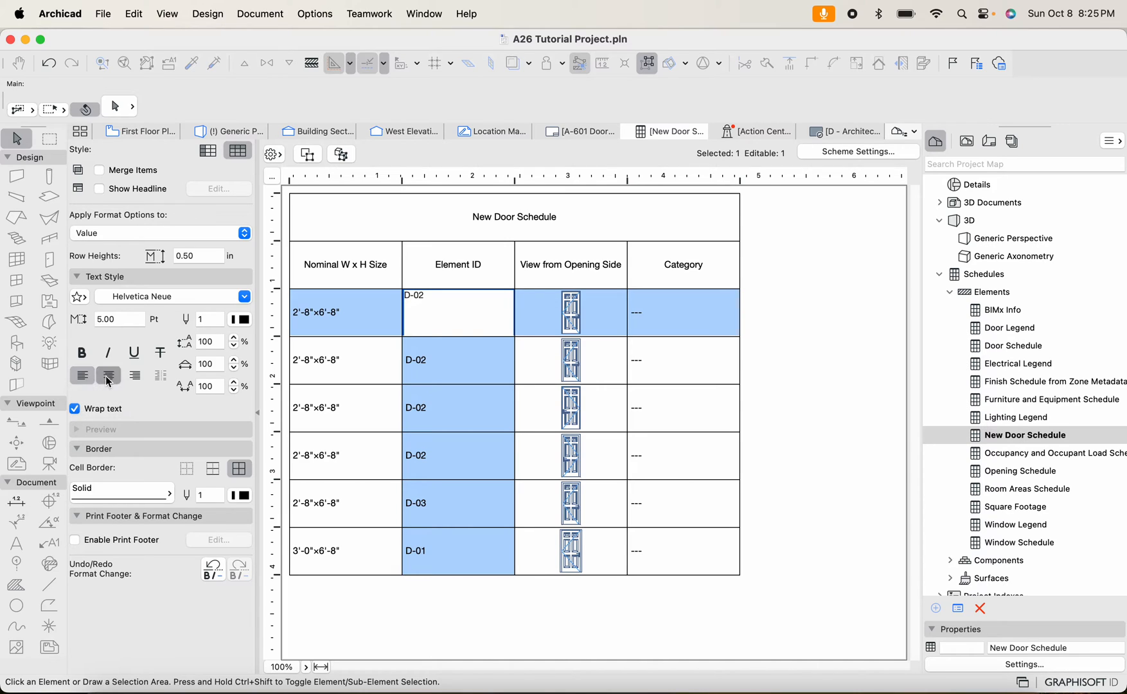
click(108, 376)
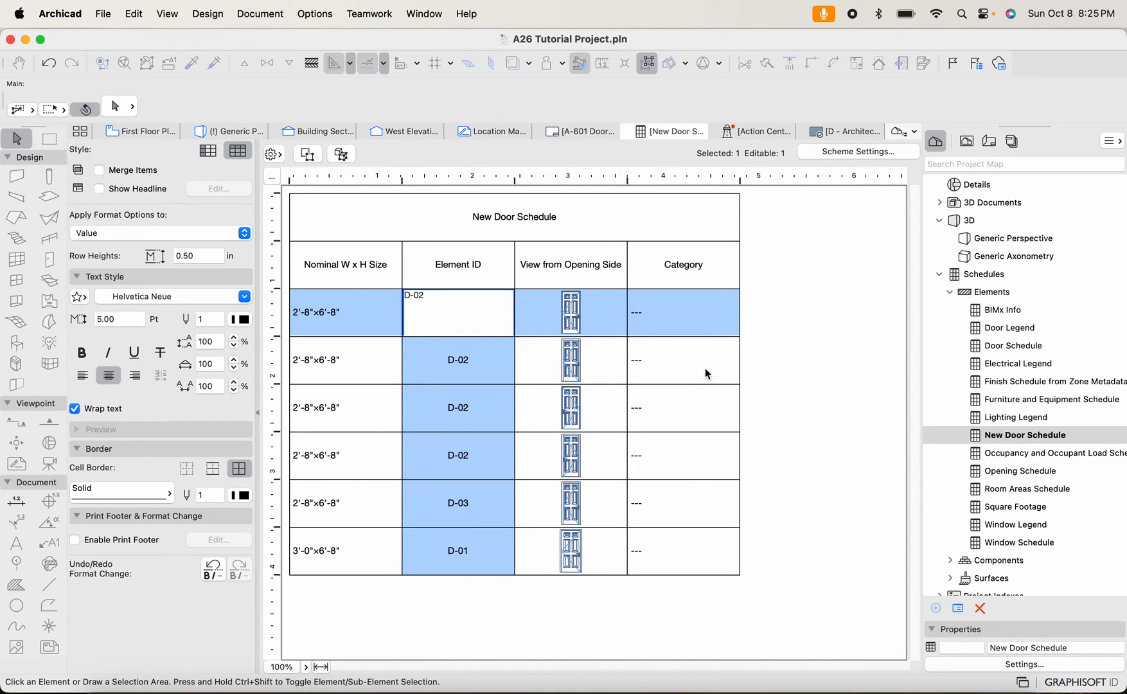
click(82, 376)
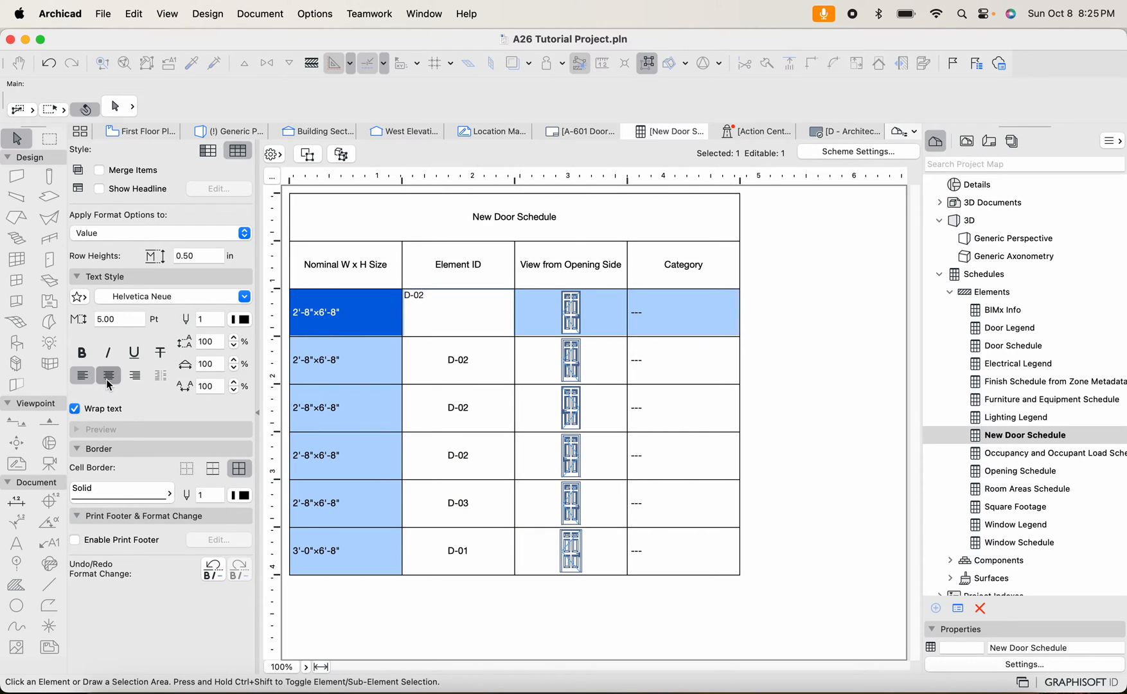
click(83, 375)
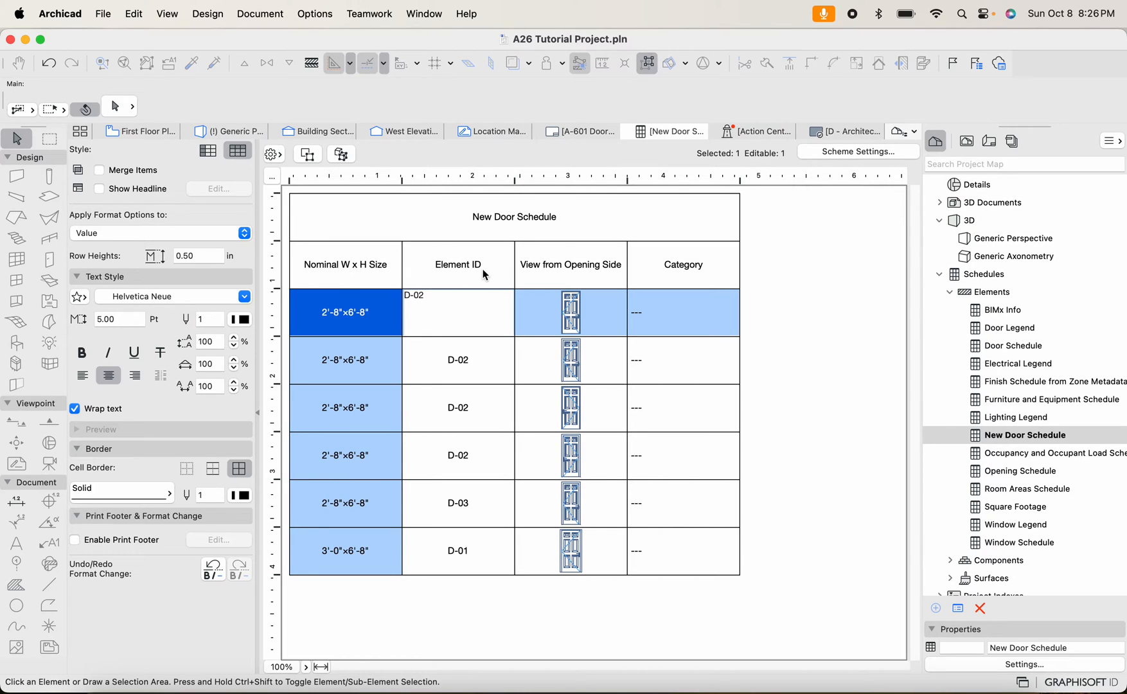
mouse_move(857, 152)
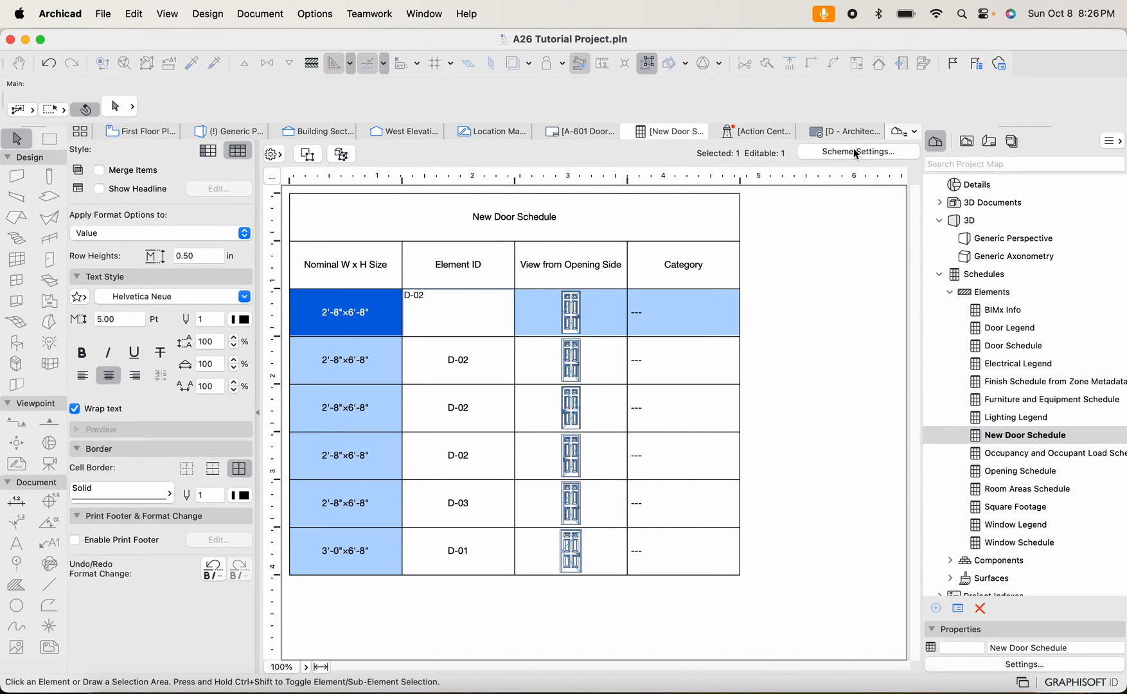
Move Element ID to the top of the Scheme Settings field list and confirm
click(858, 152)
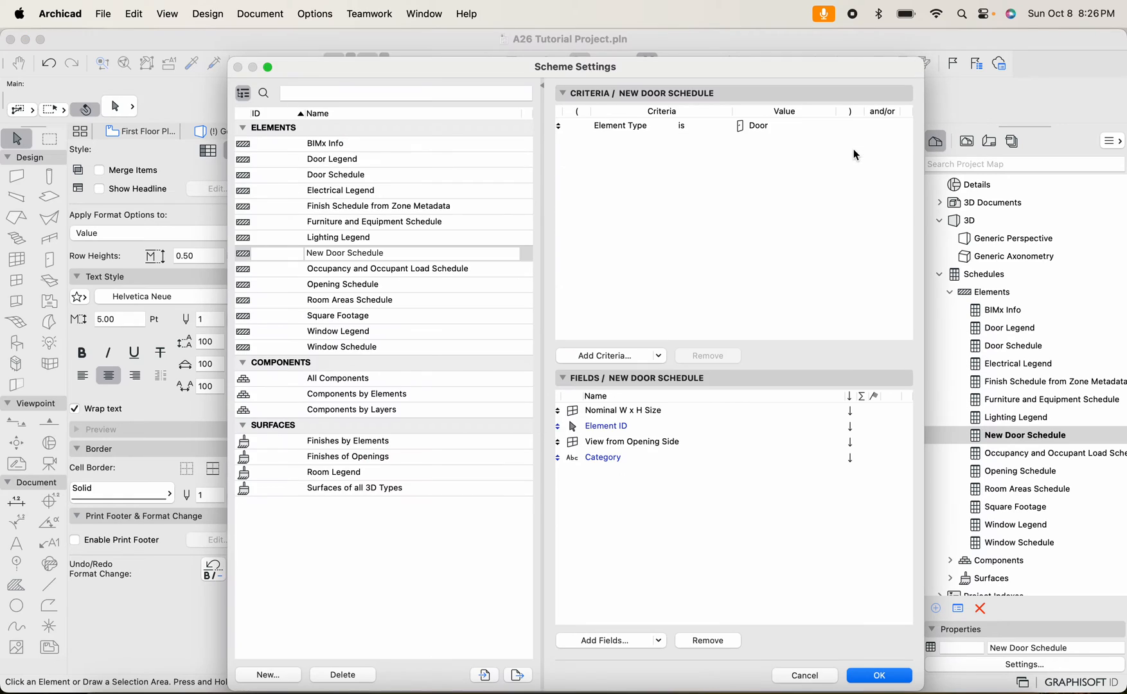
click(606, 425)
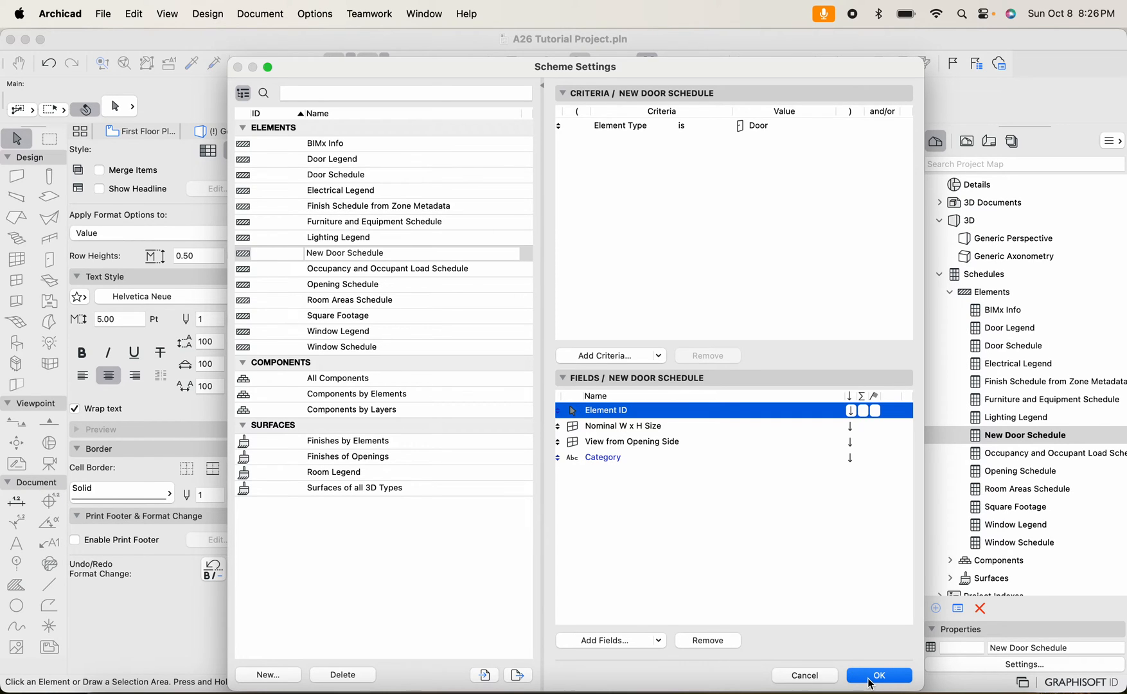
click(879, 676)
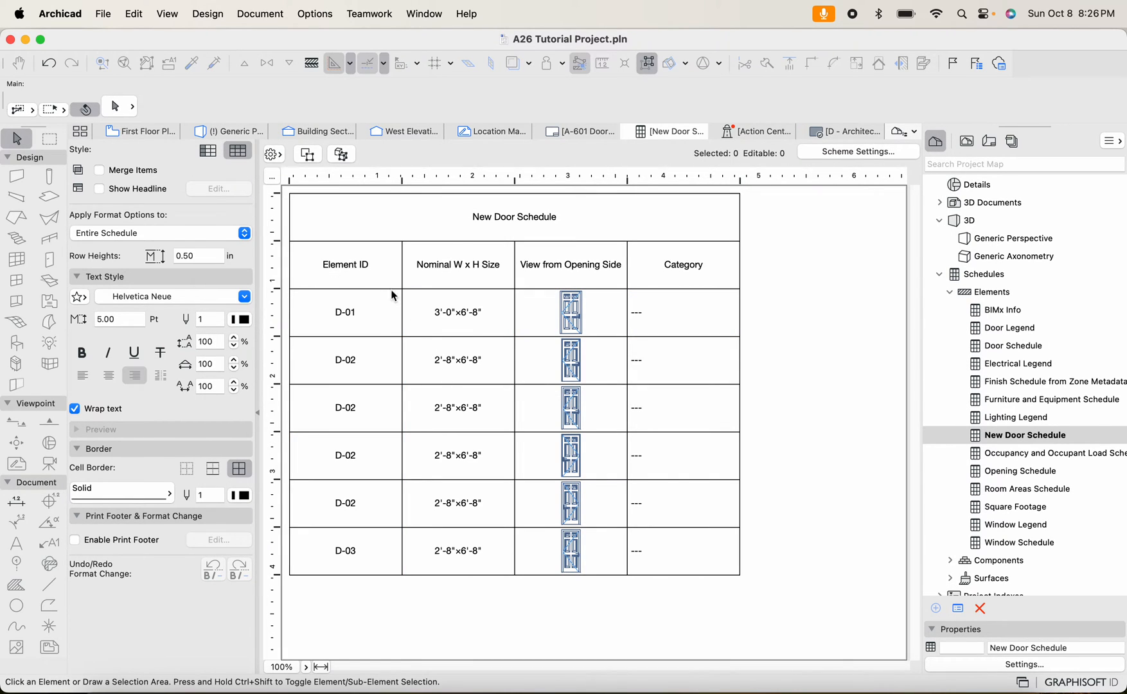
mouse_move(513, 218)
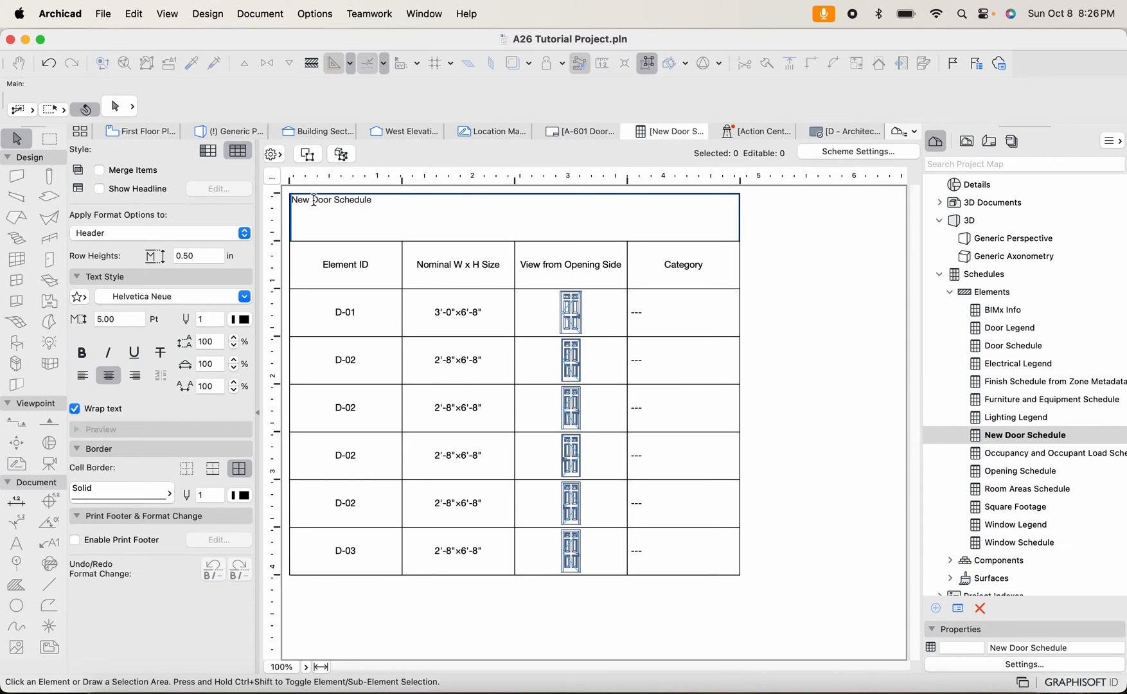
Replace the schedule header title text with 'Door Schedule'
text(Door Schedule)
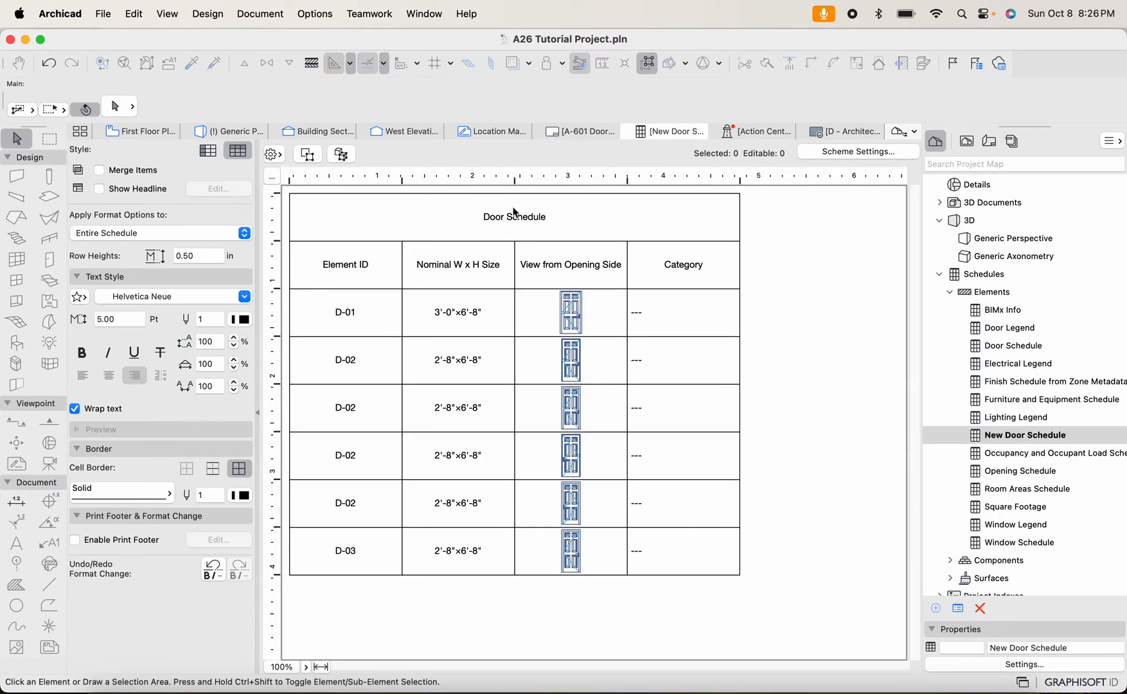
mouse_move(720, 291)
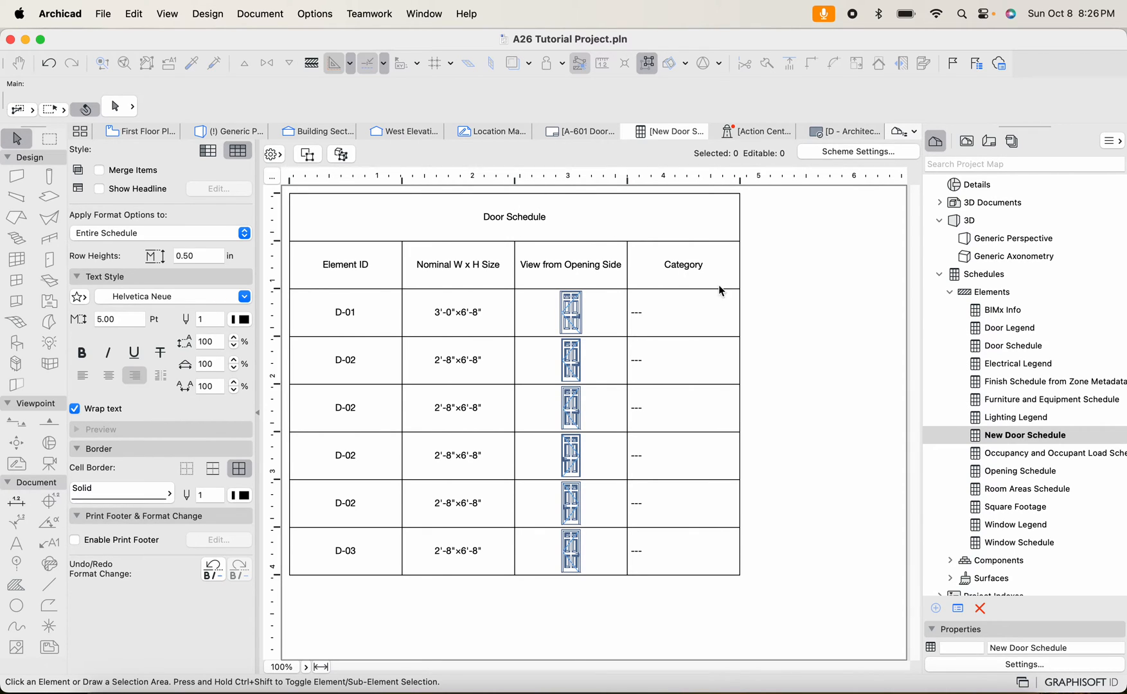
mouse_move(1050, 446)
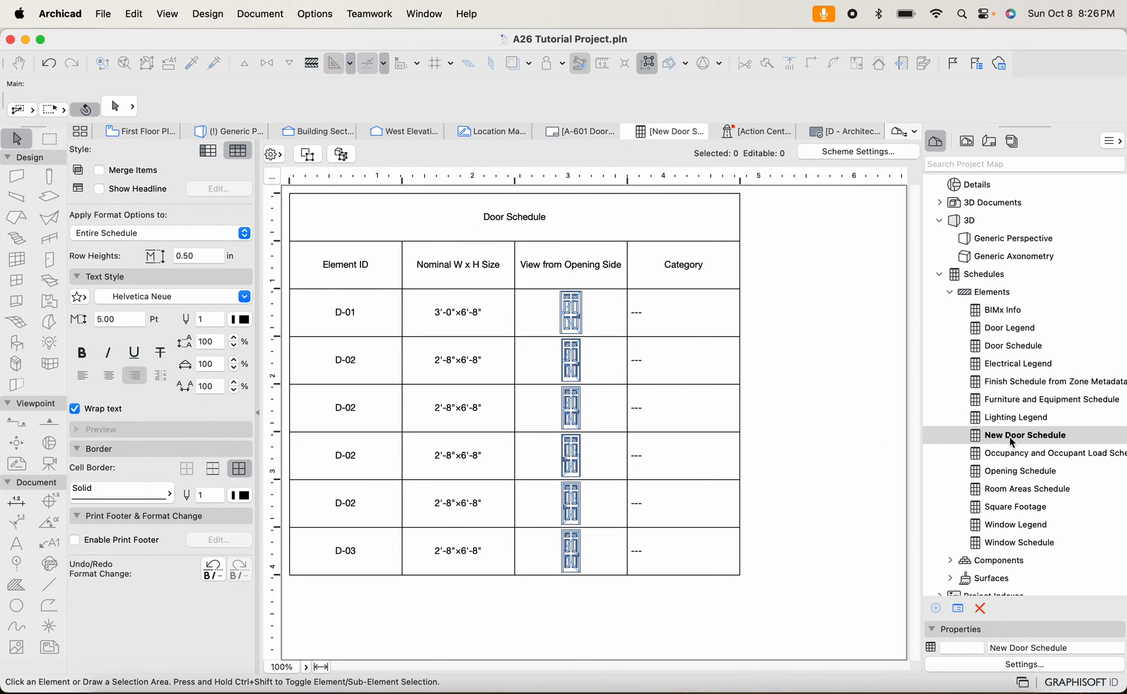
mouse_move(1012, 350)
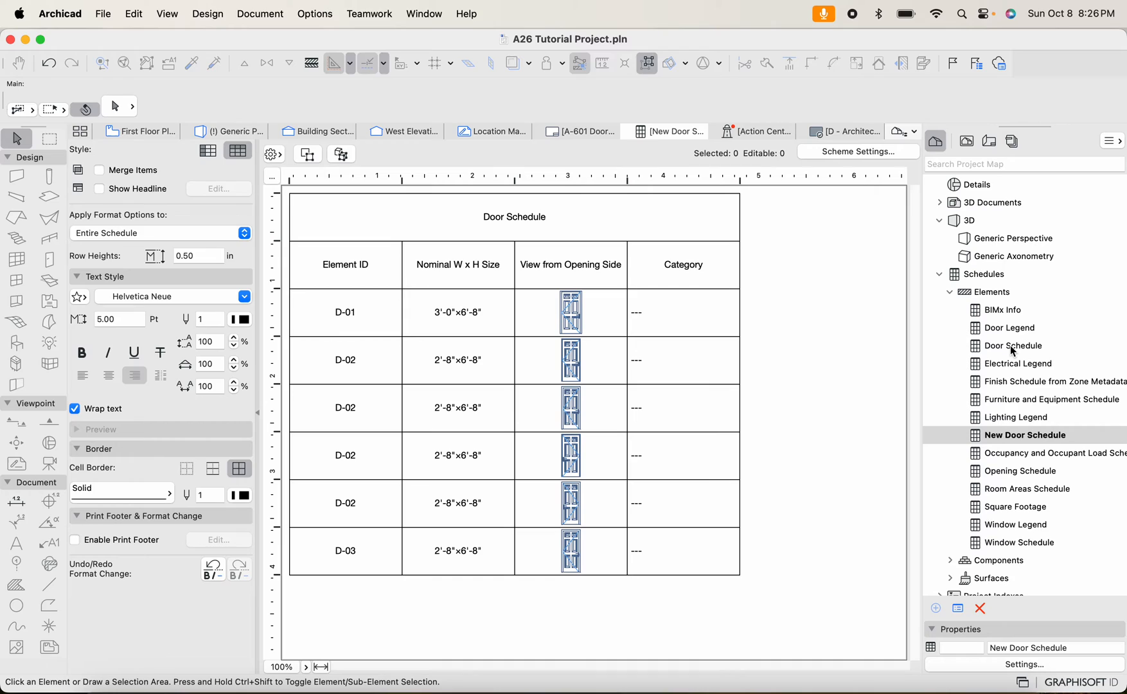
mouse_move(661, 311)
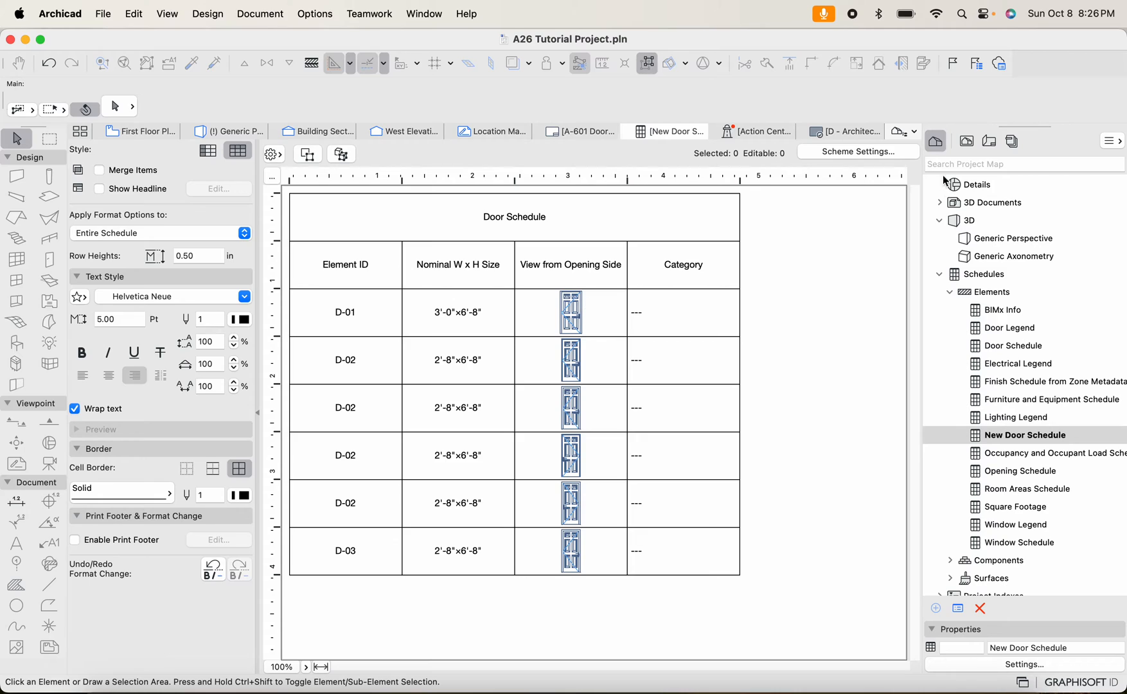
mouse_move(966, 141)
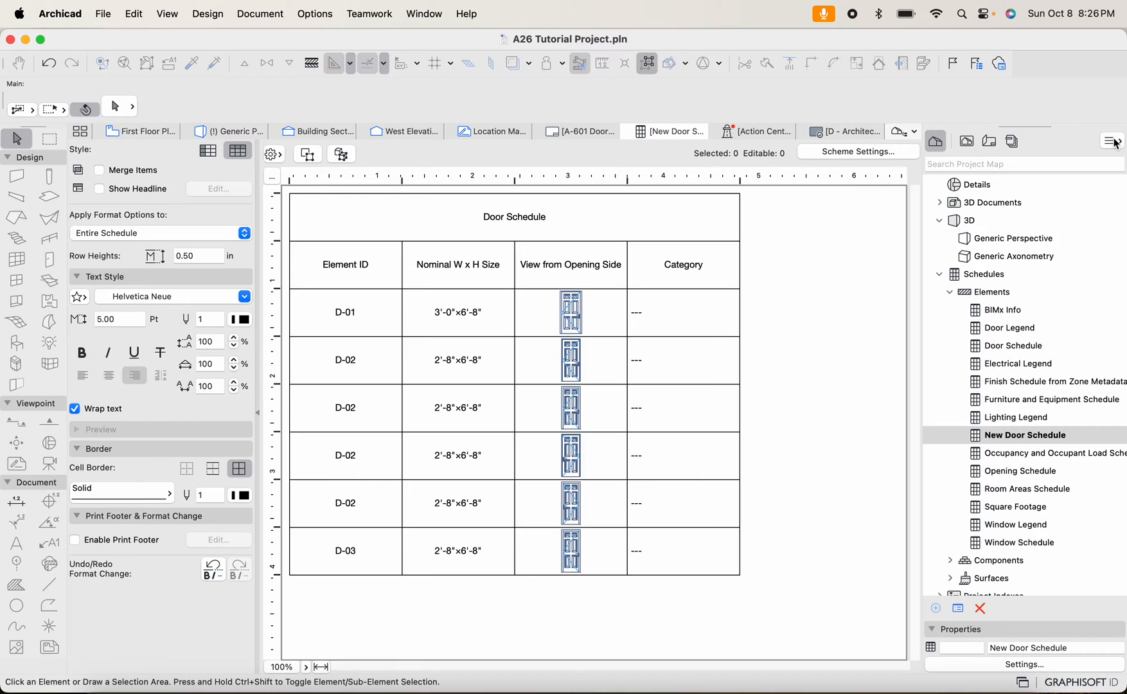
Open the Organizer from the Navigator options and drag it further onto the screen
click(1114, 141)
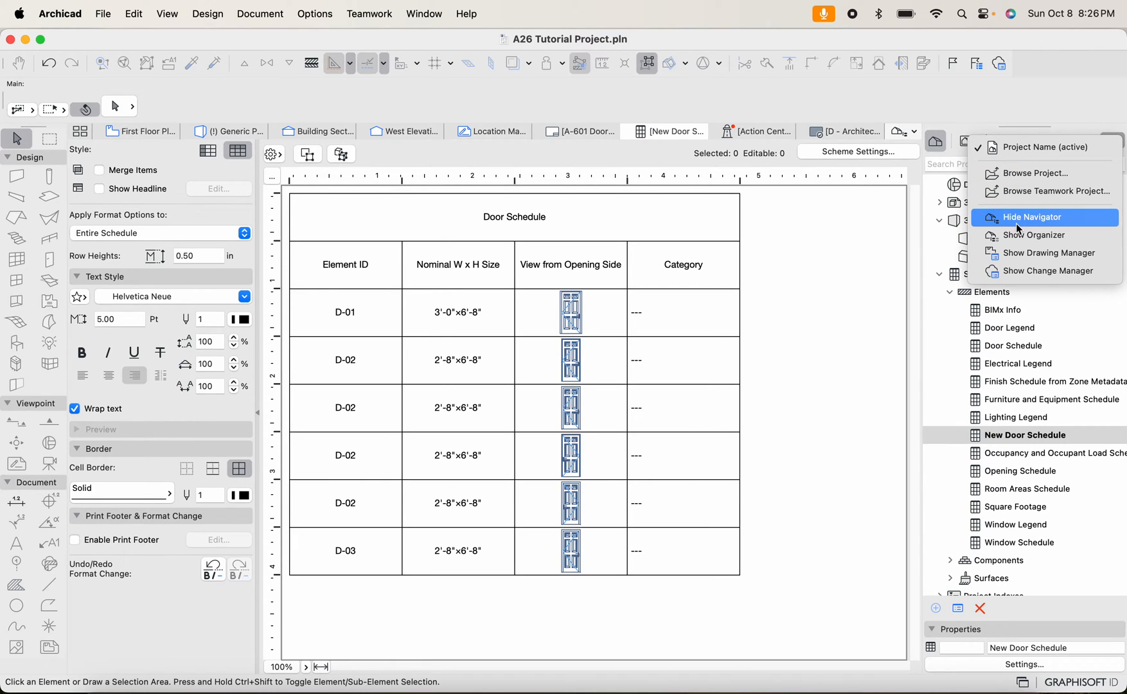
mouse_move(1032, 236)
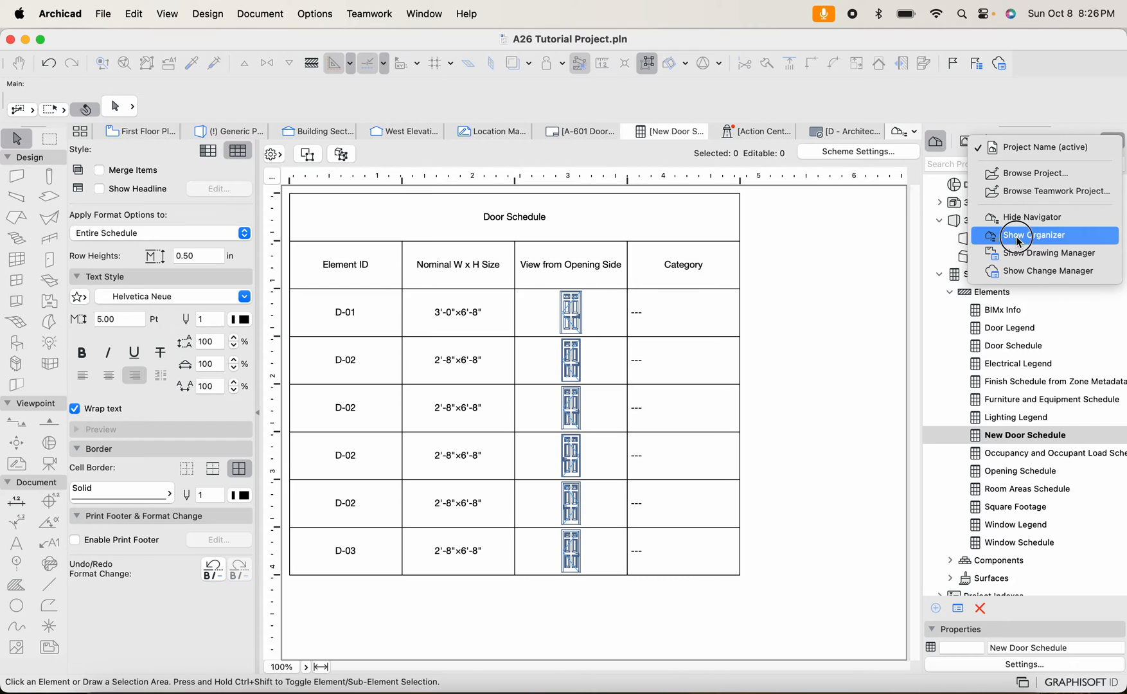
click(1031, 235)
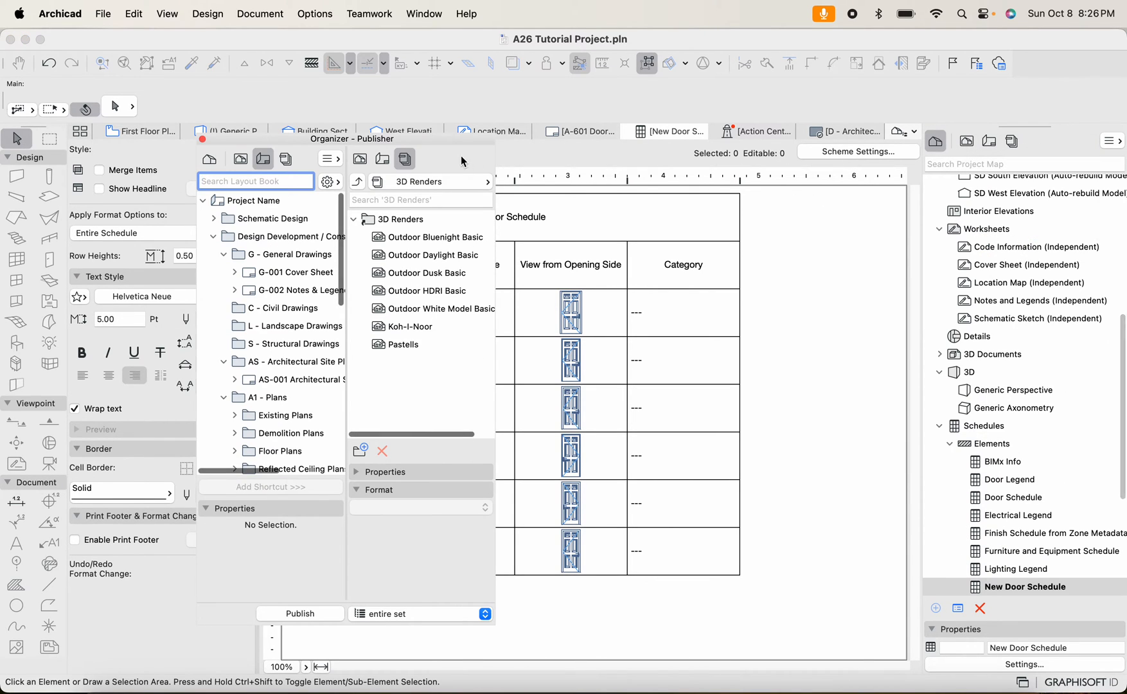
drag(352, 138, 595, 92)
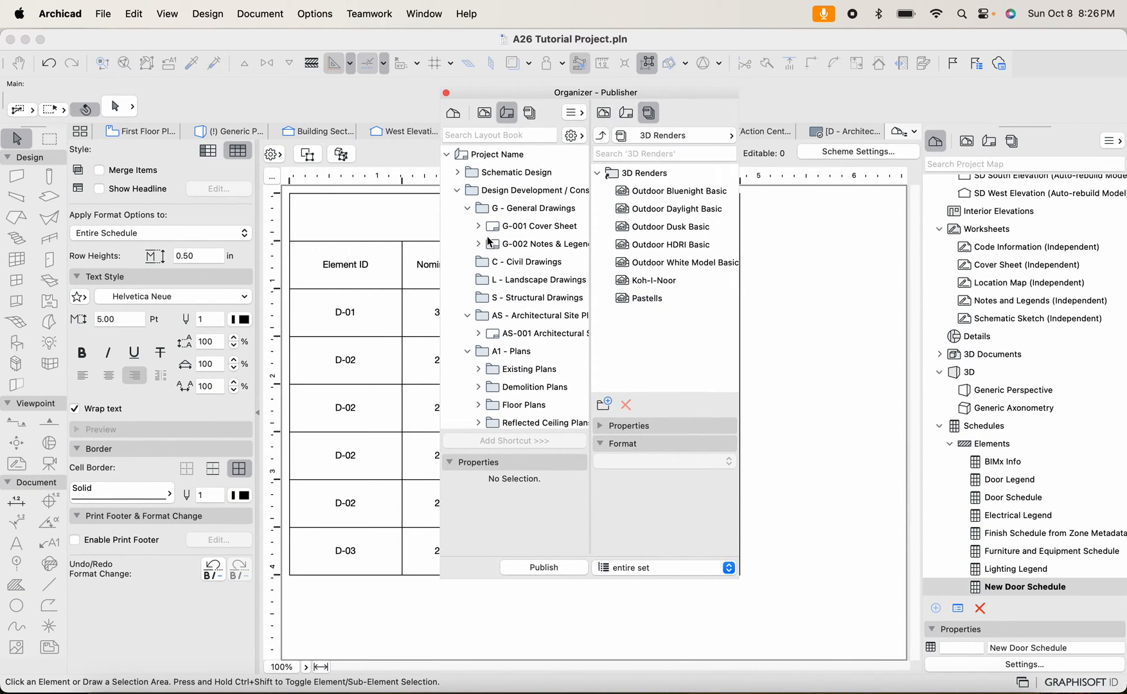
scroll(down, 3)
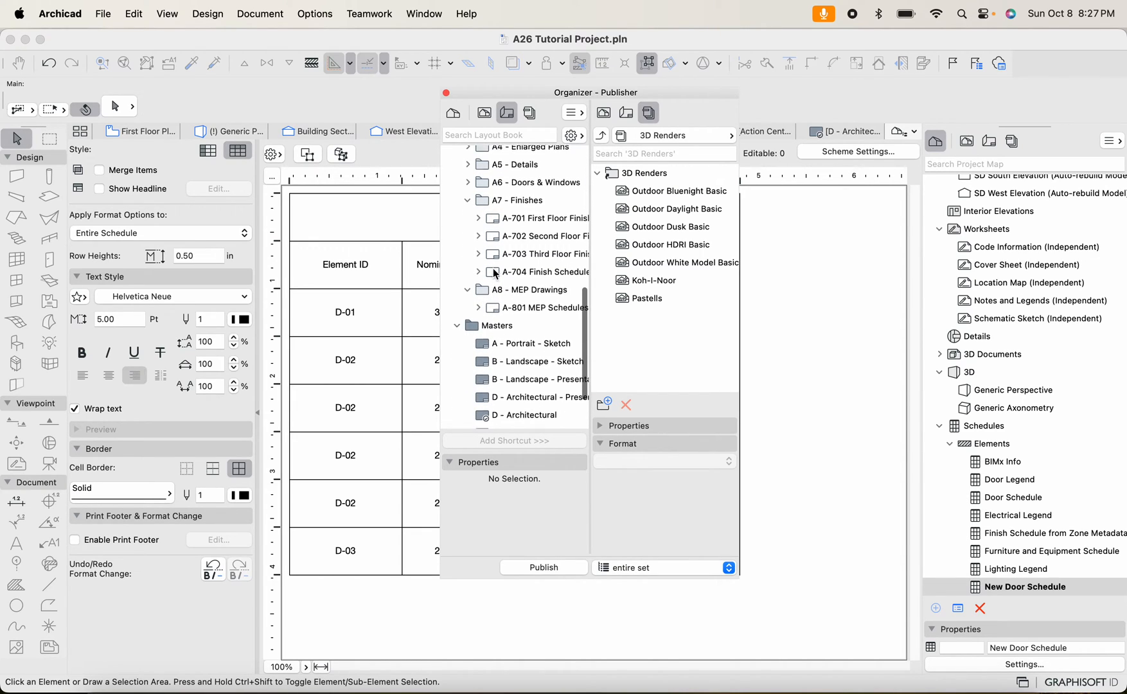
scroll(down, 3)
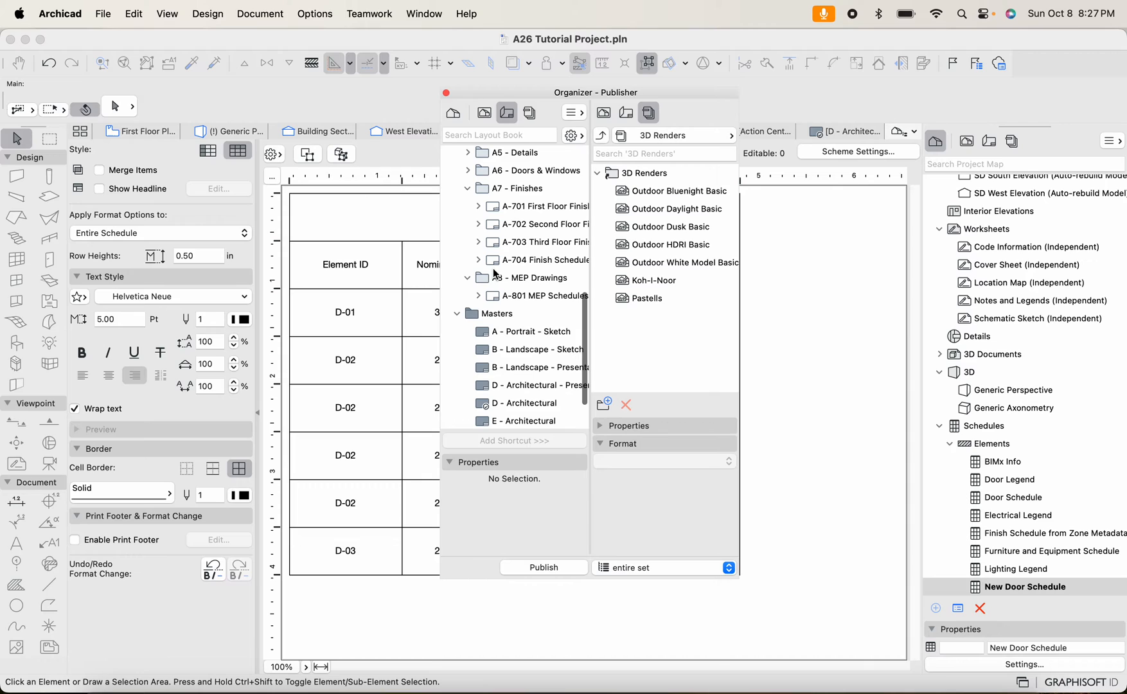
scroll(down, 3)
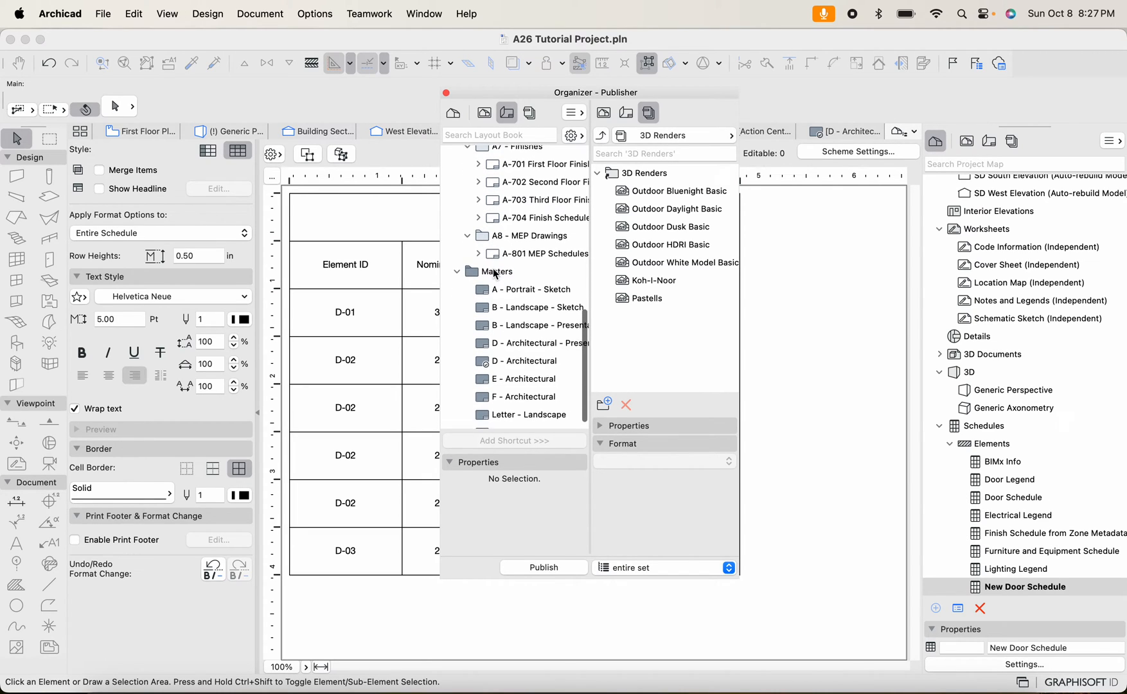
In the Organizer, select the A-701 layout and the New Door Schedule view
click(484, 113)
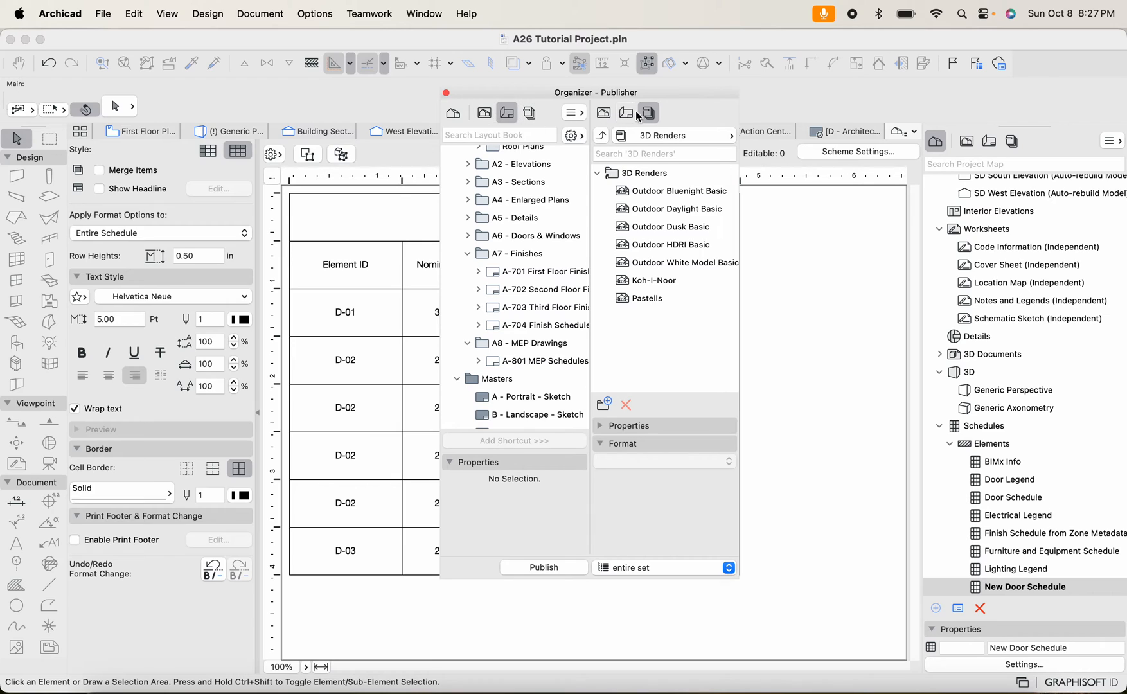
click(626, 112)
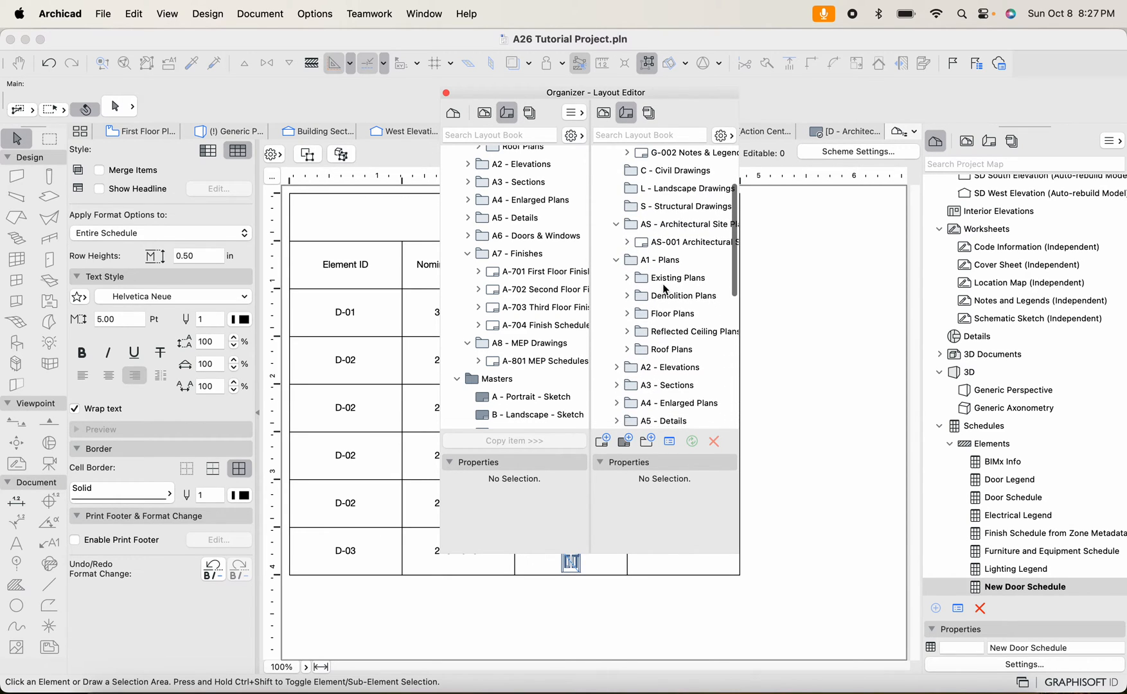
scroll(down, 3)
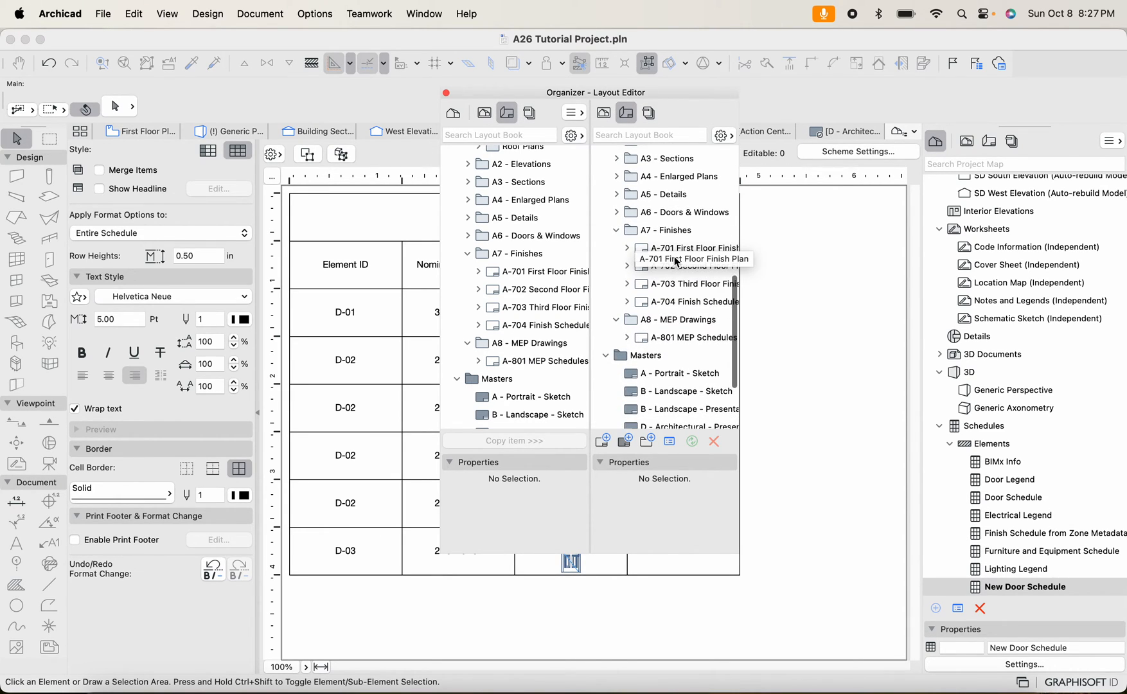
click(692, 247)
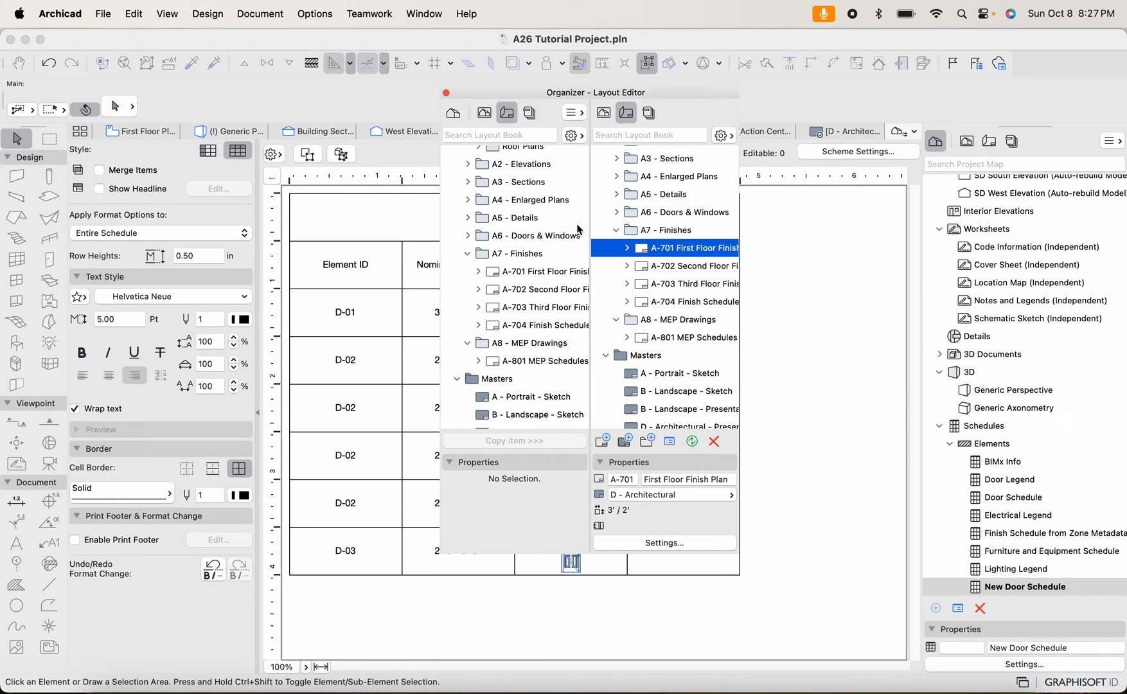
click(452, 112)
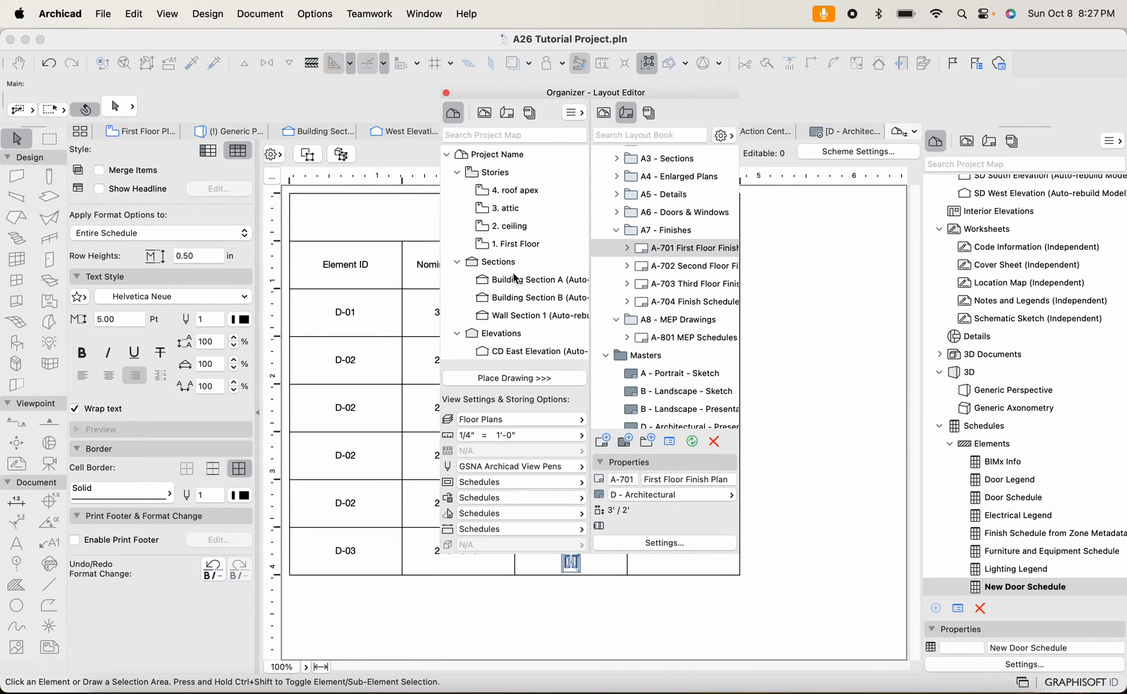
scroll(down, 3)
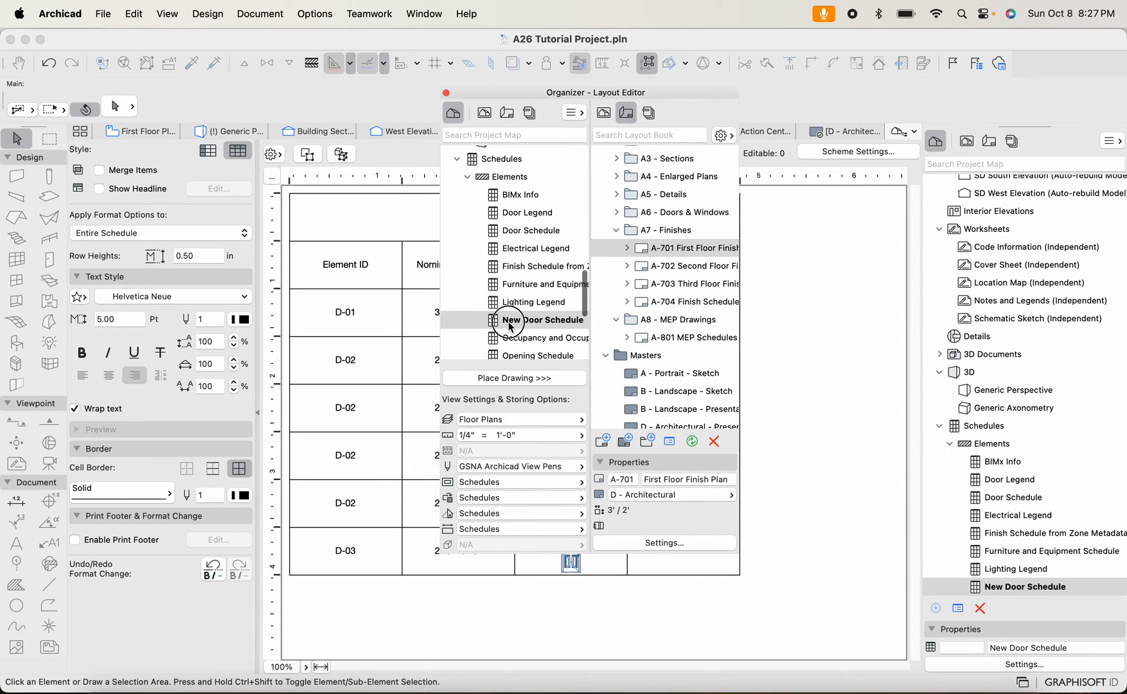
click(545, 319)
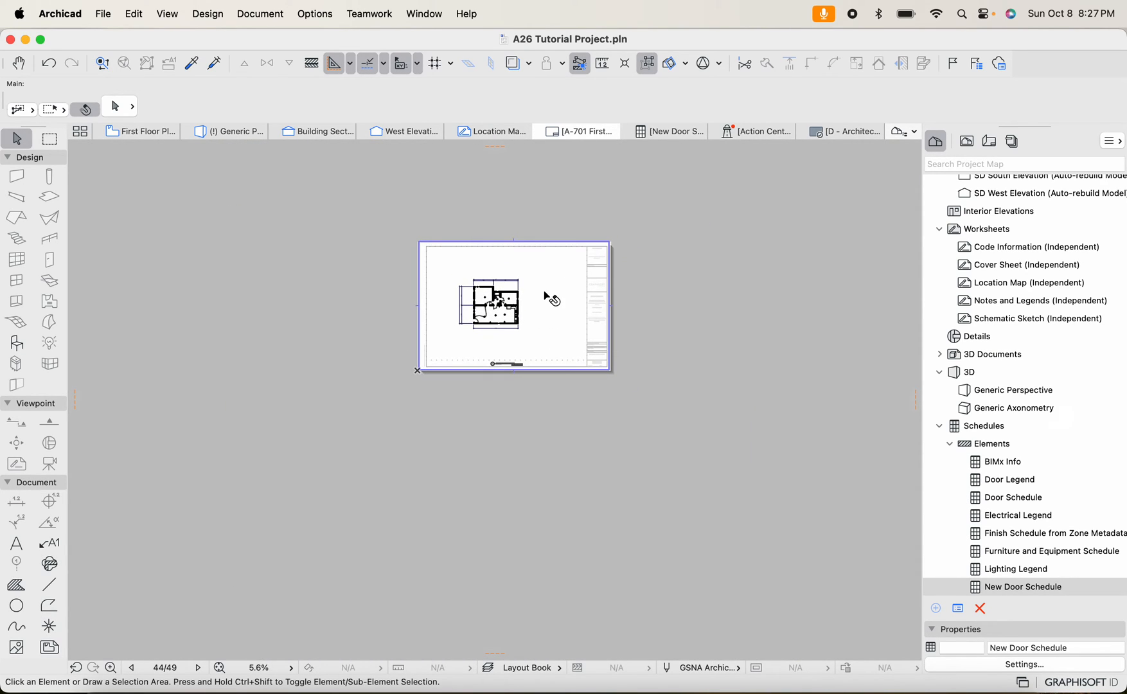
Select layout A-701 in the Navigator, then double-click New Door Schedule to place it
click(966, 141)
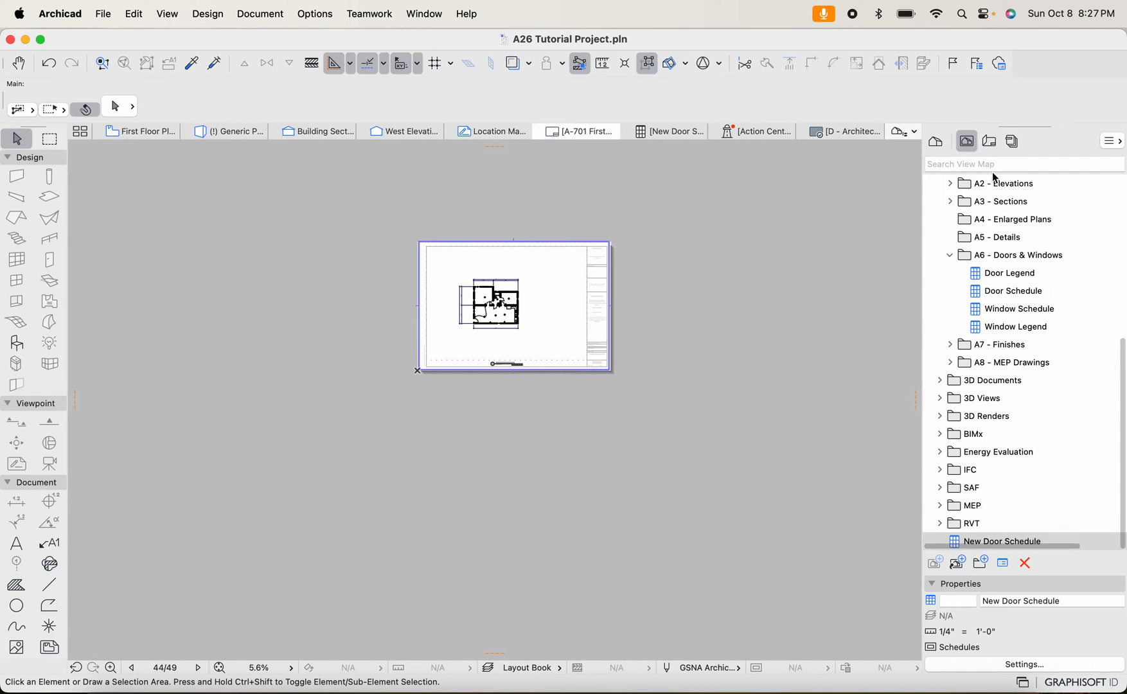
click(988, 140)
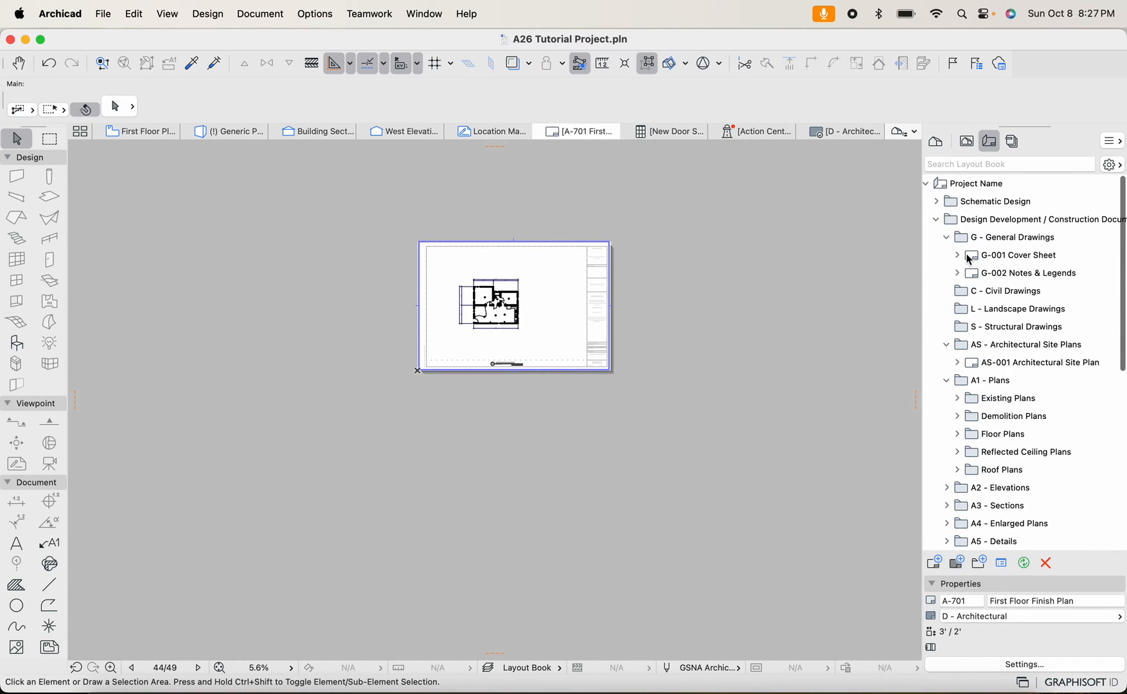
scroll(down, 3)
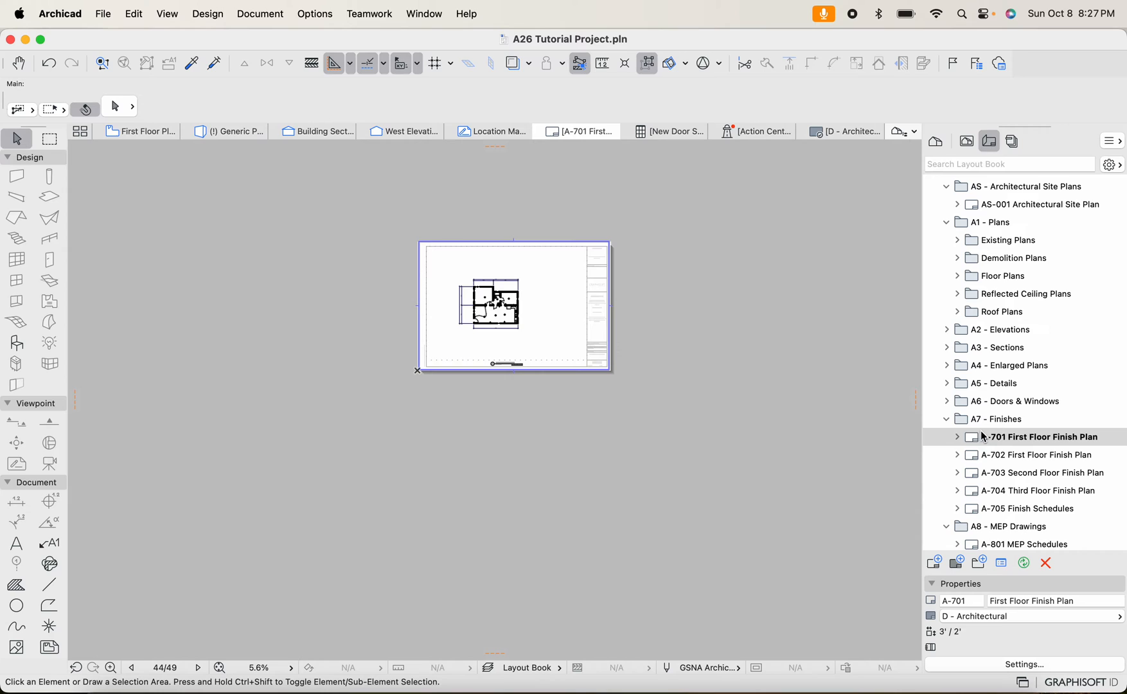
click(957, 437)
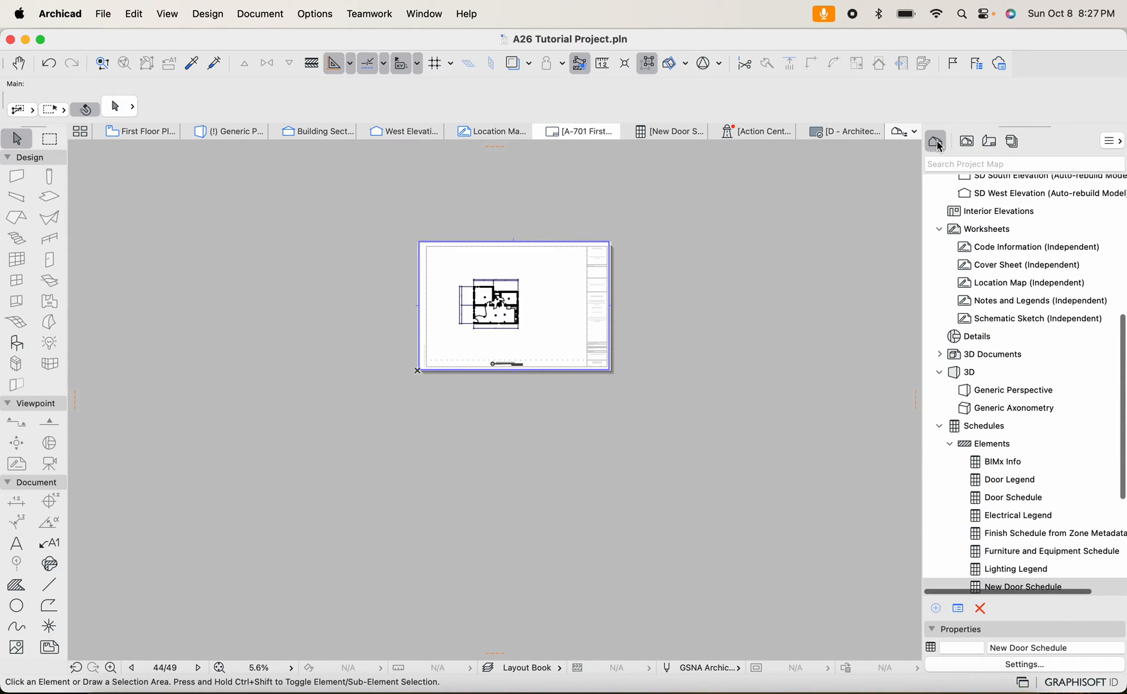
mouse_move(946, 151)
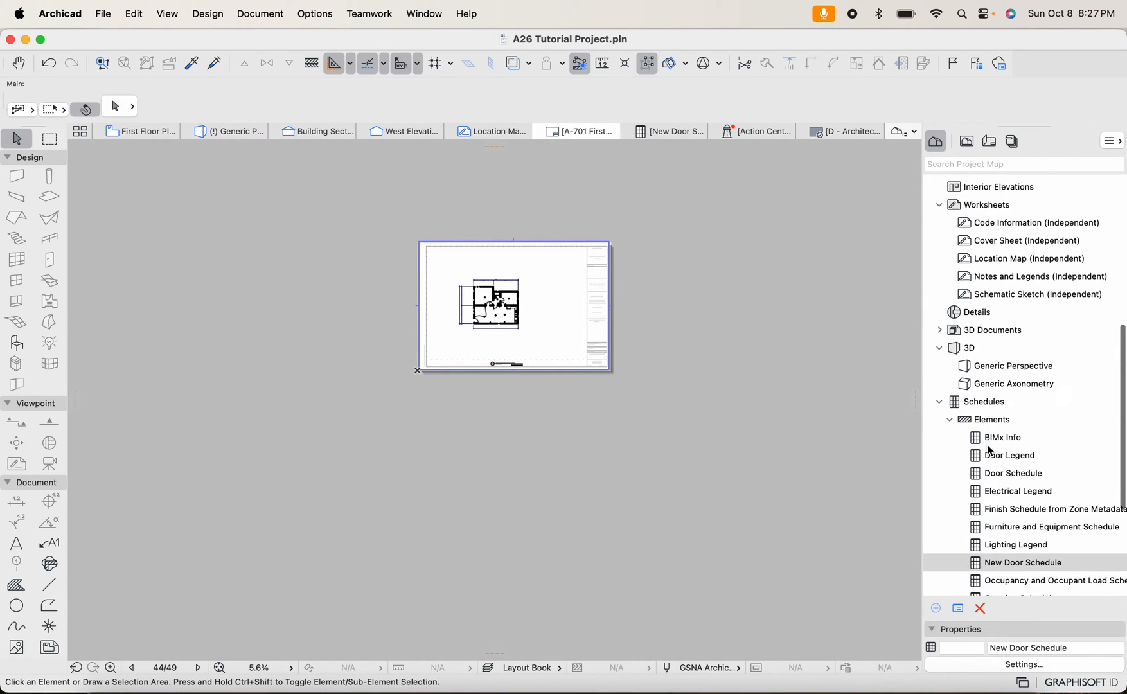
click(1023, 563)
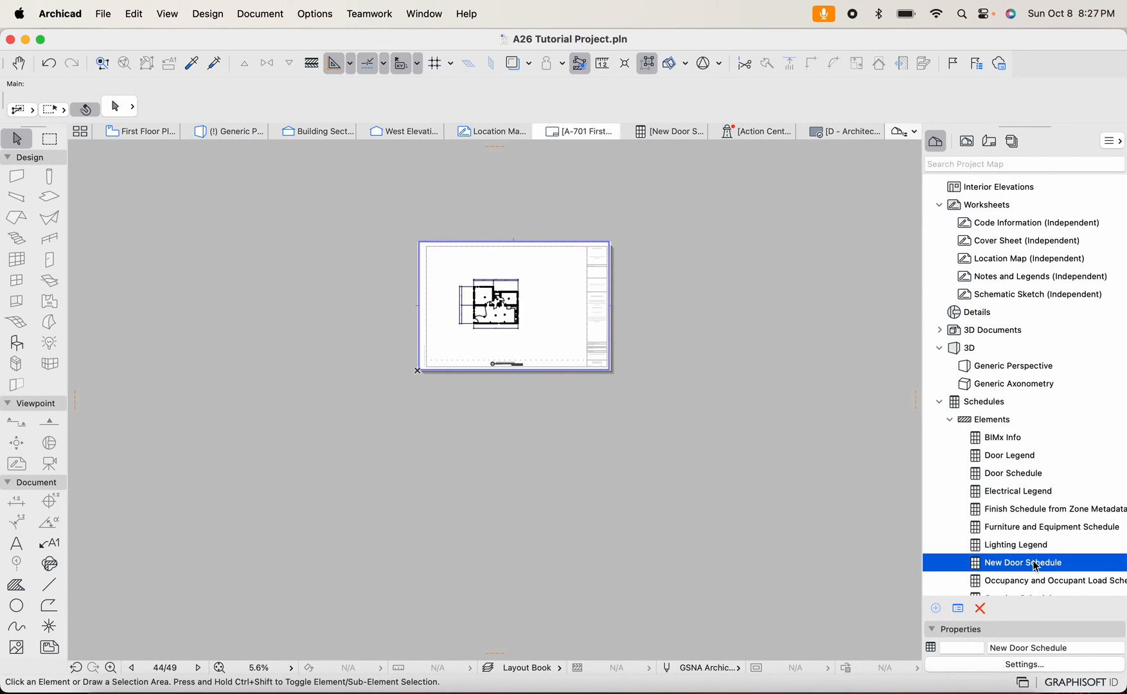
double_click(1023, 563)
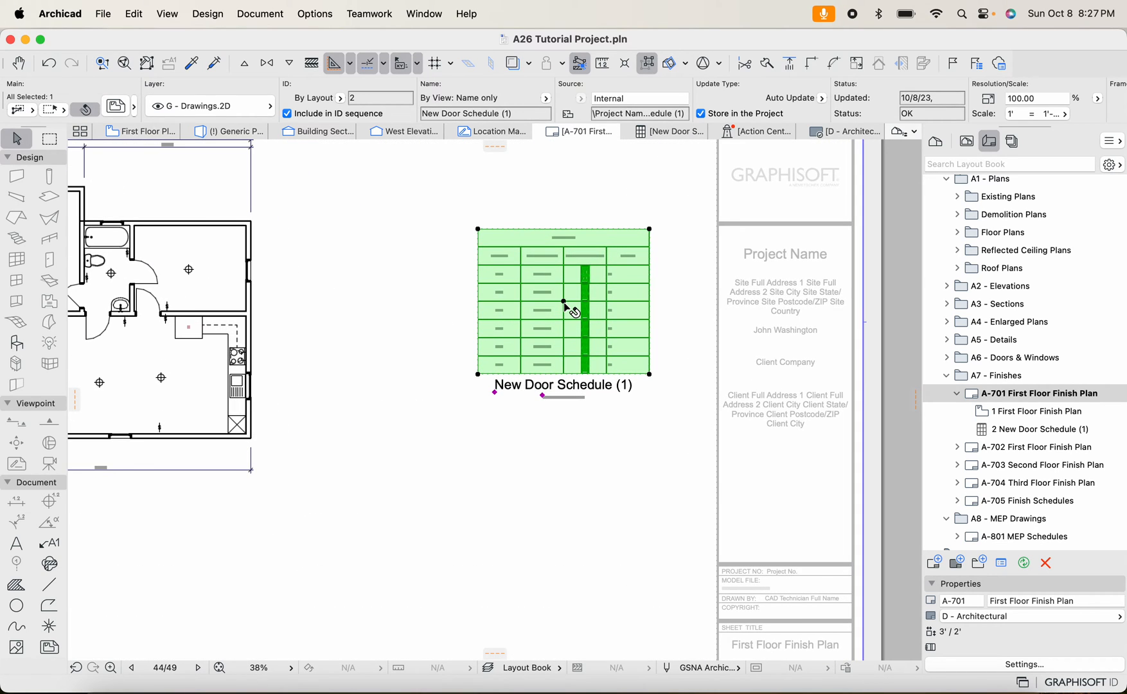
mouse_move(842, 487)
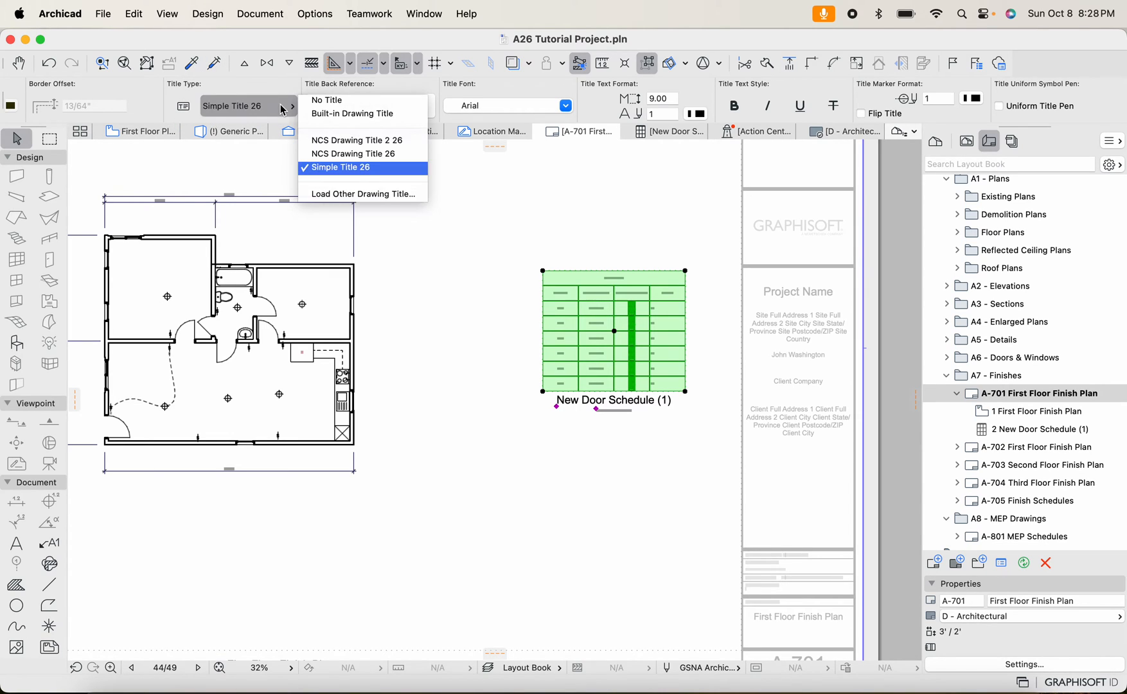
Set the floor plan drawing's title type to NCS Drawing Title 26
click(326, 100)
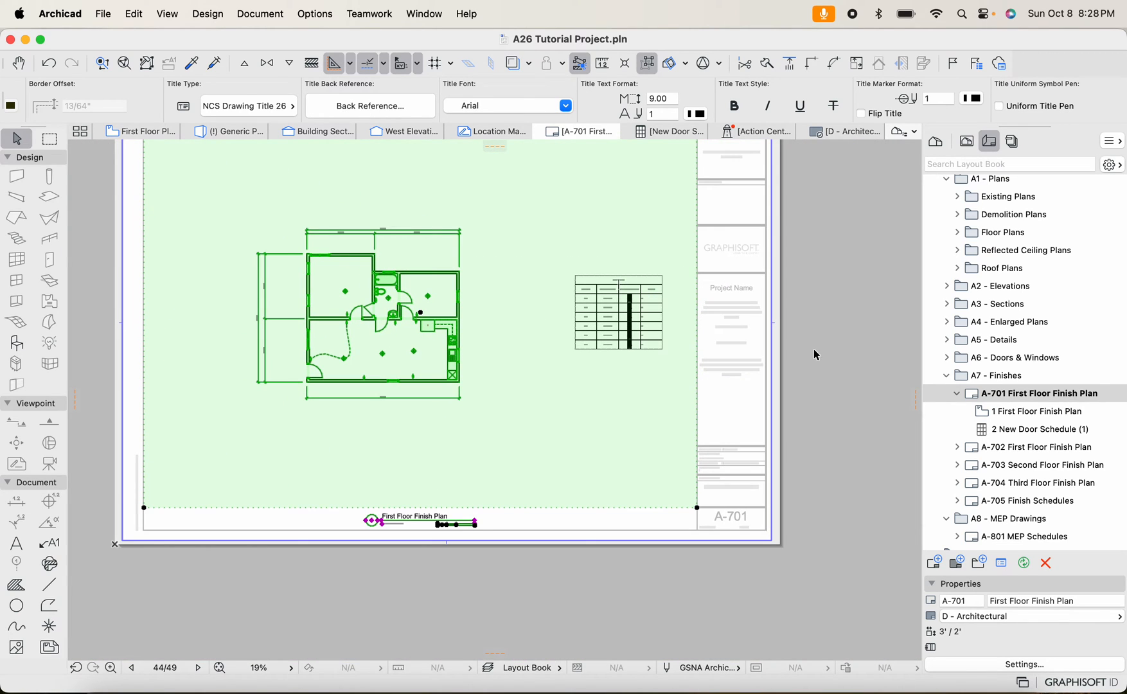
click(617, 313)
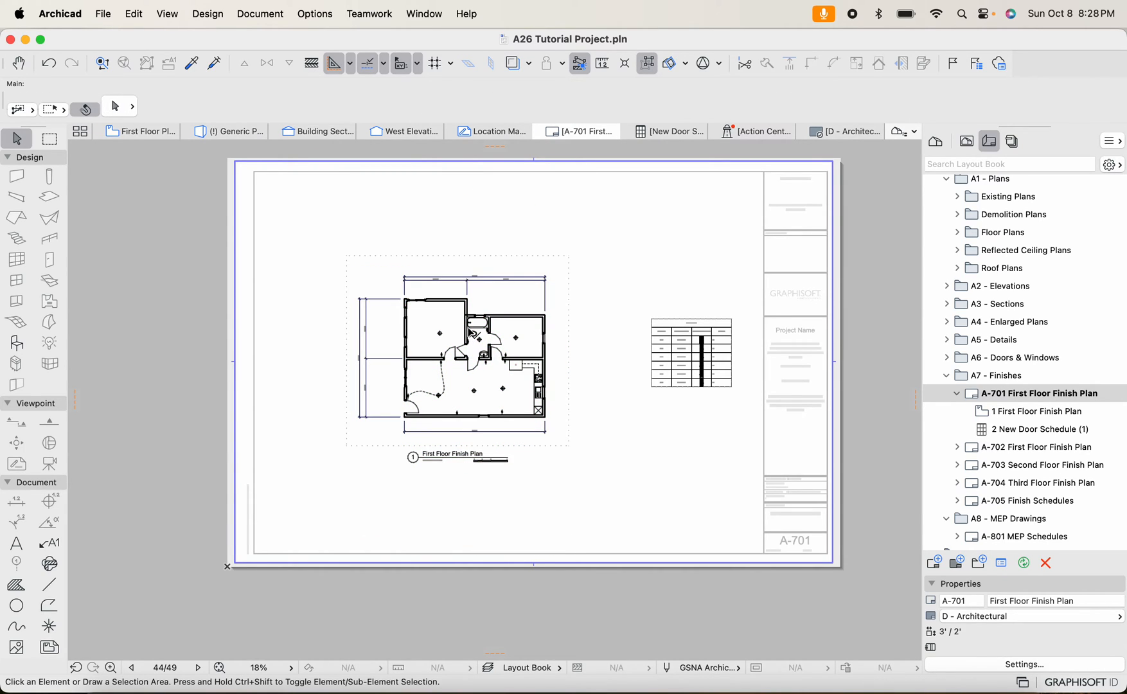
click(457, 352)
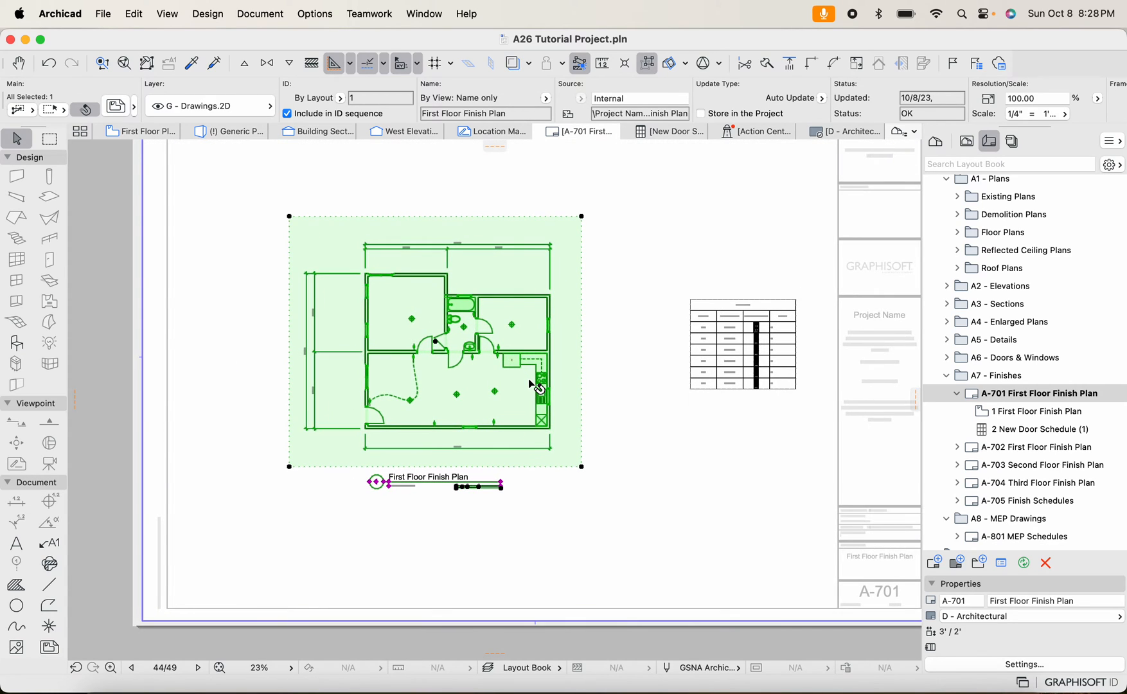
mouse_move(531, 385)
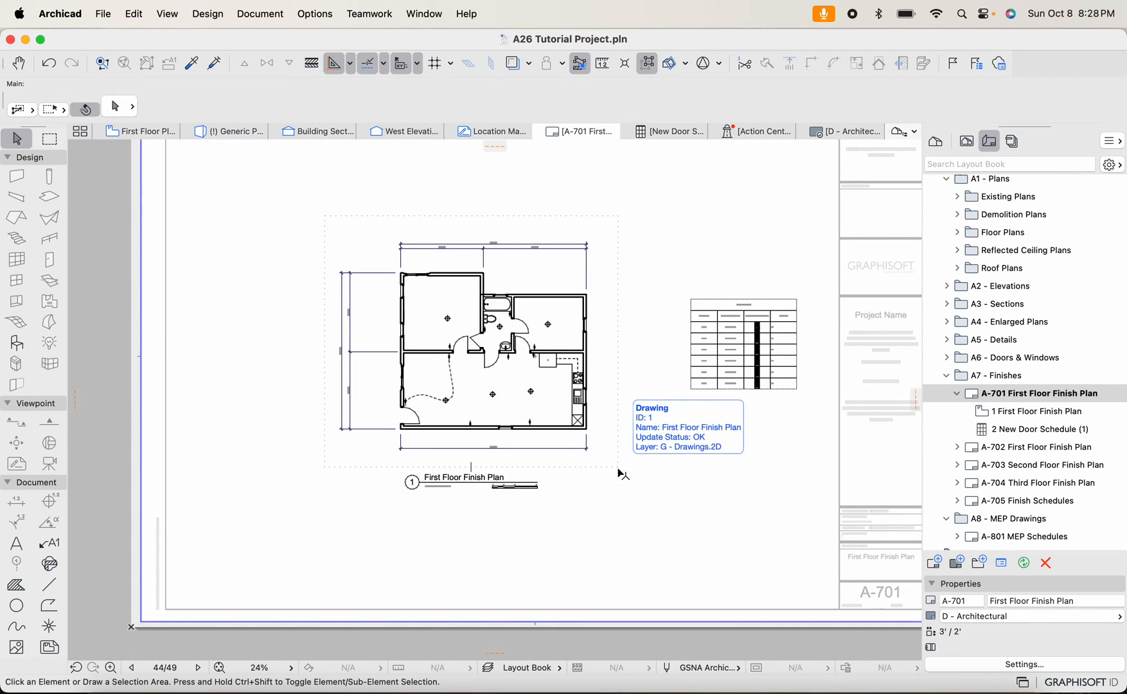
Open the door schedule's source view and its Scheme Settings
click(467, 302)
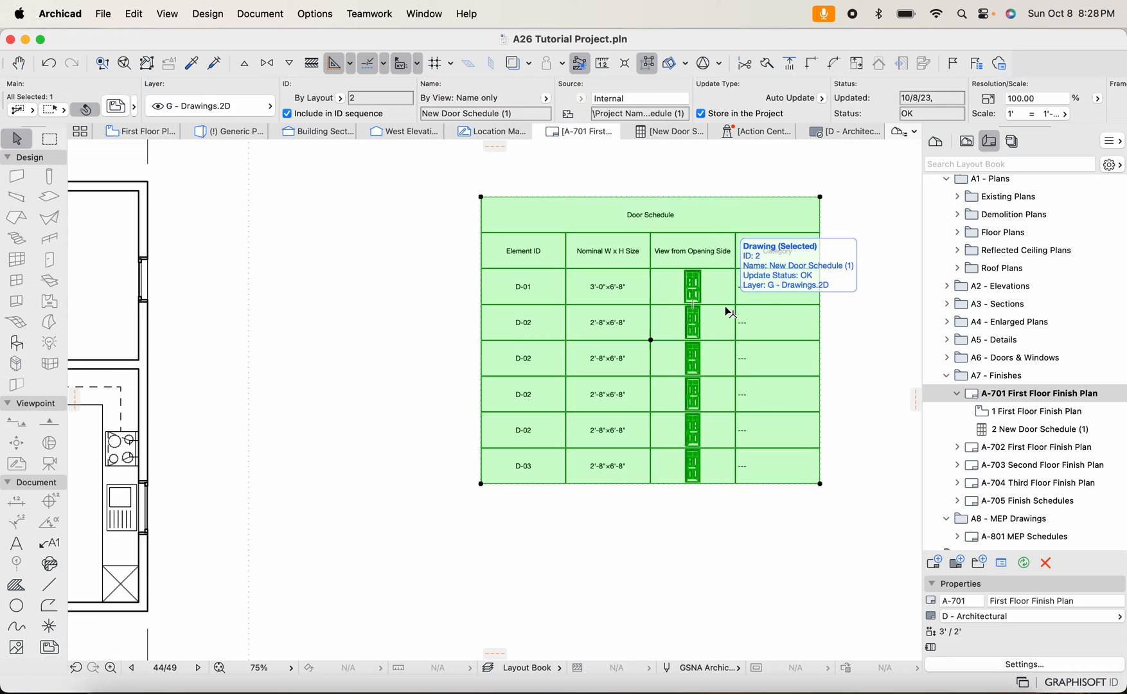
right_click(727, 312)
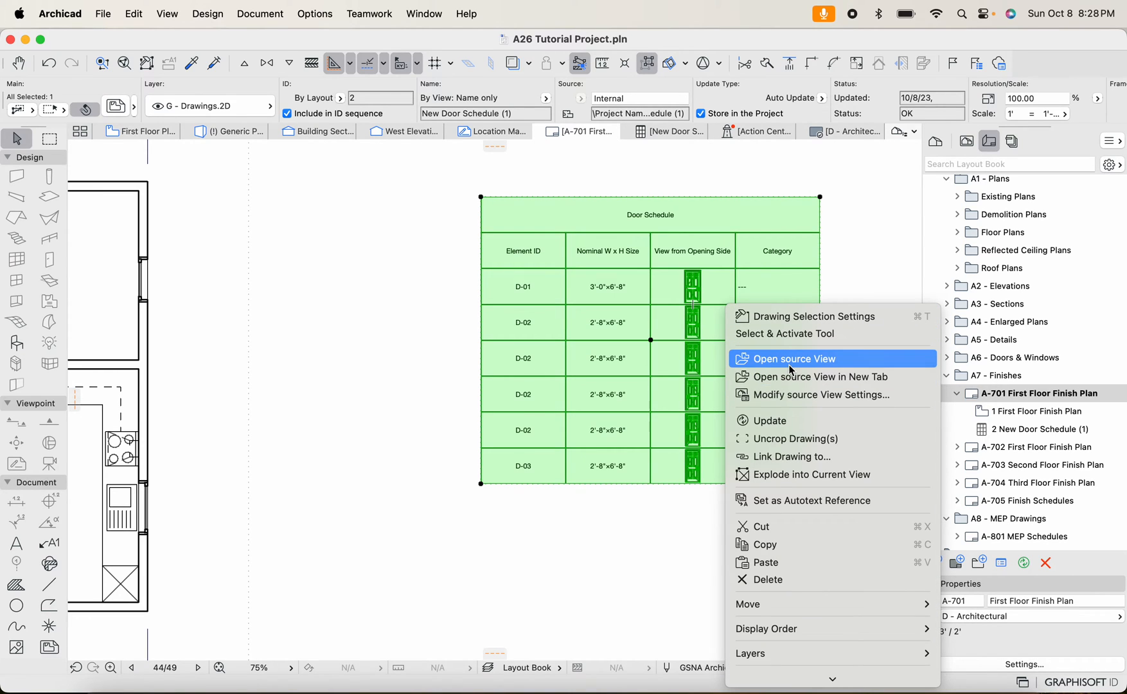
click(794, 358)
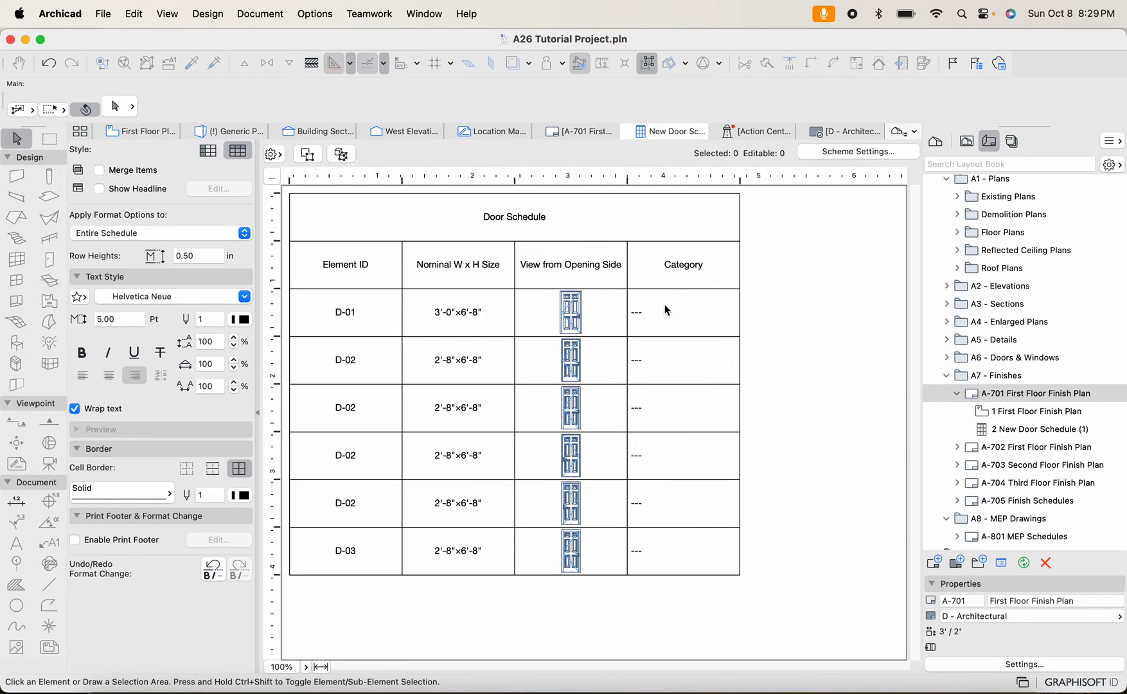
click(684, 311)
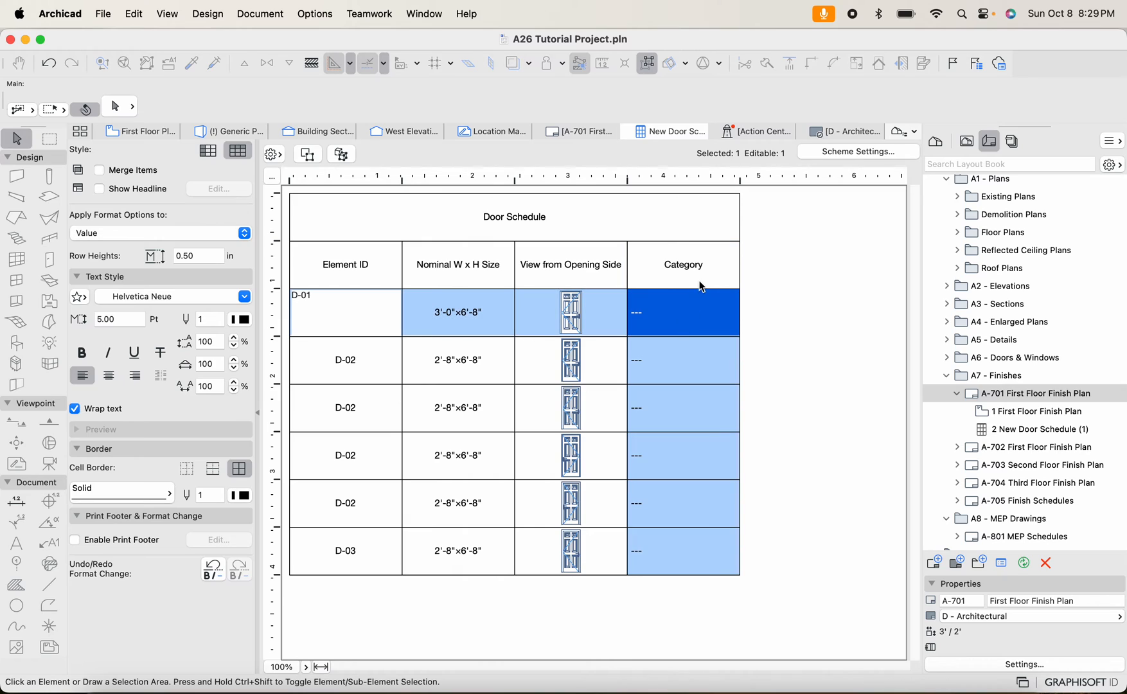
click(859, 152)
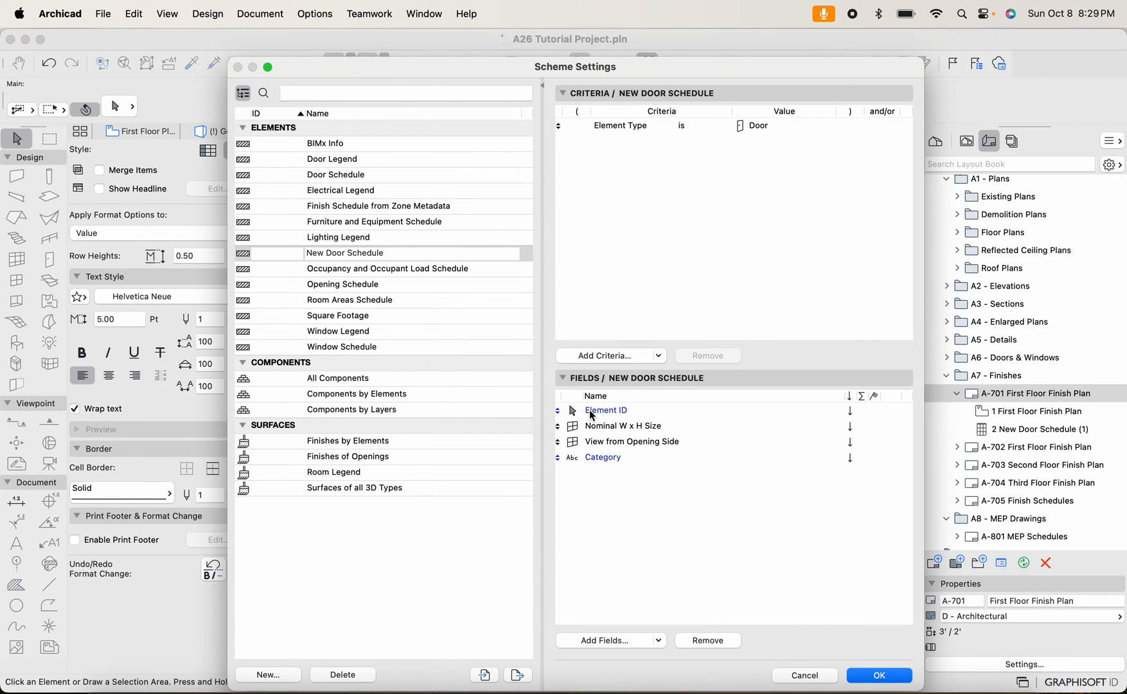
click(602, 457)
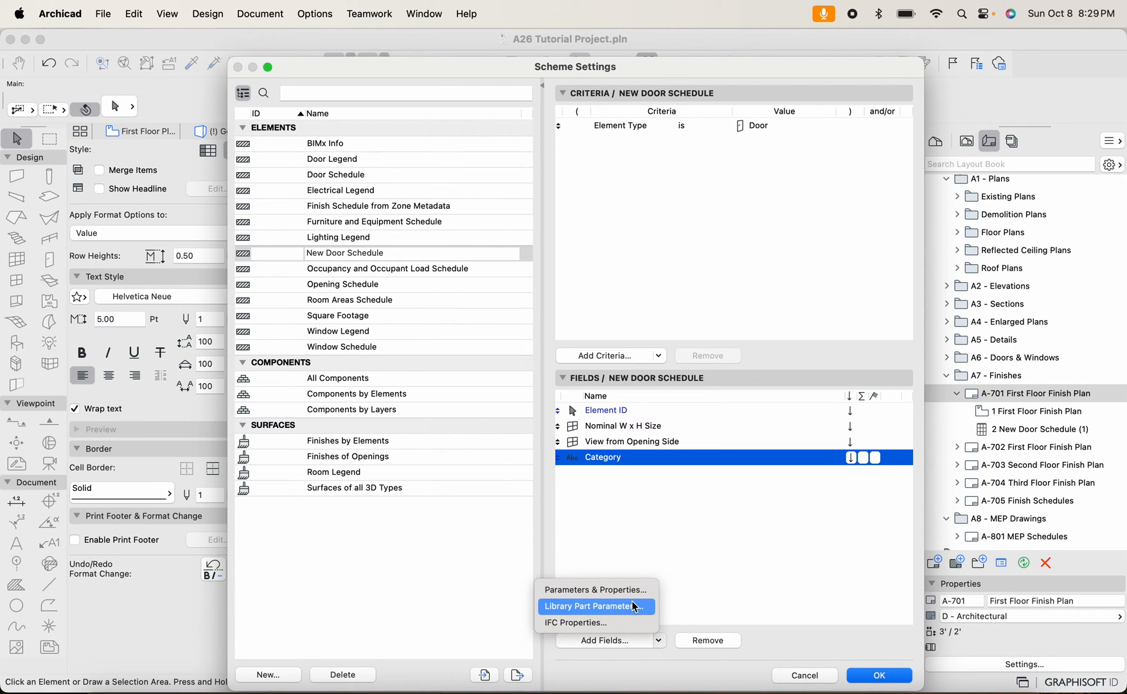
click(592, 606)
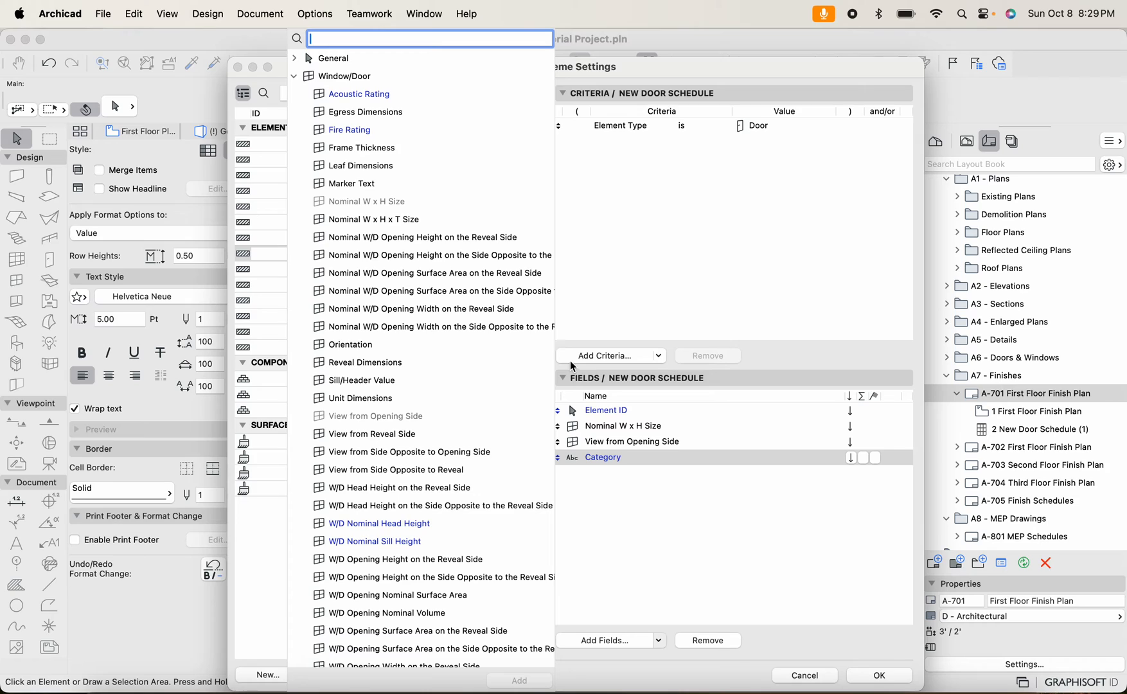
mouse_move(435, 209)
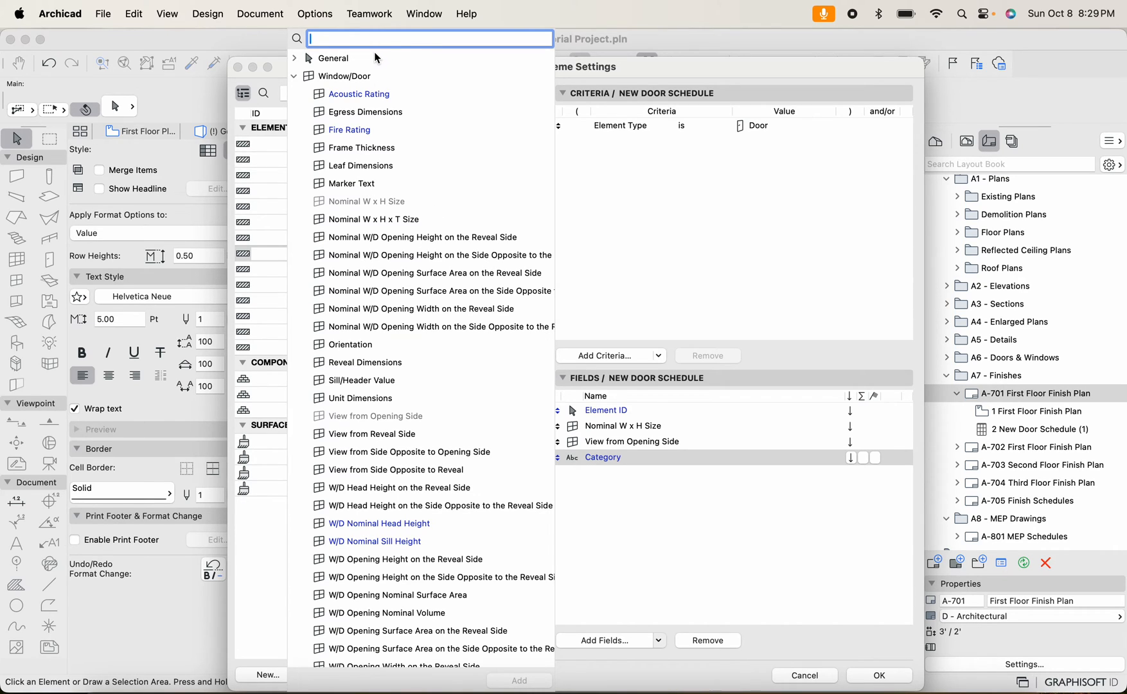
mouse_move(364, 186)
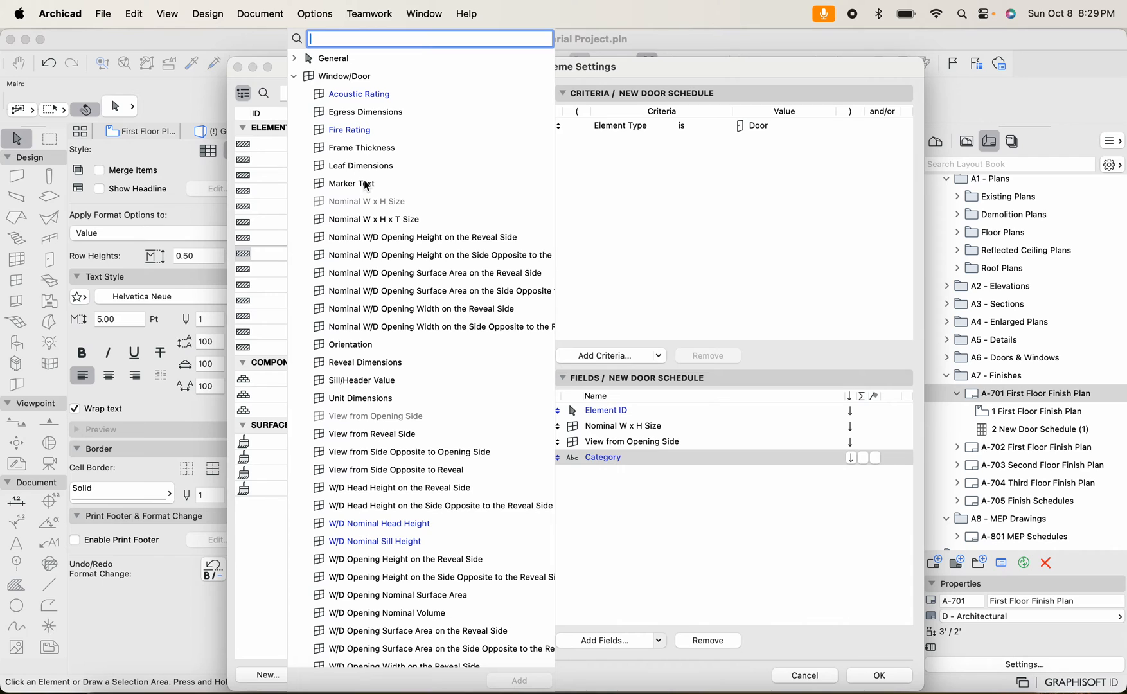
scroll(down, 3)
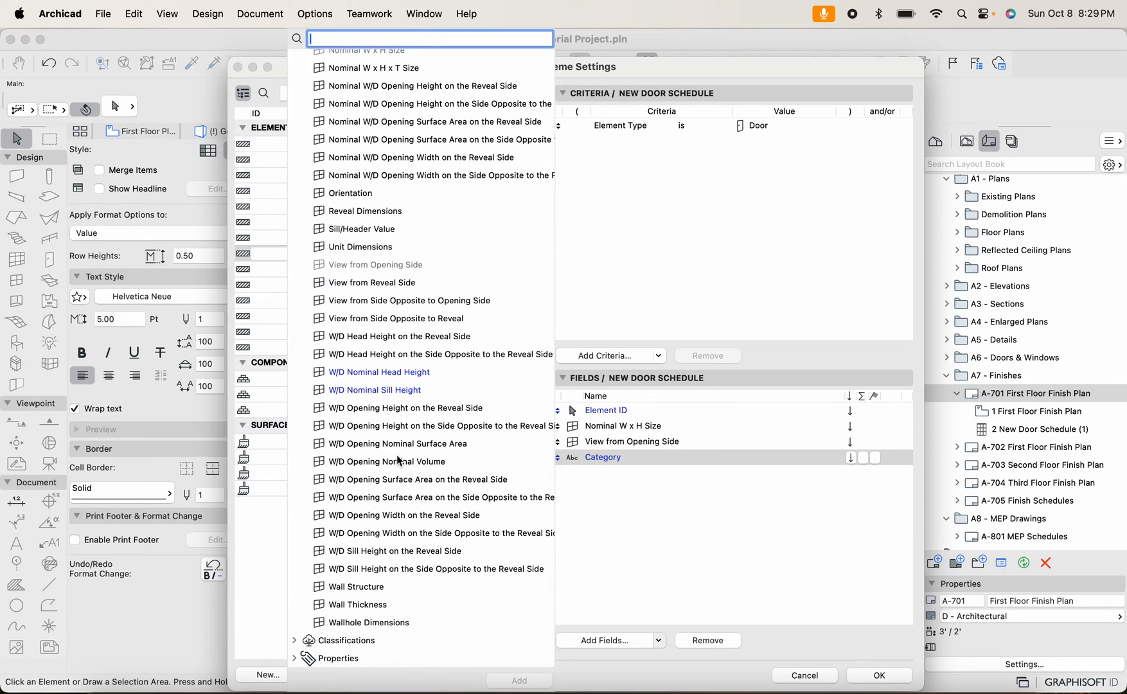
text(material)
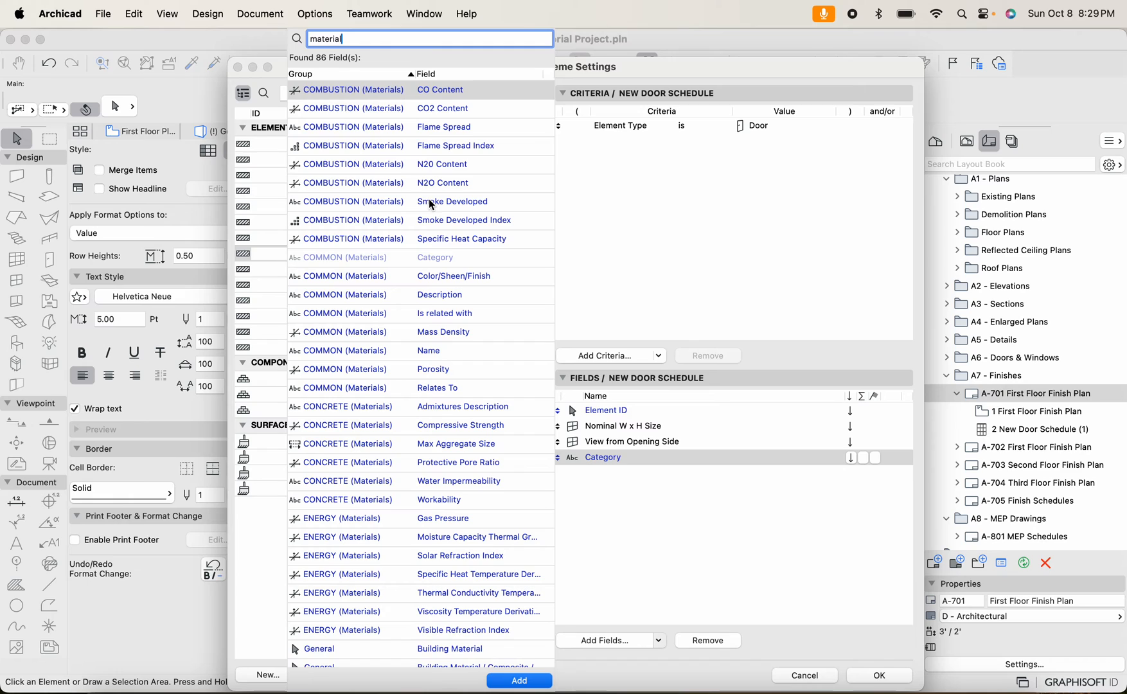
scroll(down, 3)
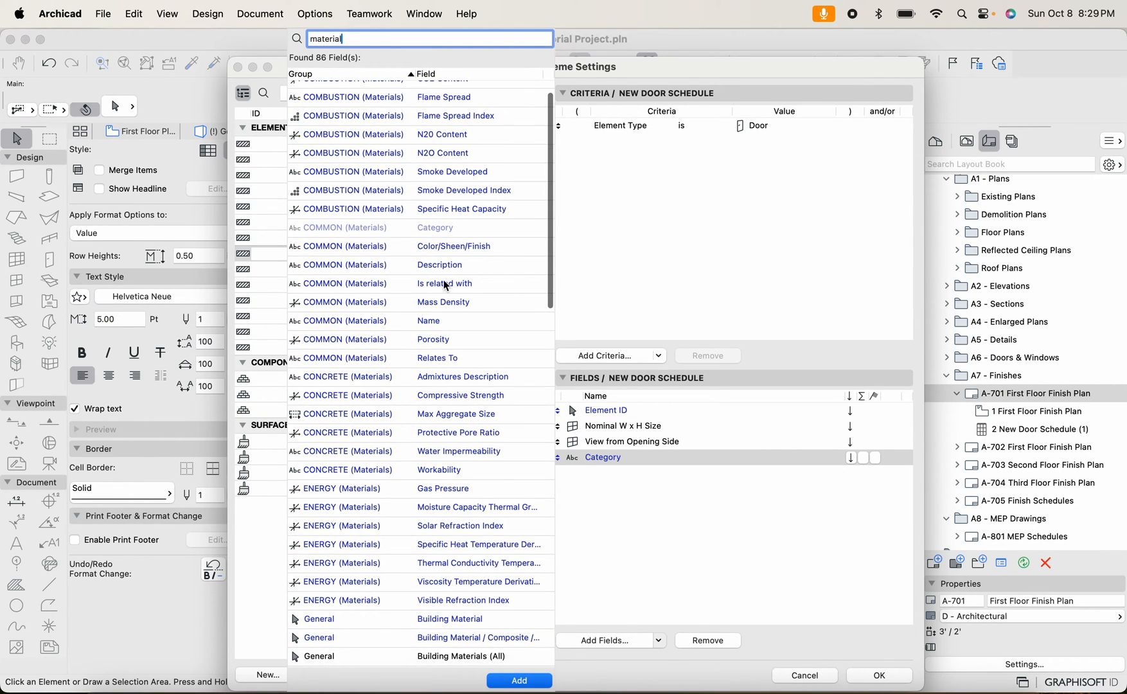
scroll(down, 3)
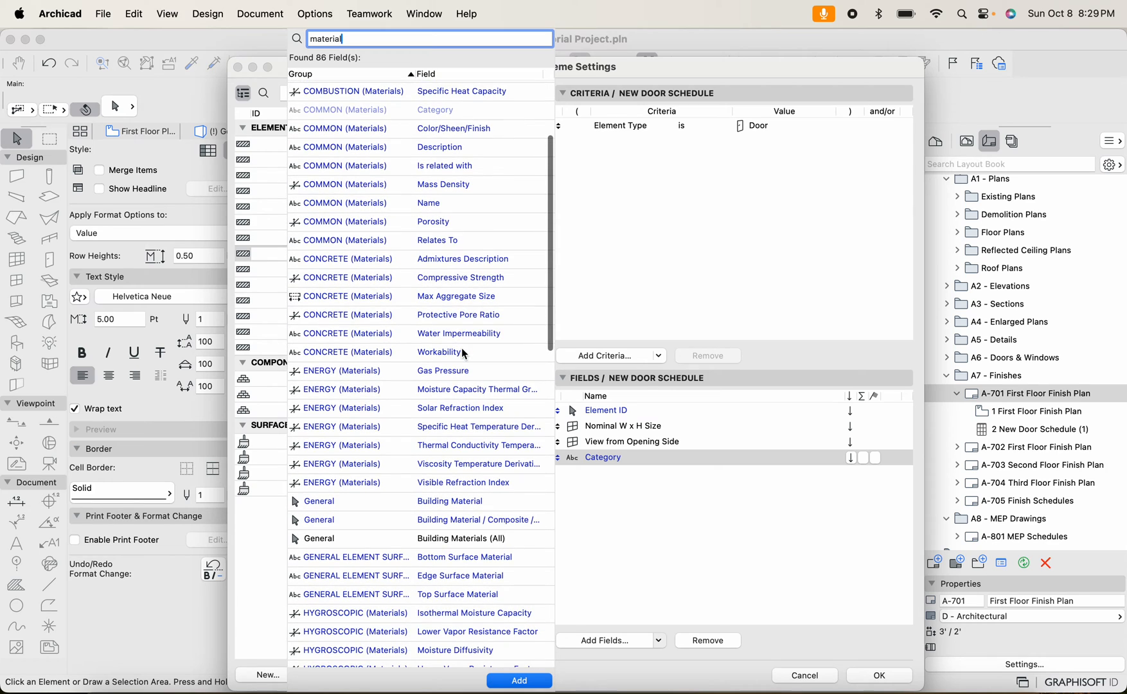
mouse_move(461, 277)
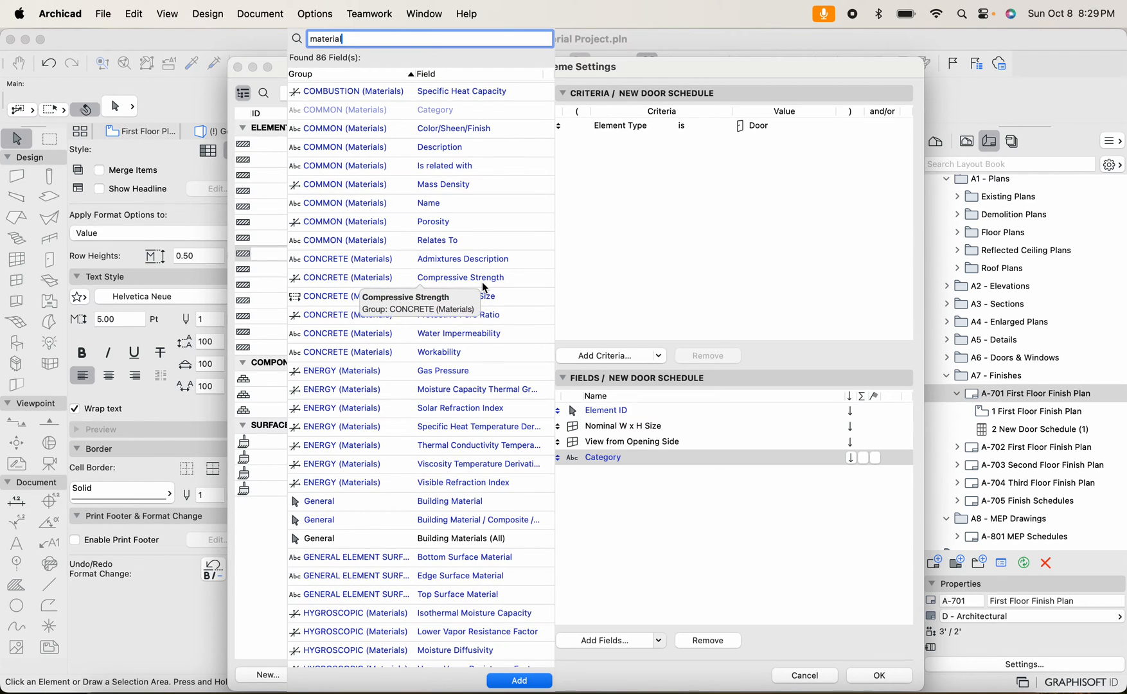
scroll(down, 3)
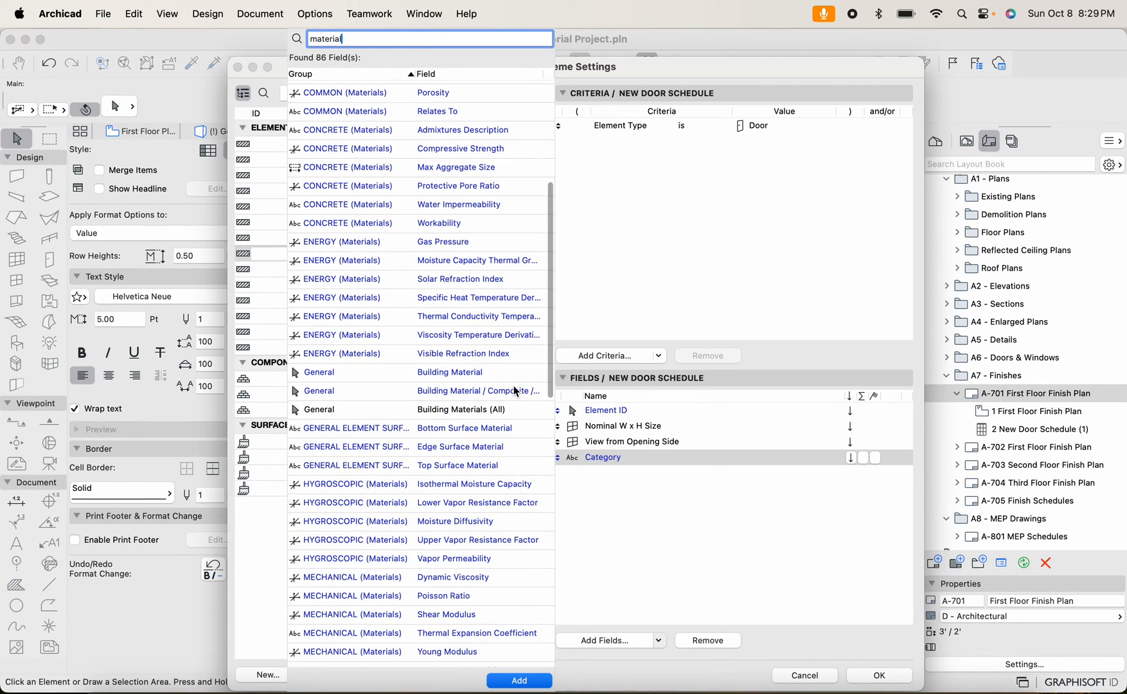
scroll(down, 3)
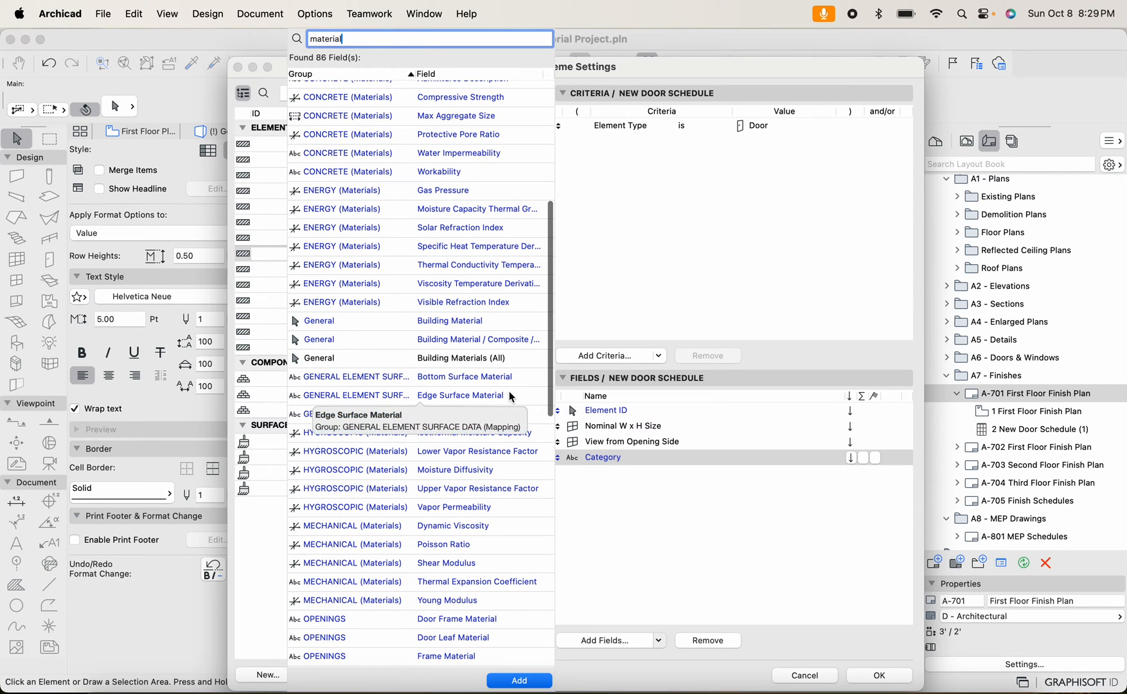
scroll(down, 3)
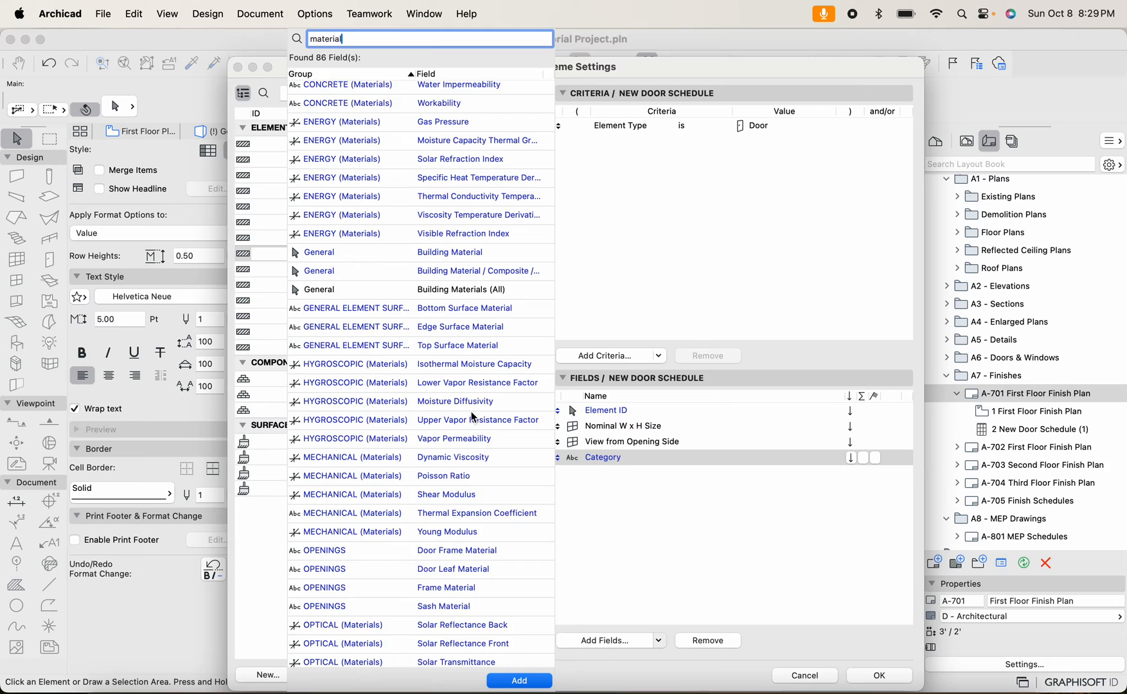
scroll(down, 3)
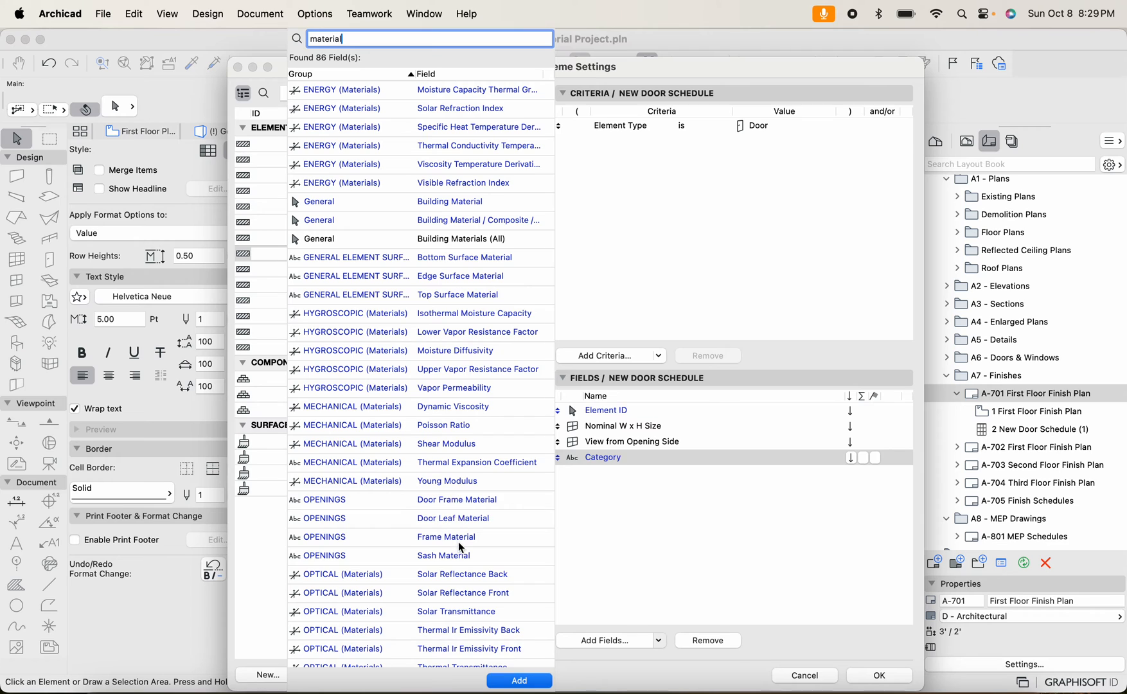
scroll(down, 3)
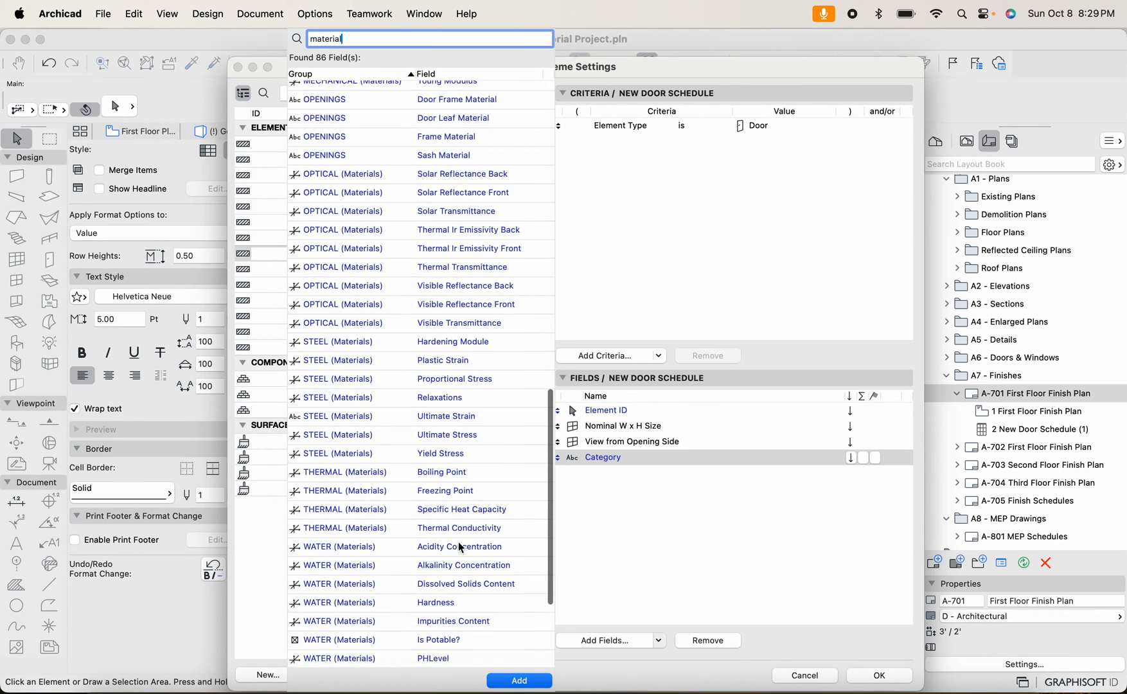
scroll(down, 3)
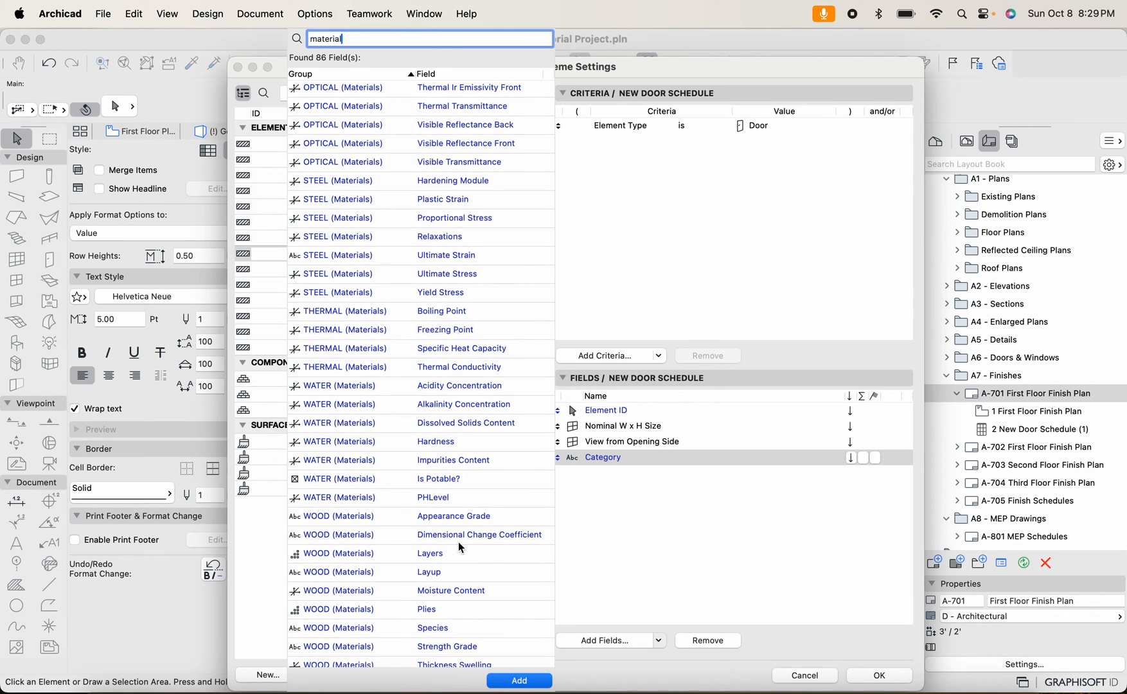
scroll(down, 3)
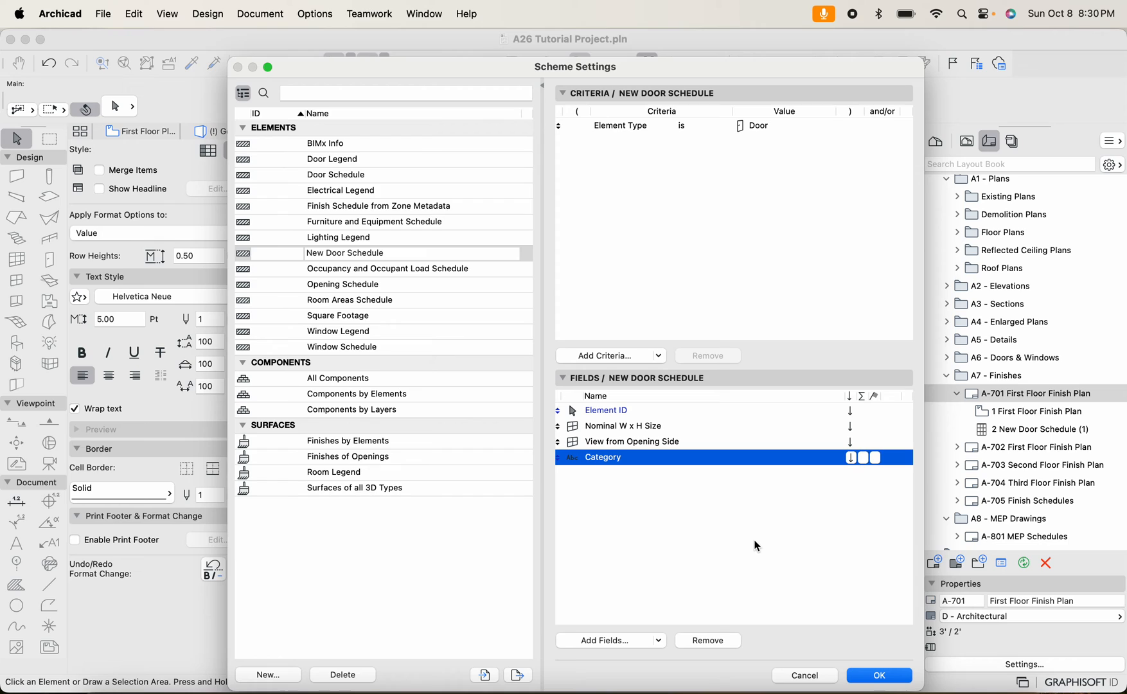
mouse_move(717, 646)
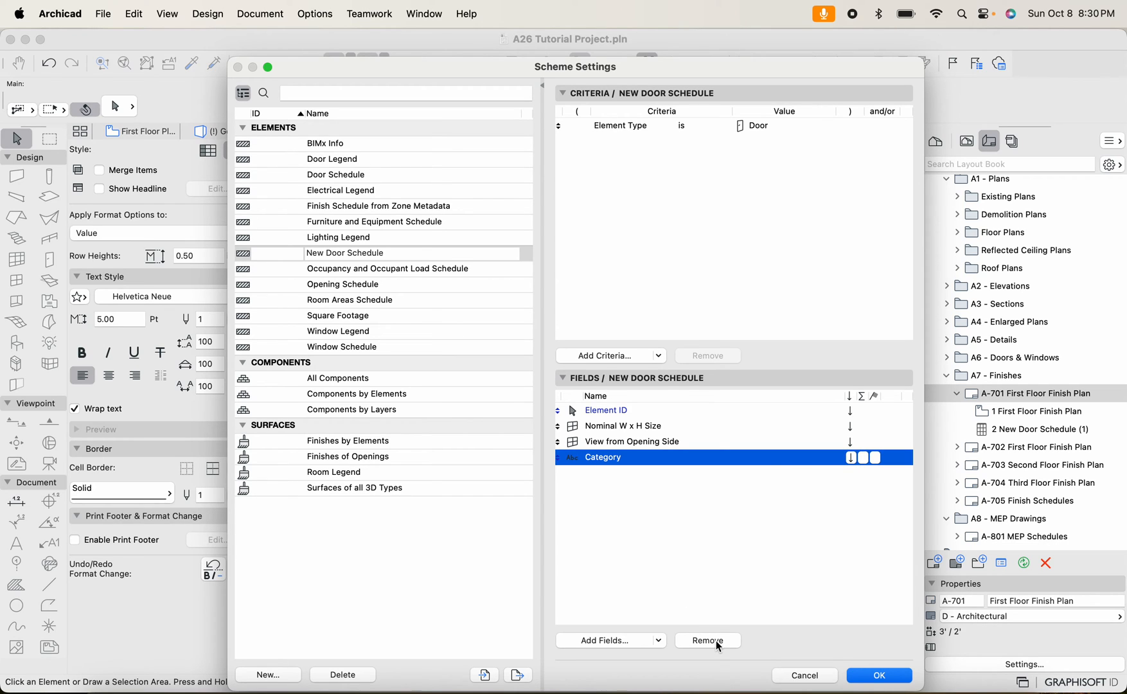
Browse the Add Fields list again, searching for 'mat'
click(658, 640)
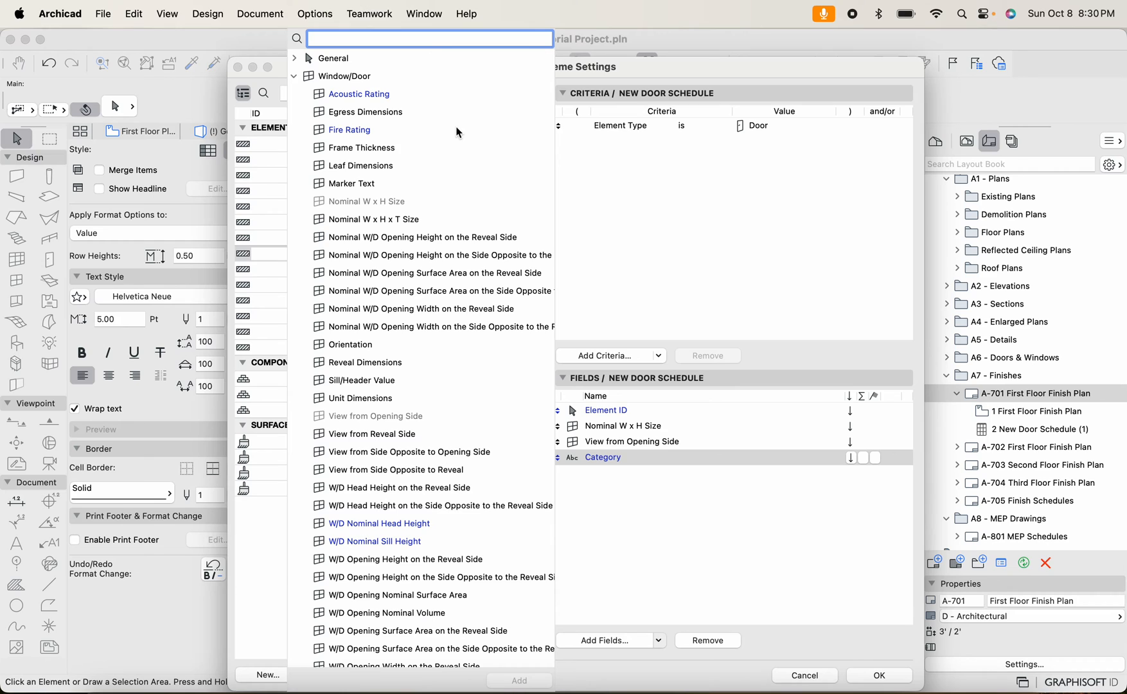
text(mat)
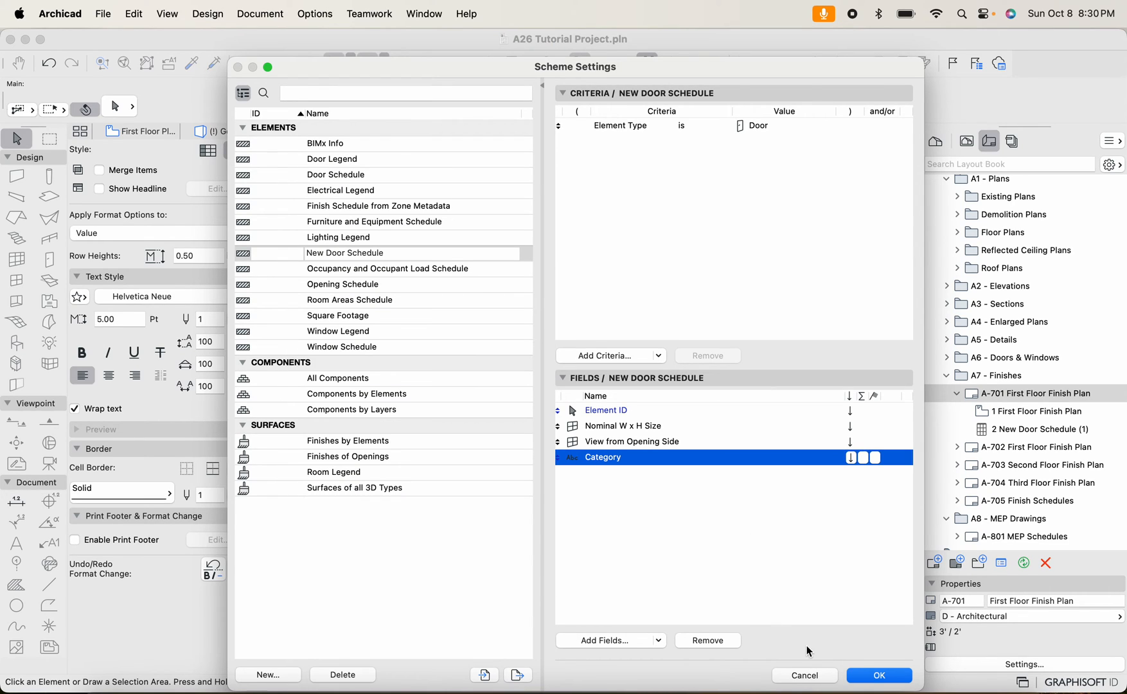
mouse_move(816, 676)
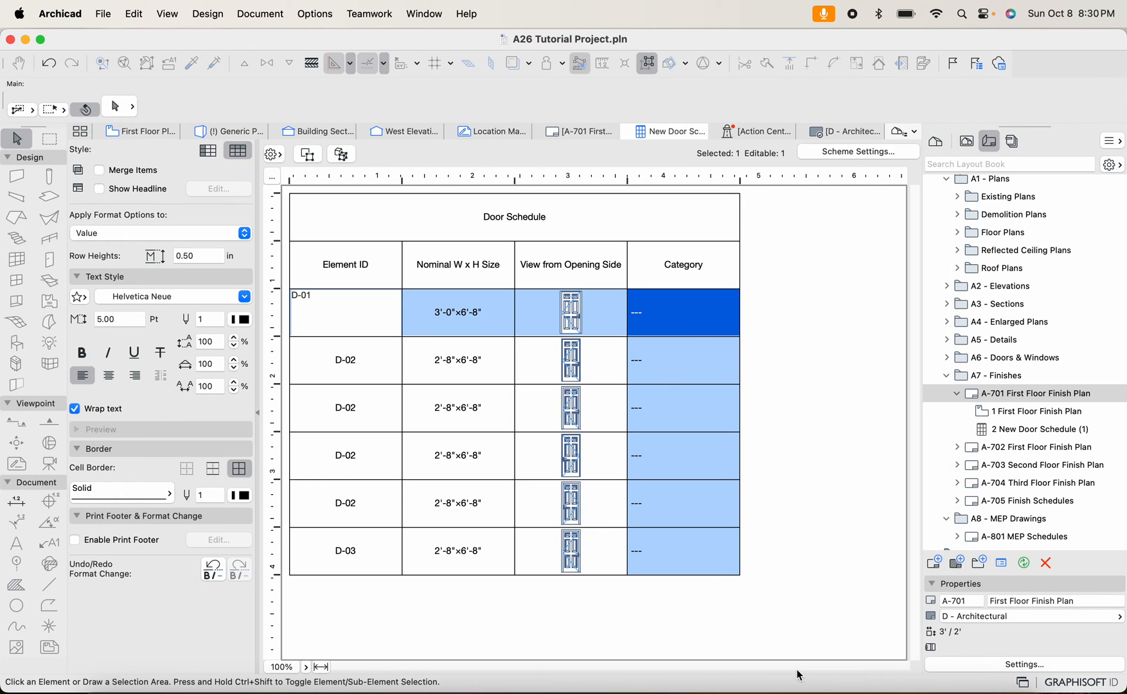
mouse_move(975, 232)
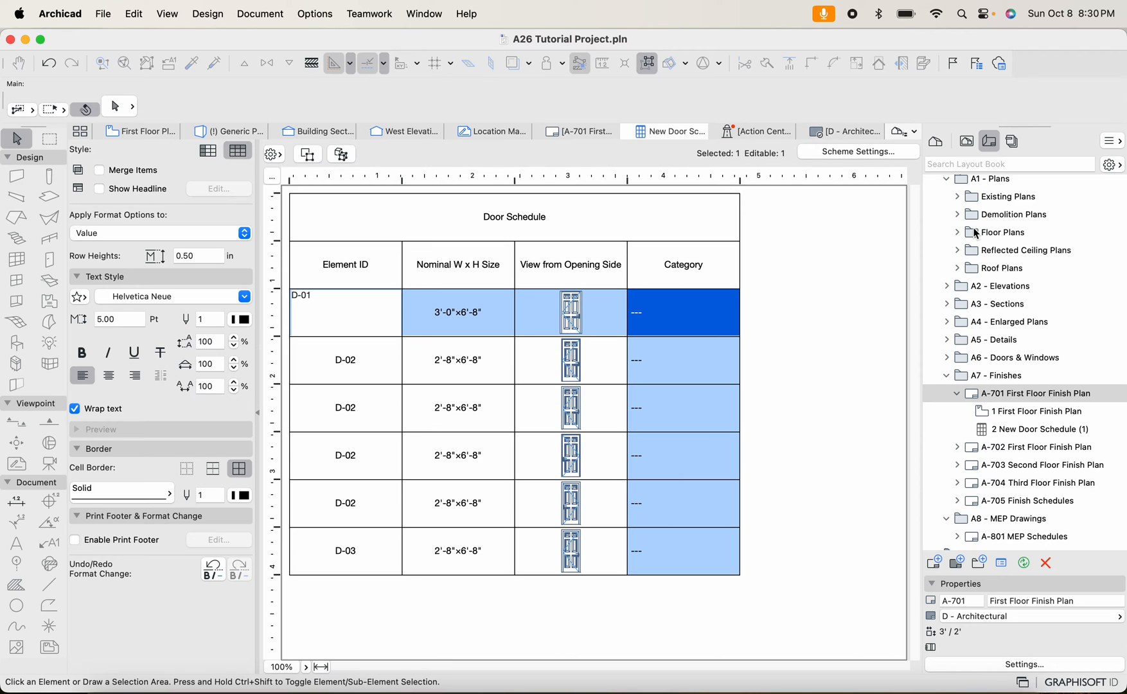
mouse_move(723, 85)
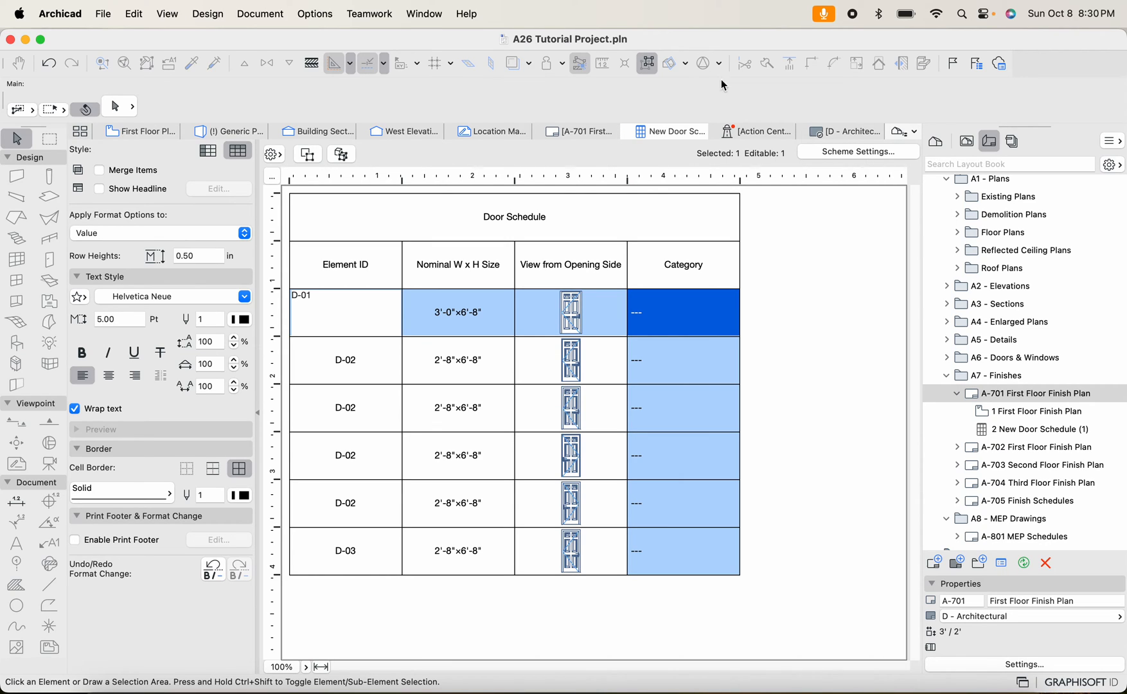
mouse_move(831, 156)
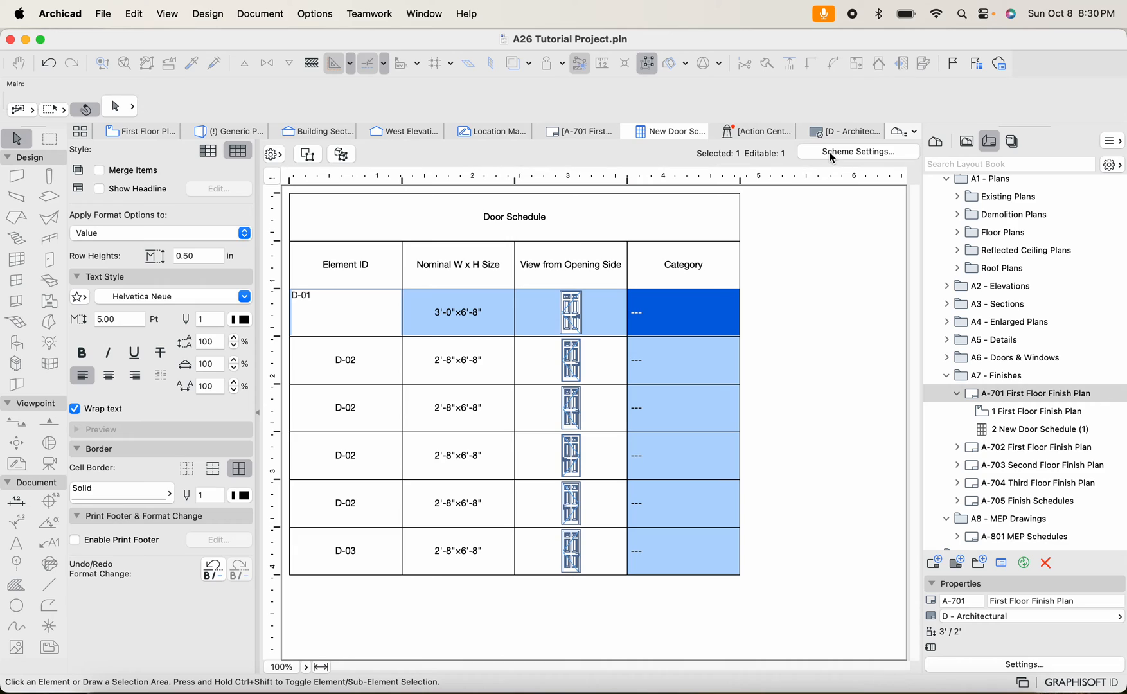
mouse_move(831, 159)
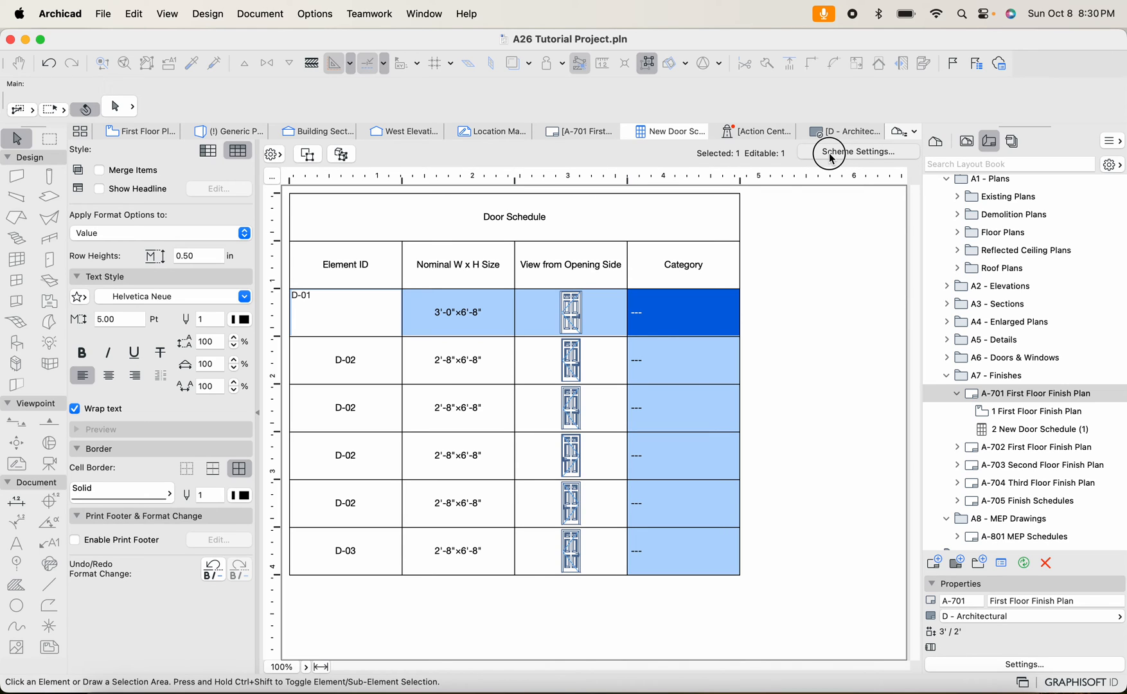
Reopen Scheme Settings for the New Door Schedule
click(859, 152)
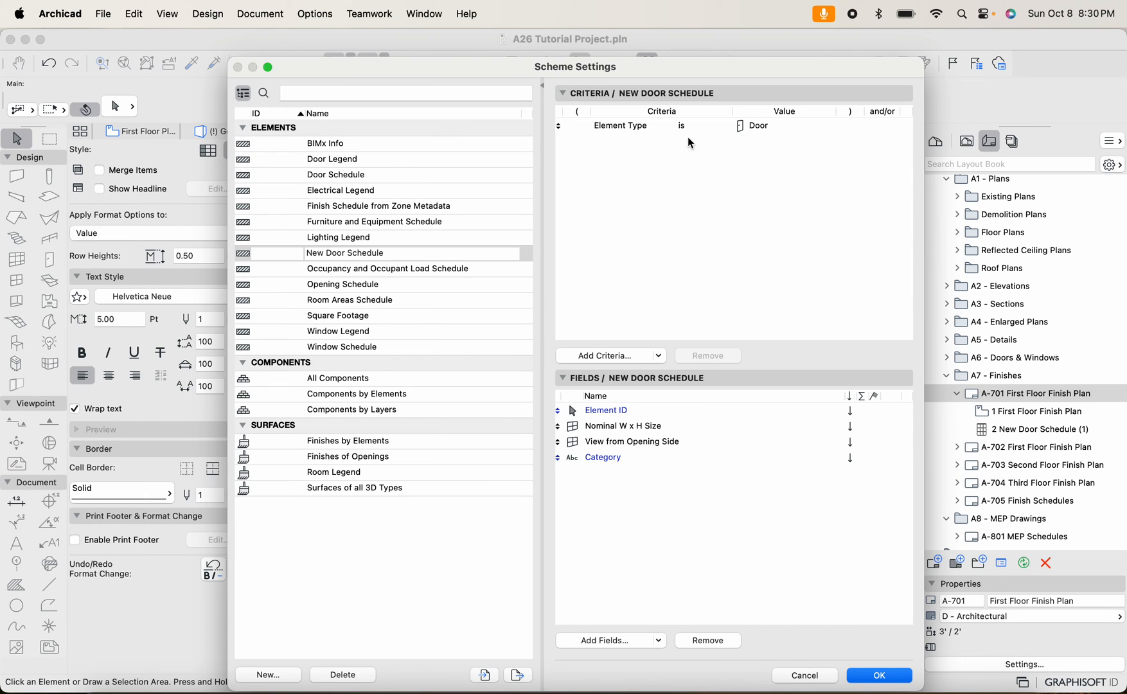
Add a Renovation Status is New criterion, found by searching 'reno'
drag(576, 66, 511, 42)
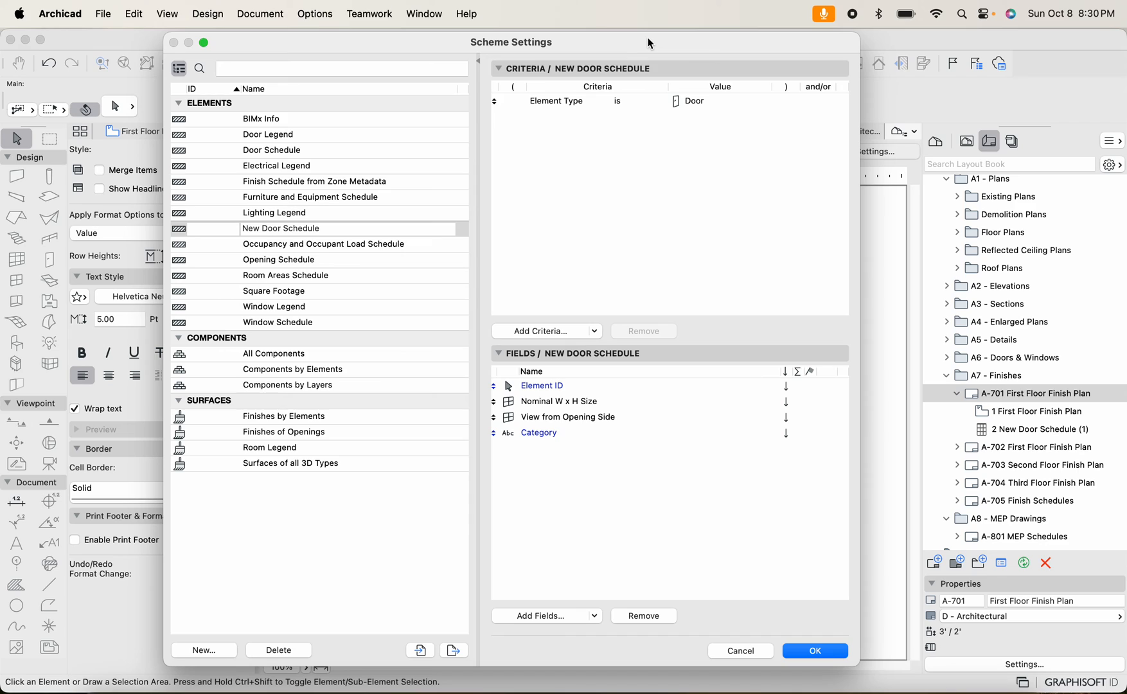
mouse_move(789, 79)
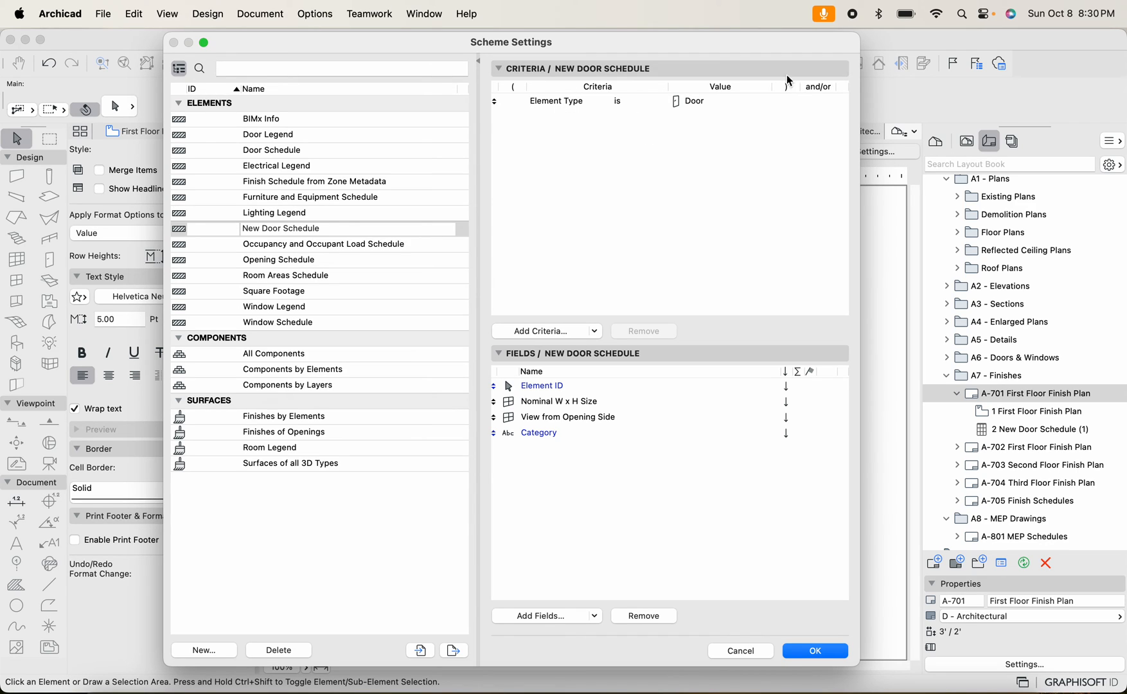
mouse_move(599, 336)
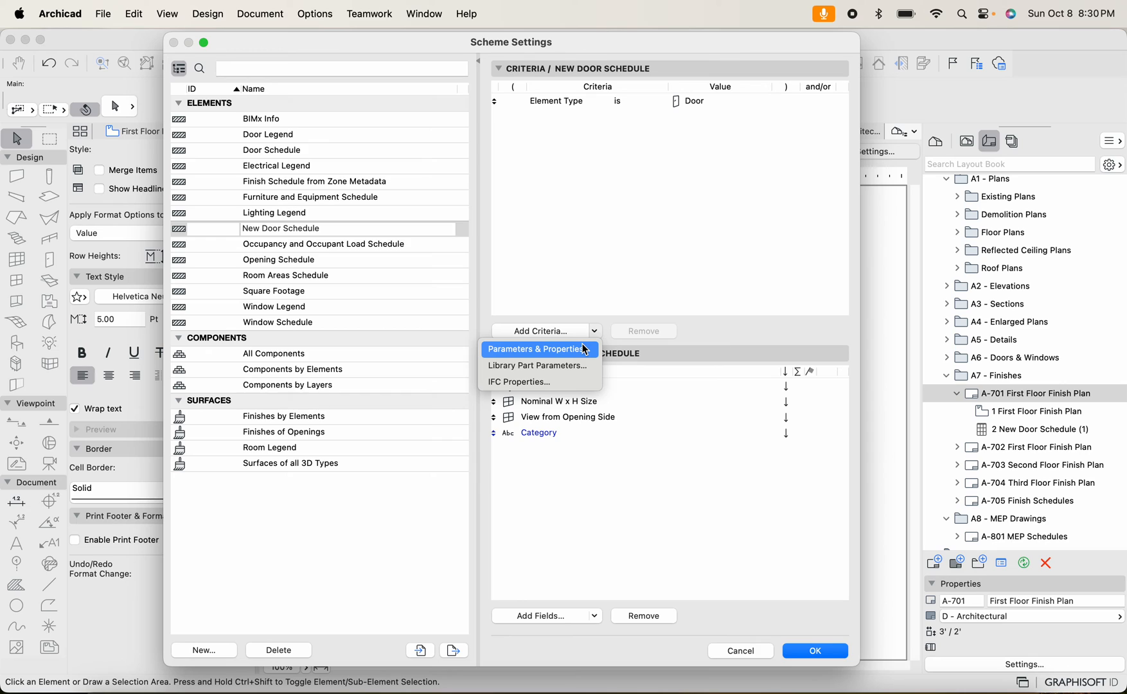
click(534, 349)
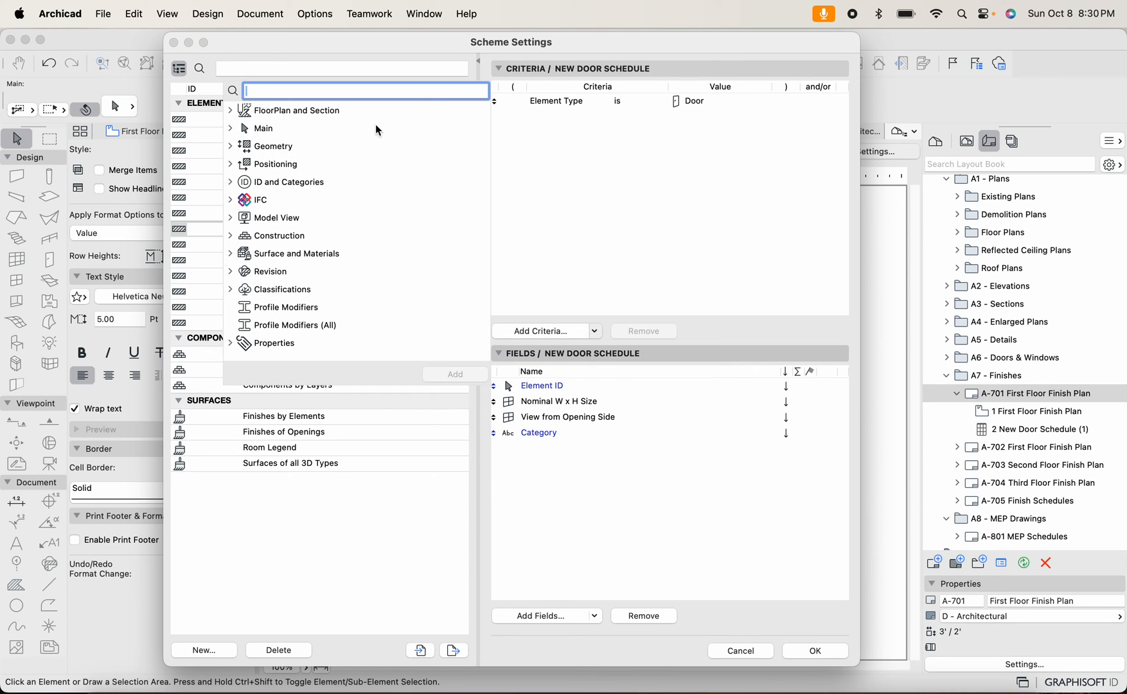
text(reno)
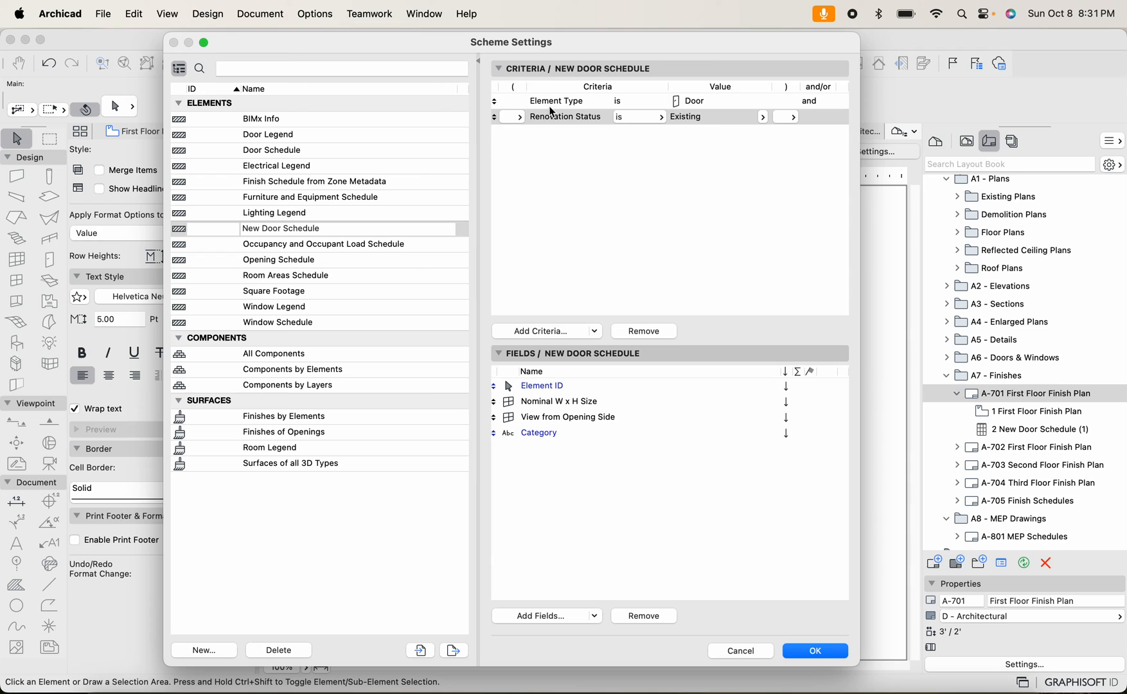
mouse_move(821, 107)
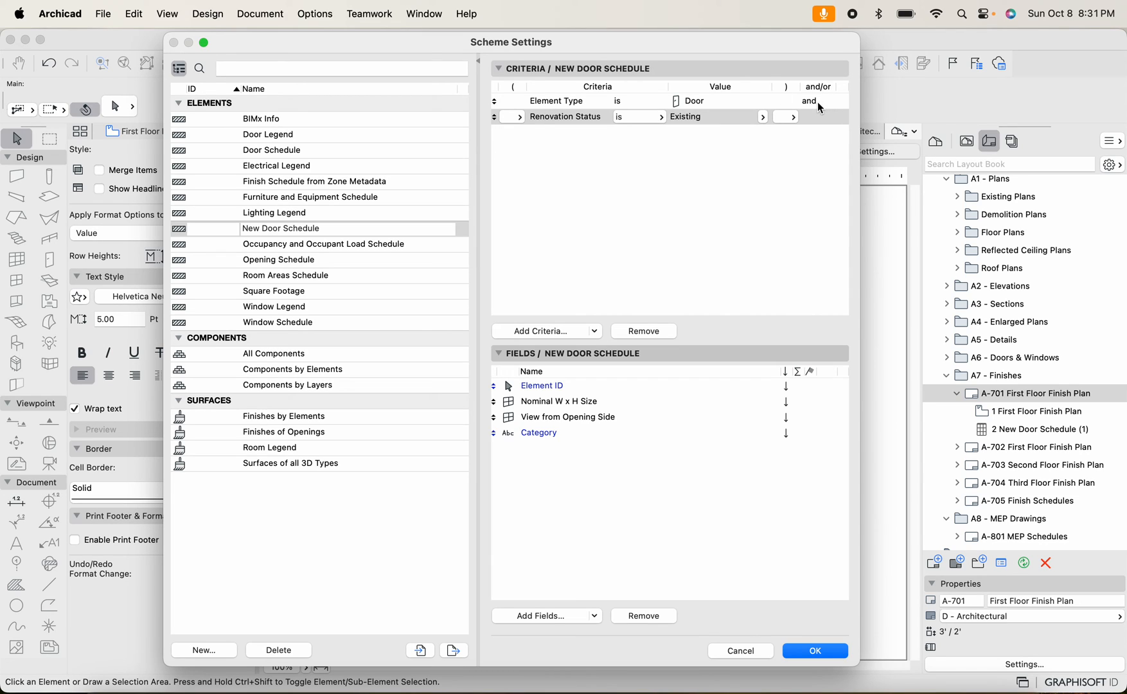
mouse_move(762, 113)
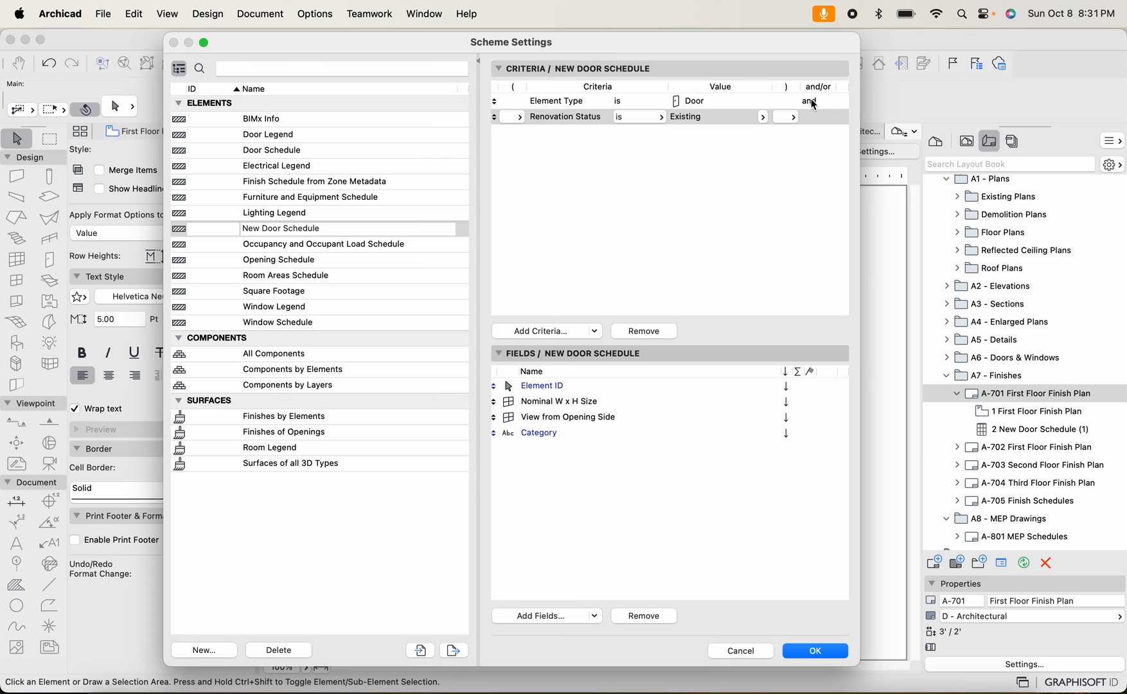
mouse_move(811, 104)
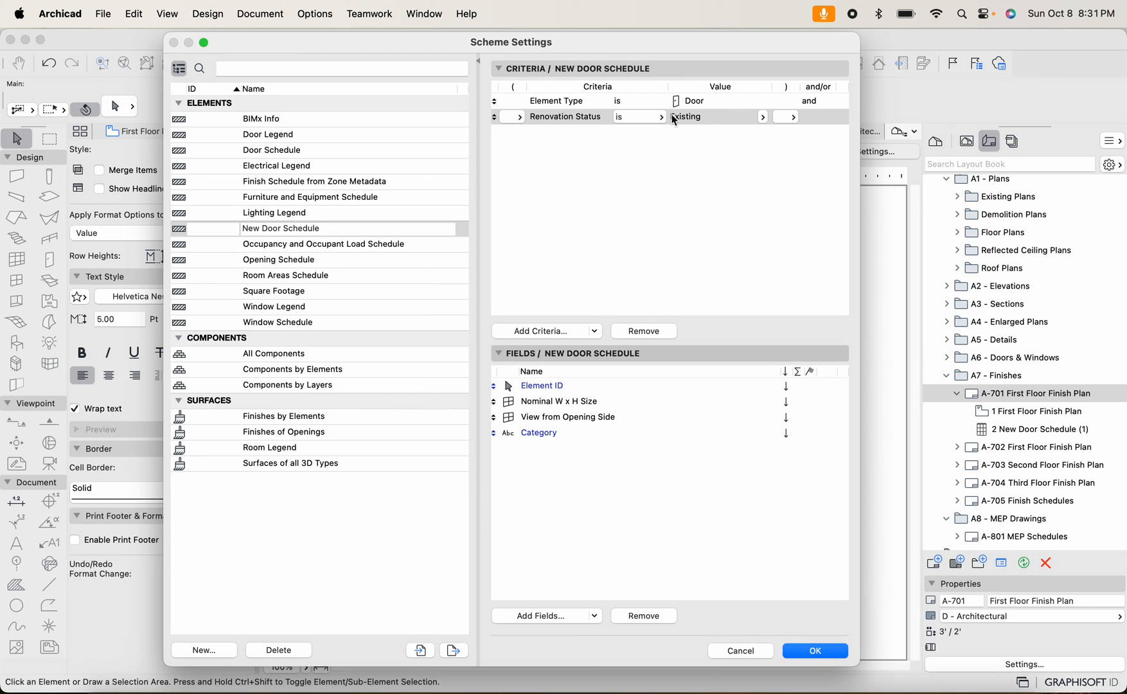
mouse_move(665, 118)
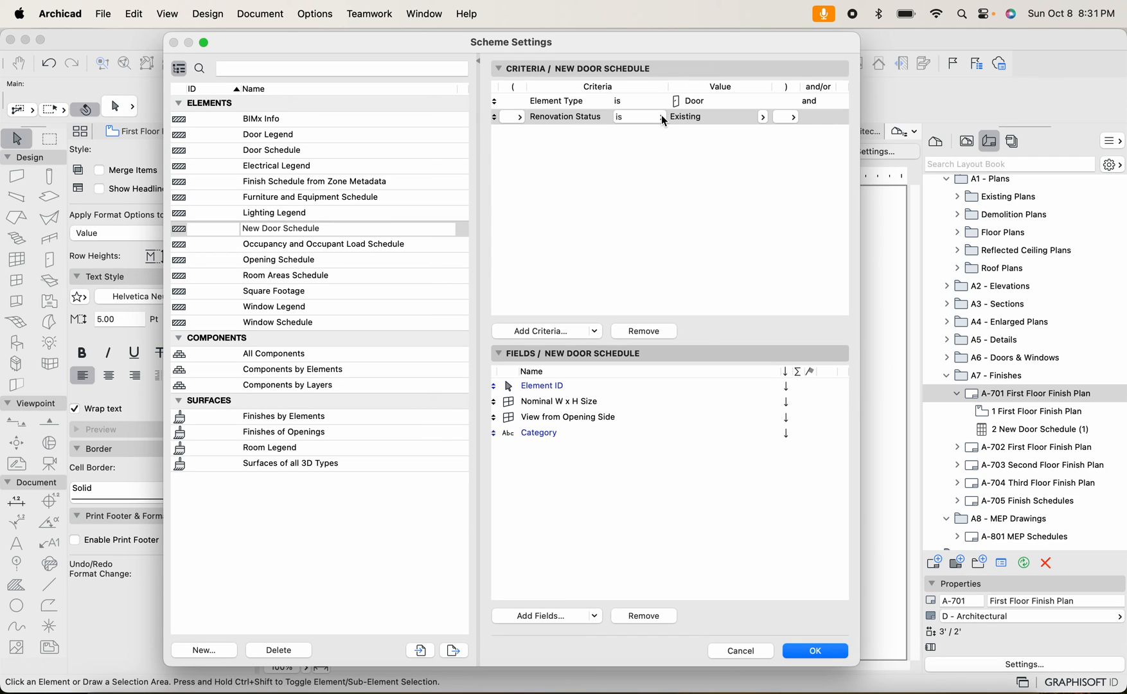
click(638, 117)
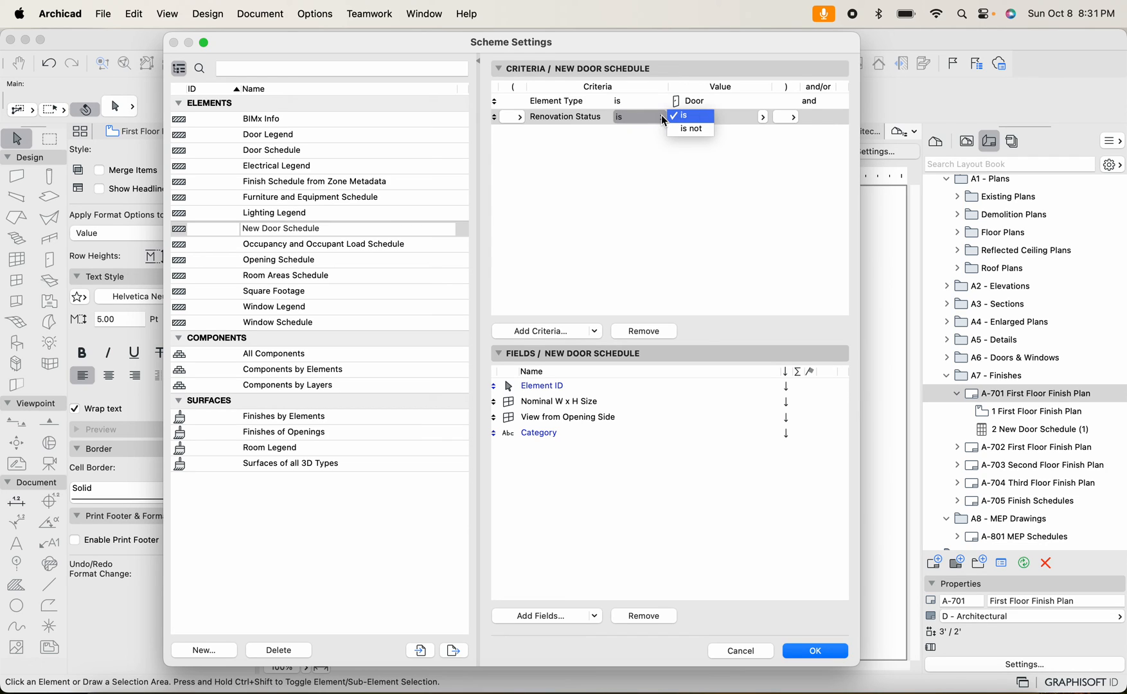
click(719, 116)
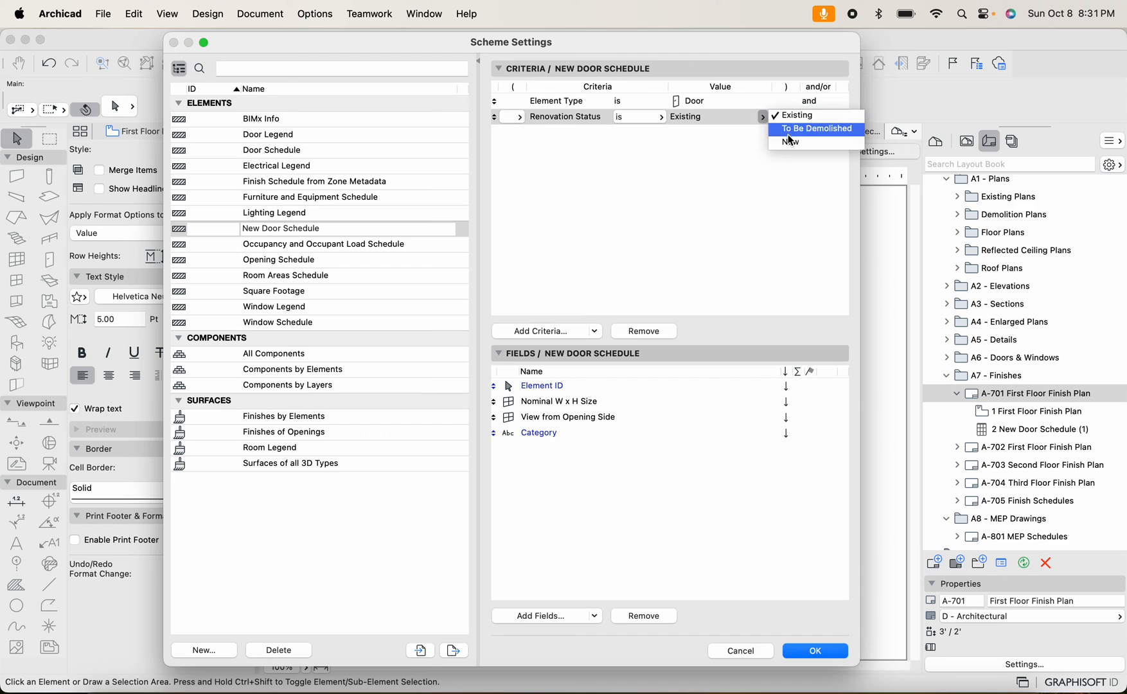
click(791, 142)
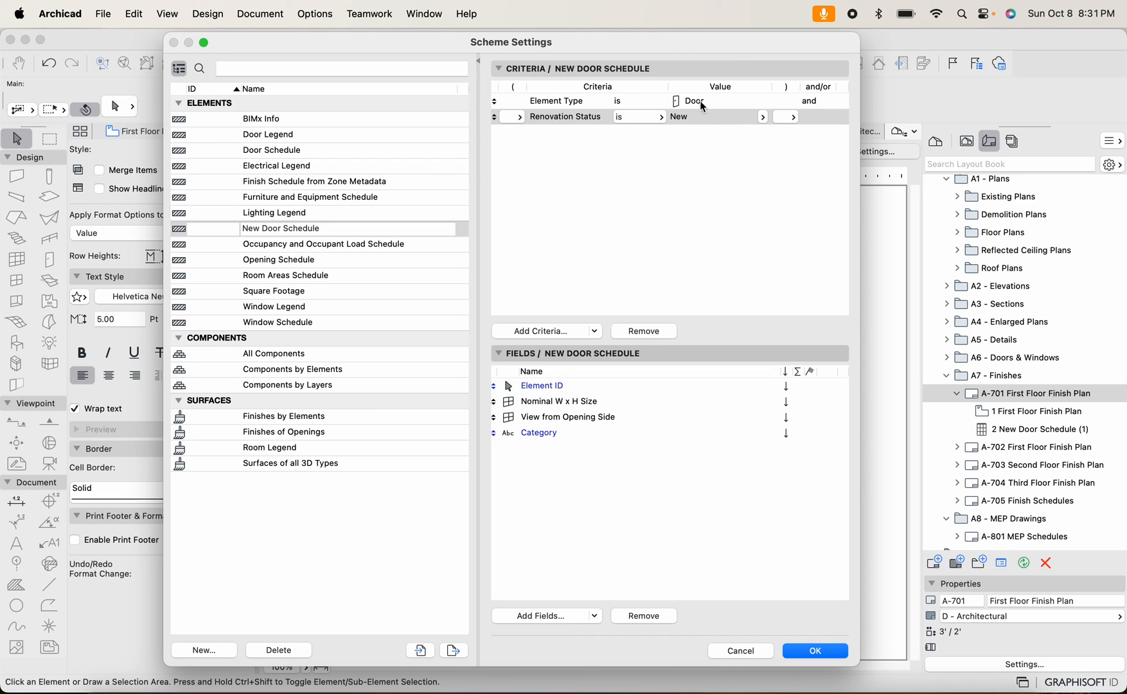
mouse_move(810, 102)
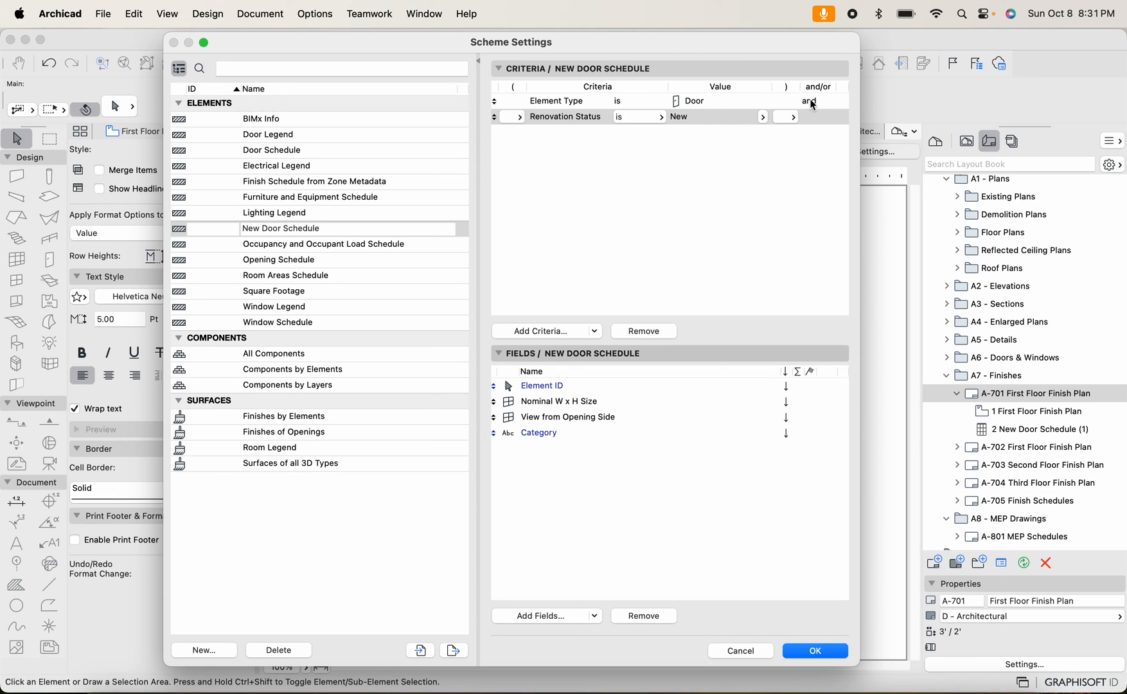
Join the Element Type and Renovation Status criteria with 'or' and apply
click(818, 101)
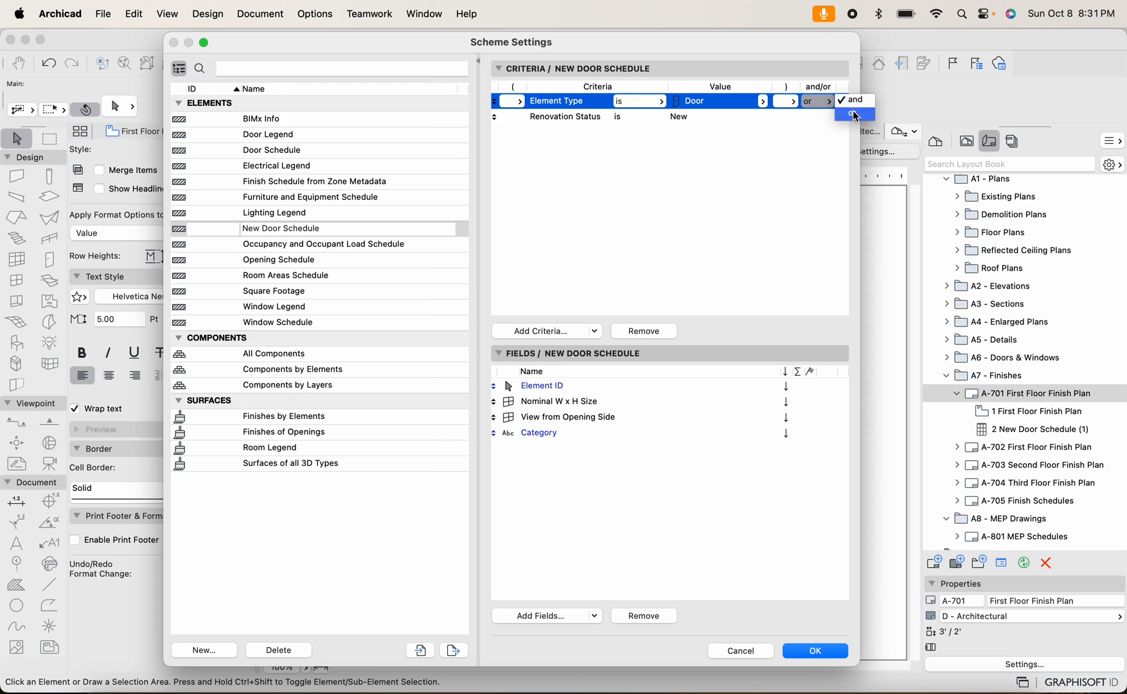
click(856, 114)
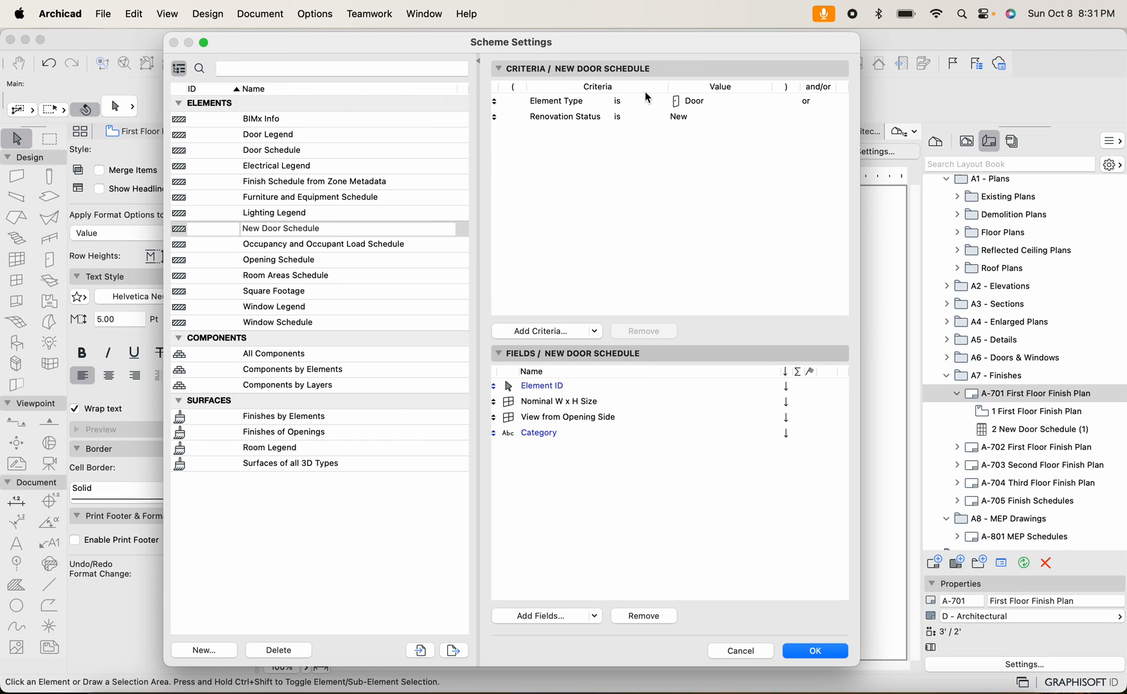
mouse_move(661, 142)
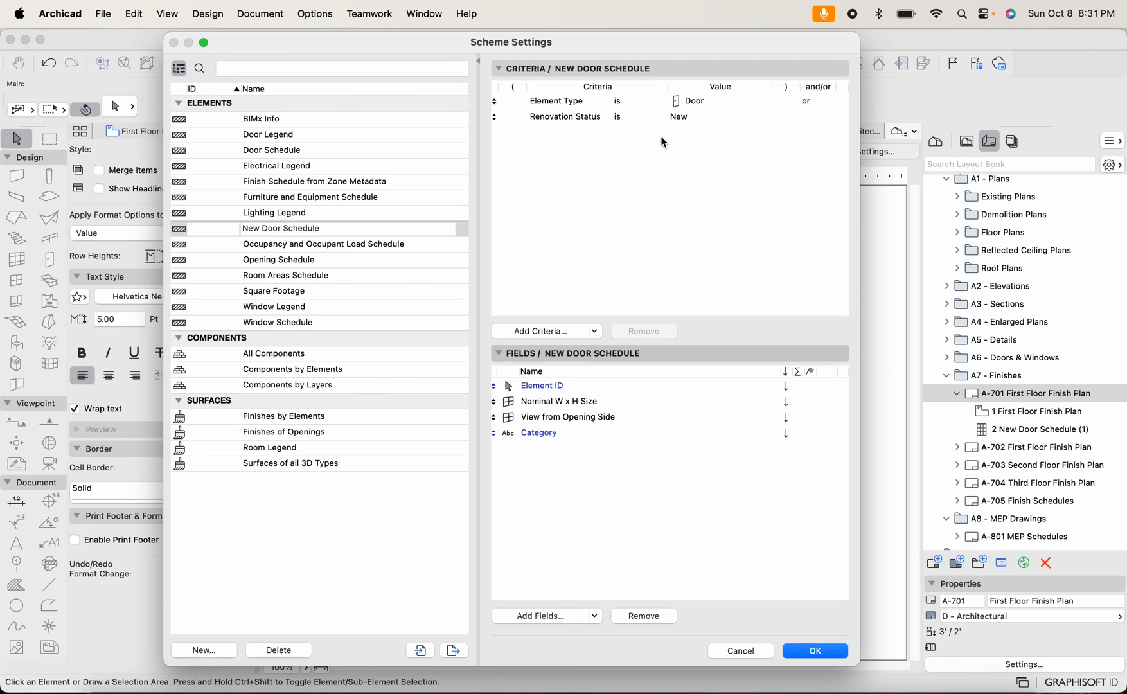
mouse_move(835, 419)
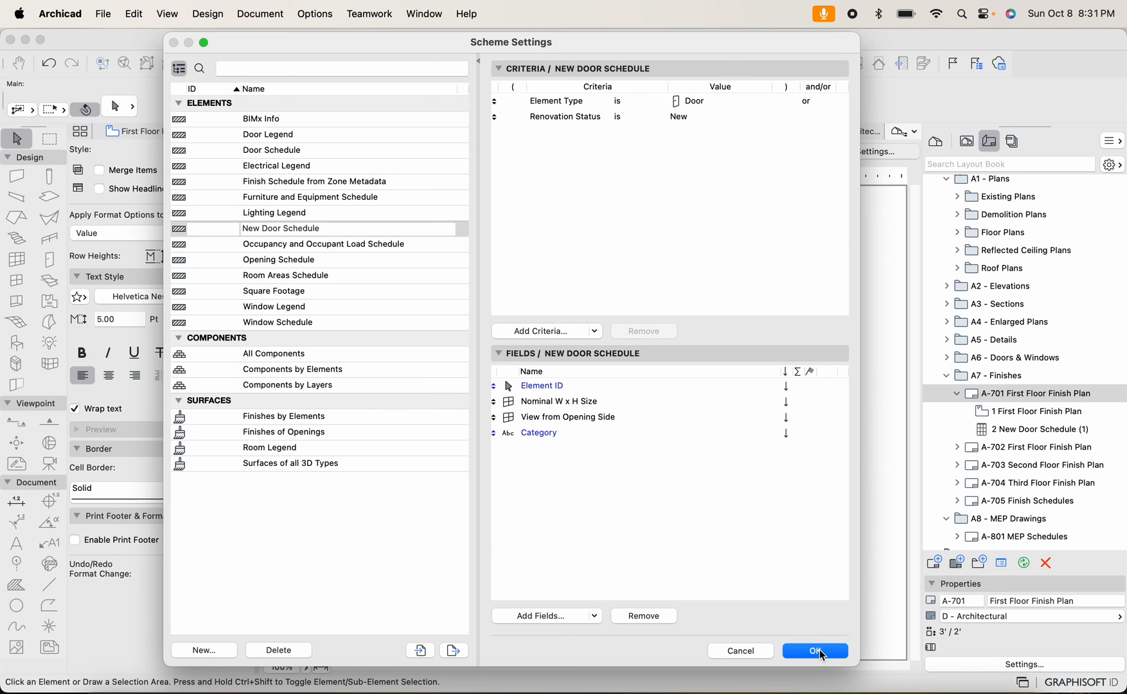
click(815, 652)
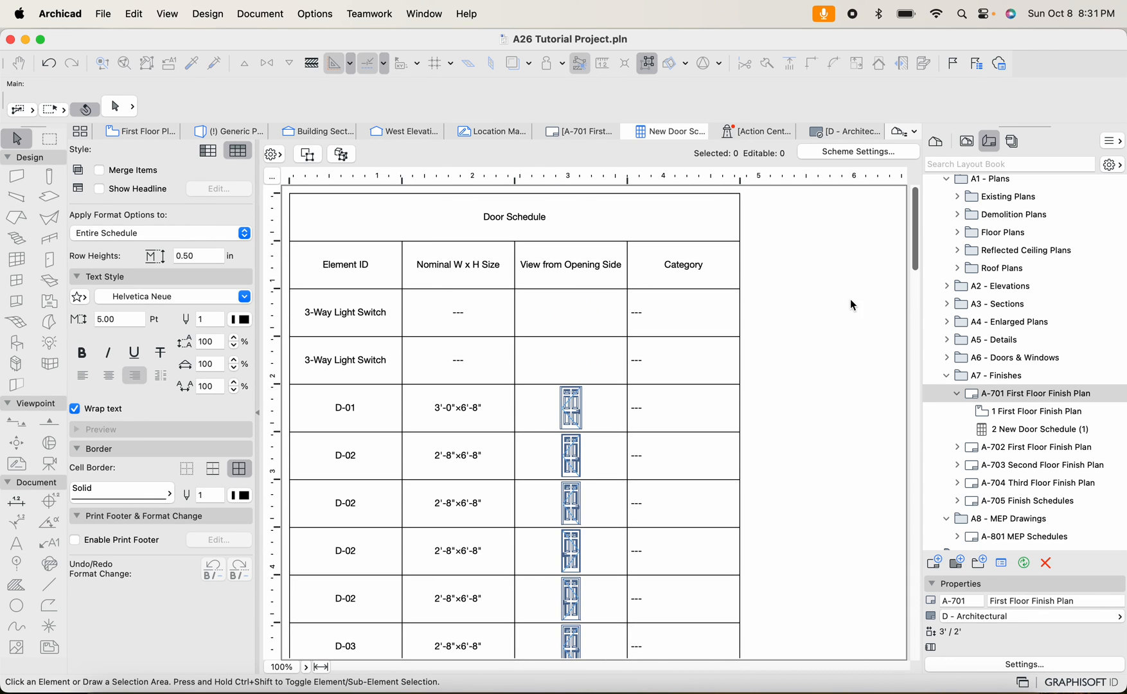
Remove the Renovation Status criterion from Scheme Settings and confirm with OK
click(858, 152)
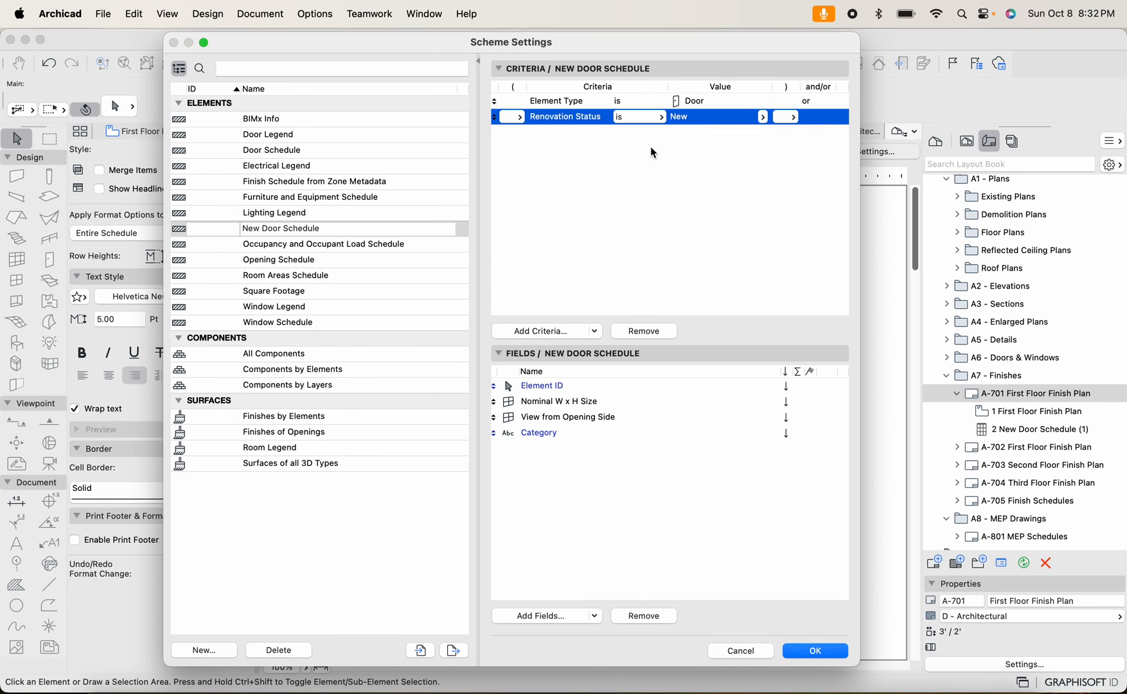
click(643, 331)
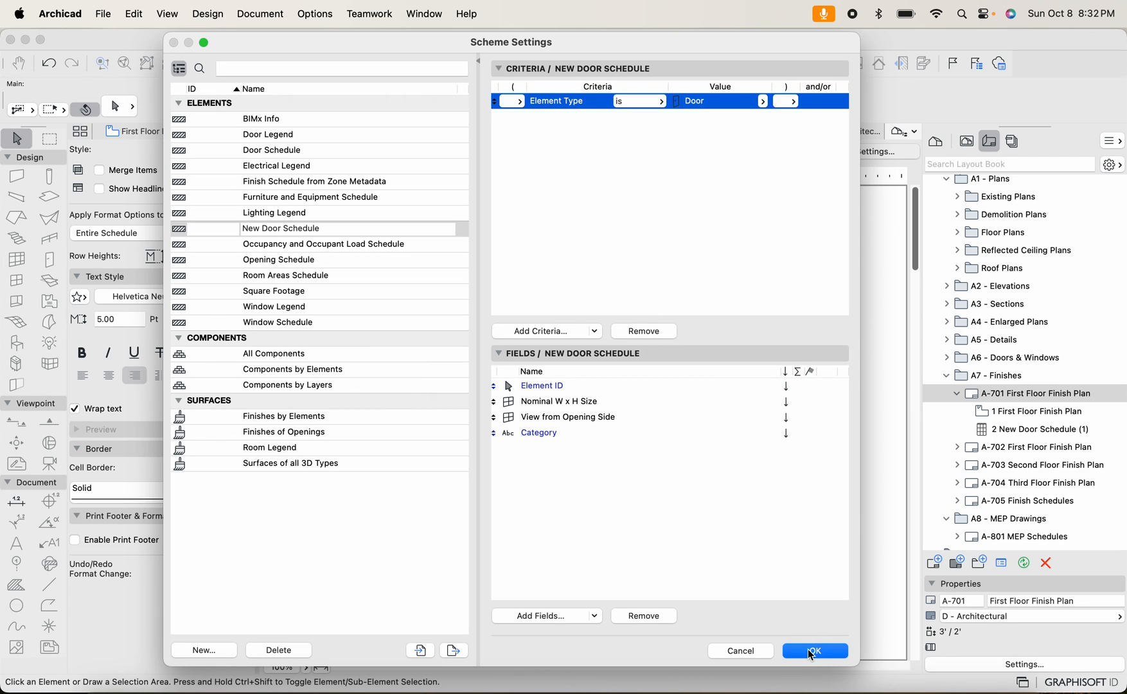
click(814, 652)
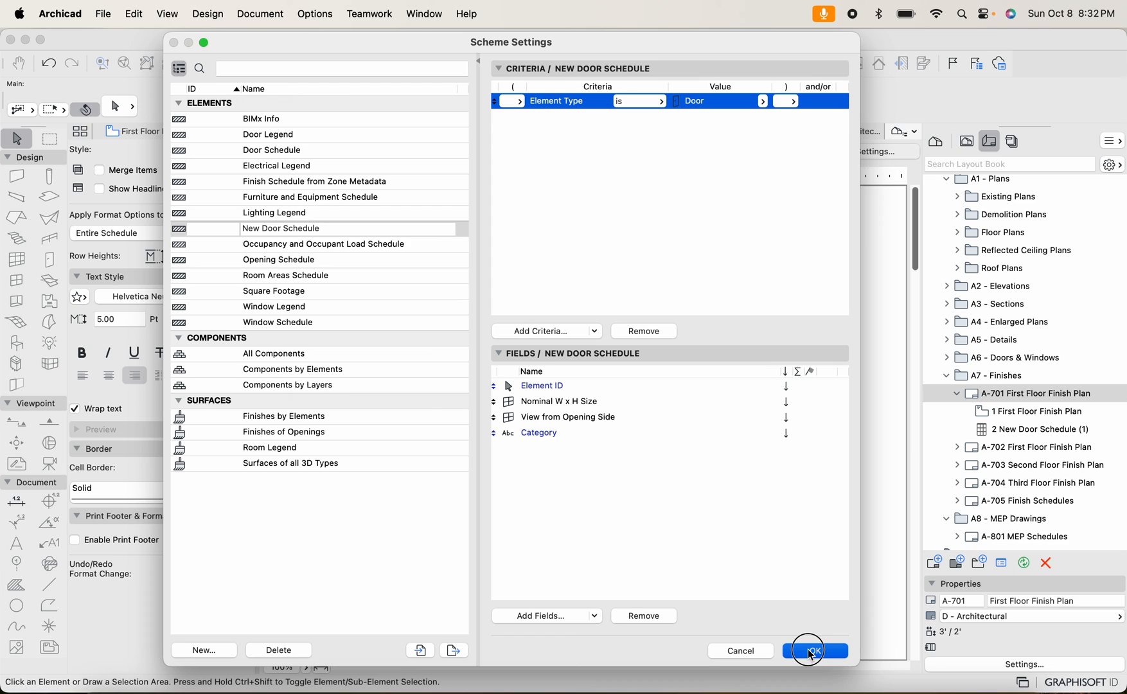
click(814, 651)
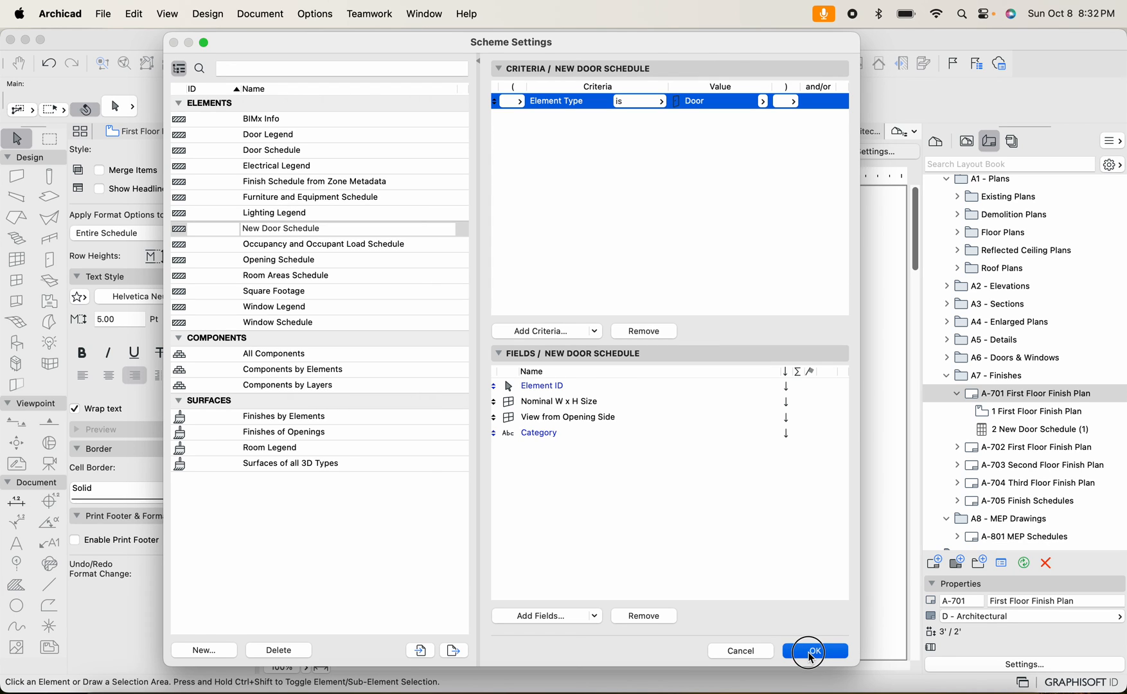
click(810, 651)
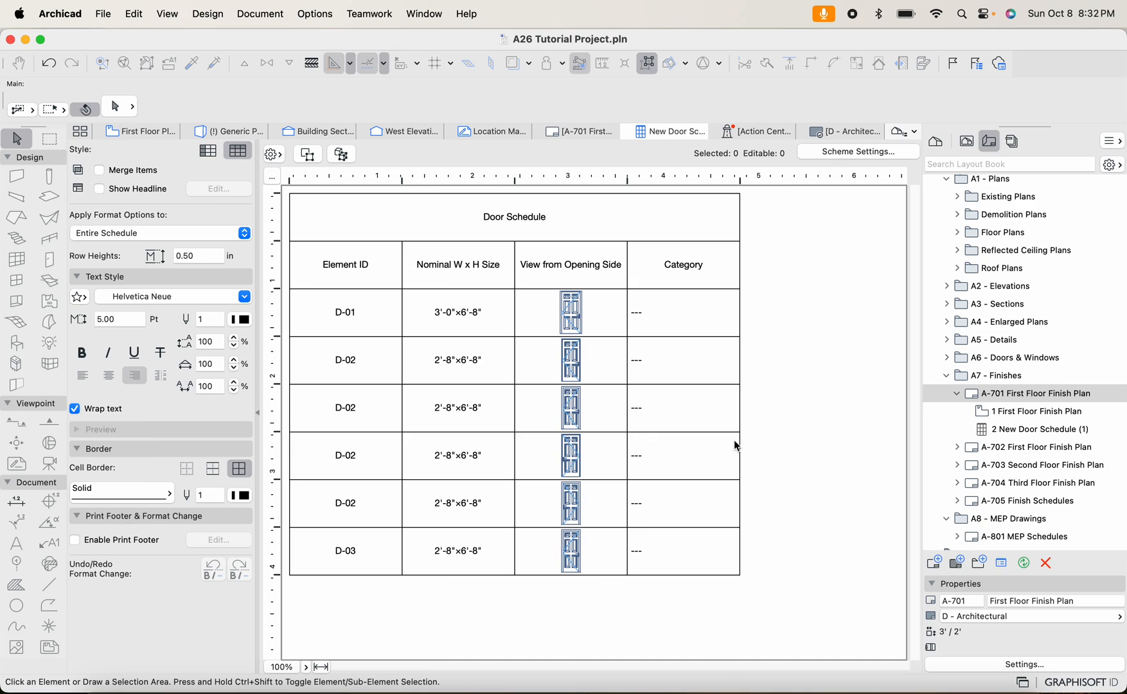
mouse_move(964, 404)
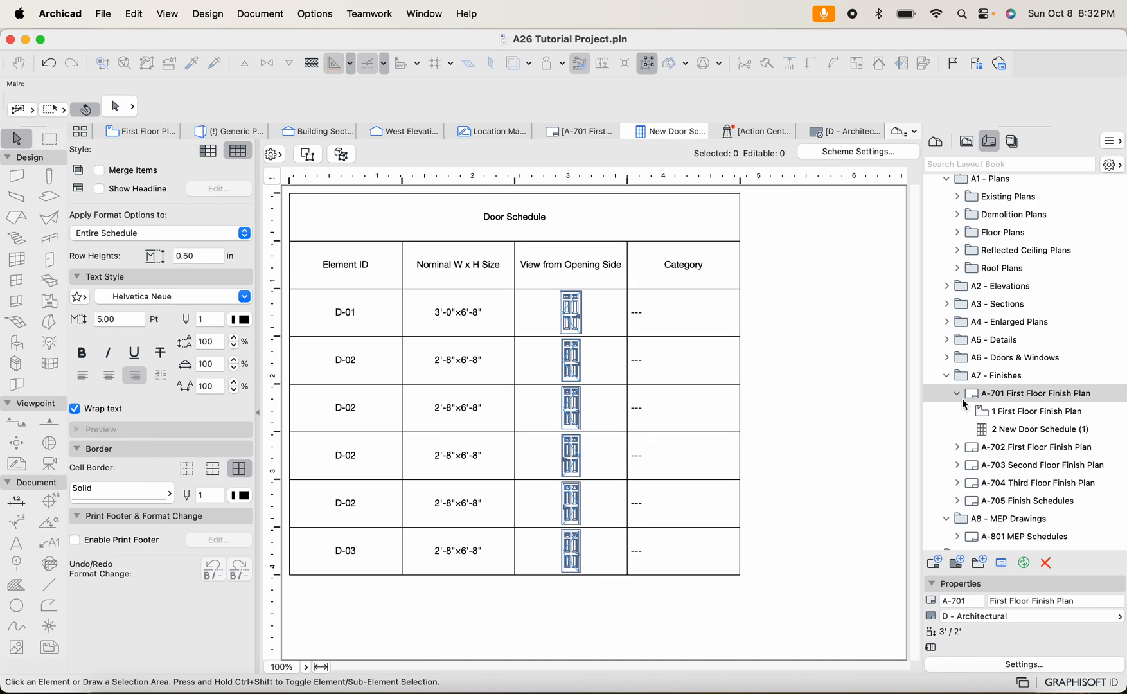
mouse_move(962, 405)
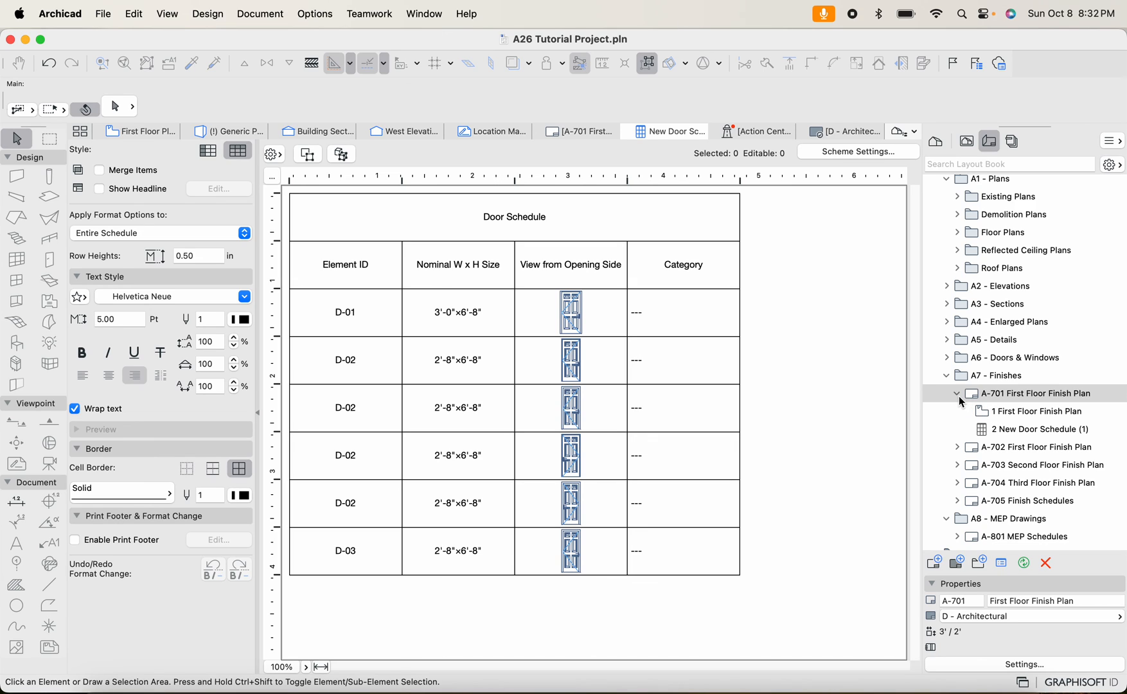